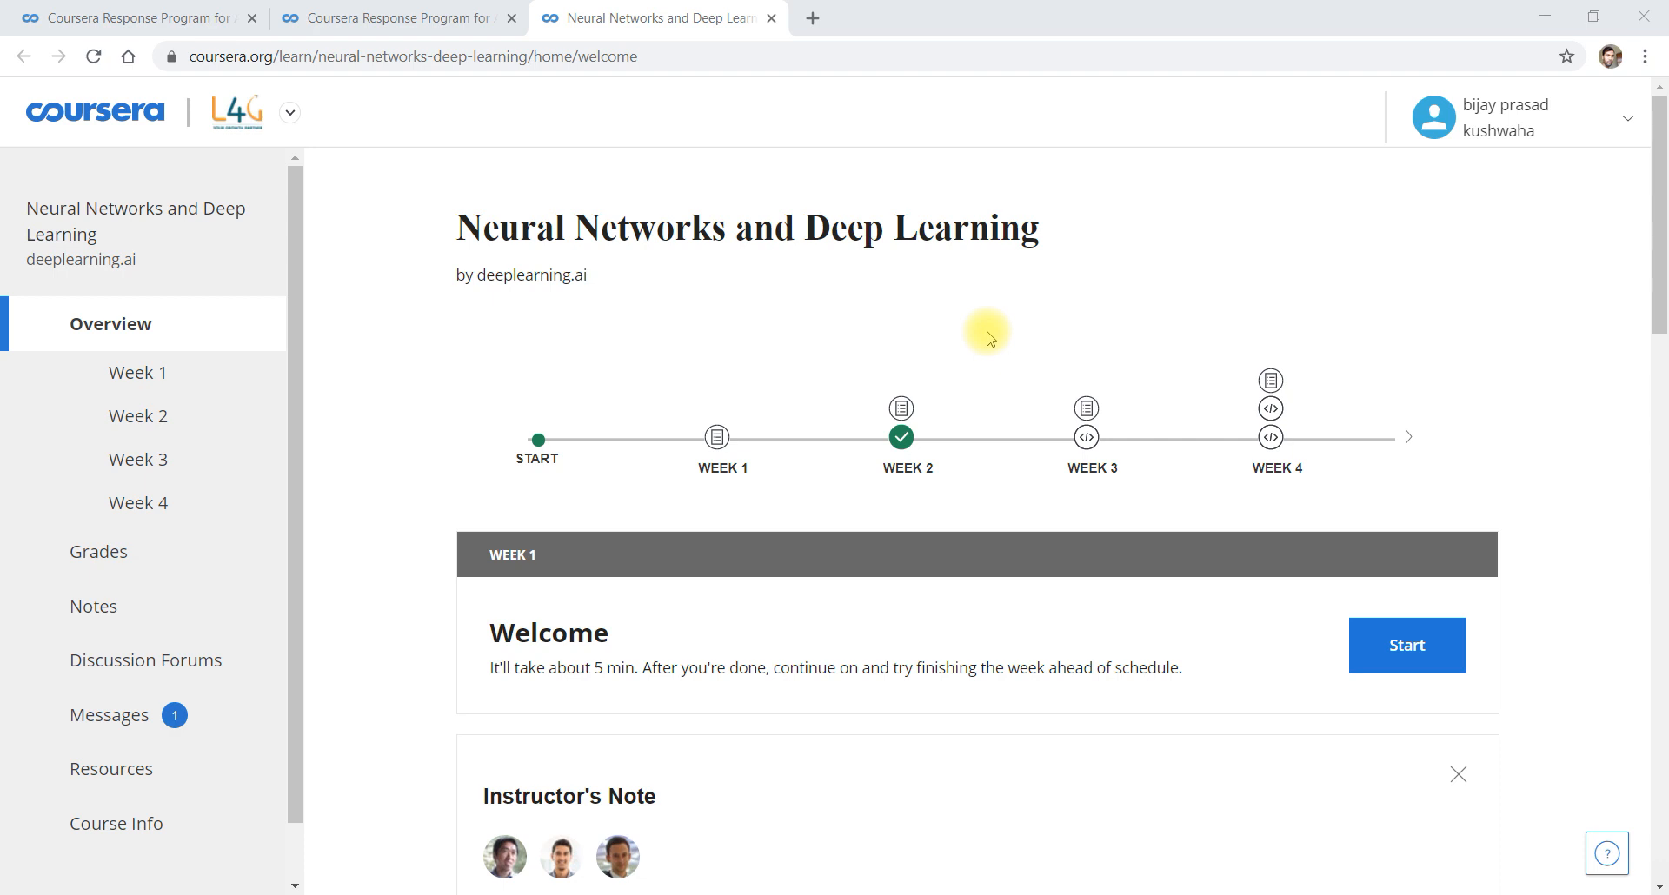
mouse_move(966, 433)
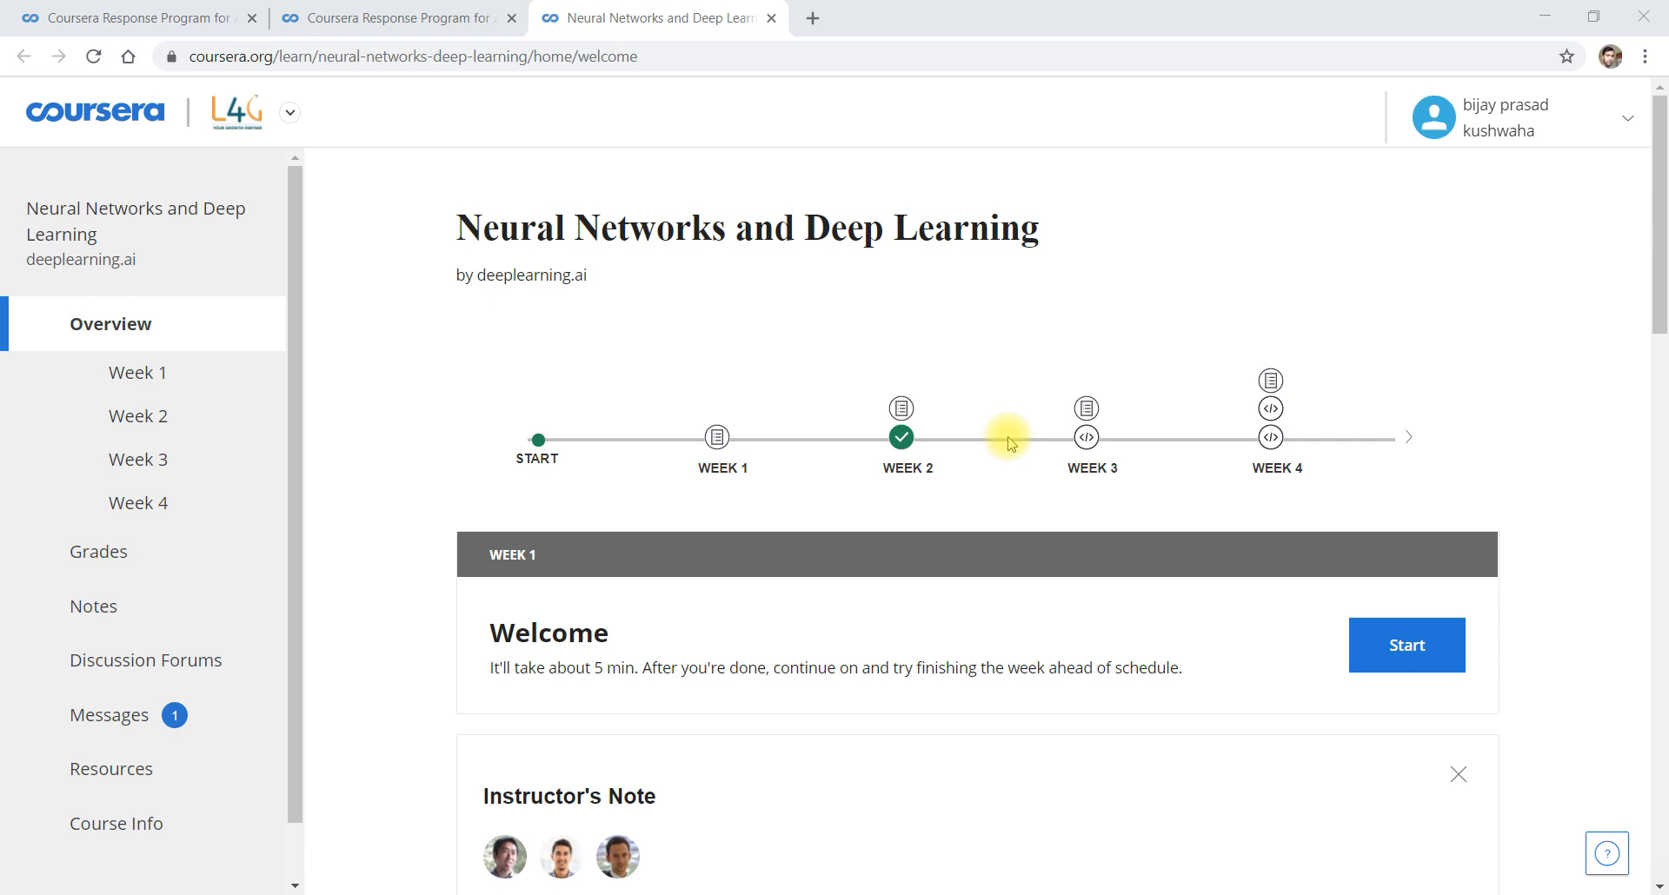
Scroll to Week 3 and open the Planar data classification programming assignment
scroll(down, 3)
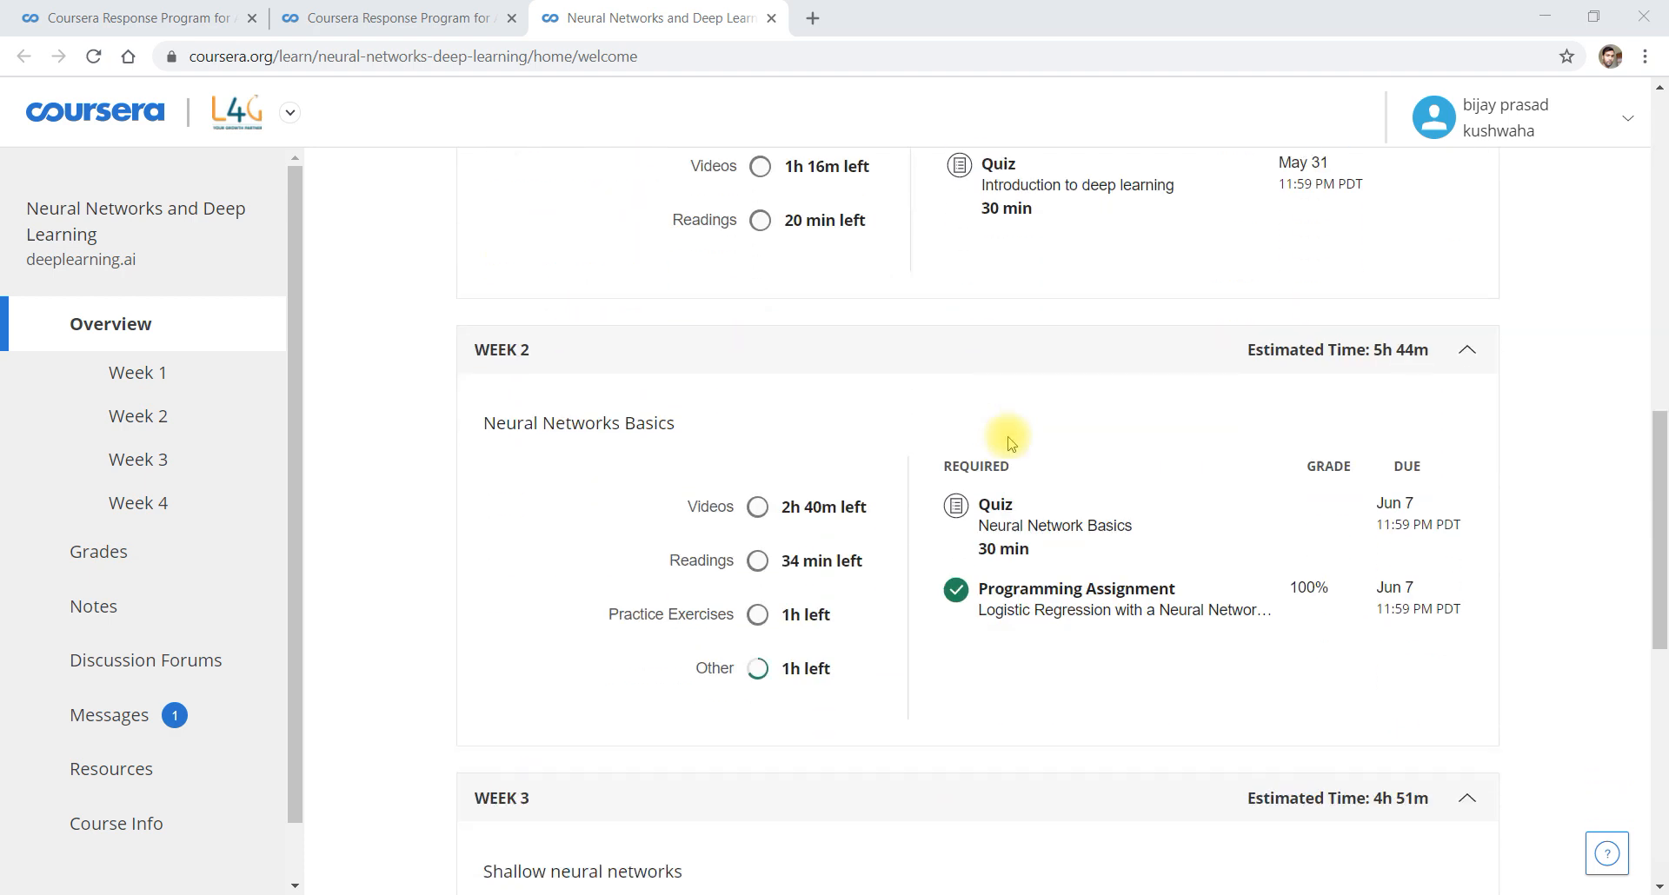
scroll(down, 3)
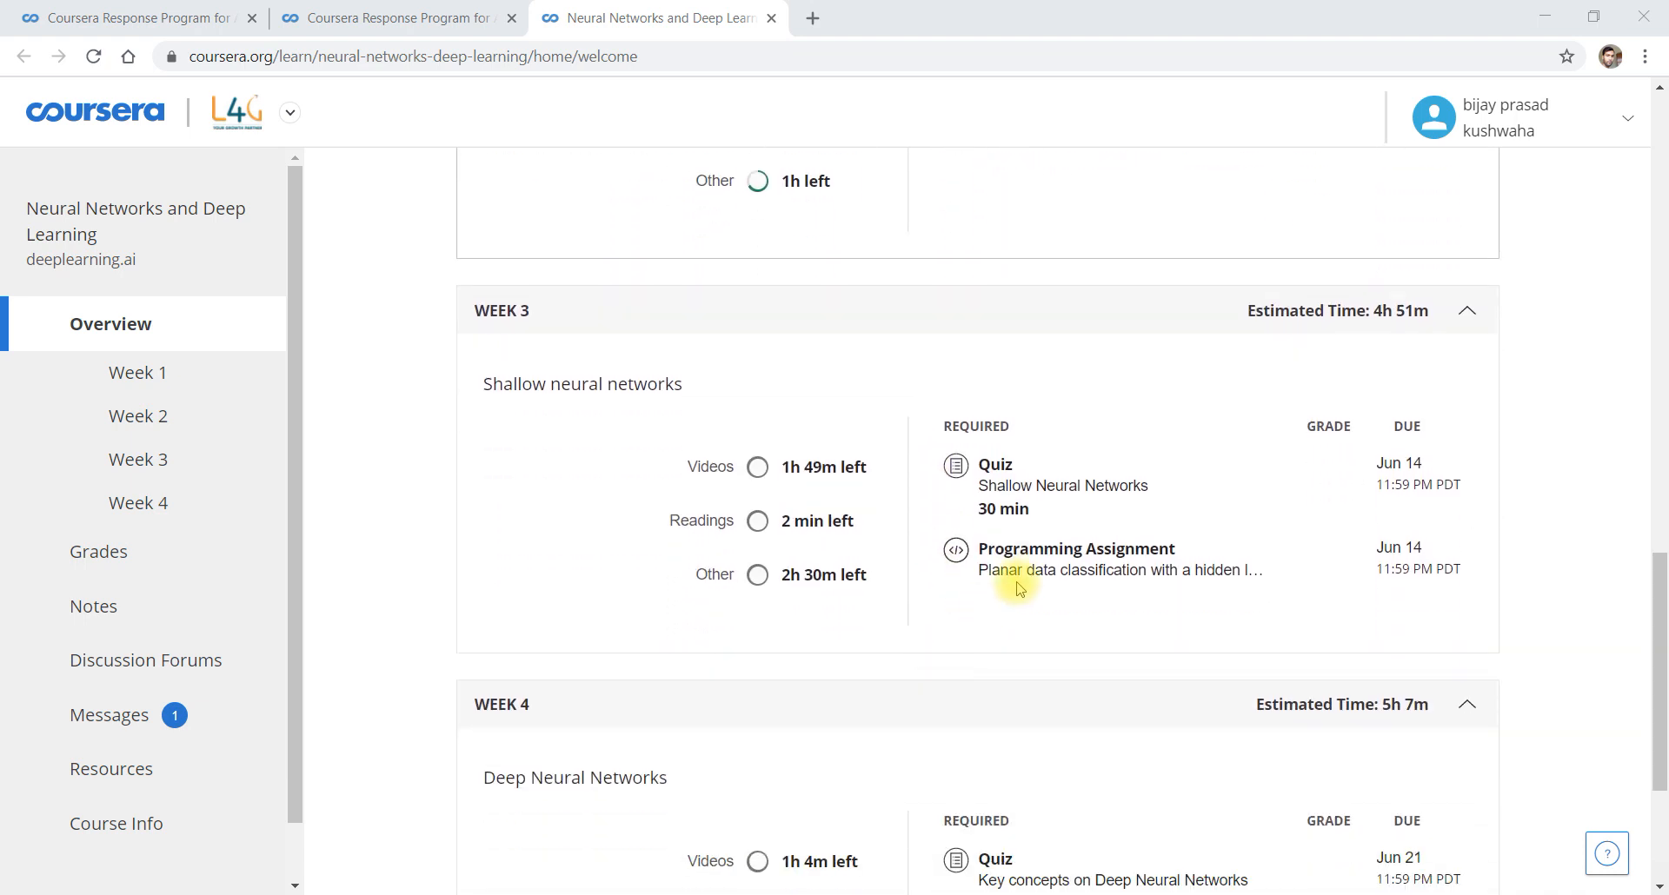
click(1076, 547)
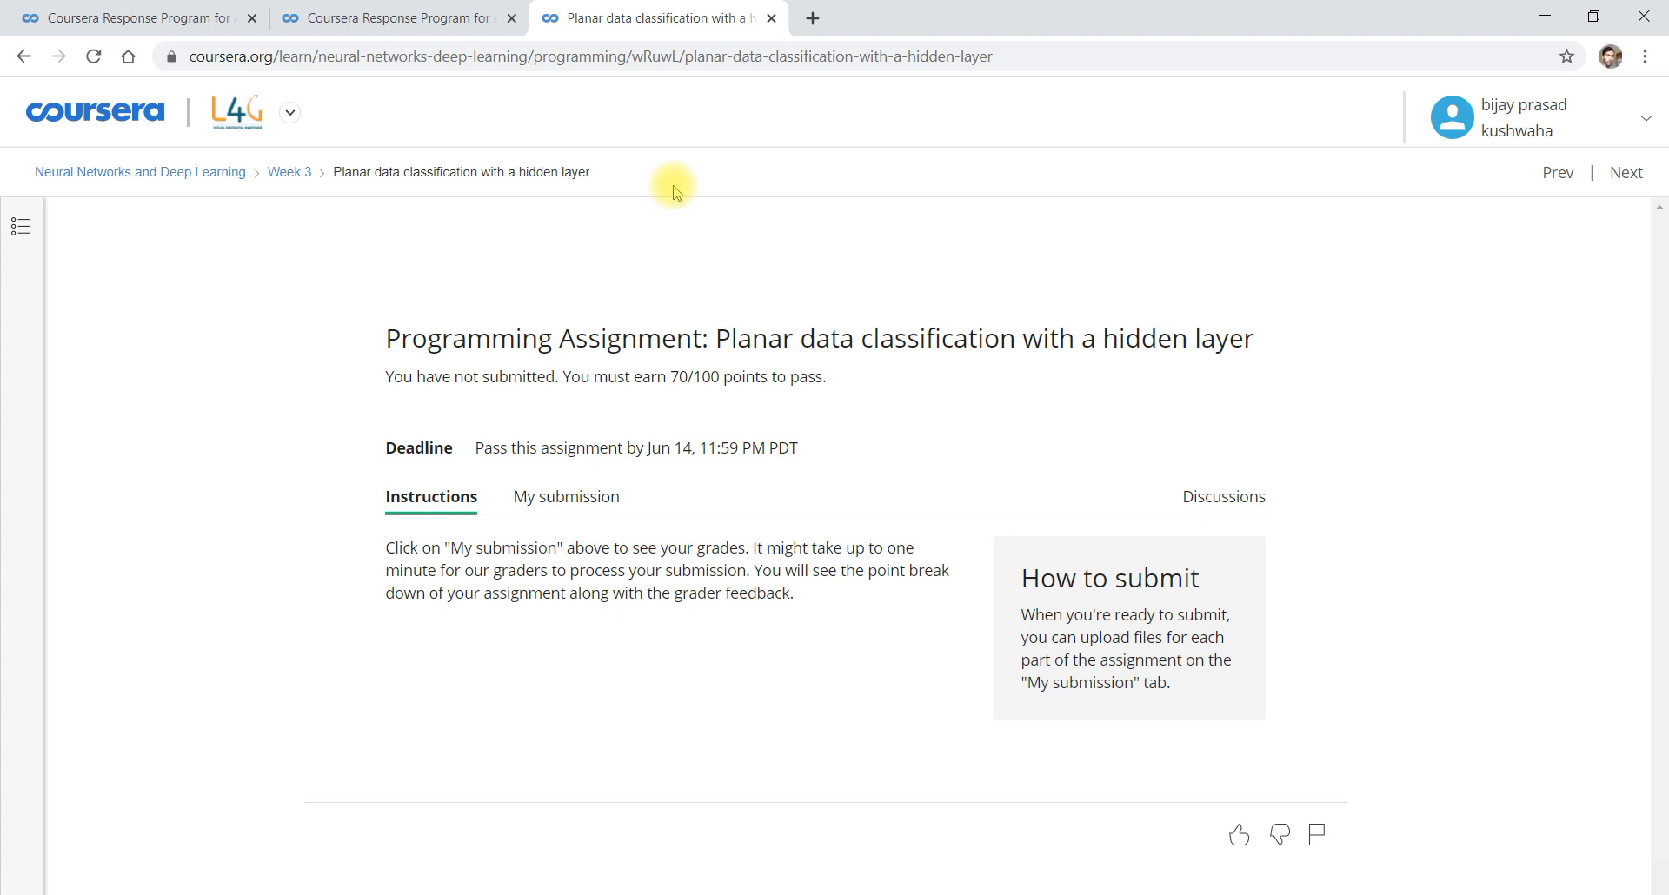
mouse_move(694, 537)
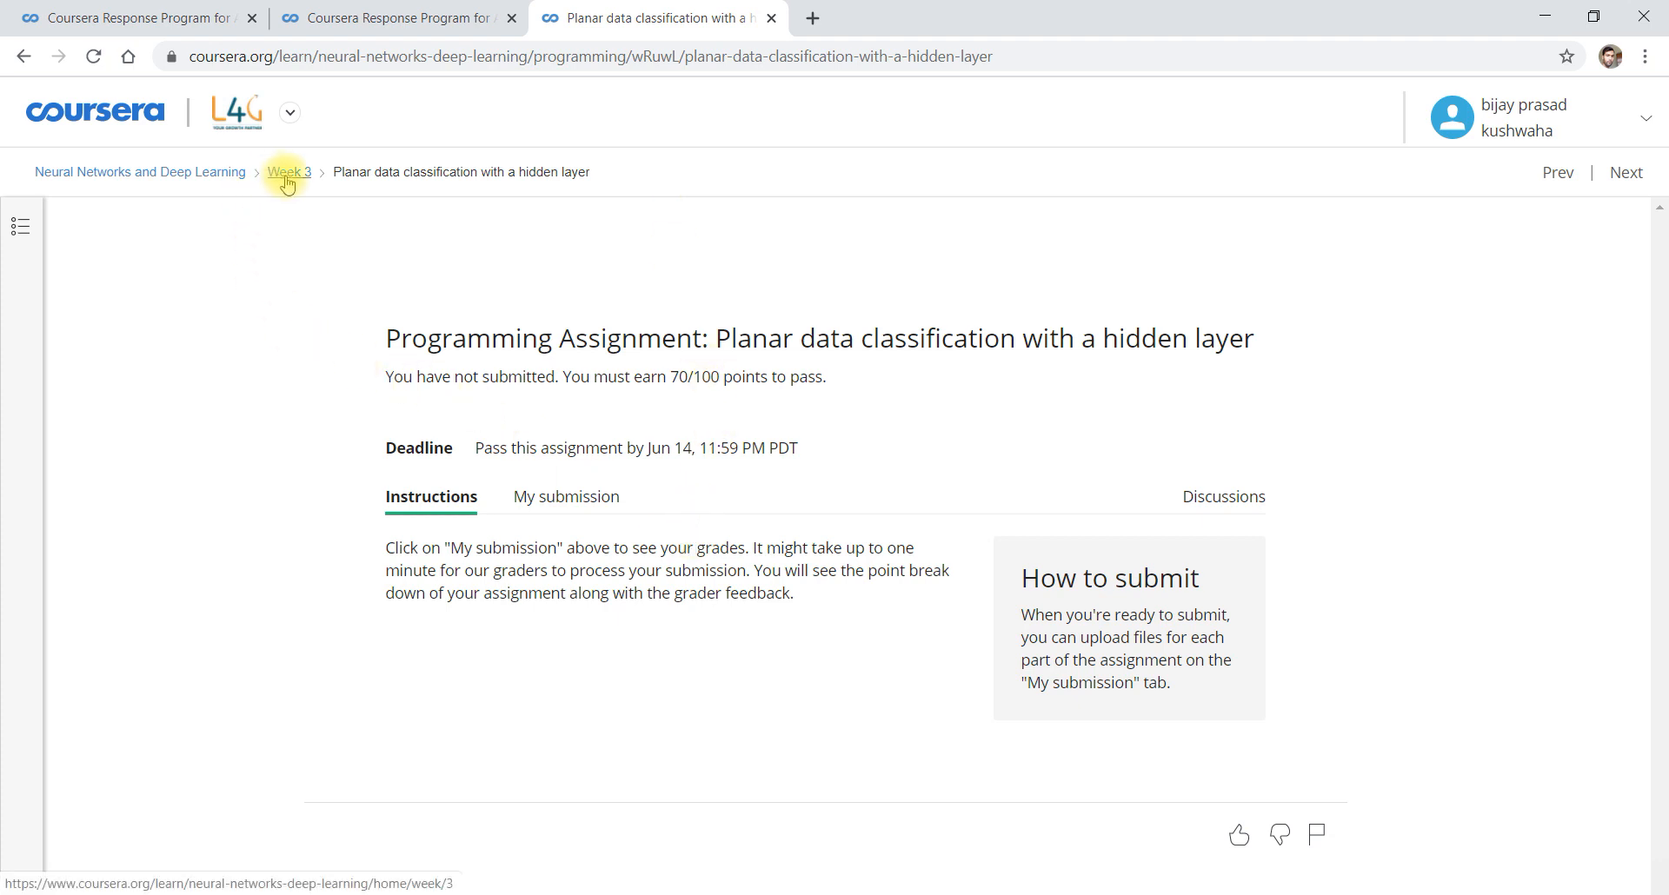
Return to Week 3 materials and open the Planar data classification notebook item
click(289, 172)
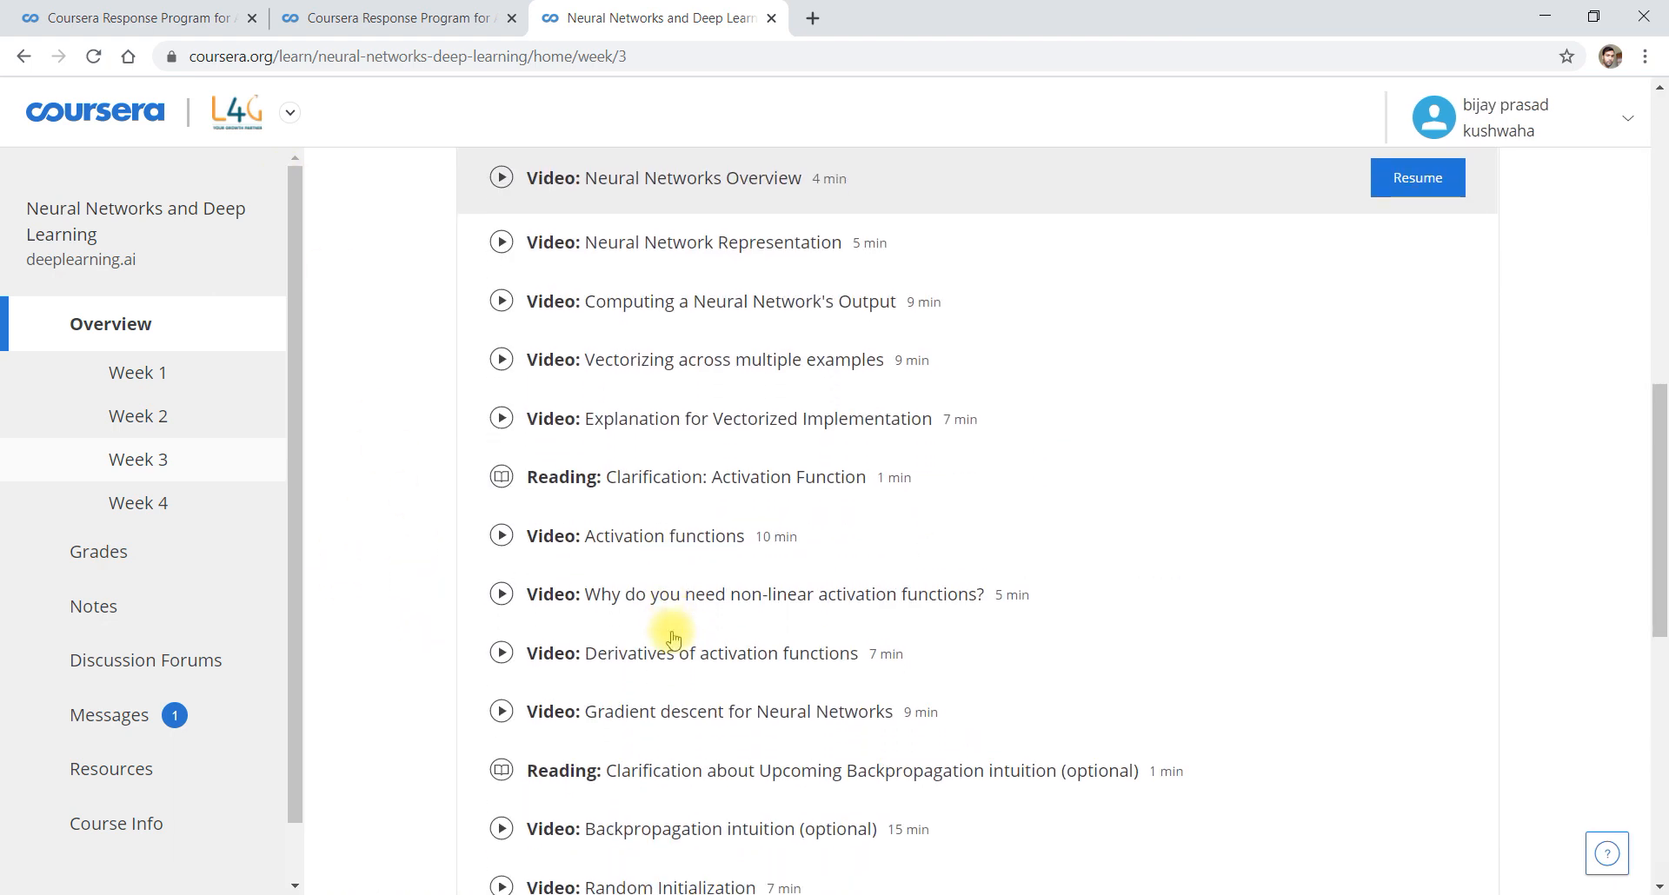
scroll(down, 3)
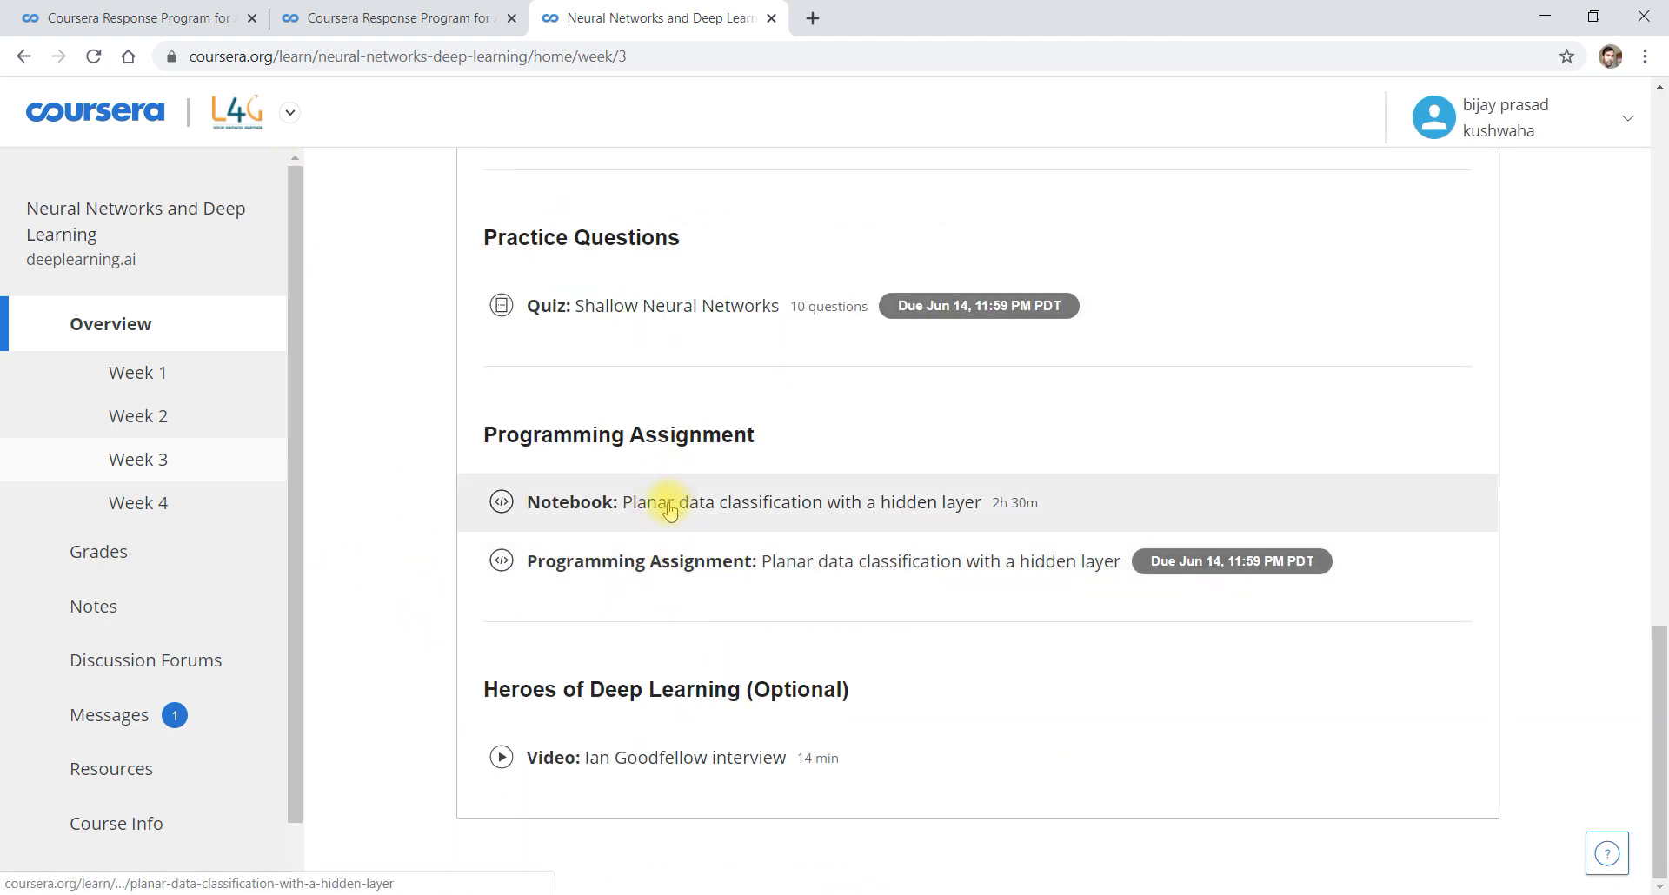
click(669, 510)
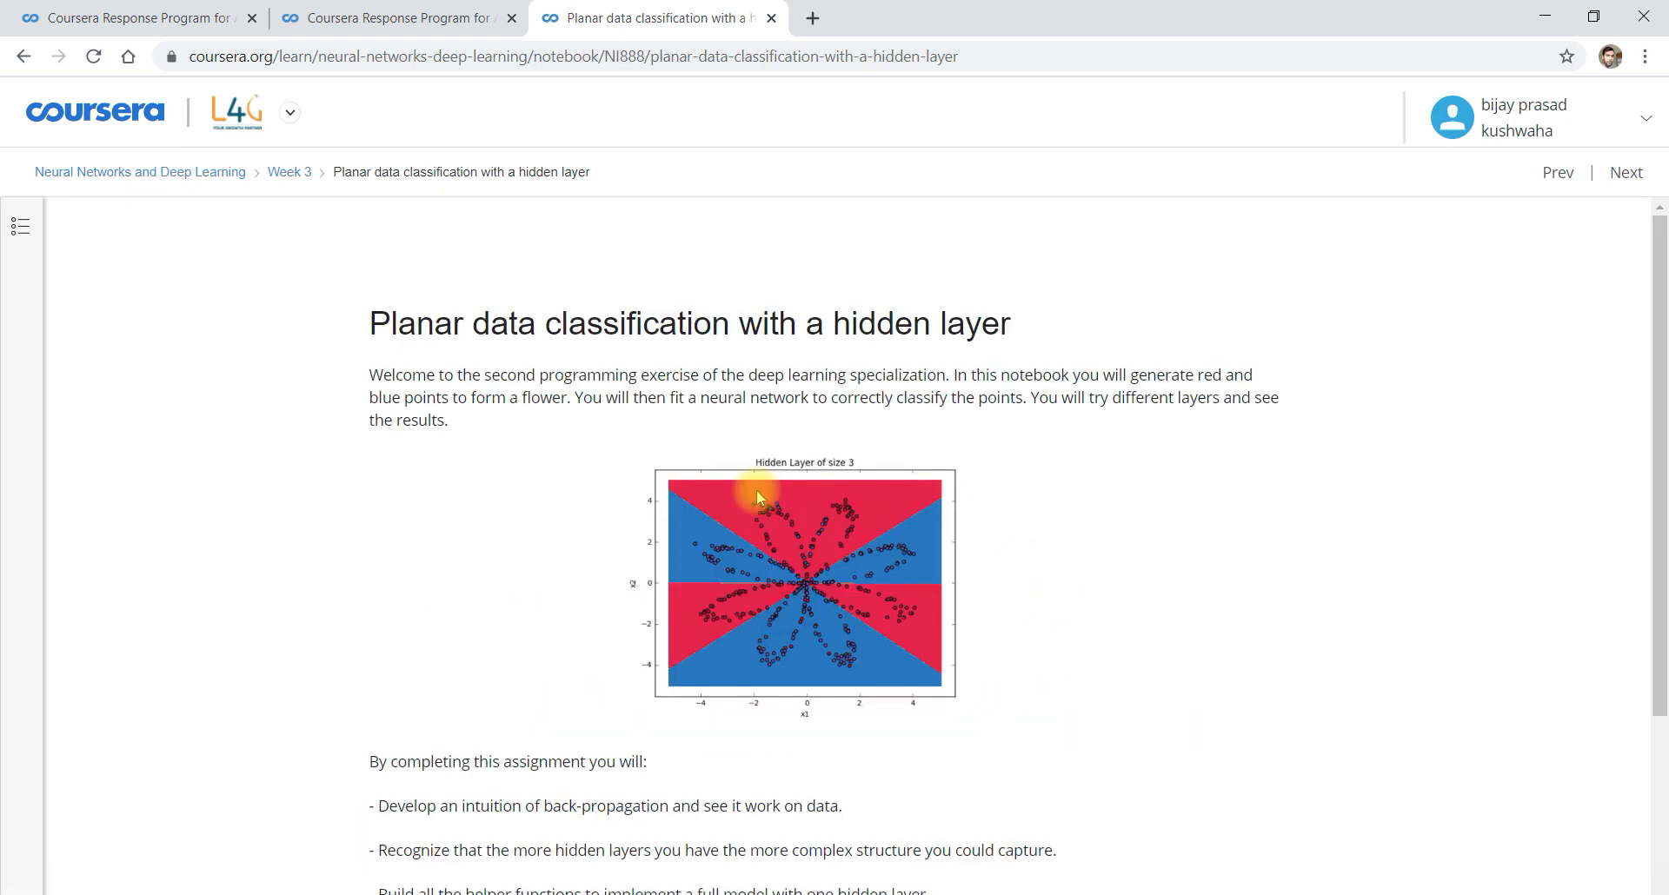
Read through the introduction and launch the assignment notebook with Open Notebook
scroll(down, 3)
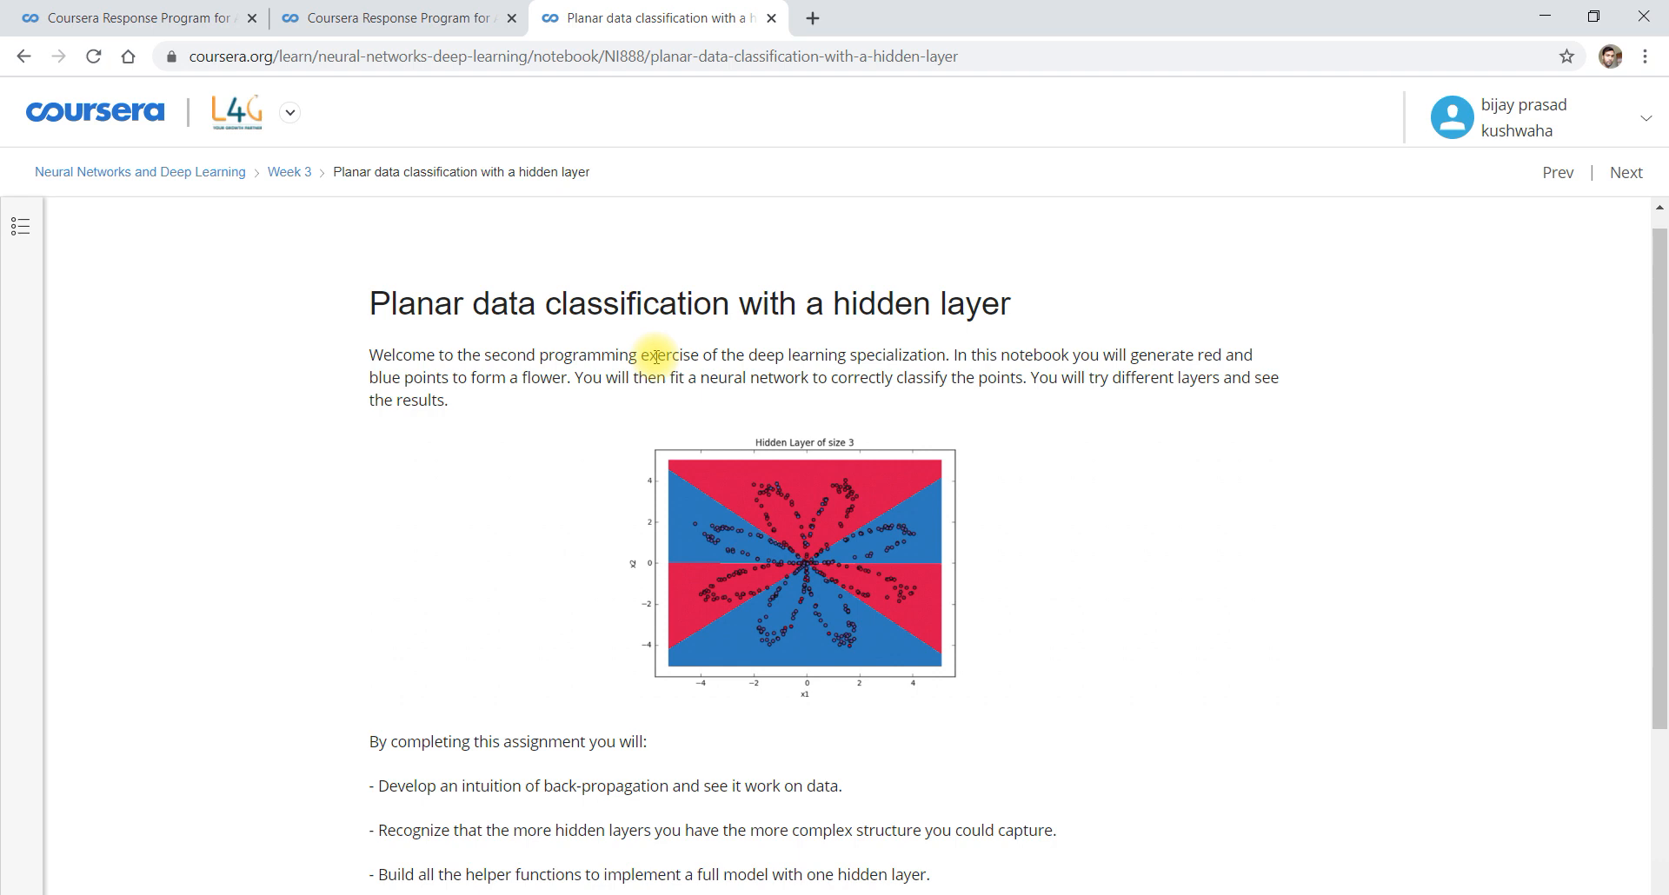
mouse_move(967, 602)
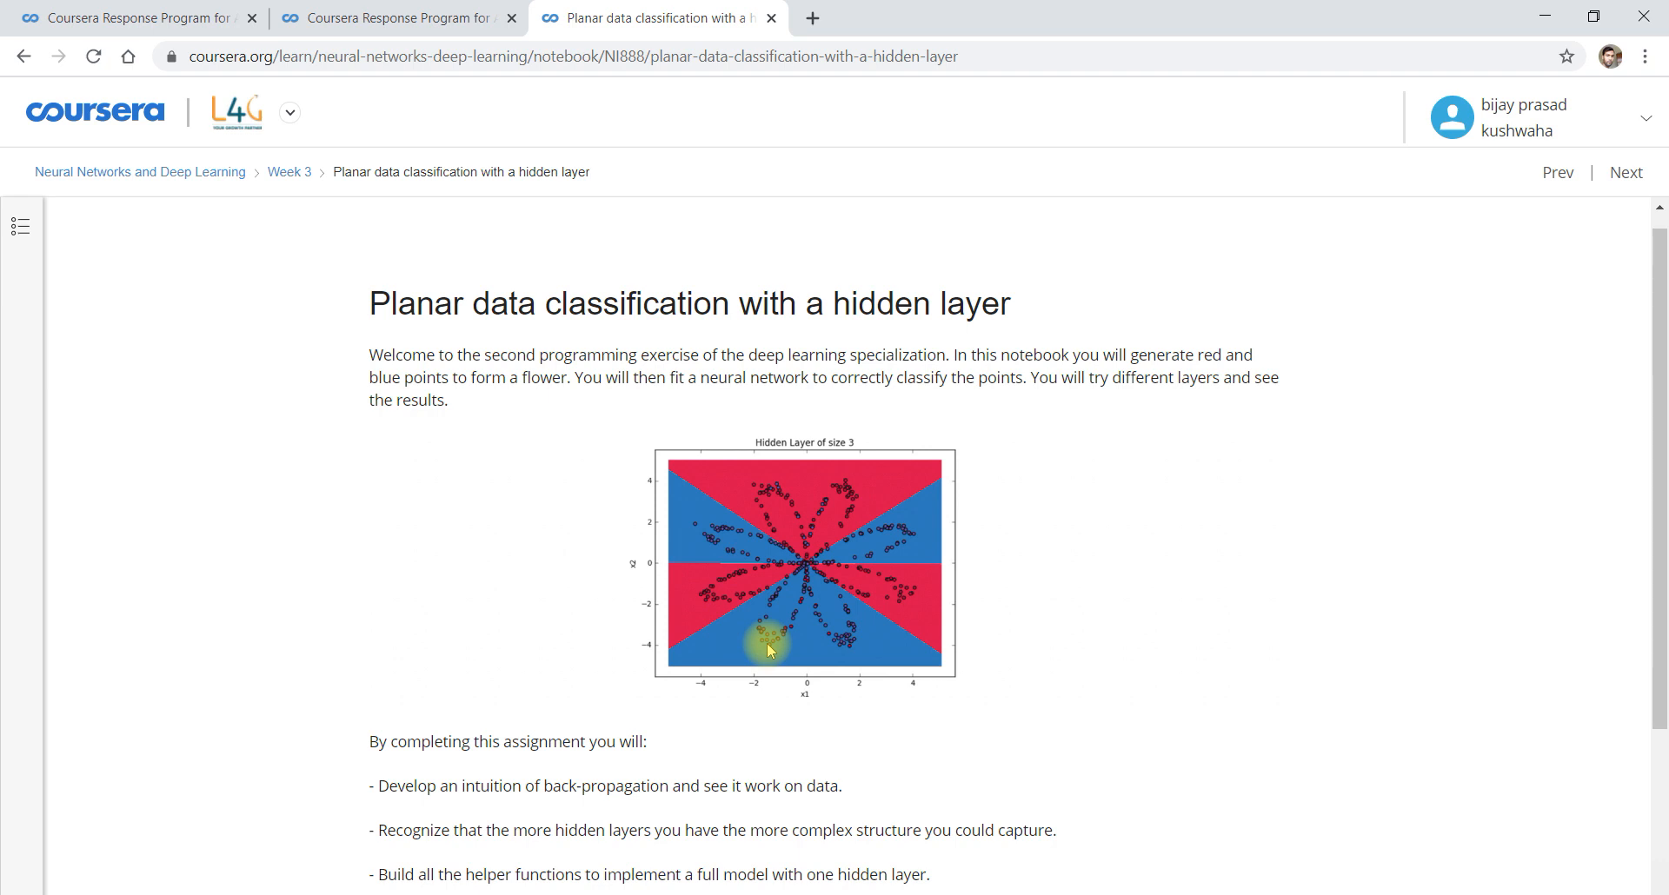
mouse_move(975, 713)
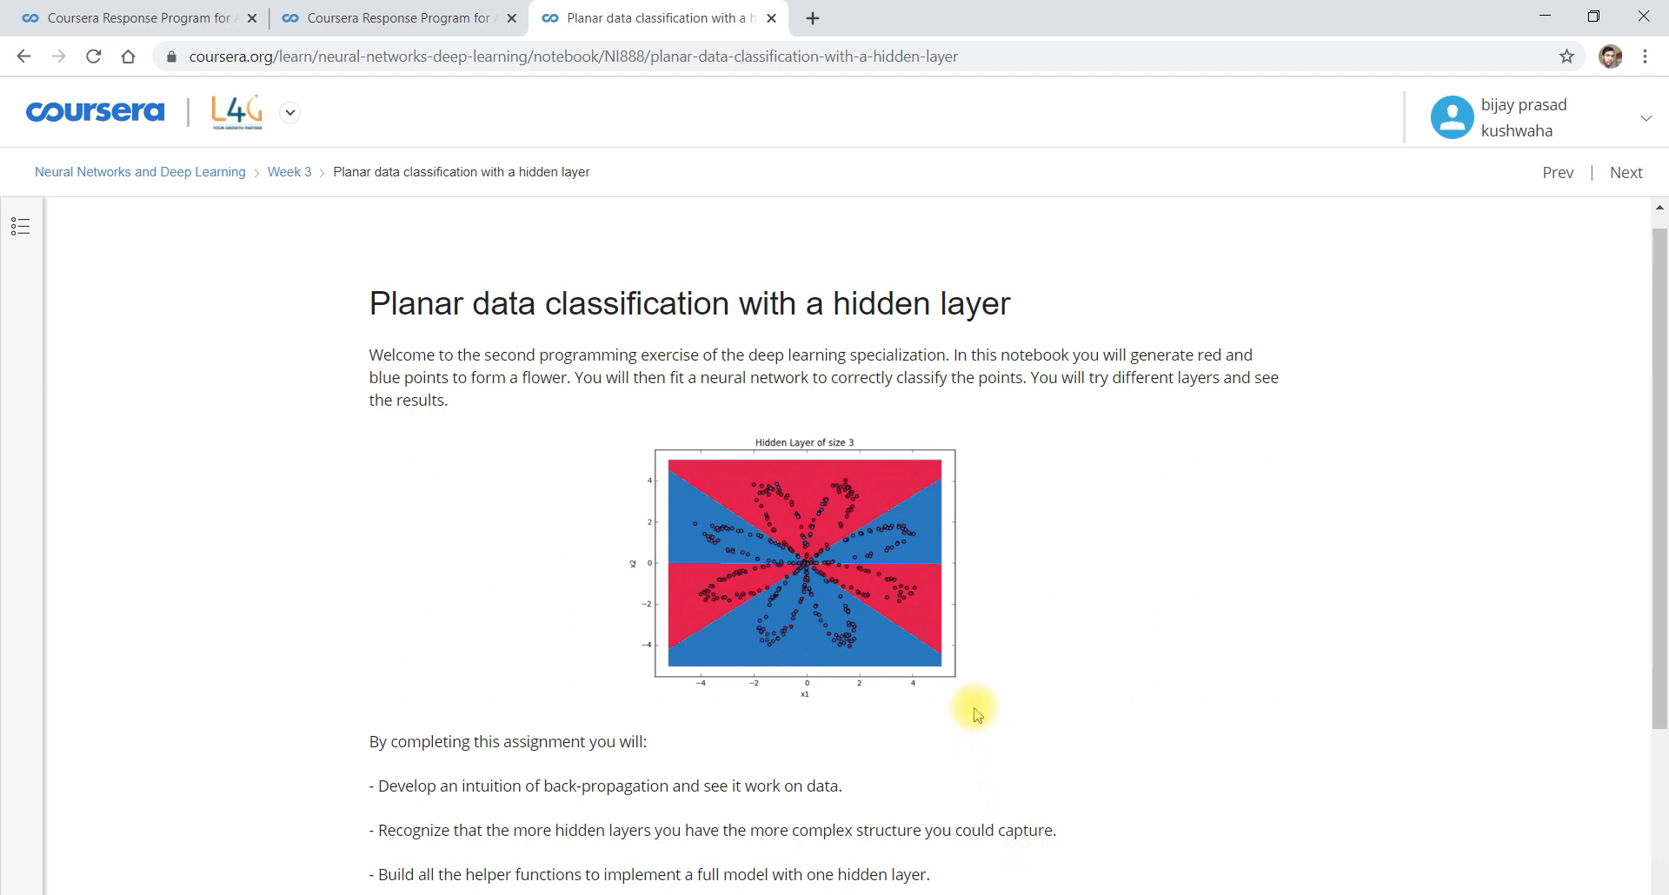
scroll(down, 3)
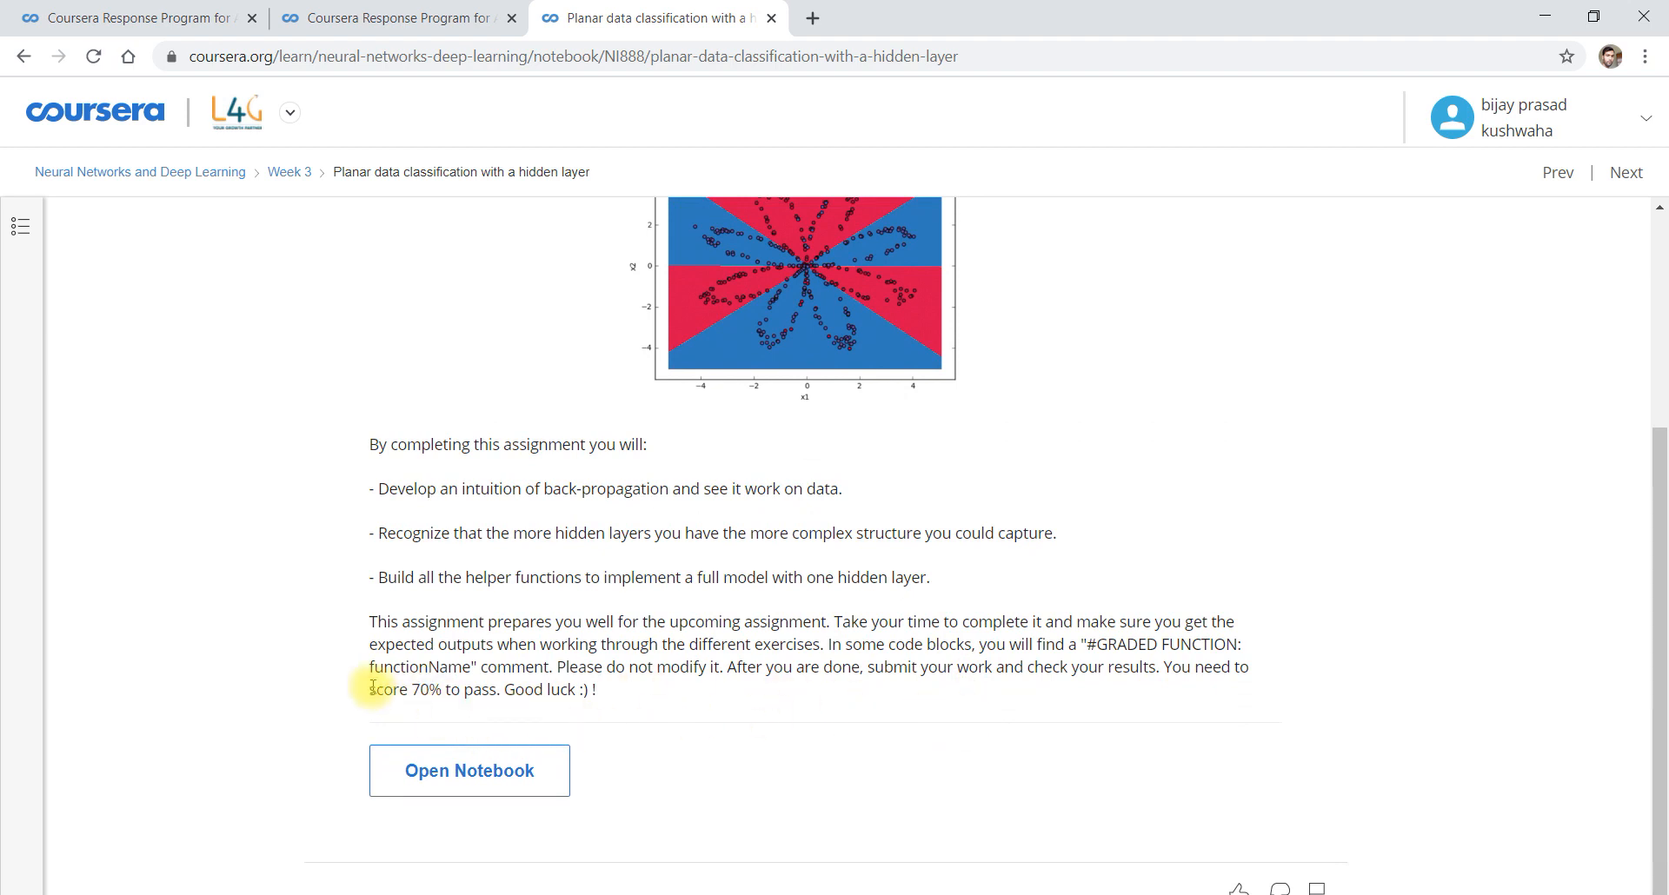
click(468, 770)
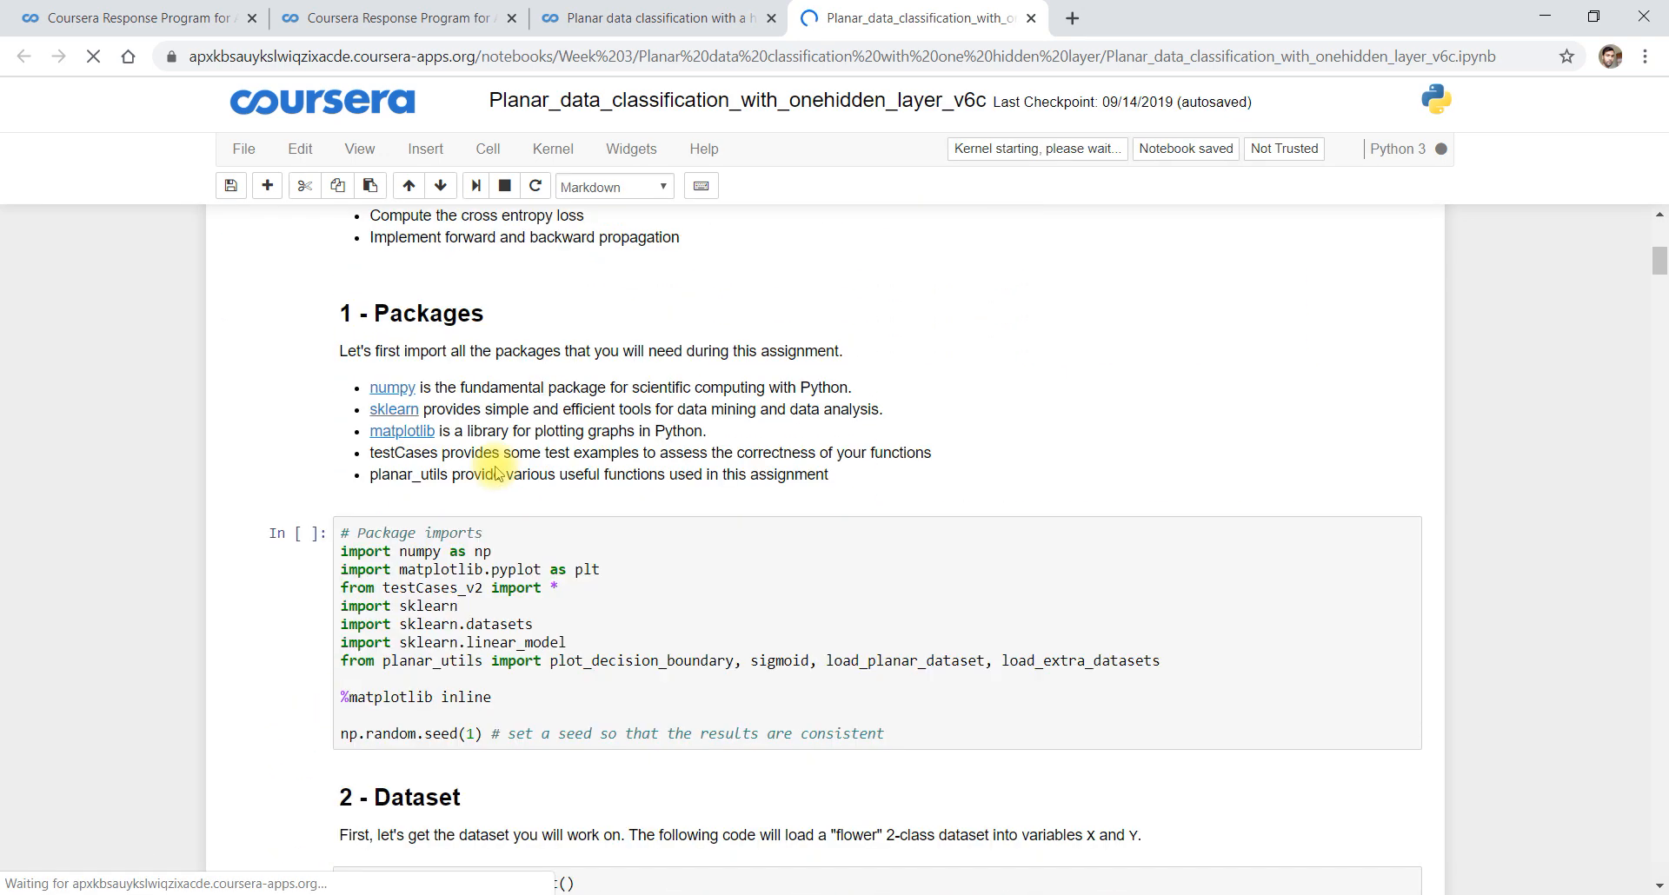
Run the package imports and dataset cells to show the flower scatter plot, then select the shape cell
scroll(down, 3)
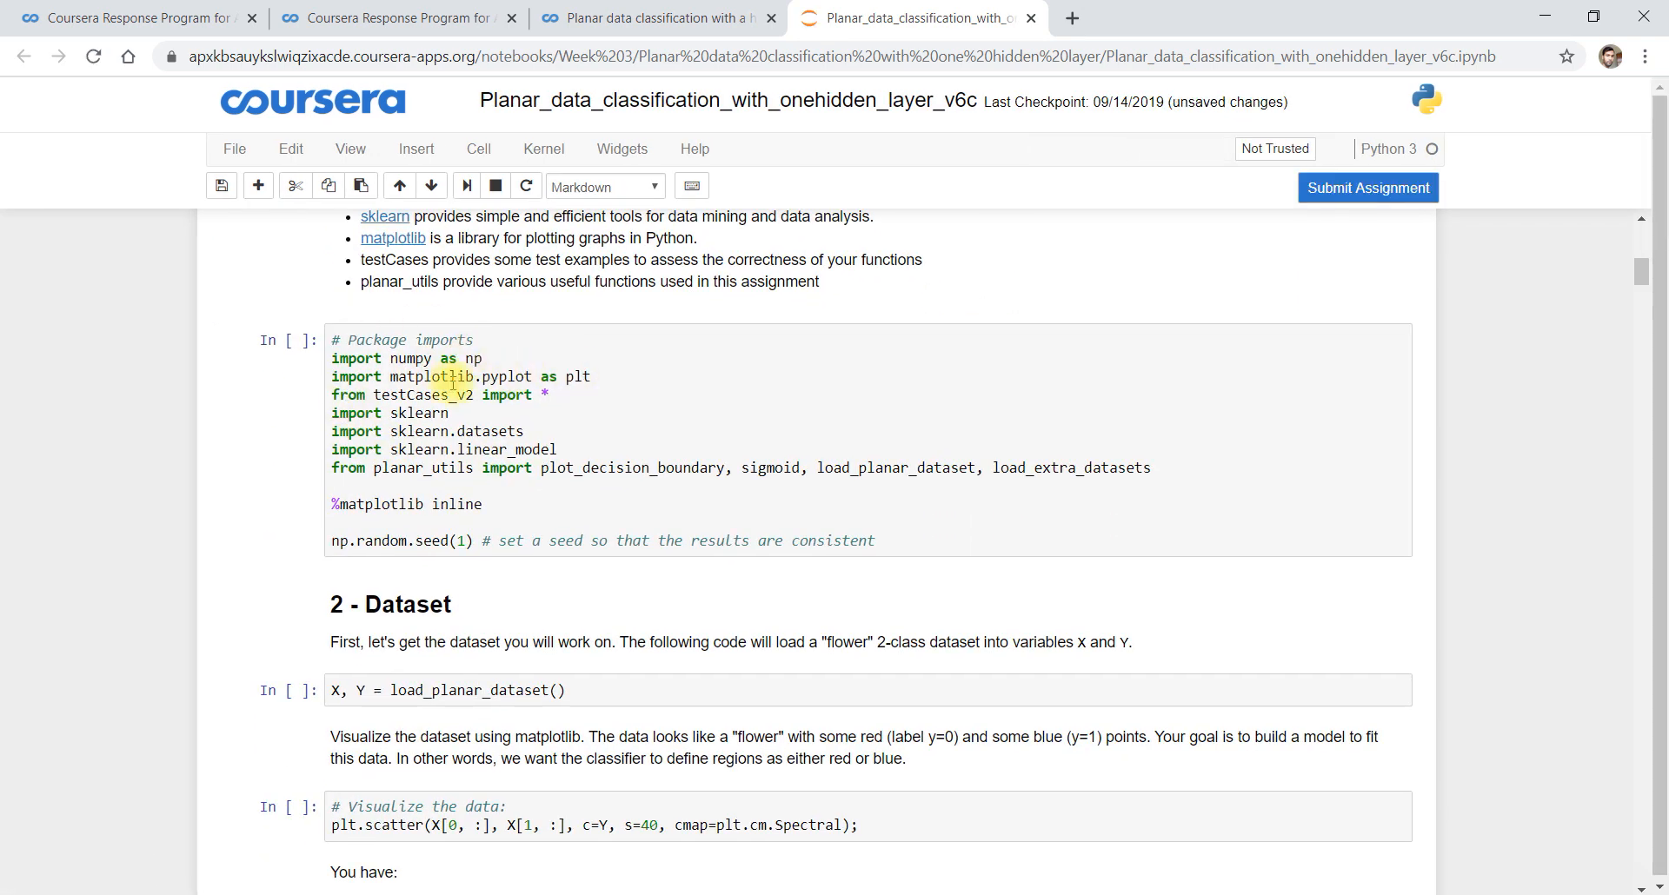
click(585, 453)
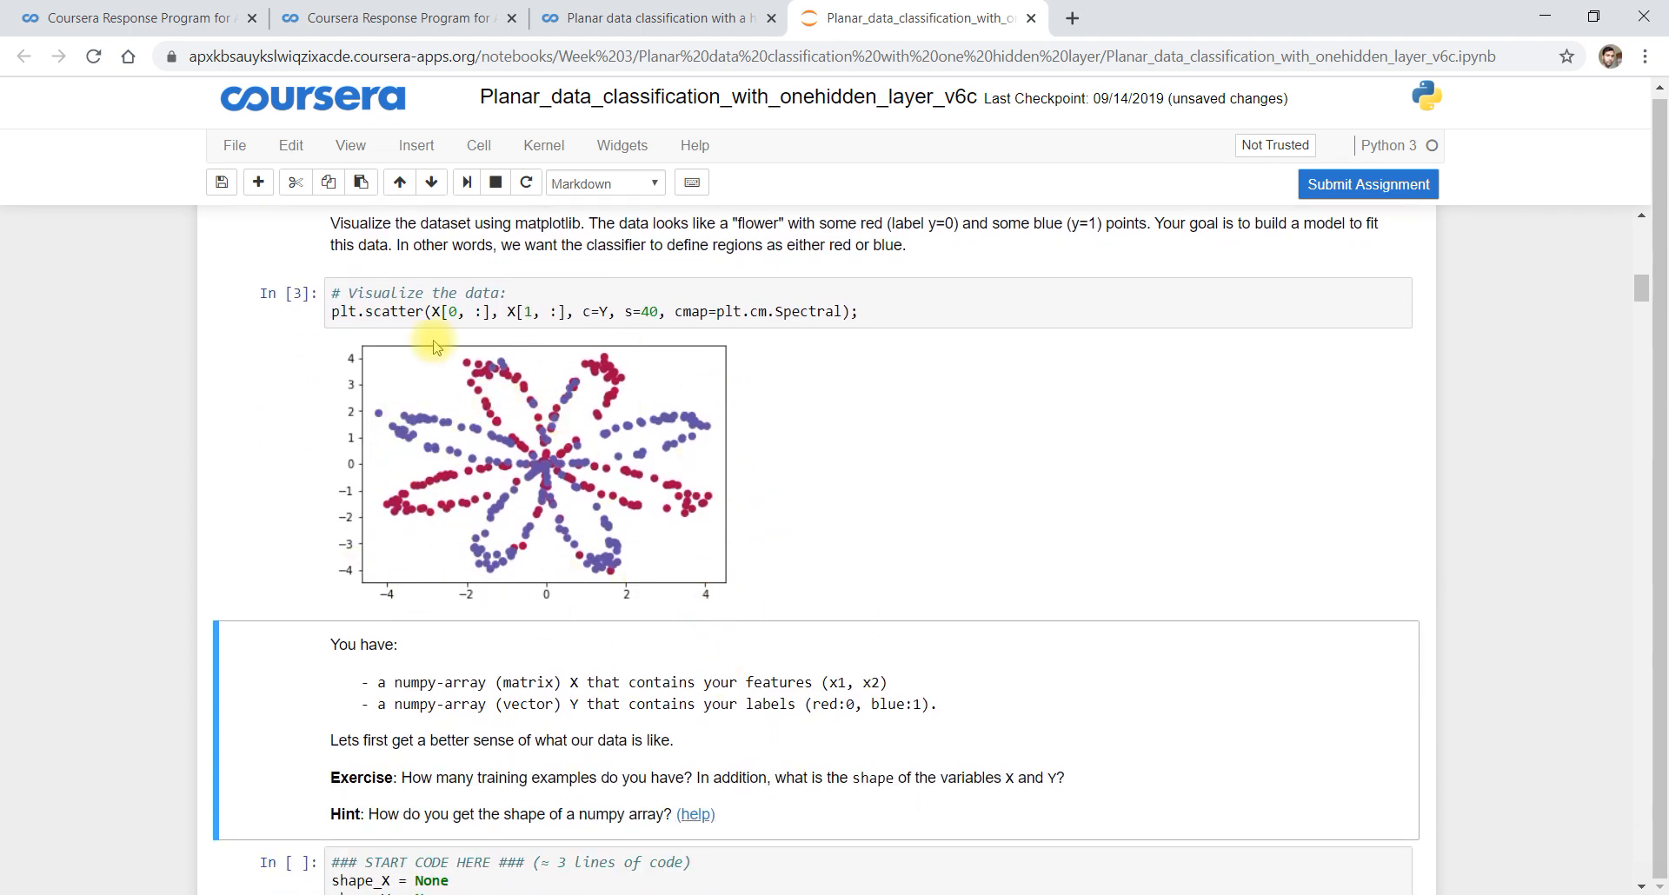
mouse_move(671, 447)
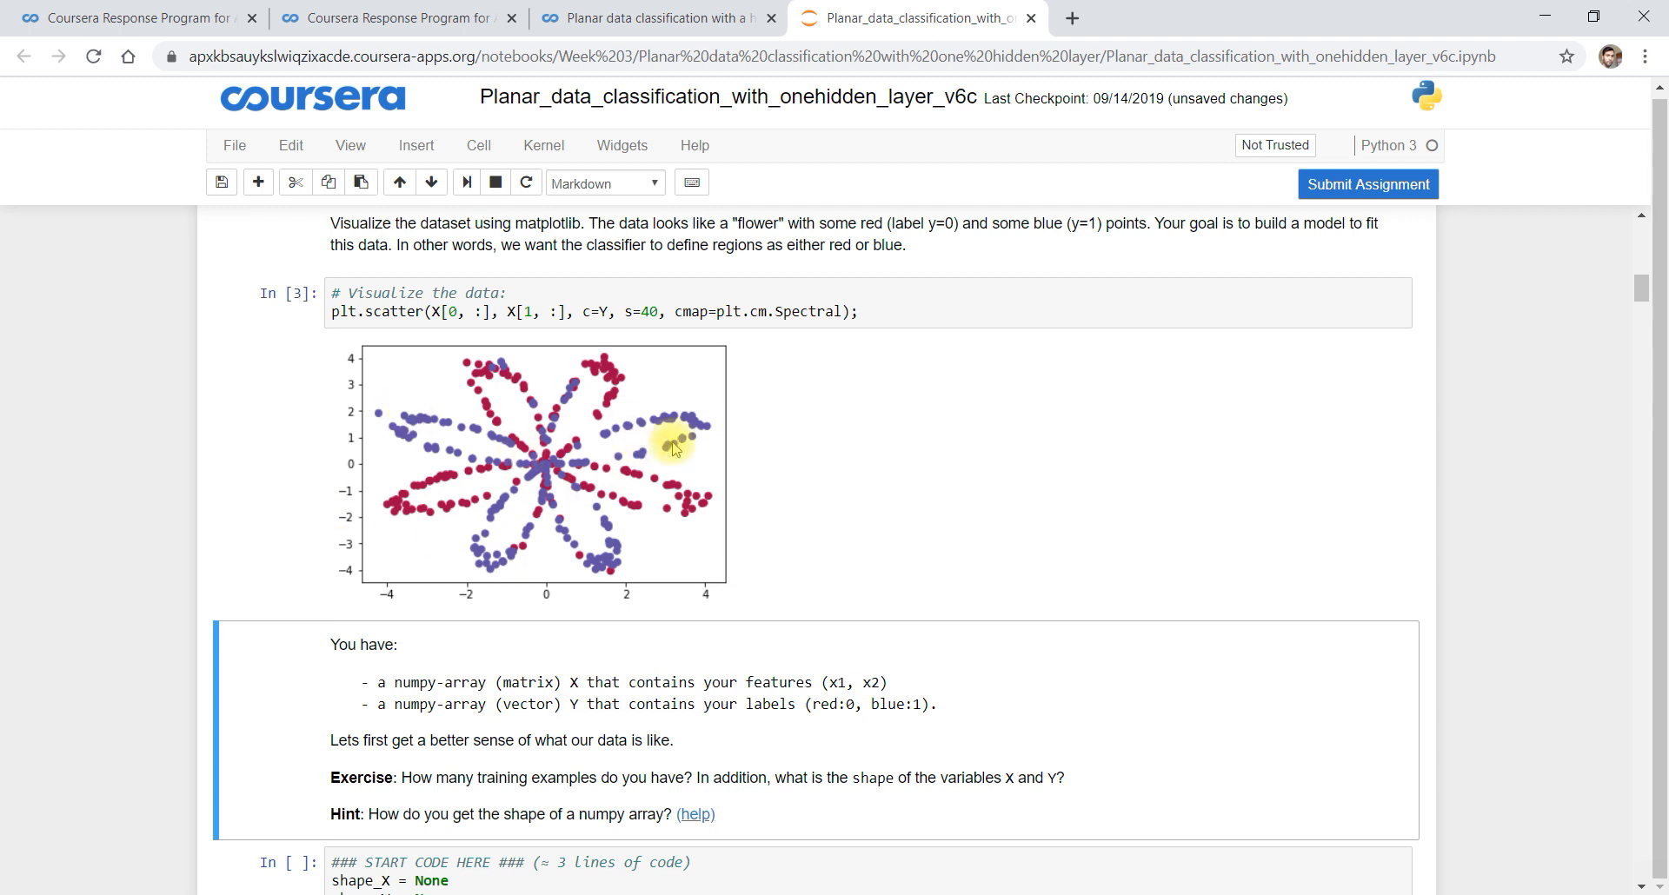
scroll(down, 3)
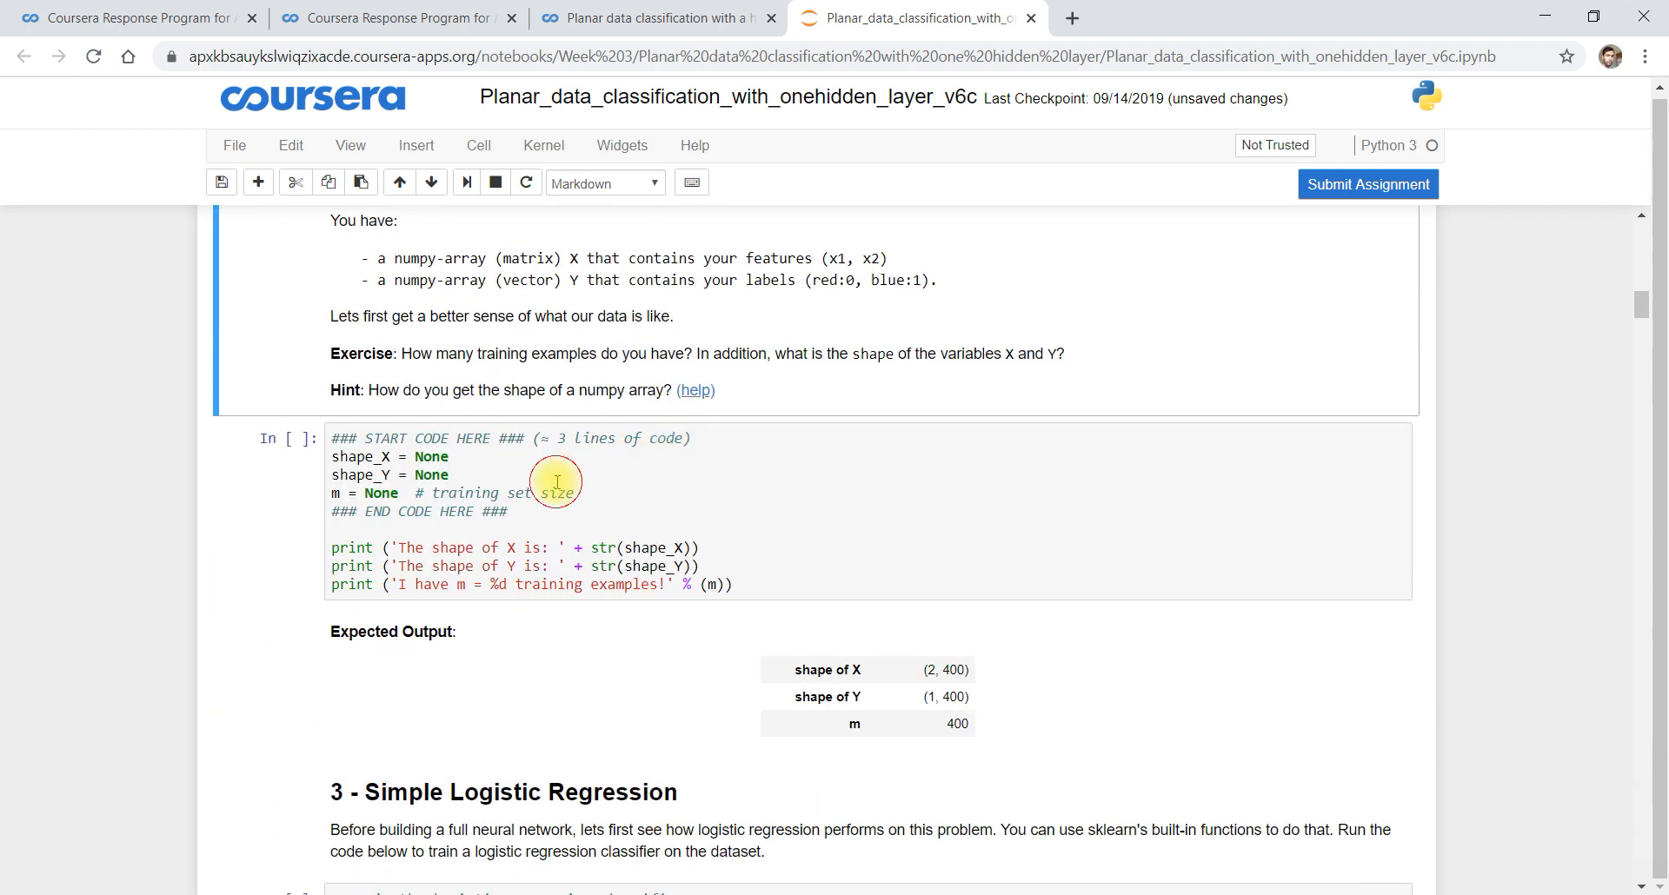
click(467, 511)
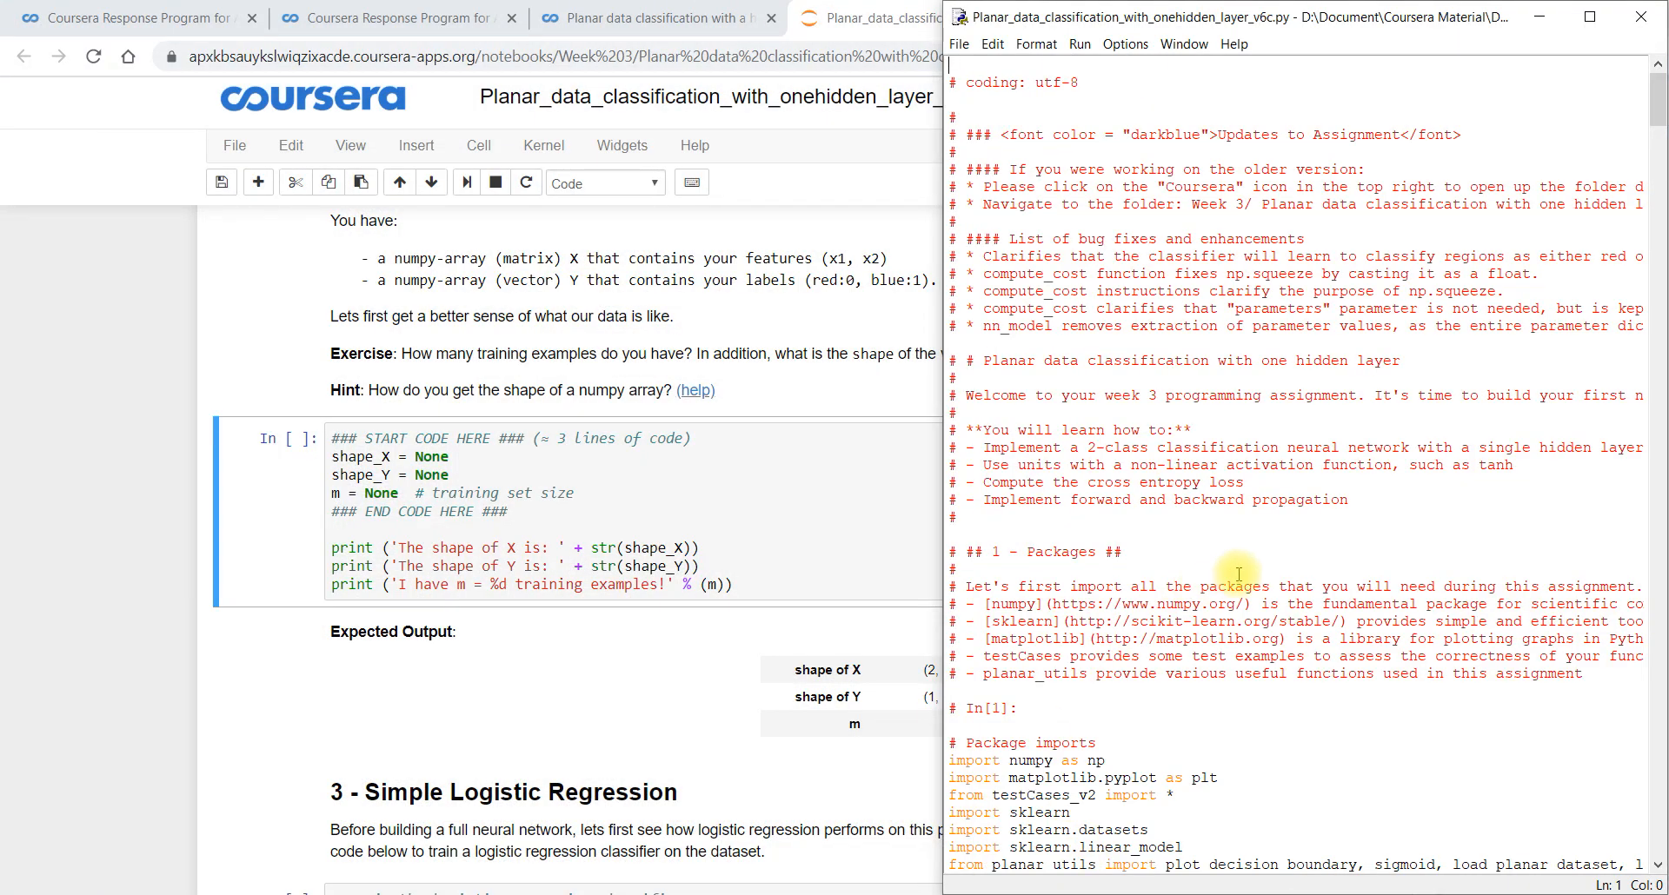
In IDLE, locate In[5] and copy the shape_X, shape_Y and m solution lines
scroll(down, 3)
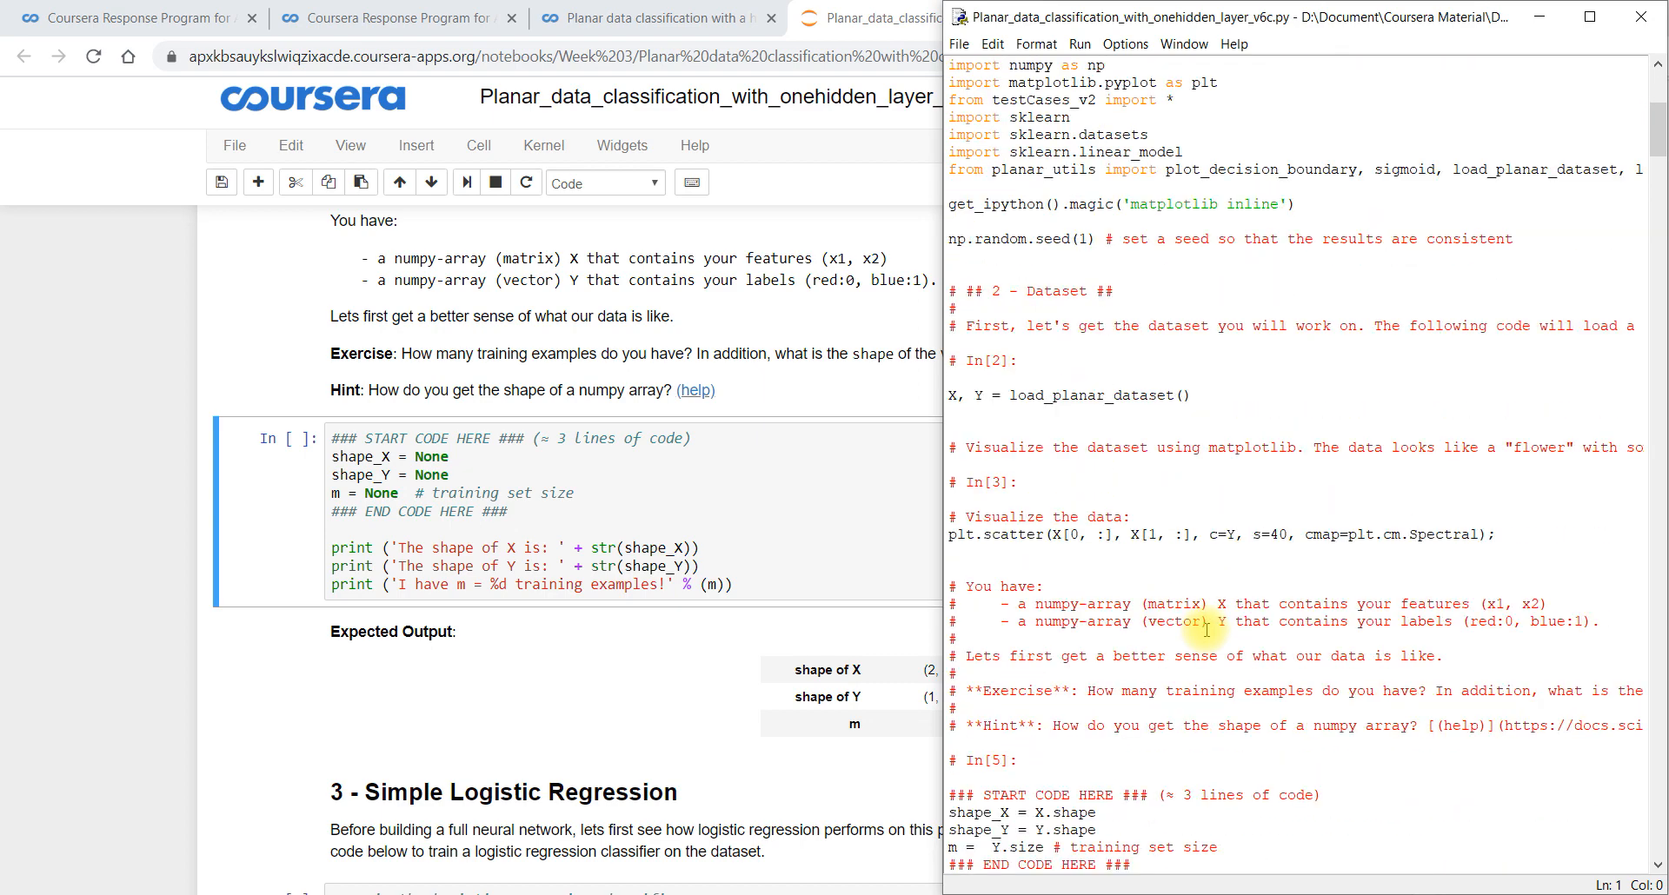
scroll(down, 3)
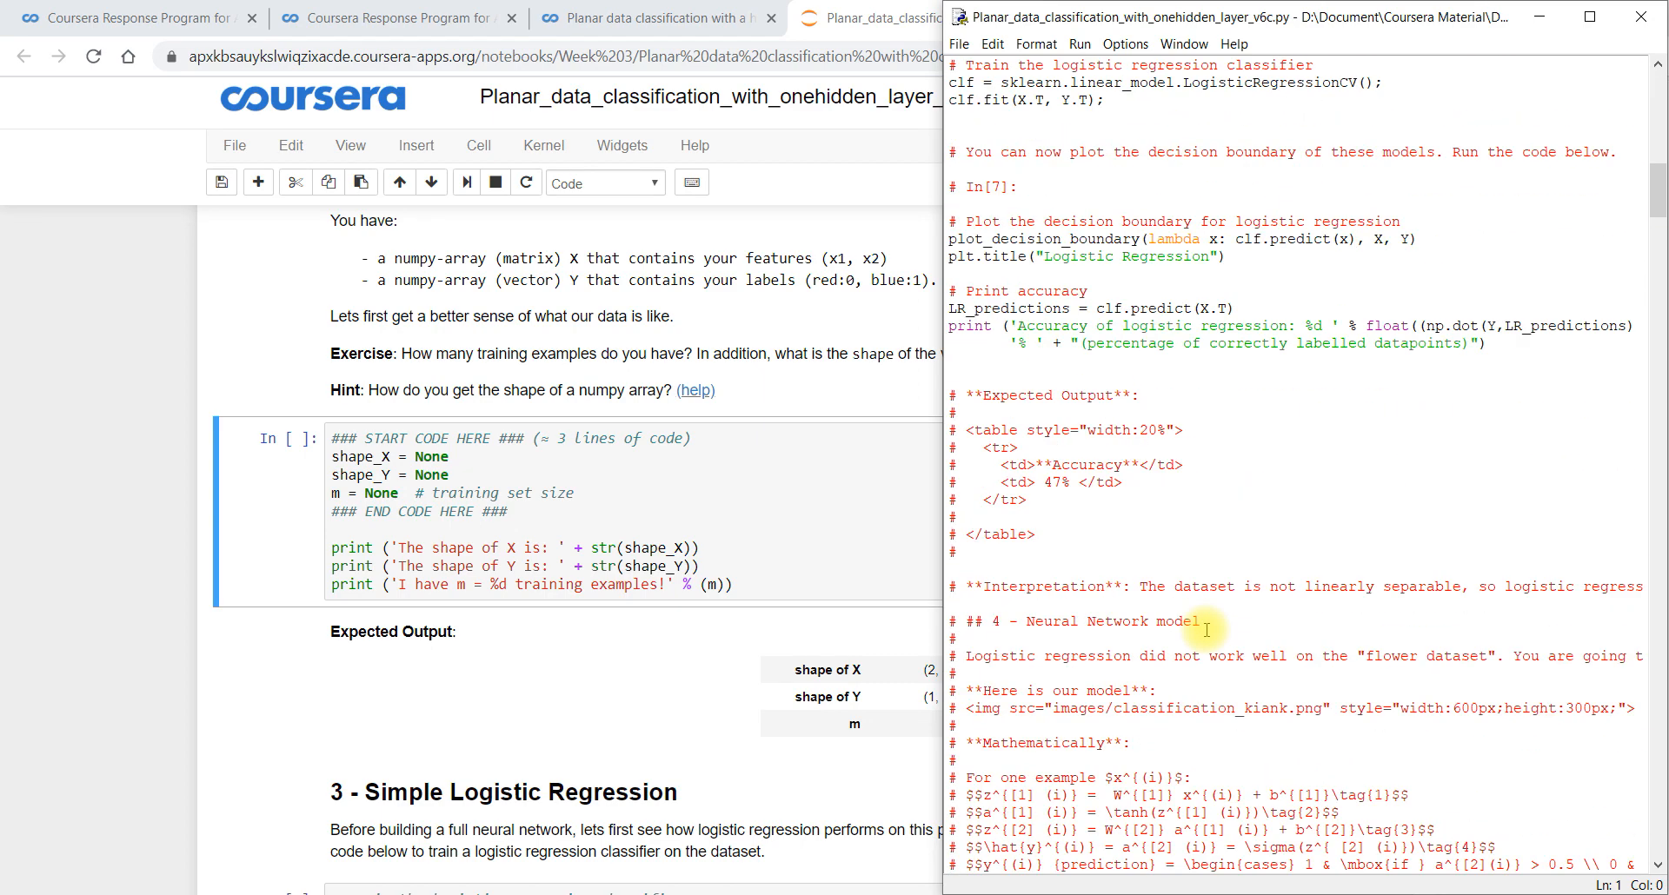
scroll(down, 3)
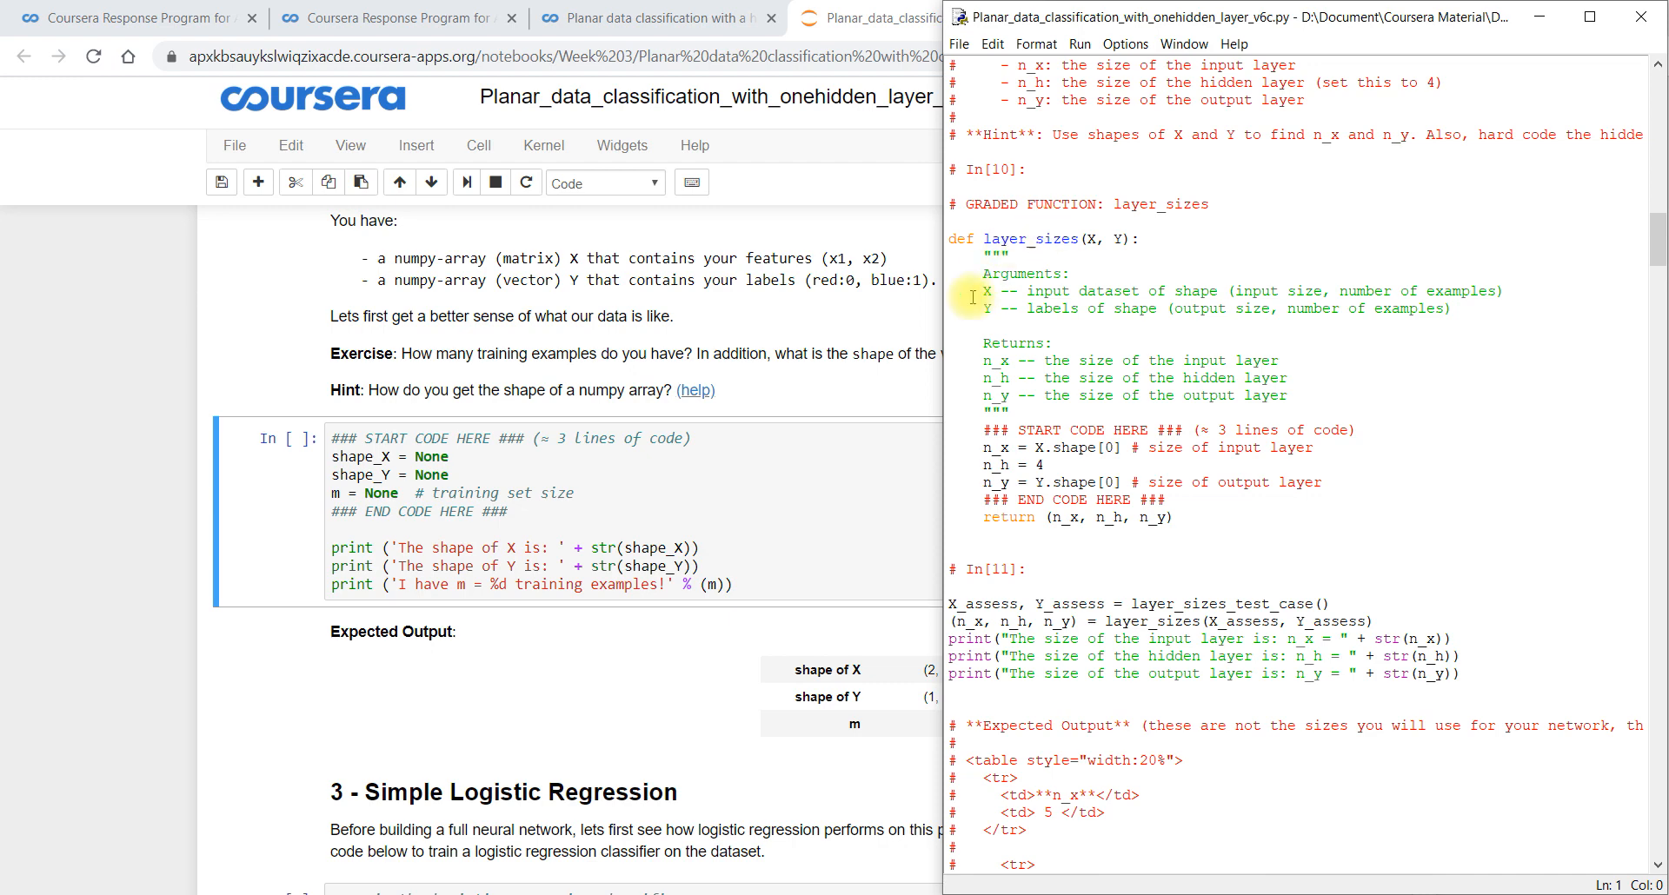
scroll(down, 3)
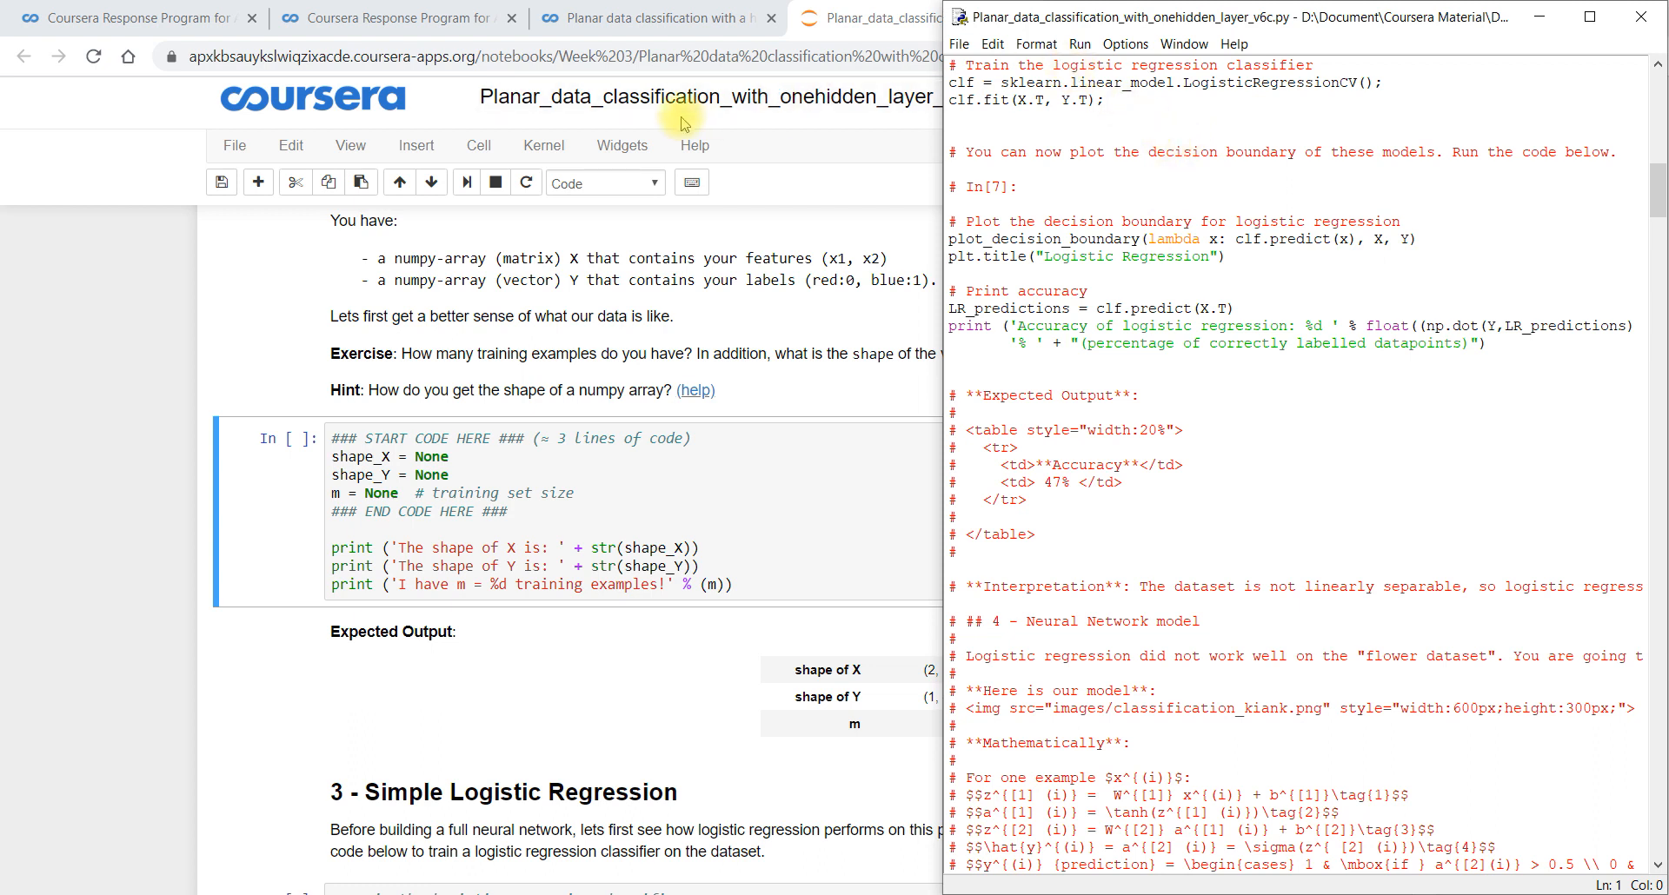
mouse_move(1036, 32)
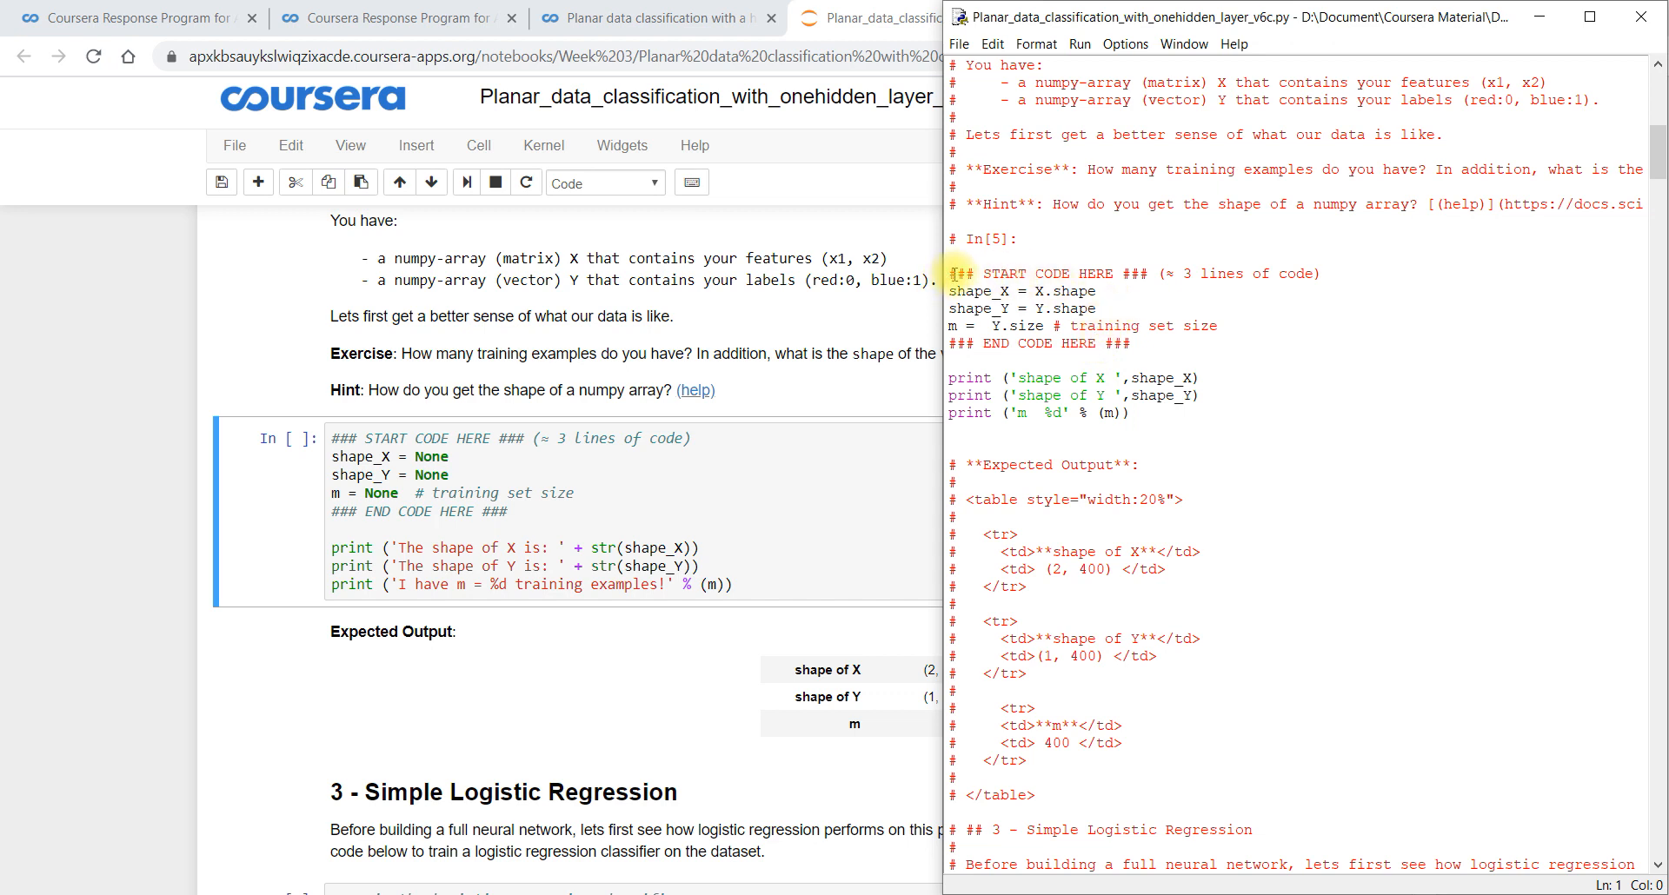
drag(955, 273, 1147, 325)
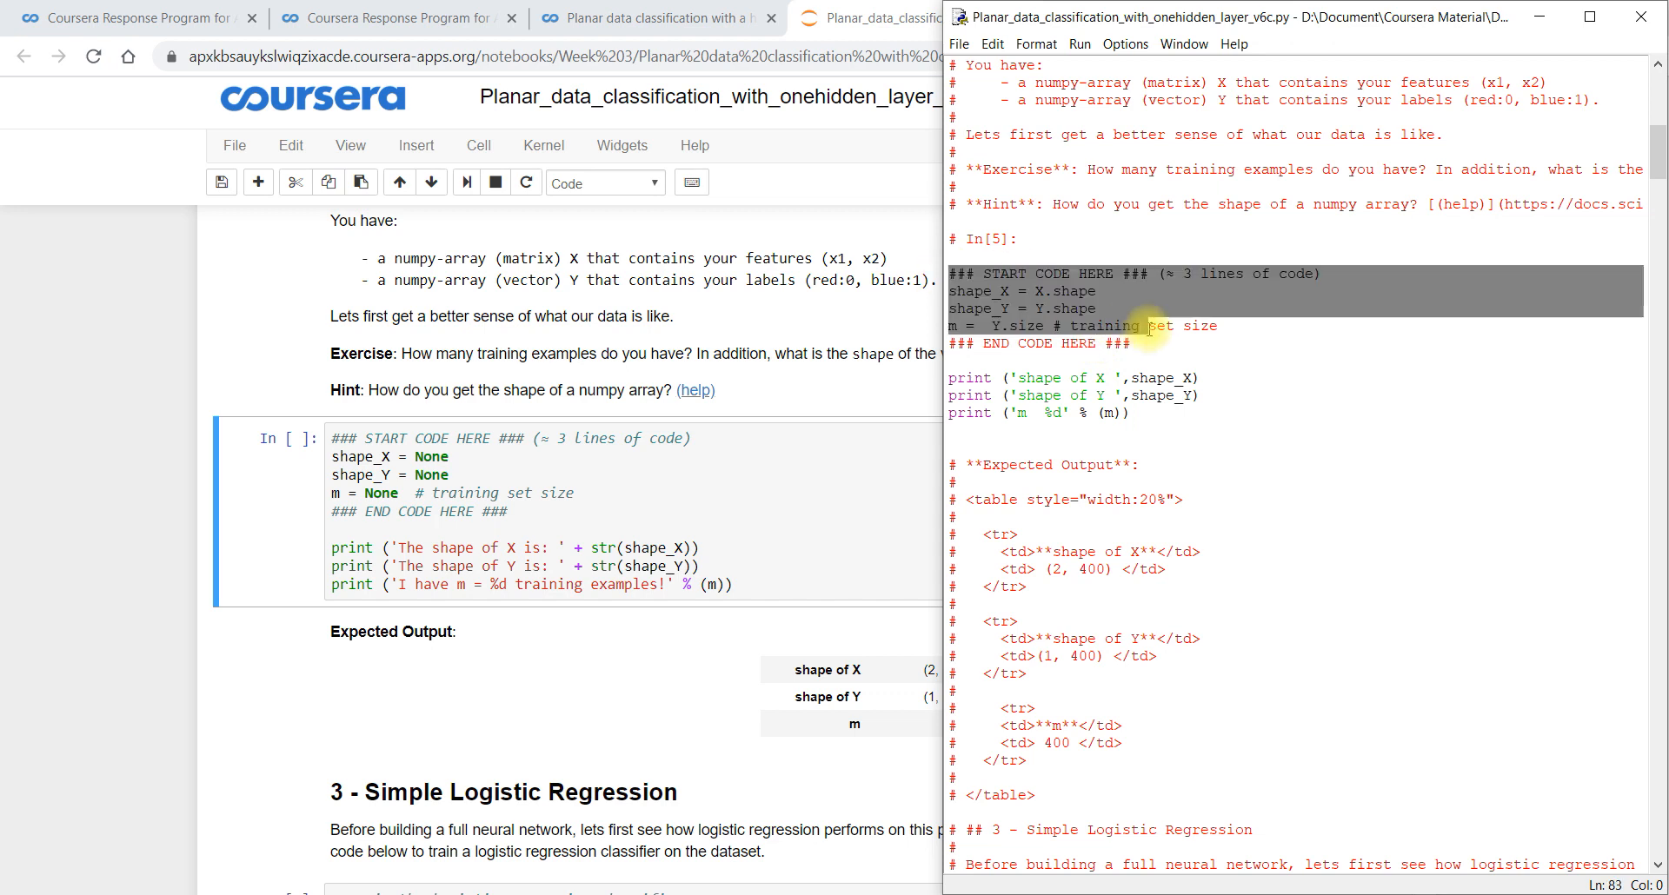
click(1207, 431)
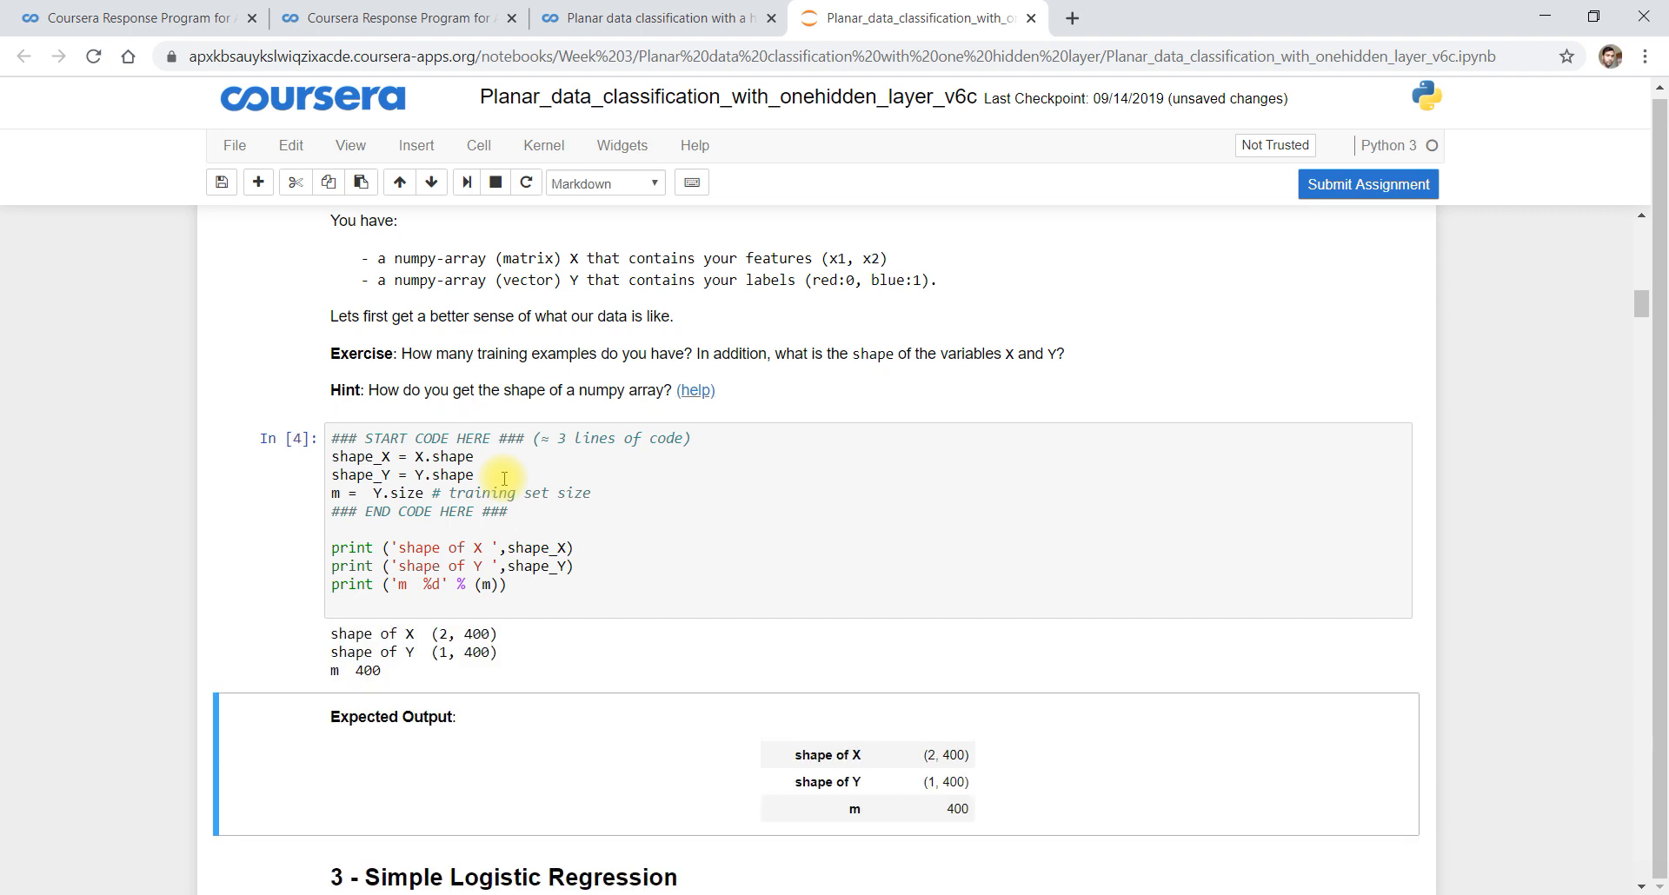
scroll(down, 3)
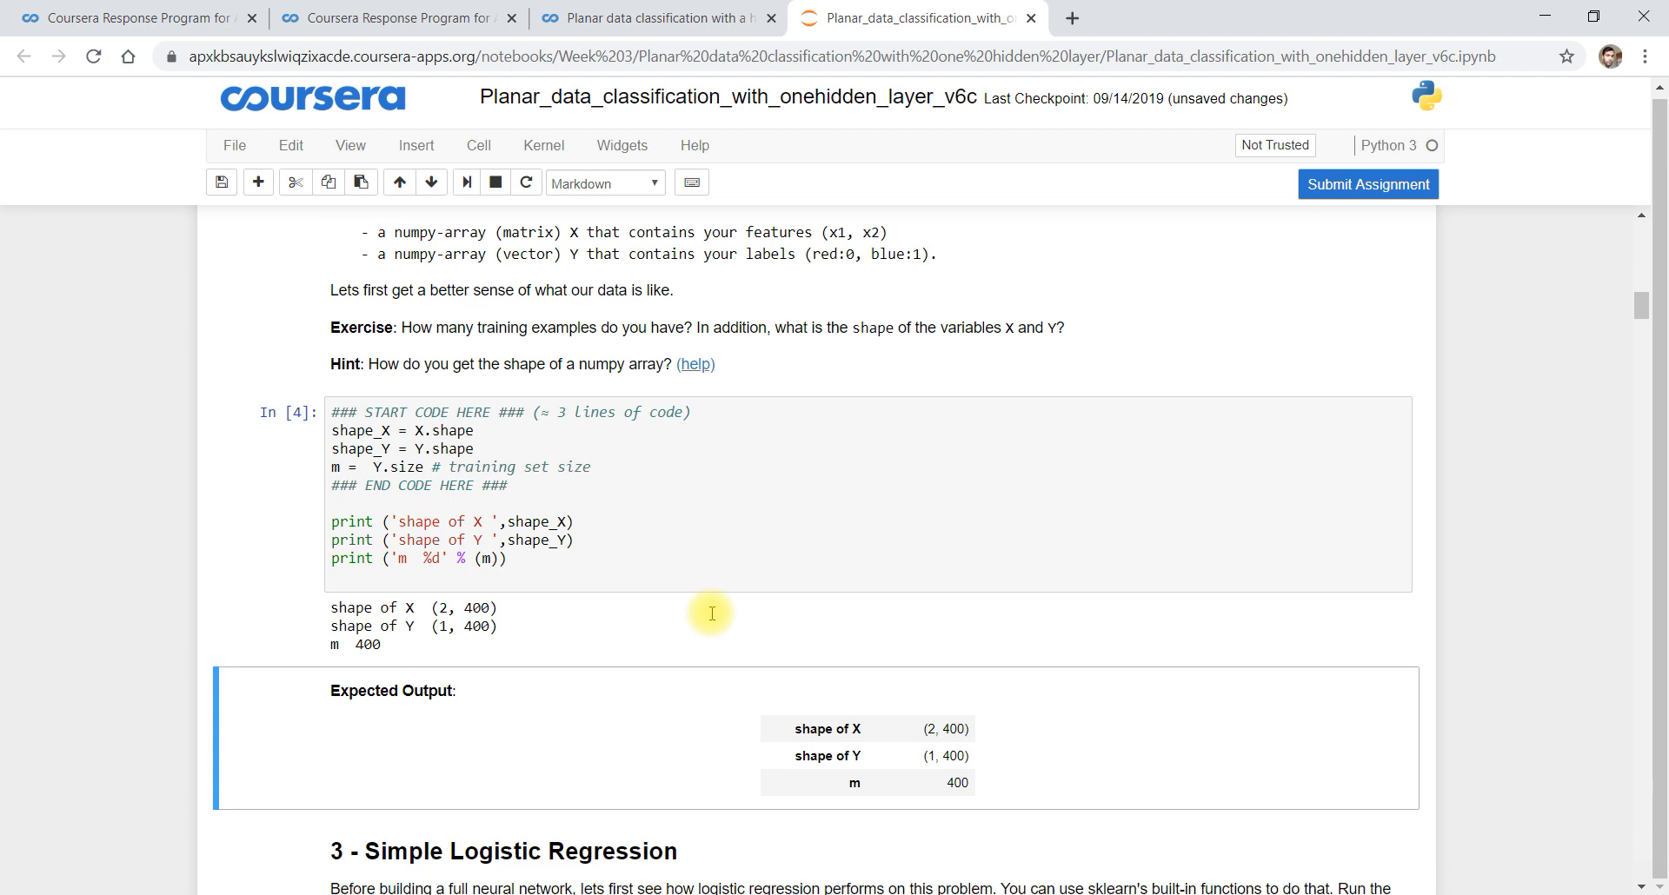
scroll(down, 3)
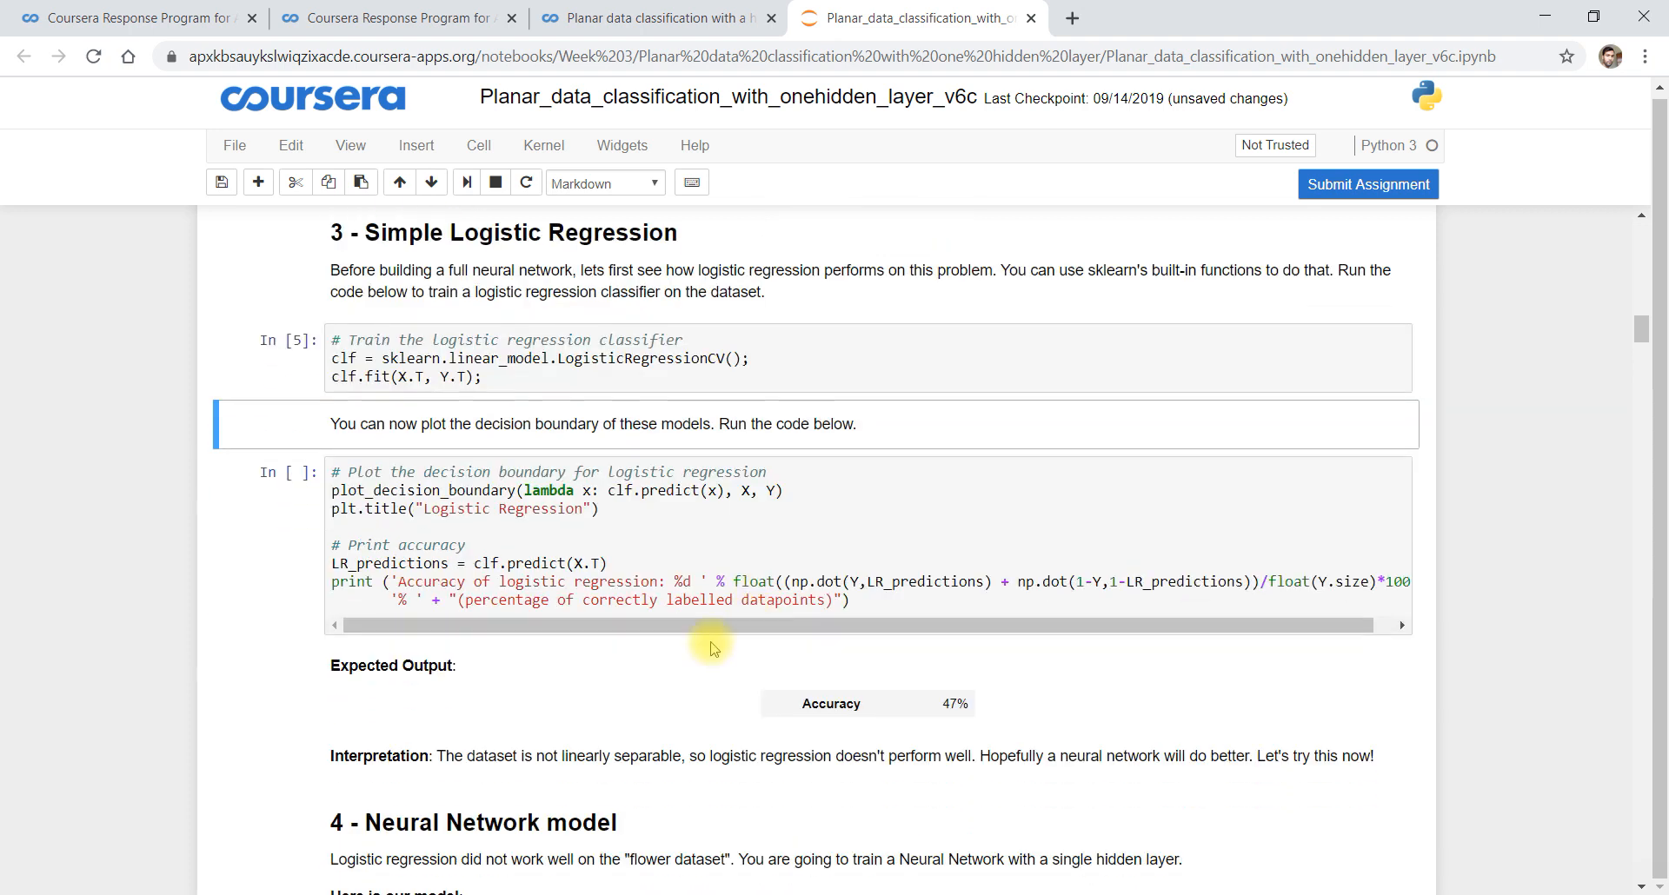
click(532, 509)
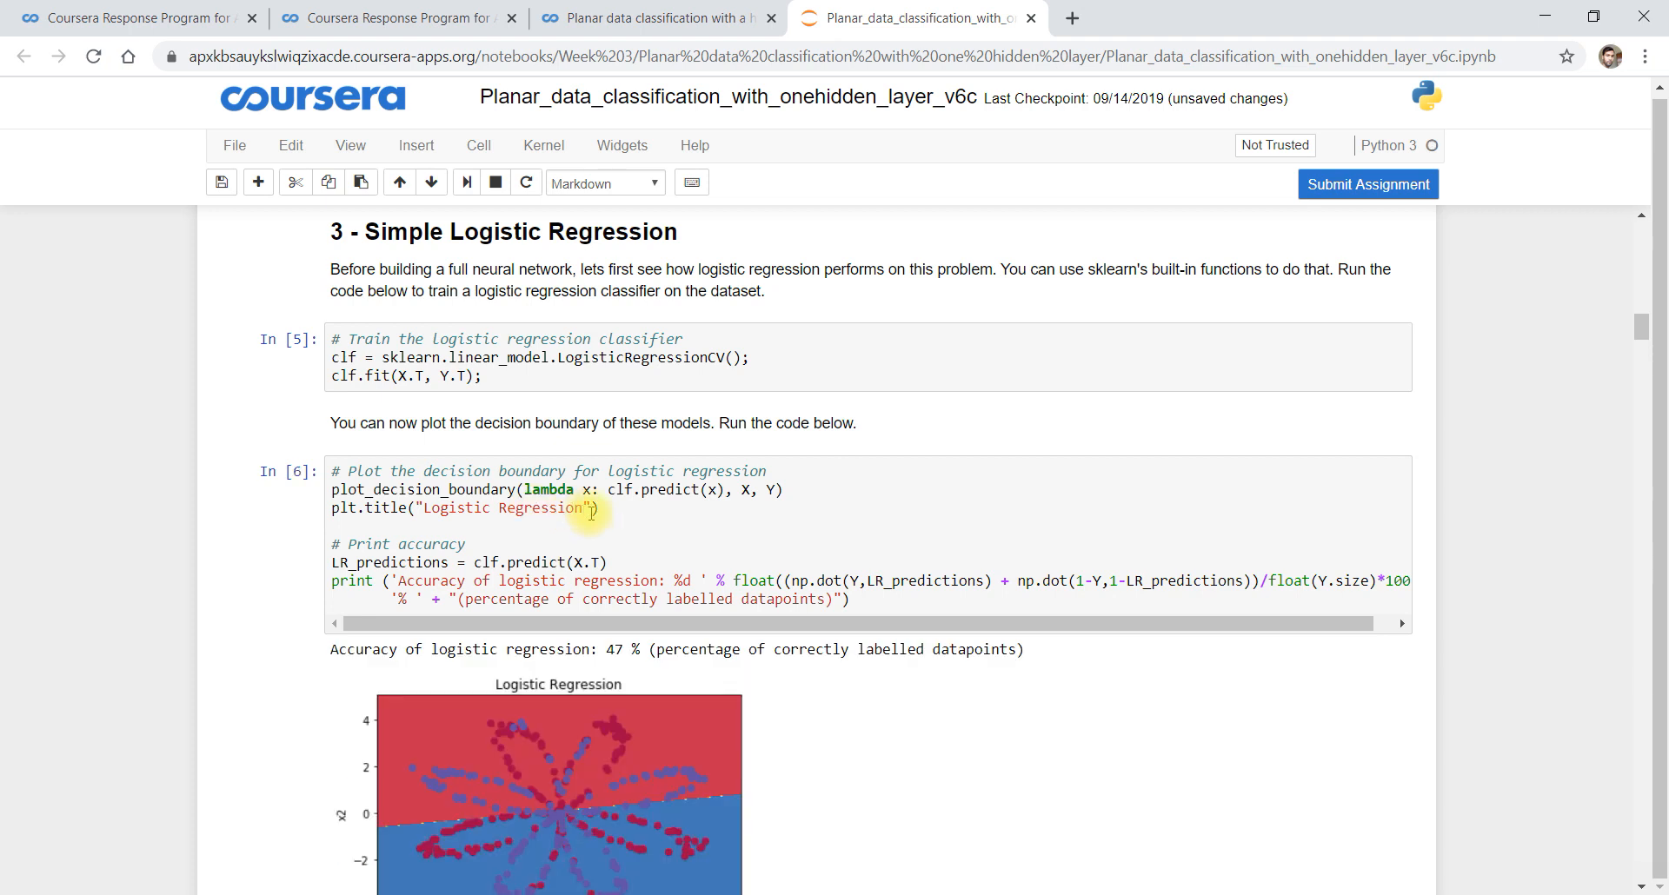
scroll(down, 3)
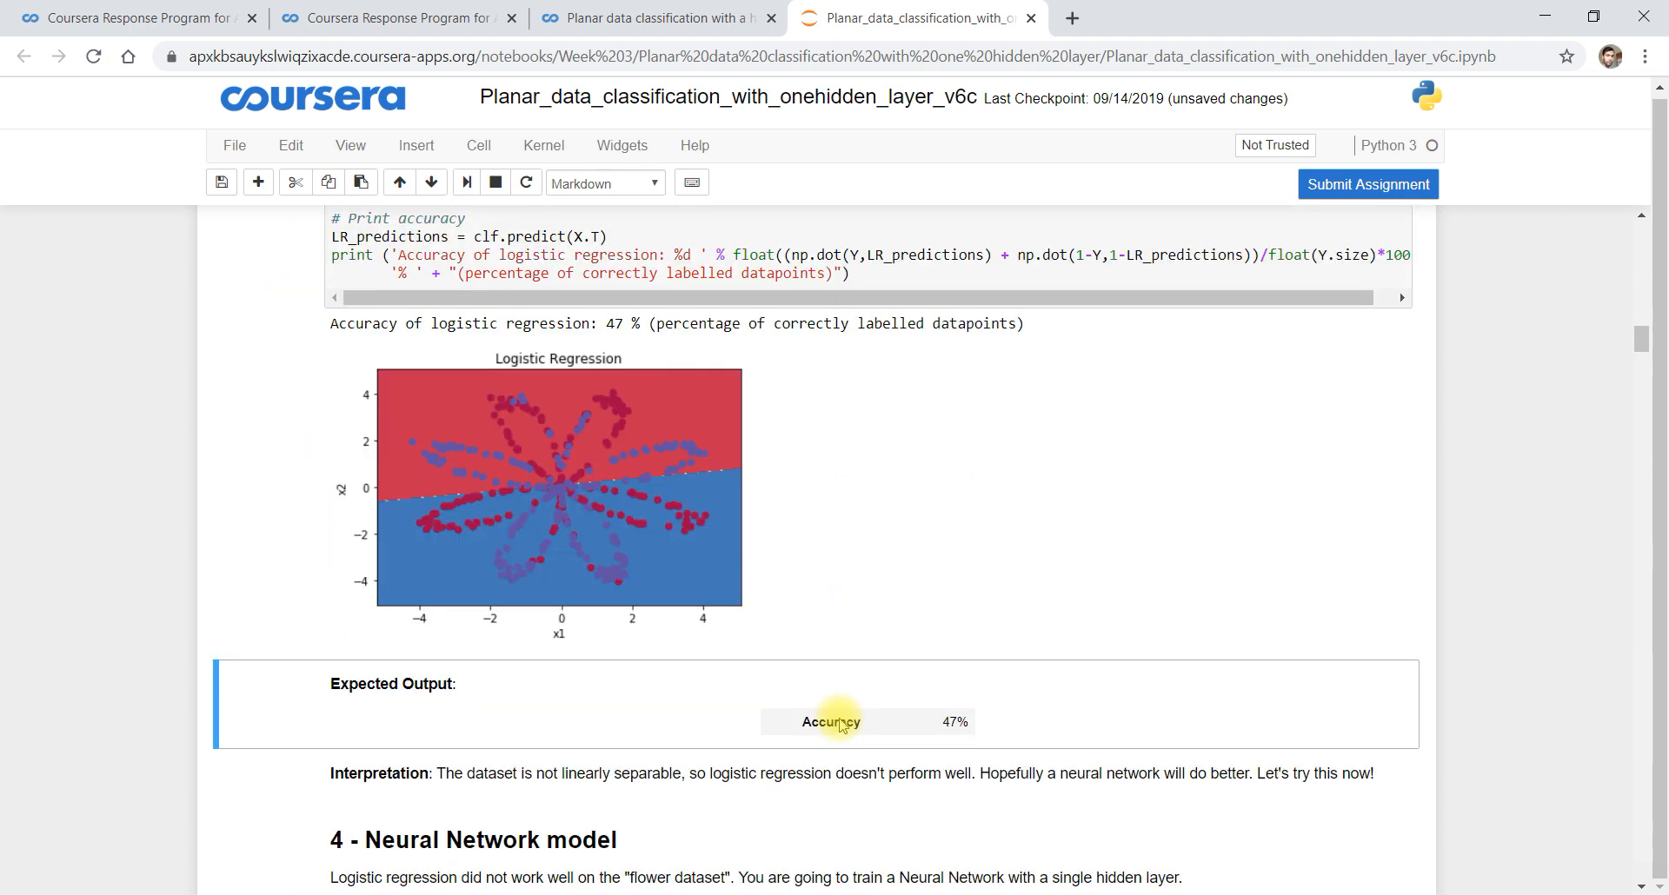
scroll(down, 3)
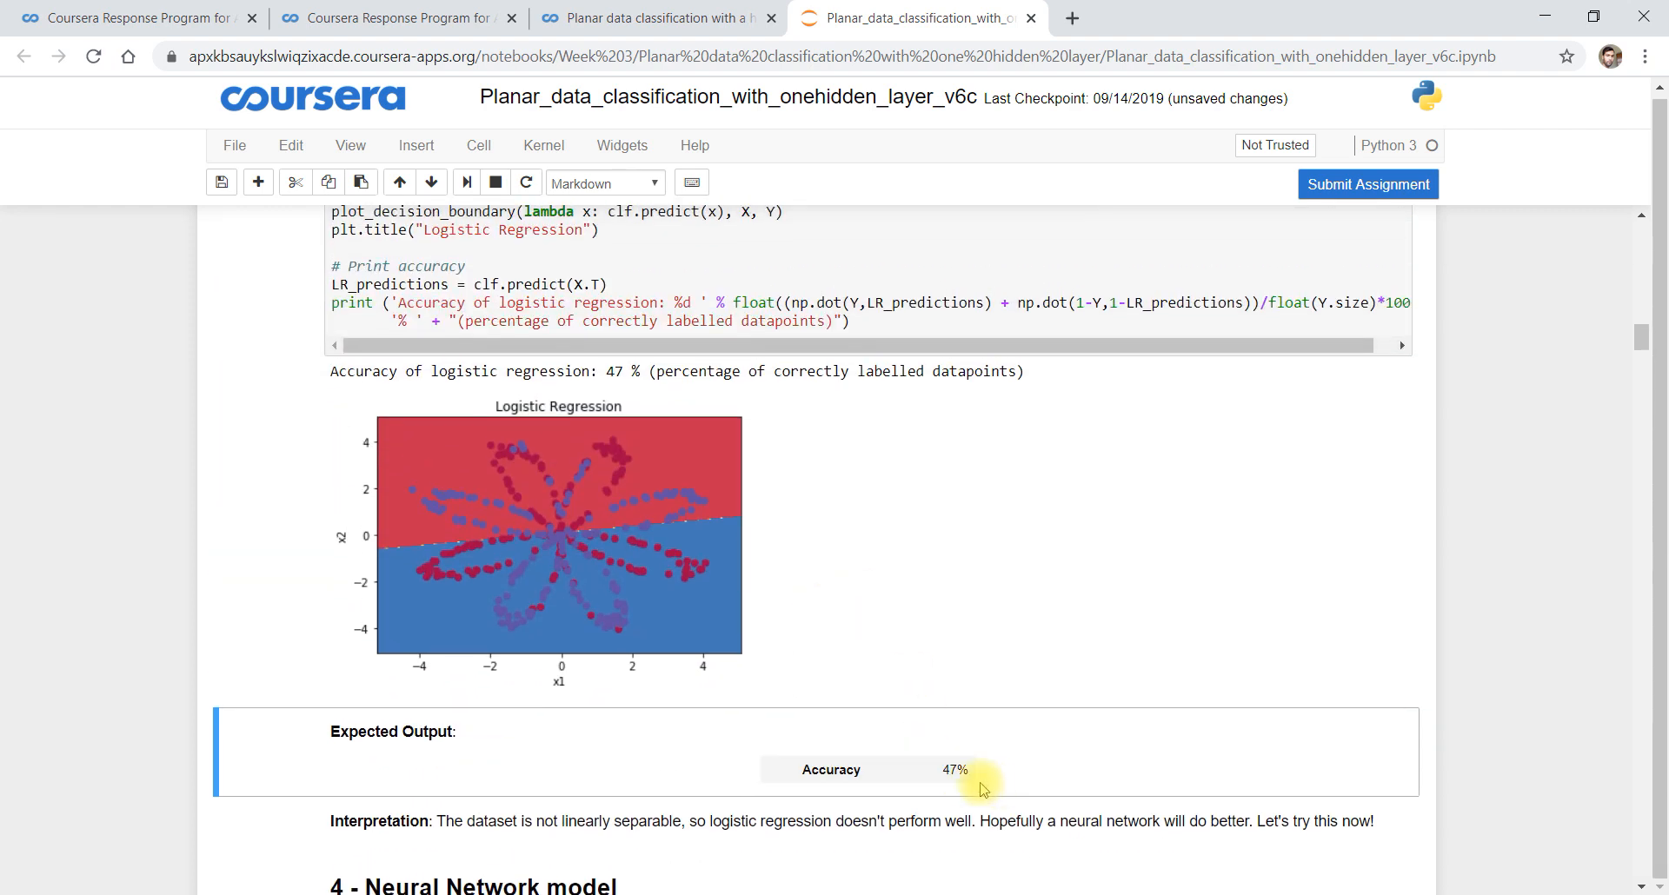
mouse_move(667, 410)
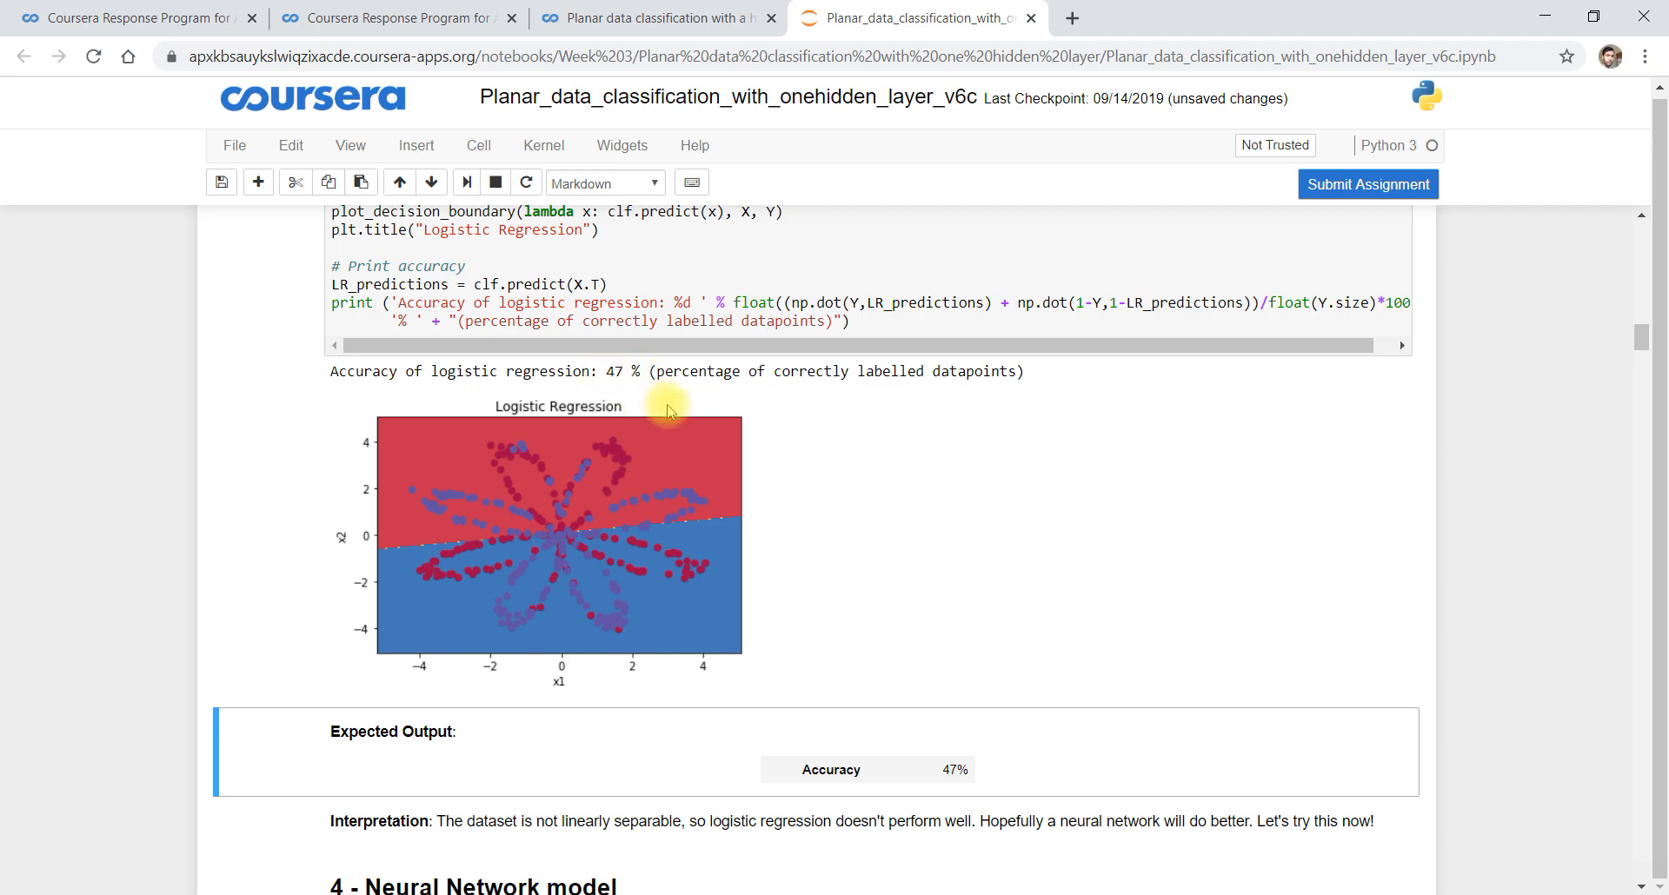
mouse_move(883, 561)
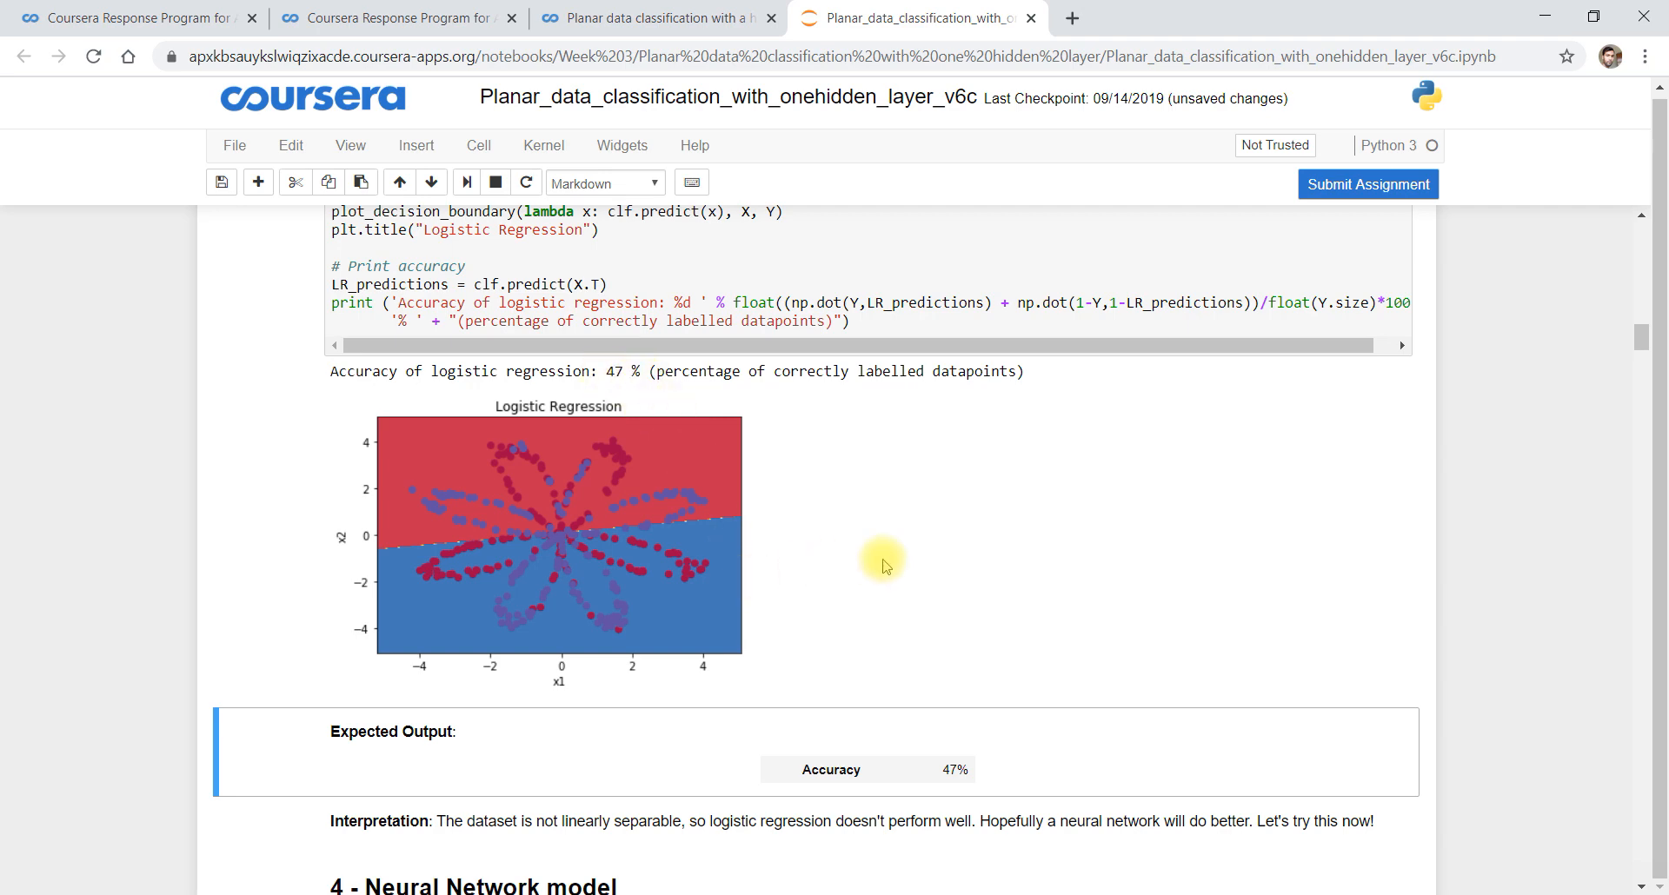
scroll(down, 3)
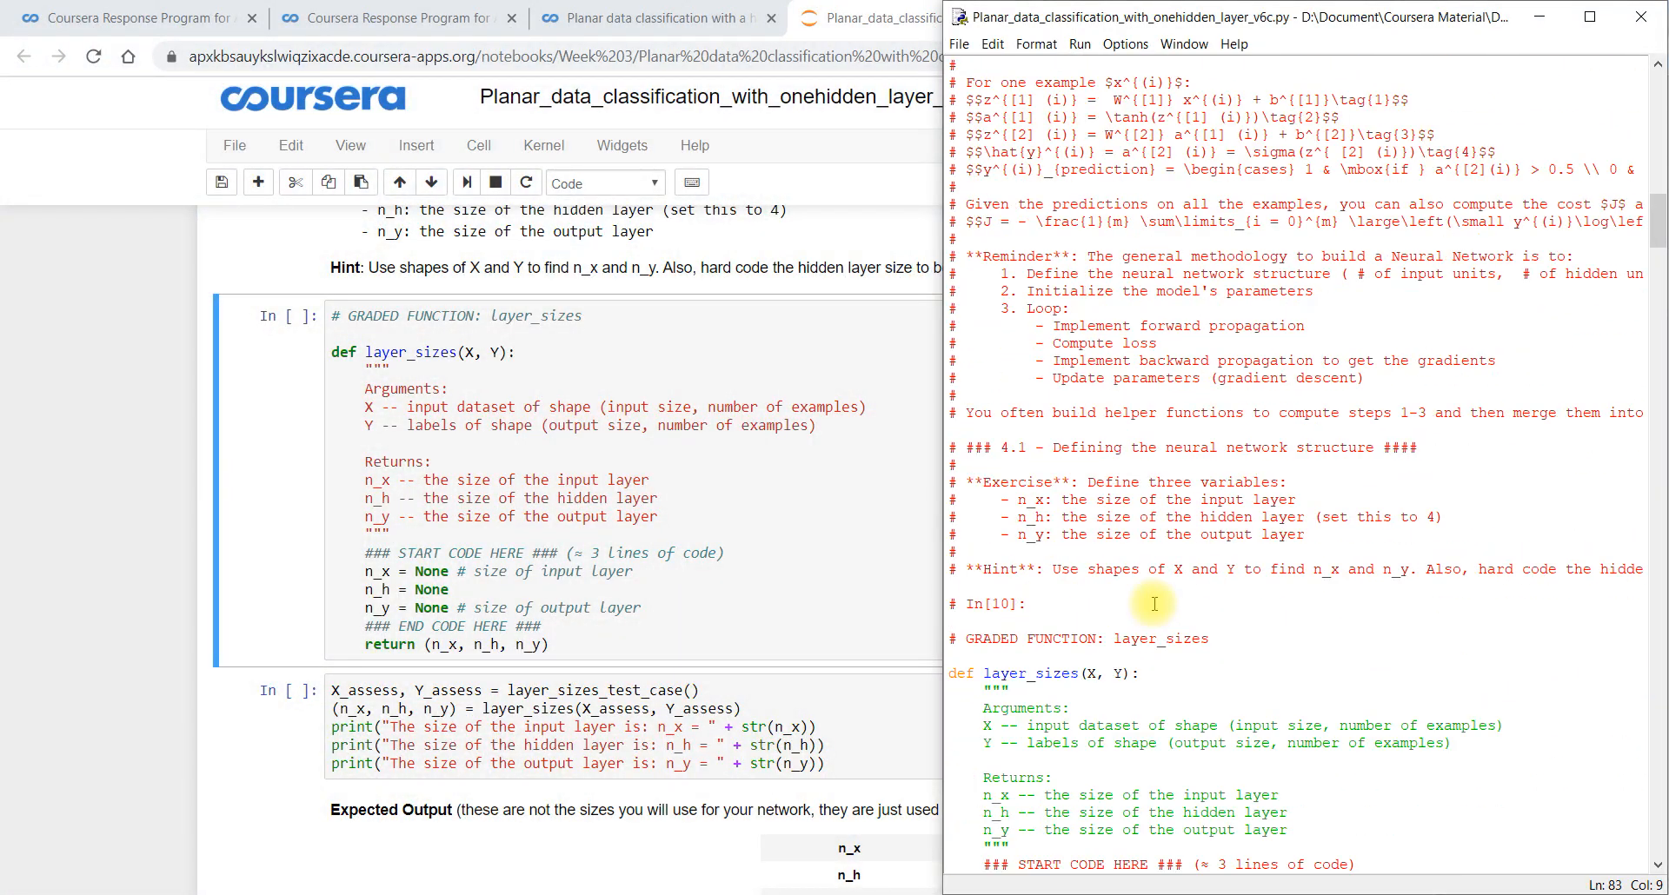
Copy the layer_sizes function code from the IDLE reference script
scroll(down, 3)
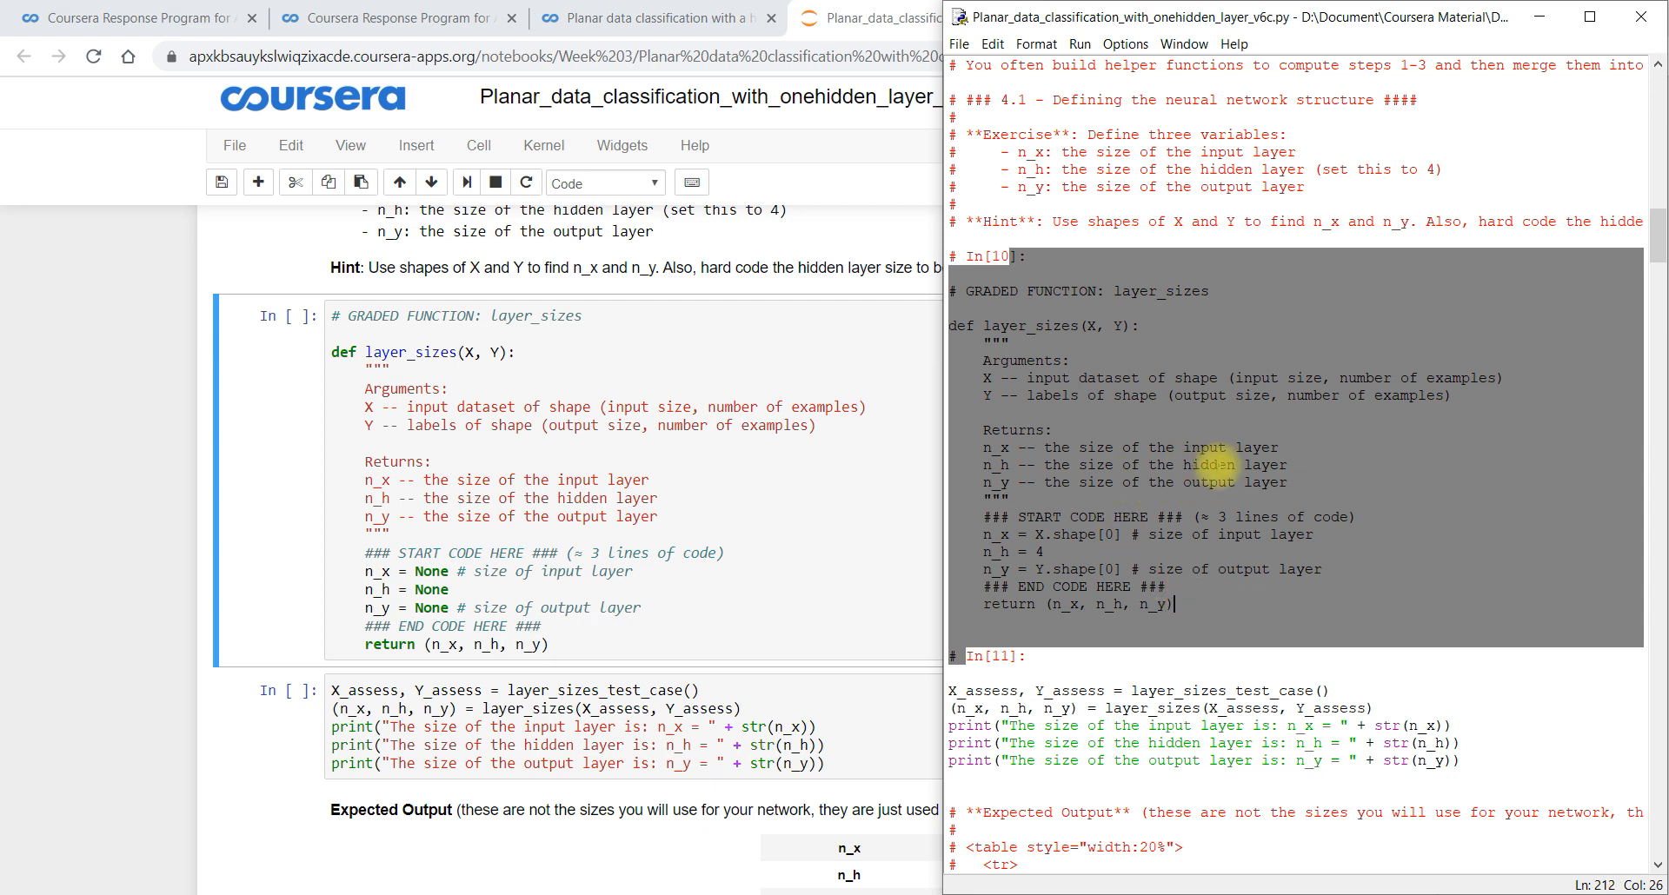
right_click(1203, 457)
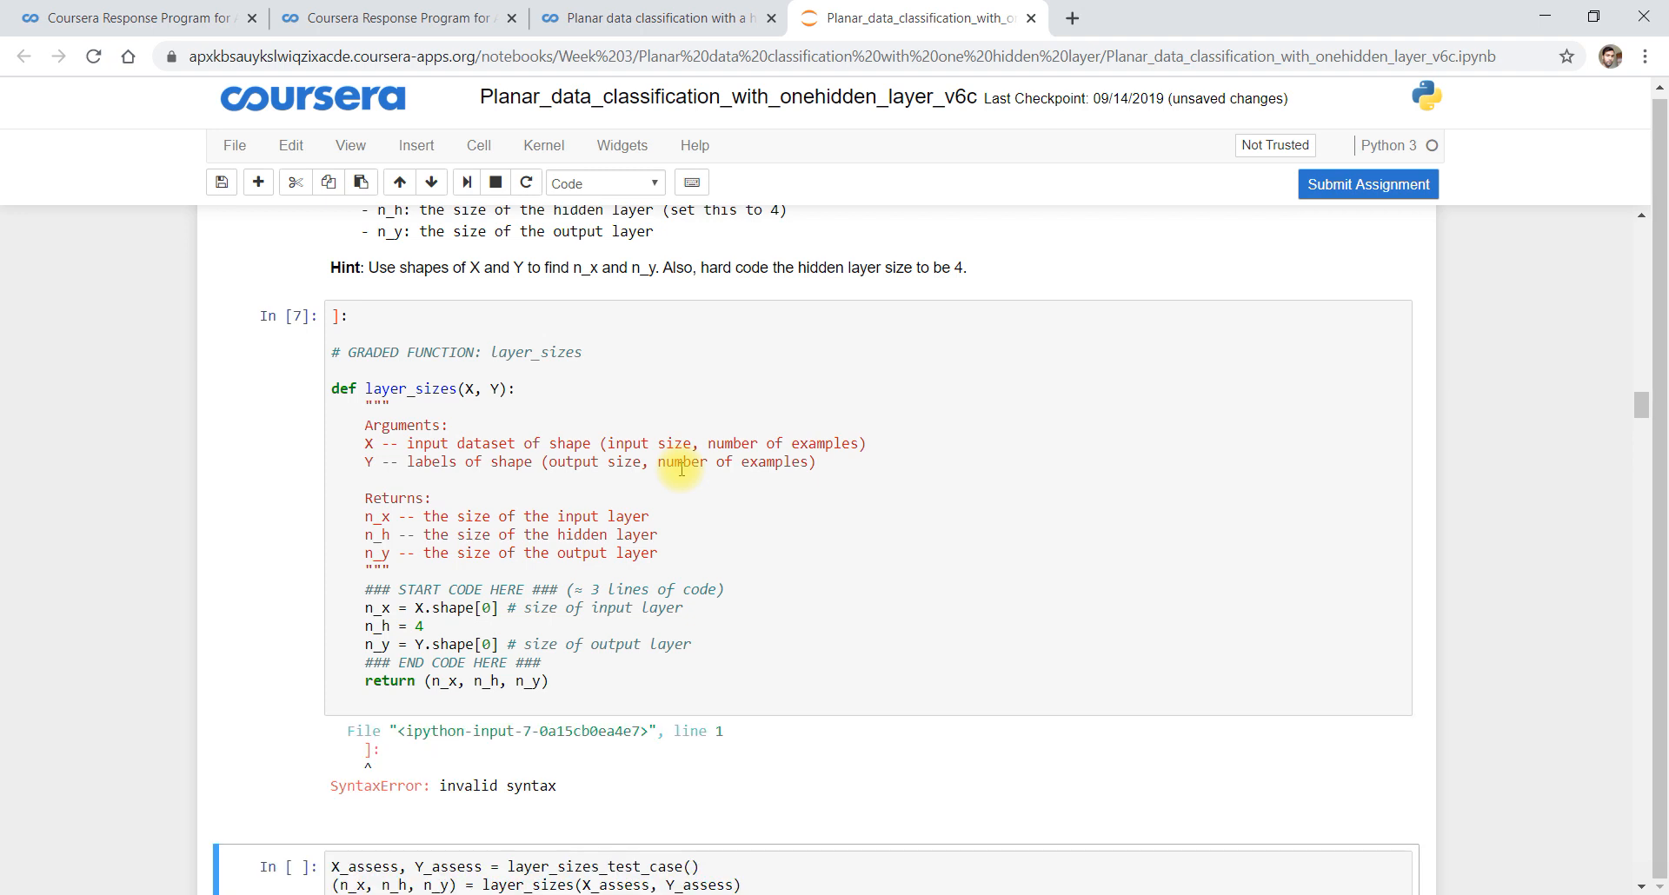
mouse_move(598, 608)
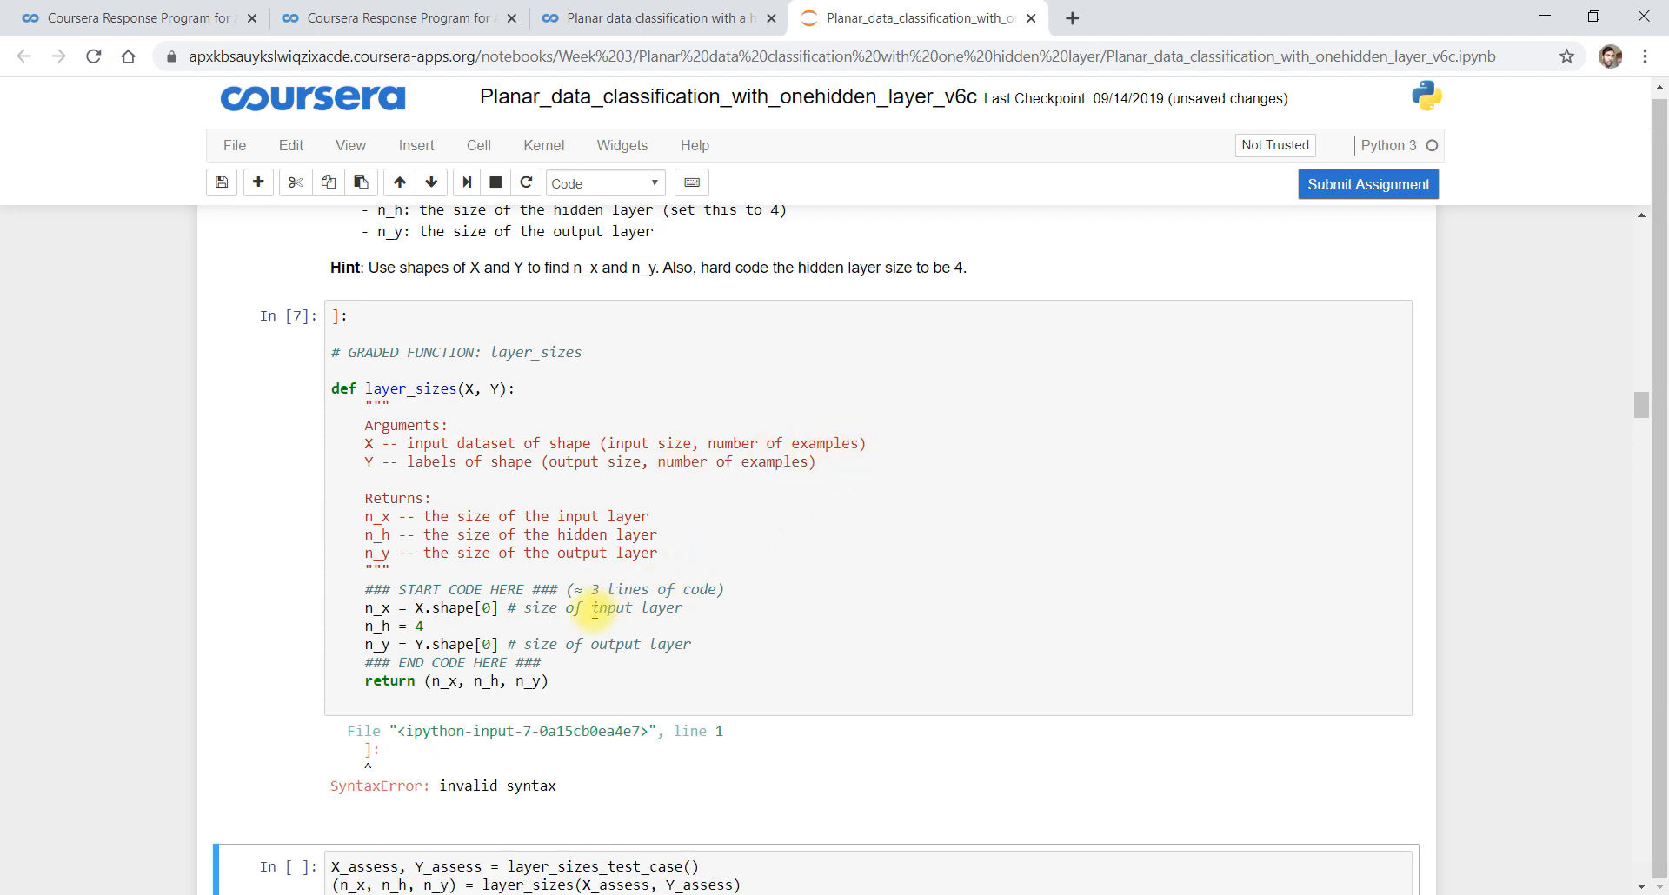
Delete the stray ']:' line and run layer_sizes and its test, giving n_x=5, n_h=4, n_y=2
click(339, 353)
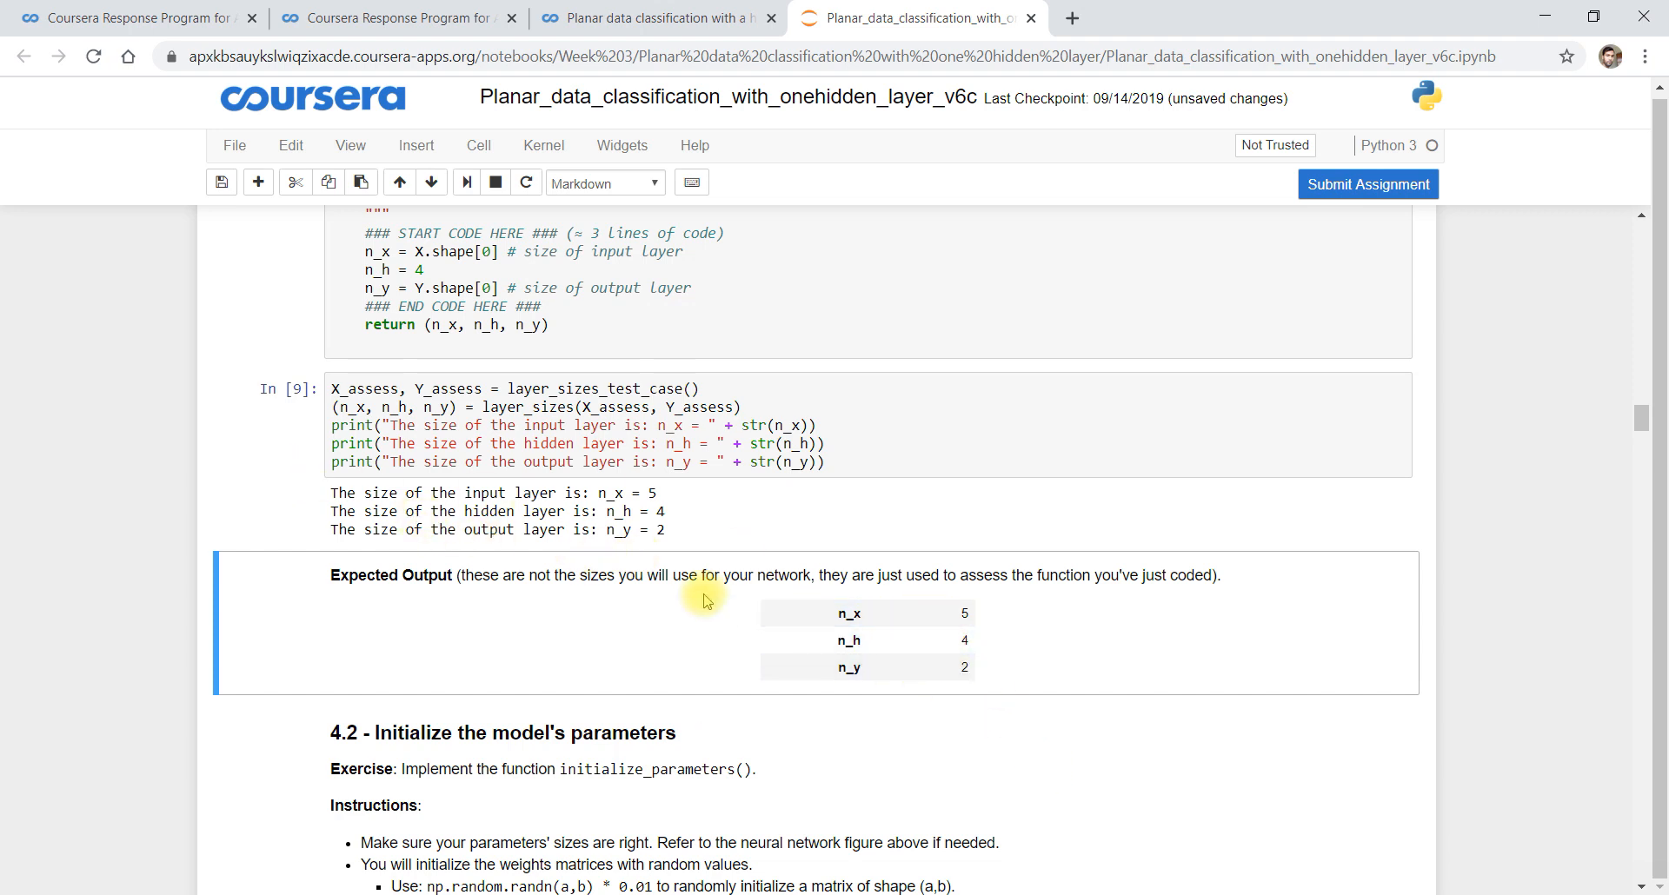
mouse_move(616, 492)
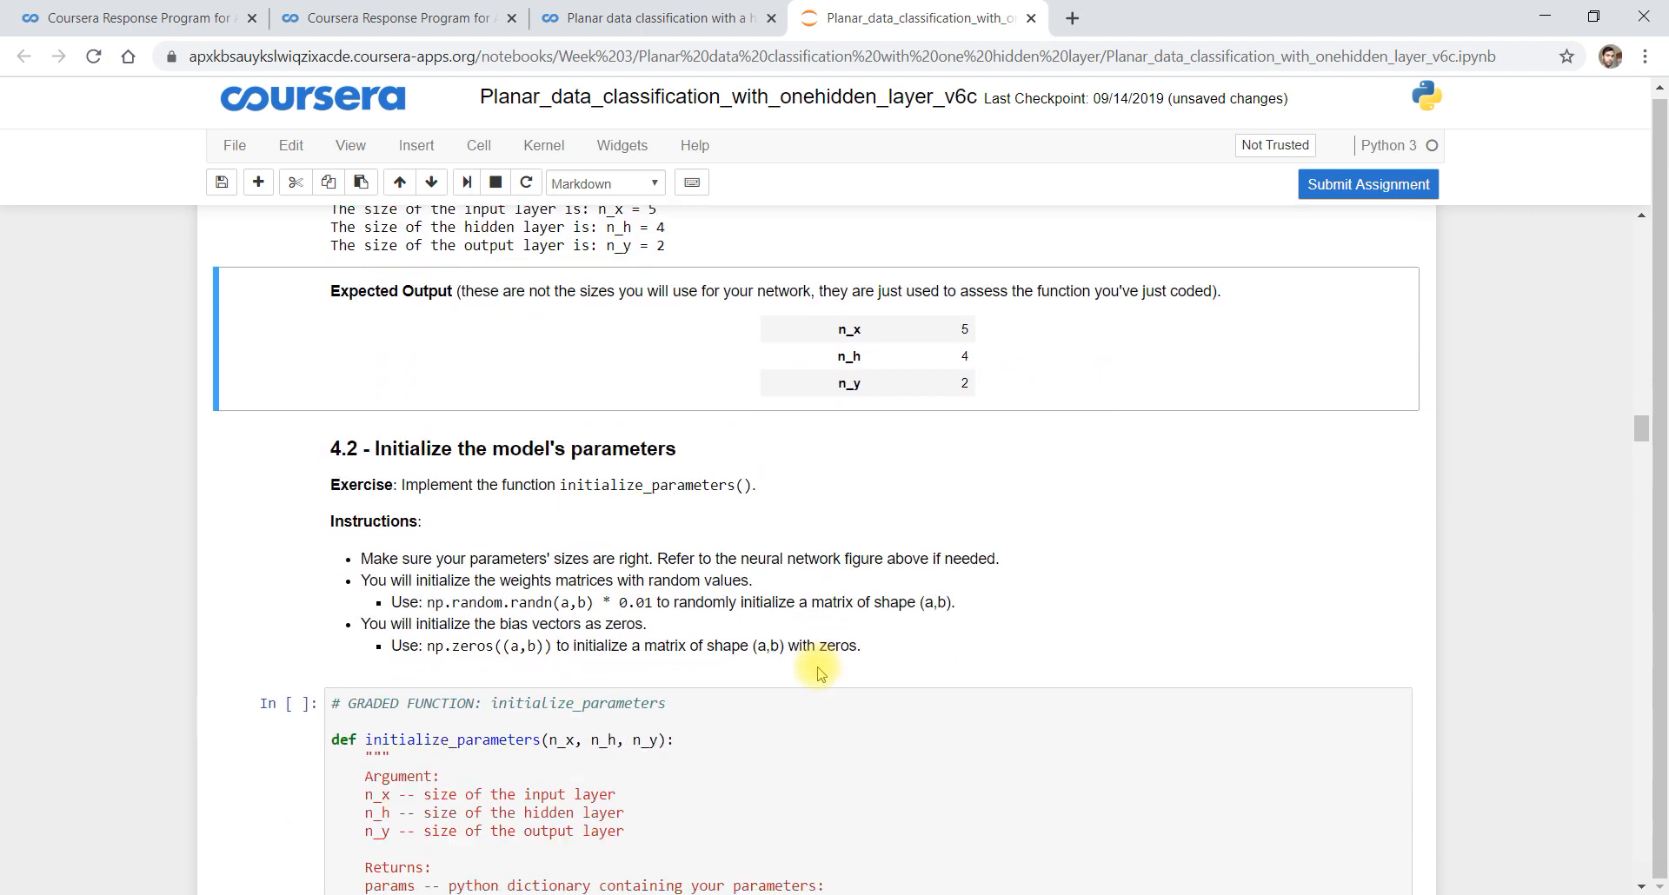
scroll(down, 3)
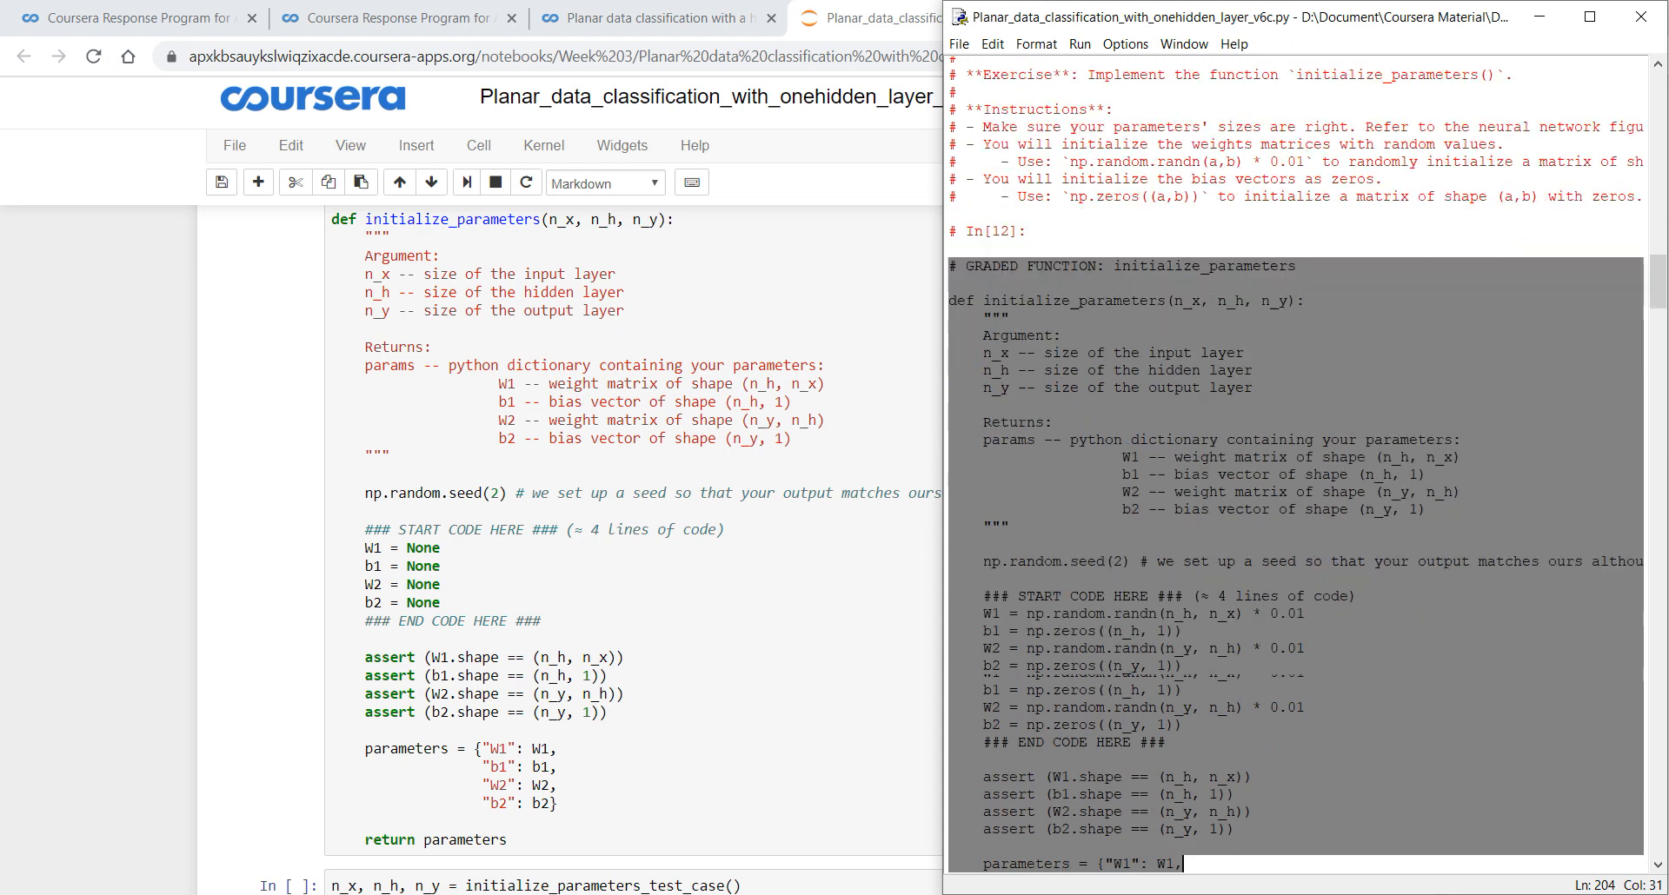
Copy initialize_parameters from IDLE into the notebook and run it with its test, matching W1, b1, W2, b2
scroll(down, 3)
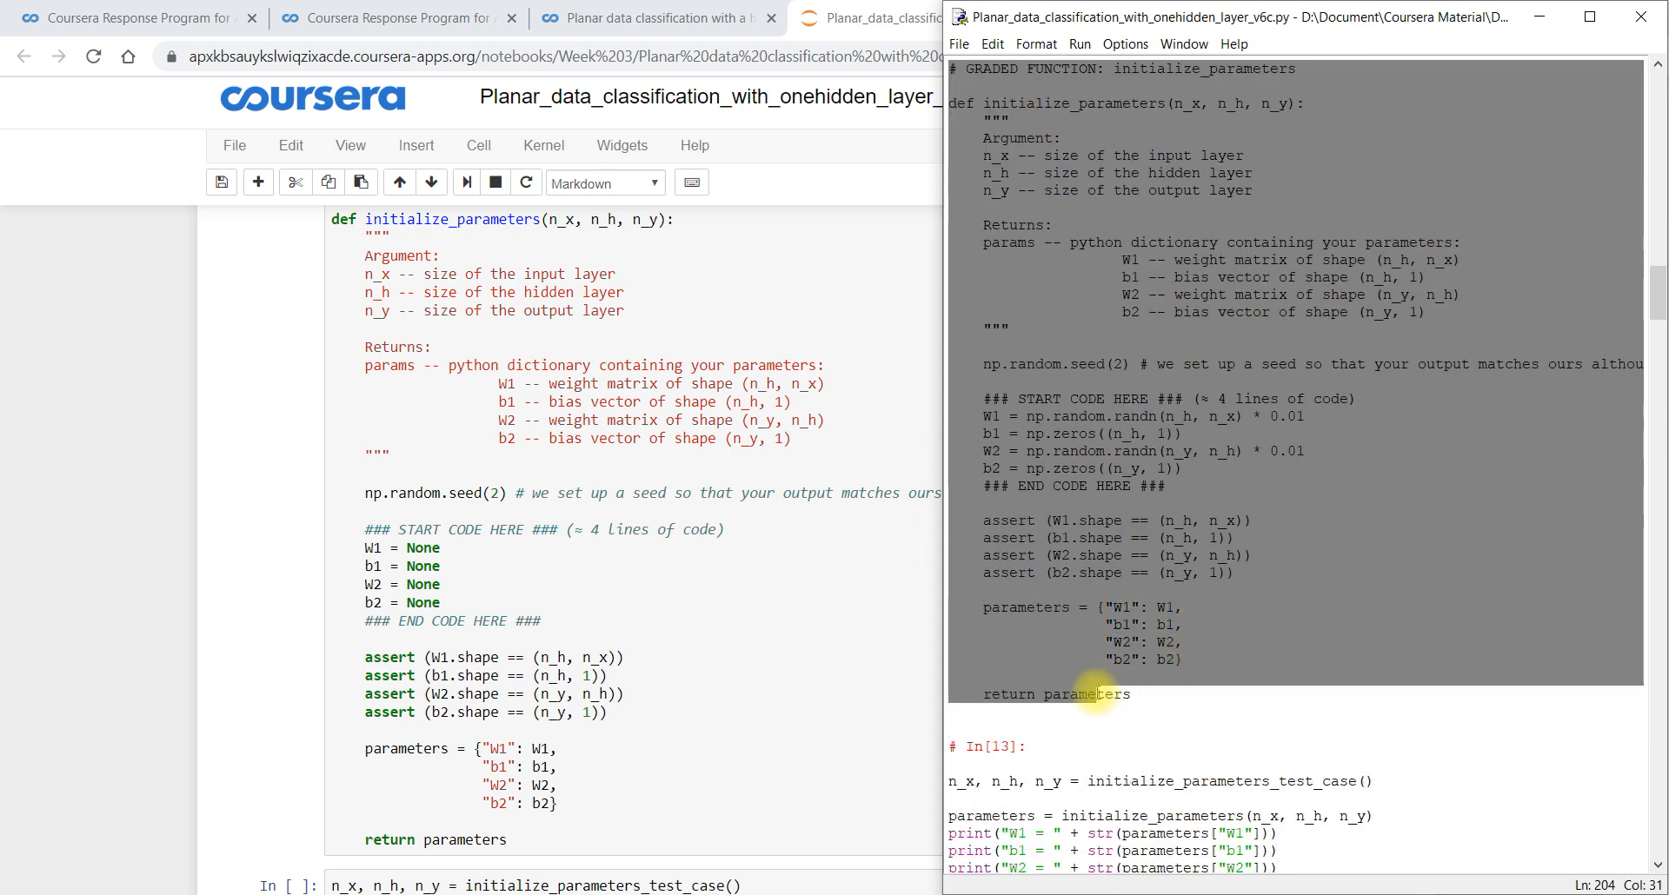
right_click(1073, 658)
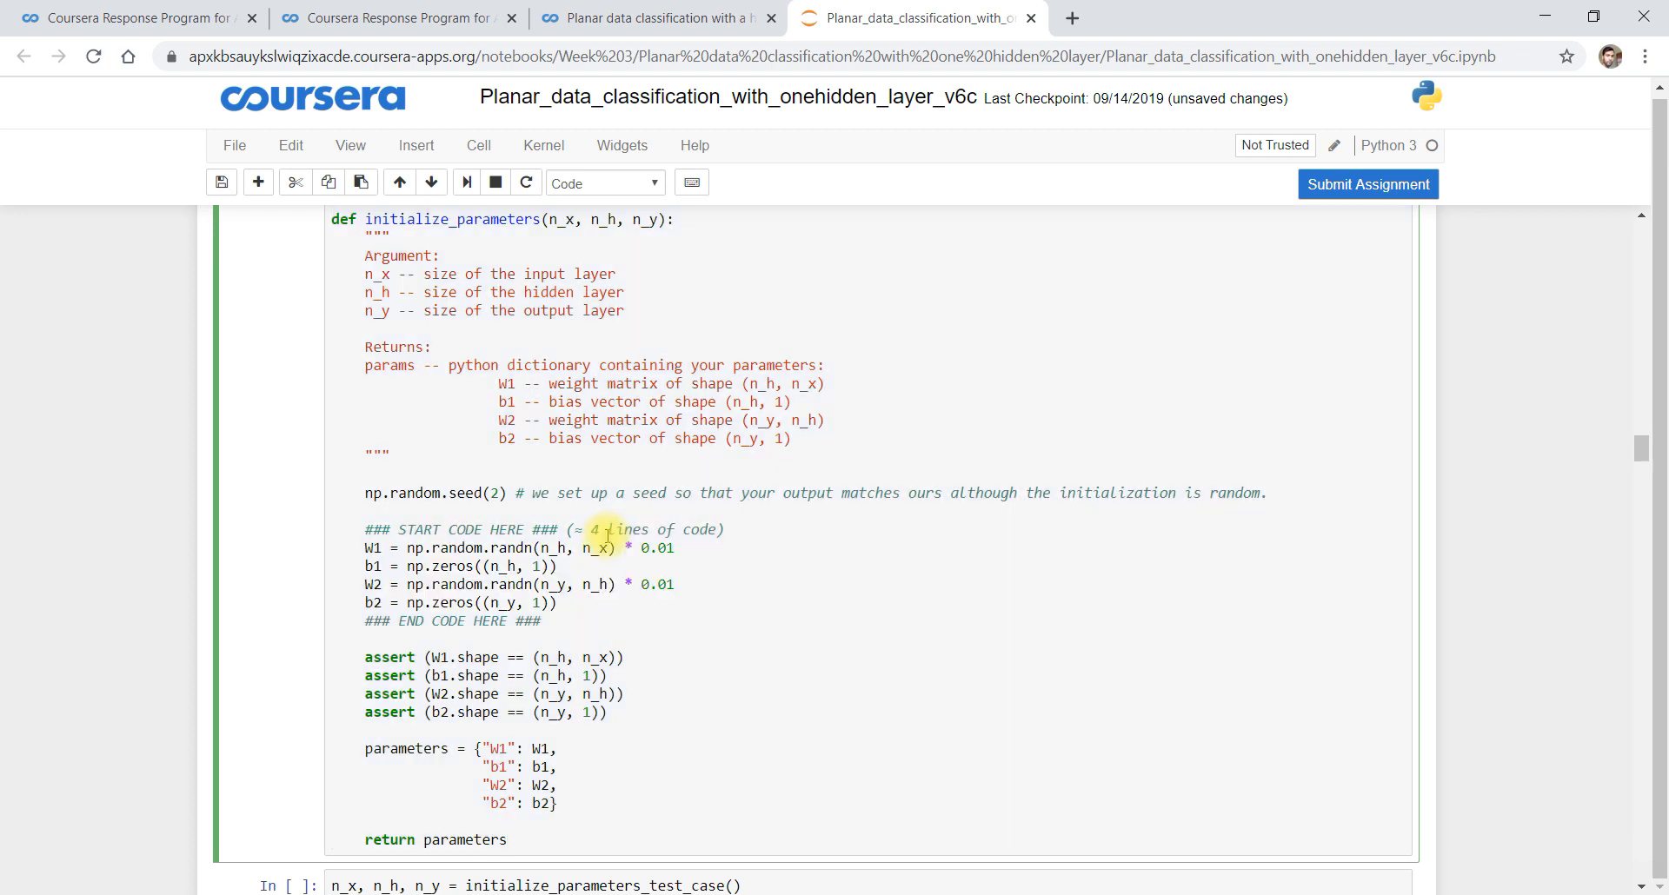
scroll(down, 3)
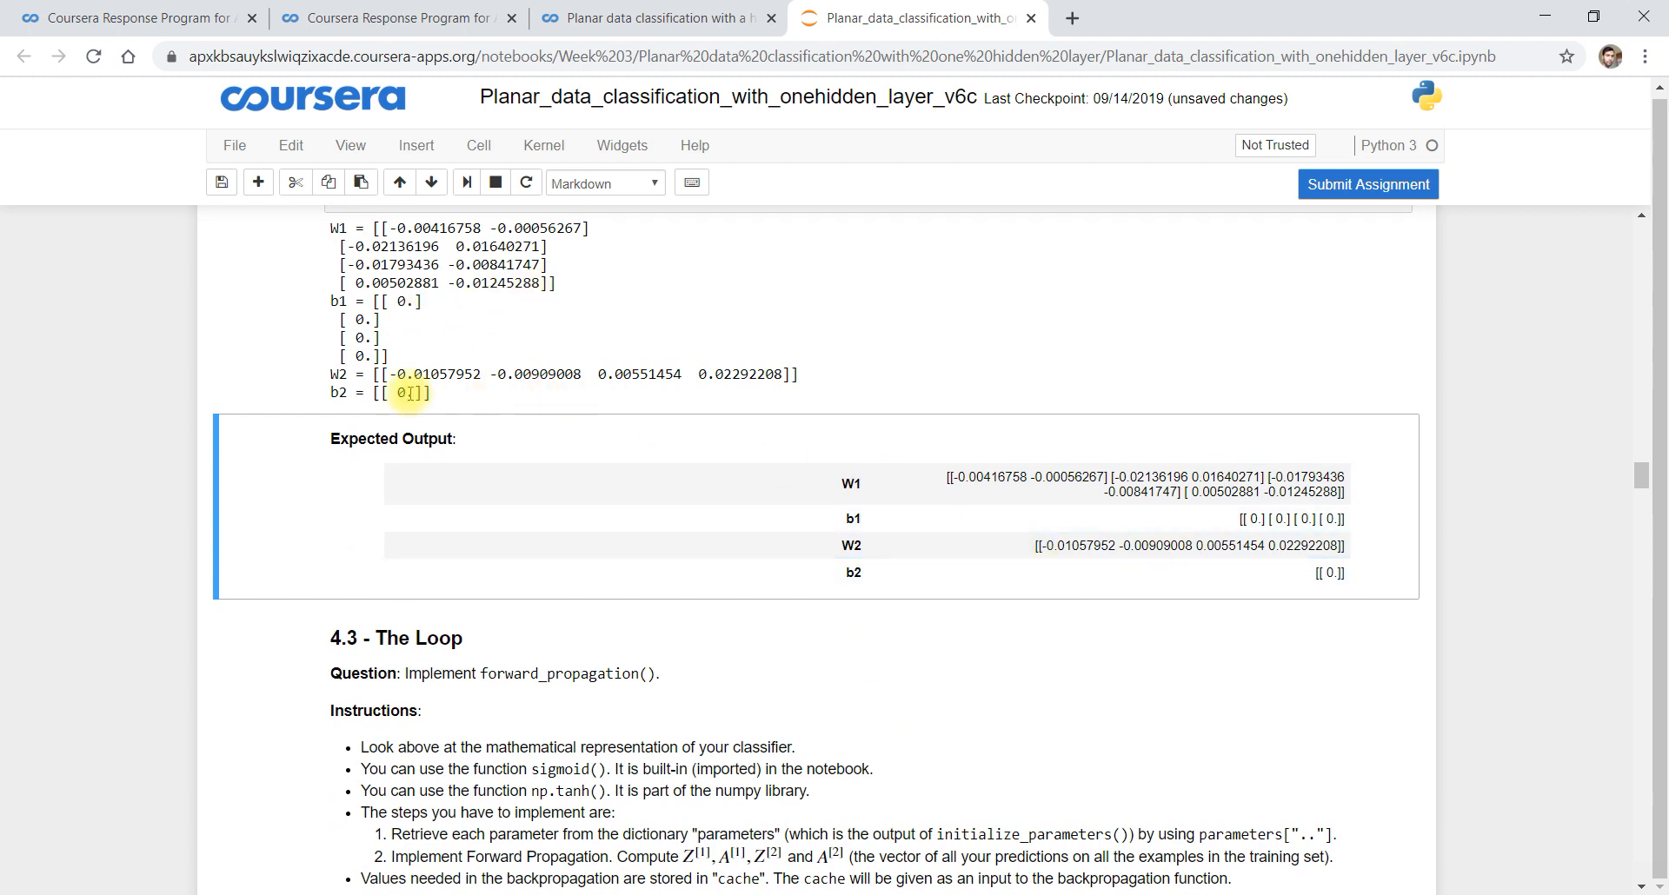
scroll(down, 3)
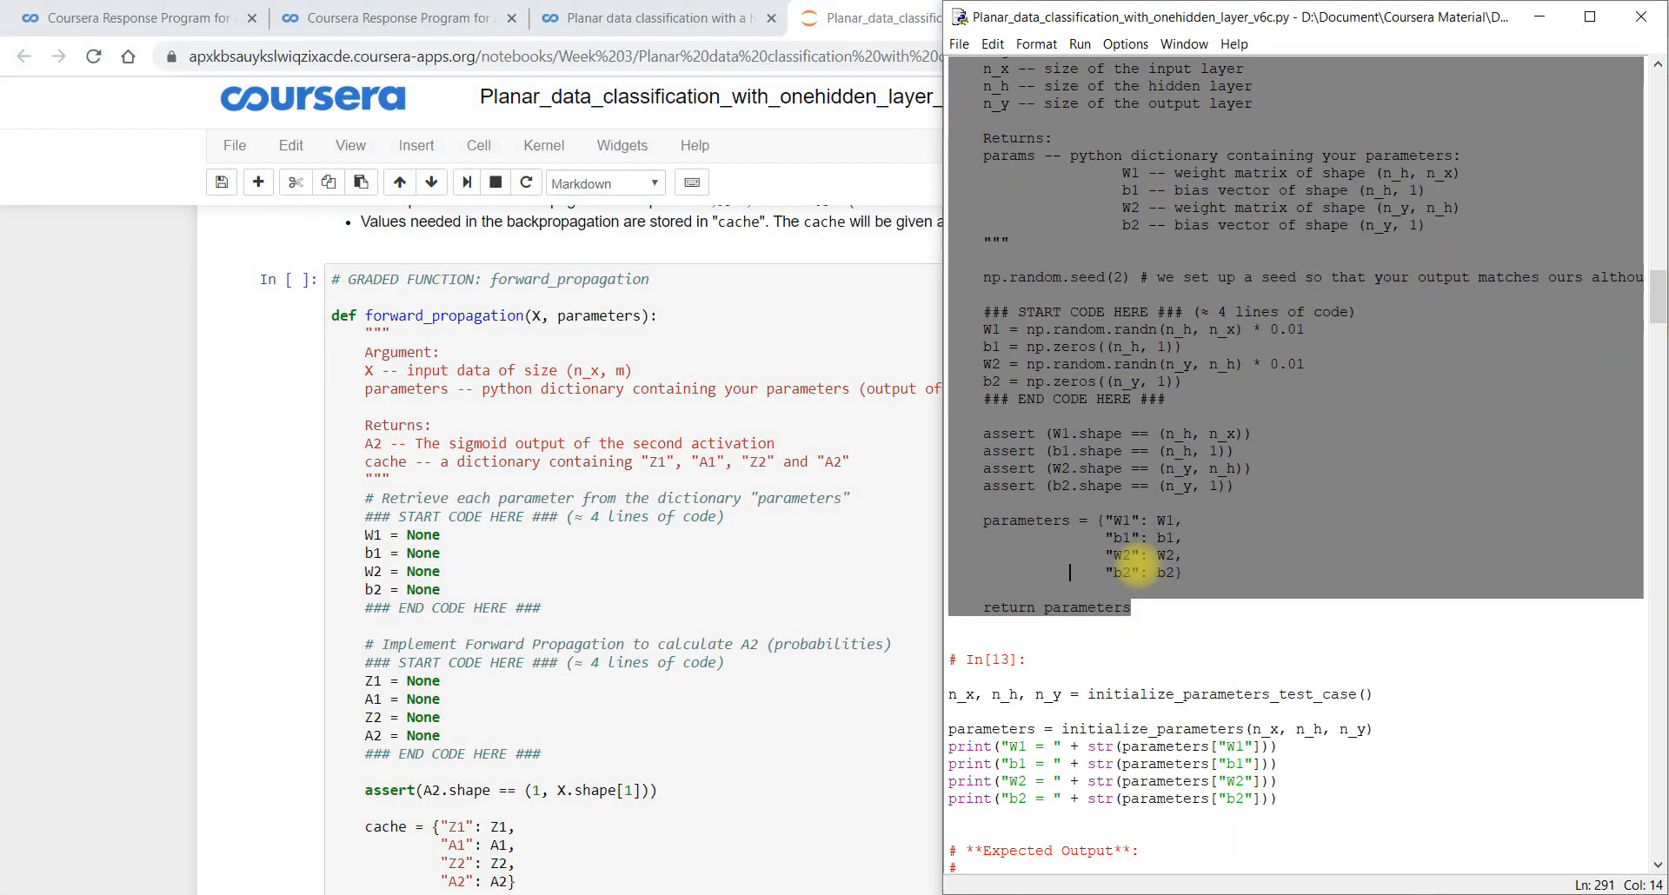
Copy forward_propagation from IDLE into the notebook and run its test for the four mean values
scroll(down, 3)
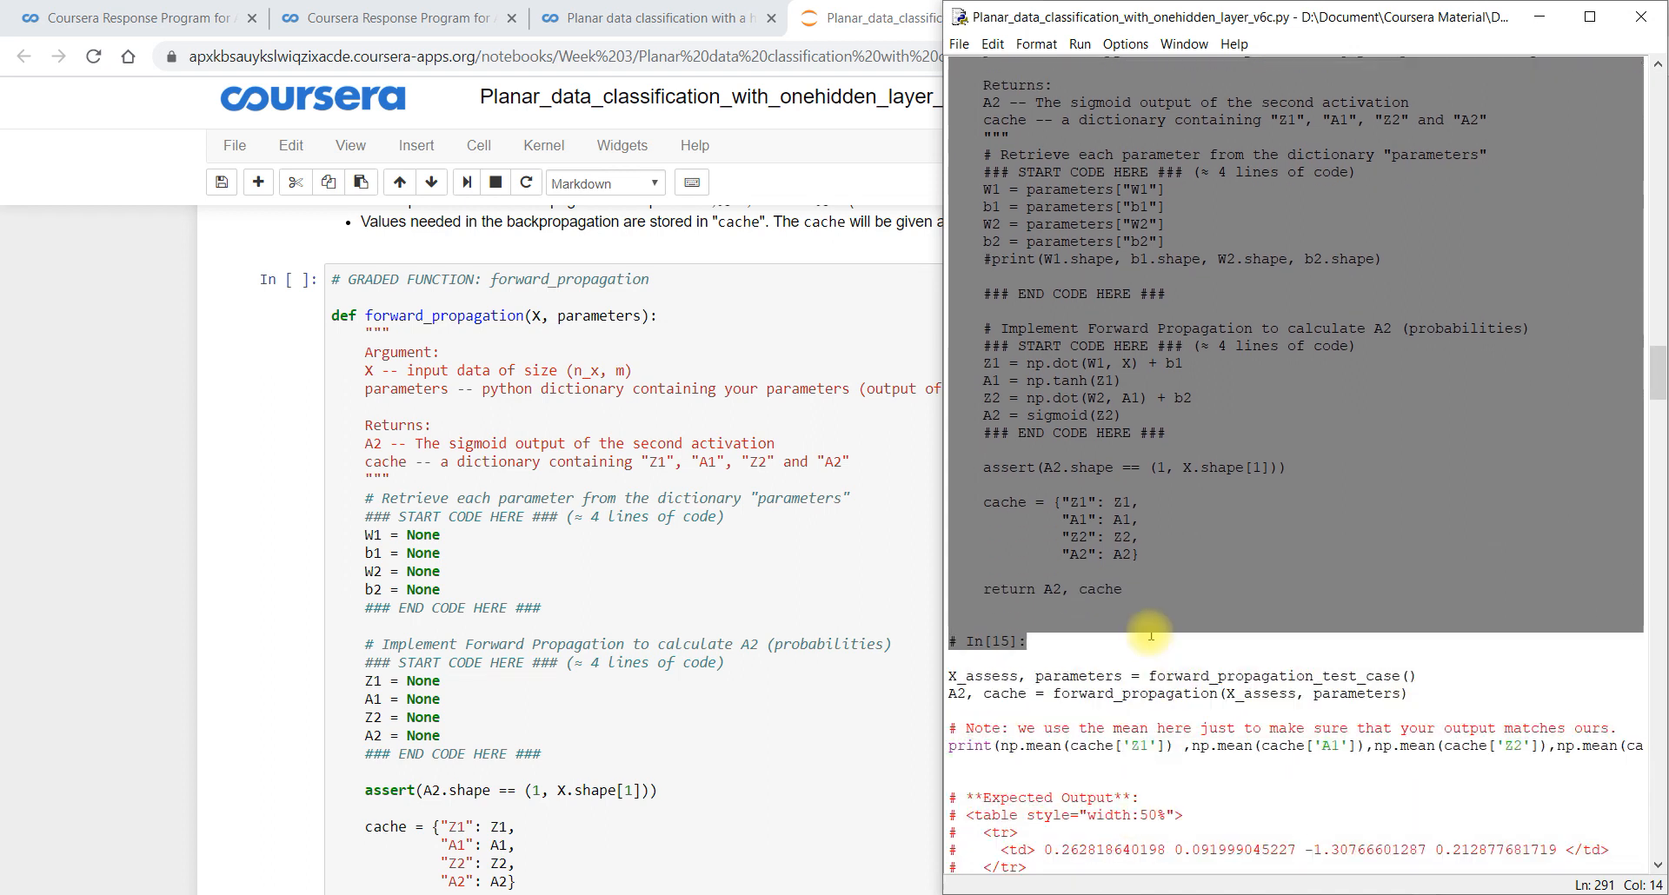
click(1121, 589)
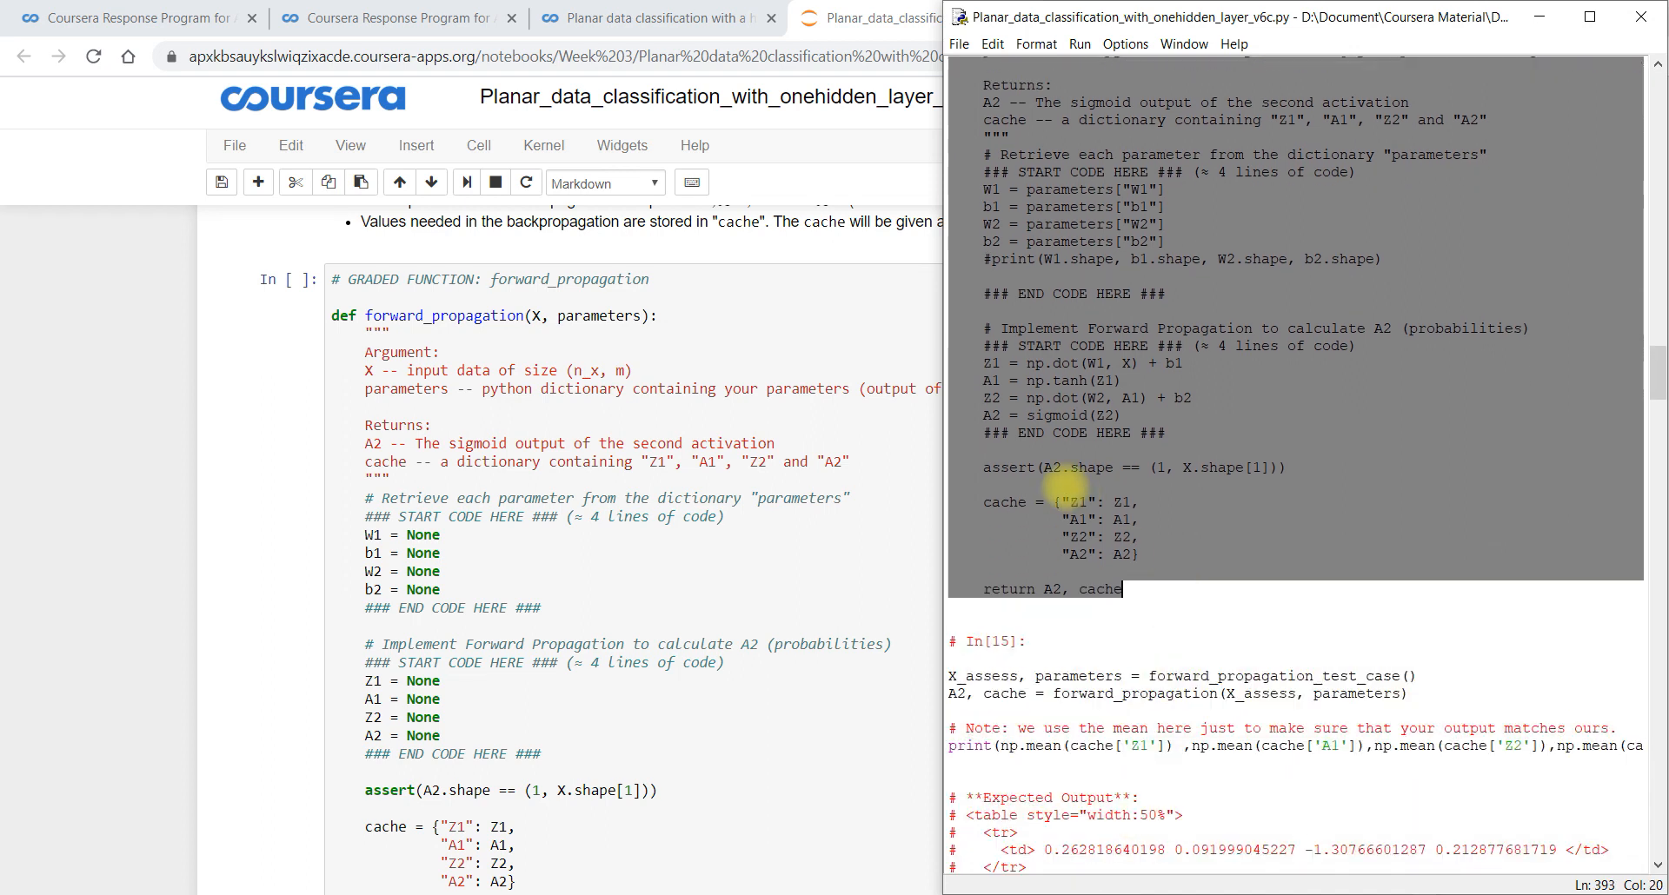
right_click(1064, 490)
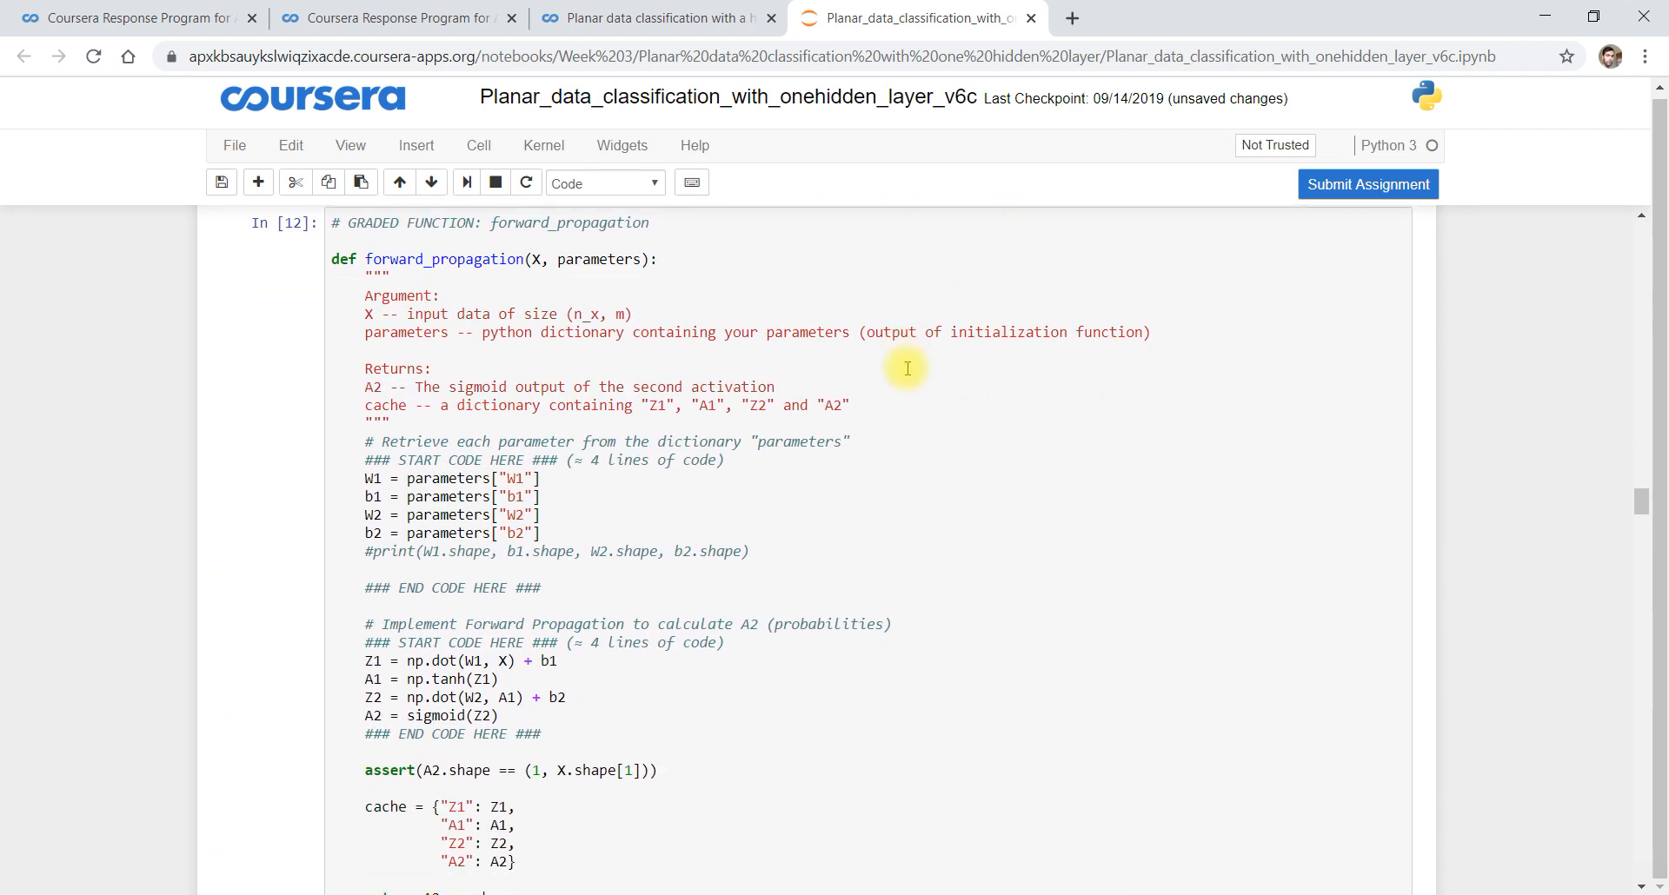
scroll(down, 3)
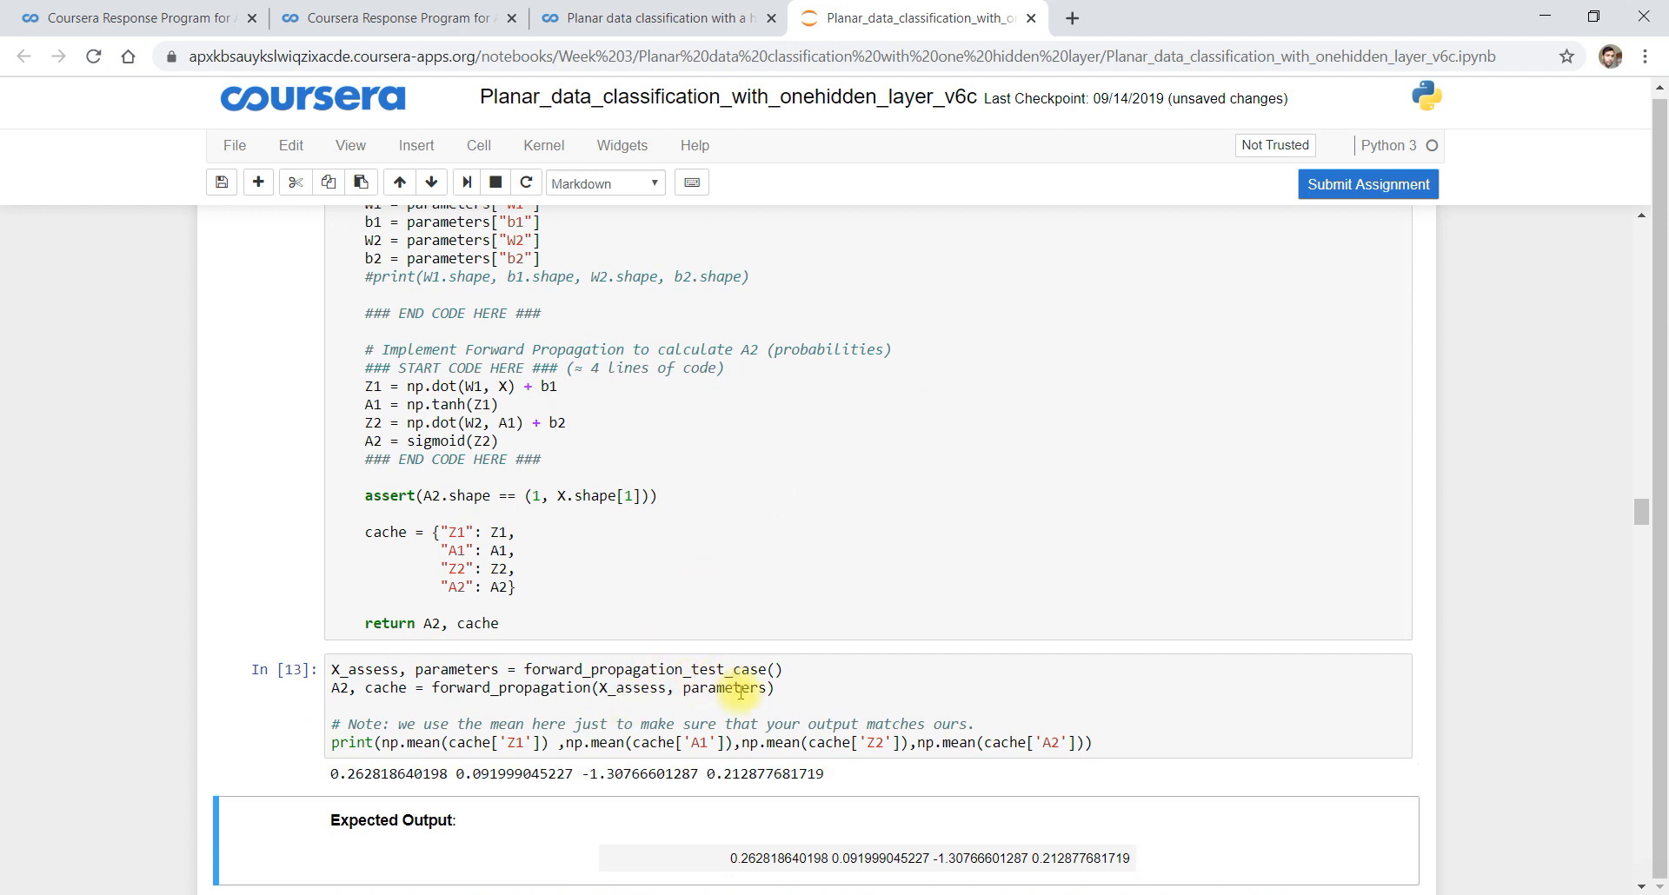
Copy compute_cost from IDLE into the notebook and run its test, giving cost 0.693058761039
scroll(down, 3)
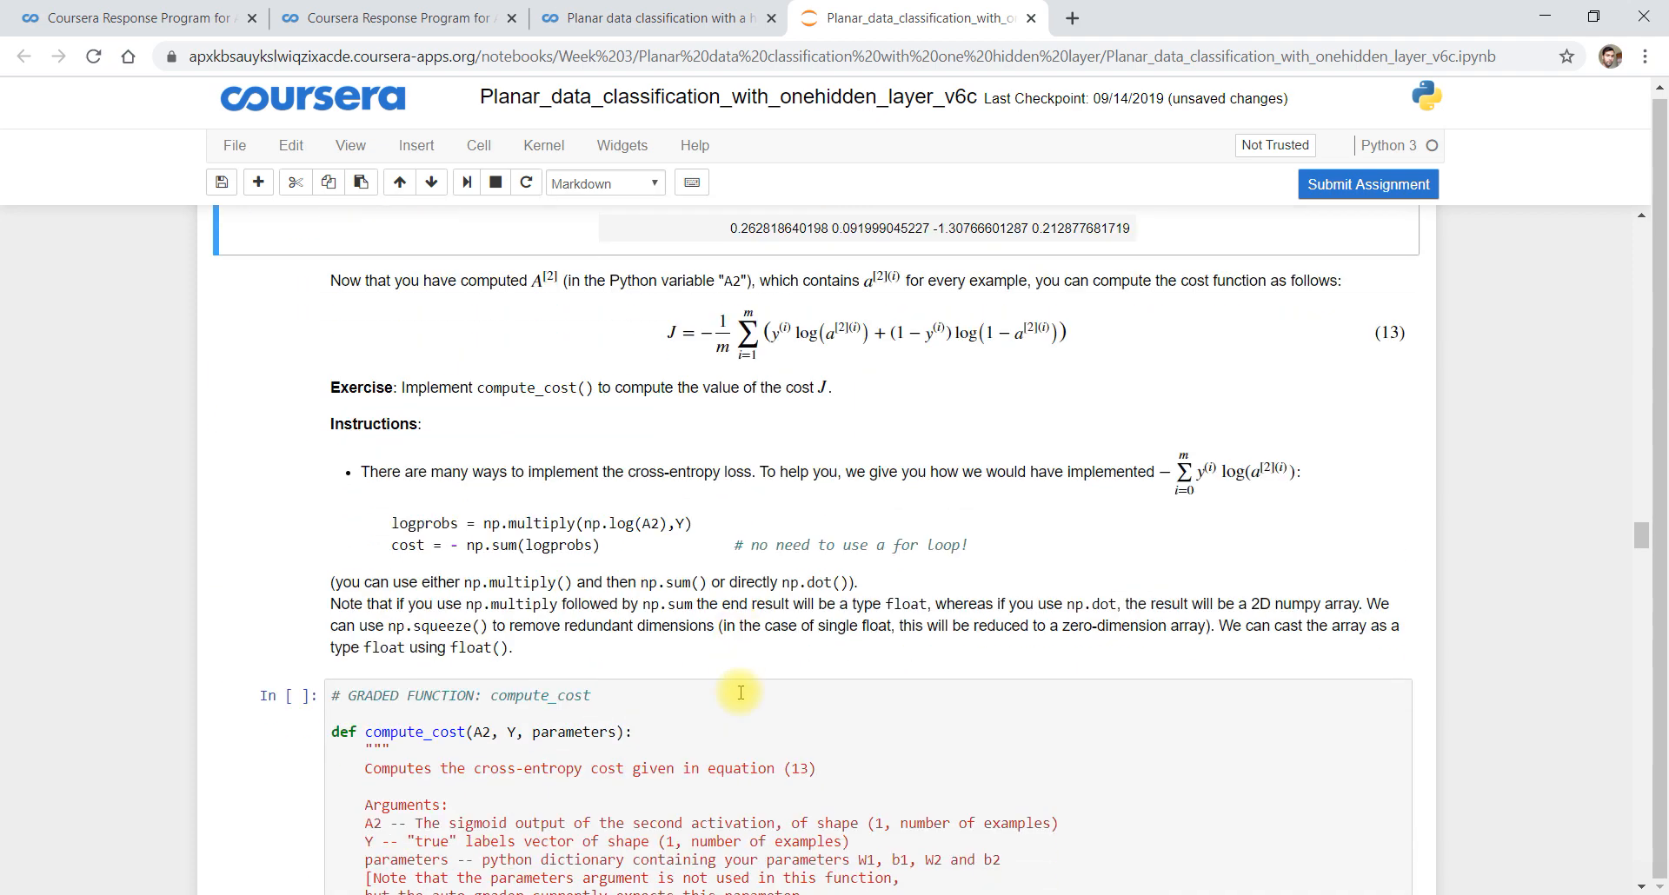
scroll(down, 3)
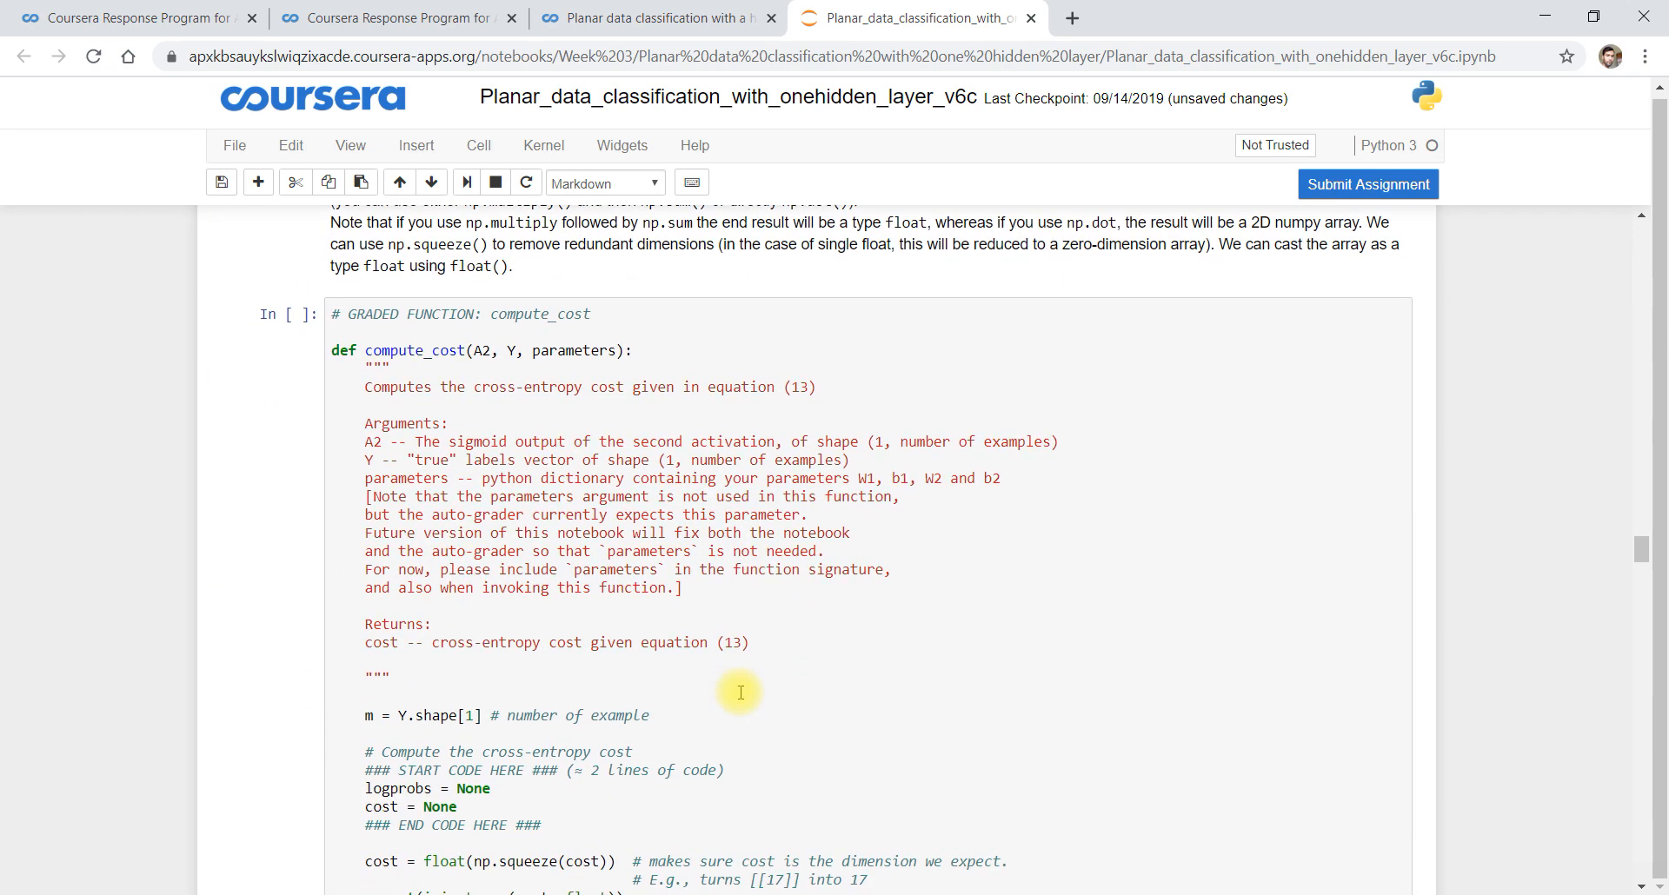
scroll(down, 3)
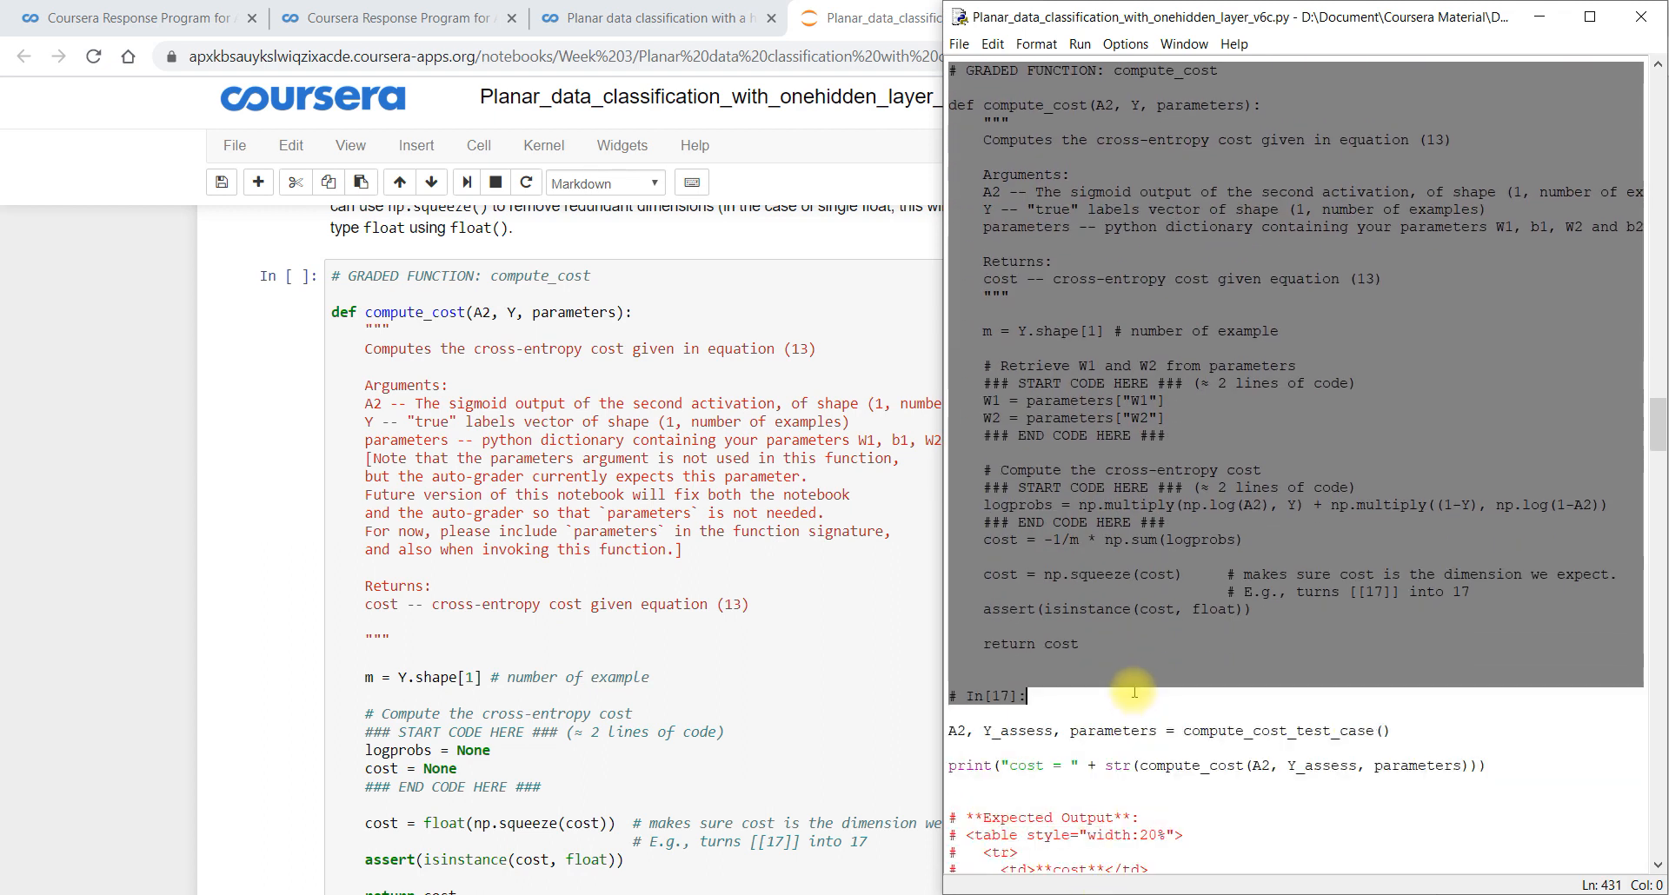
click(993, 573)
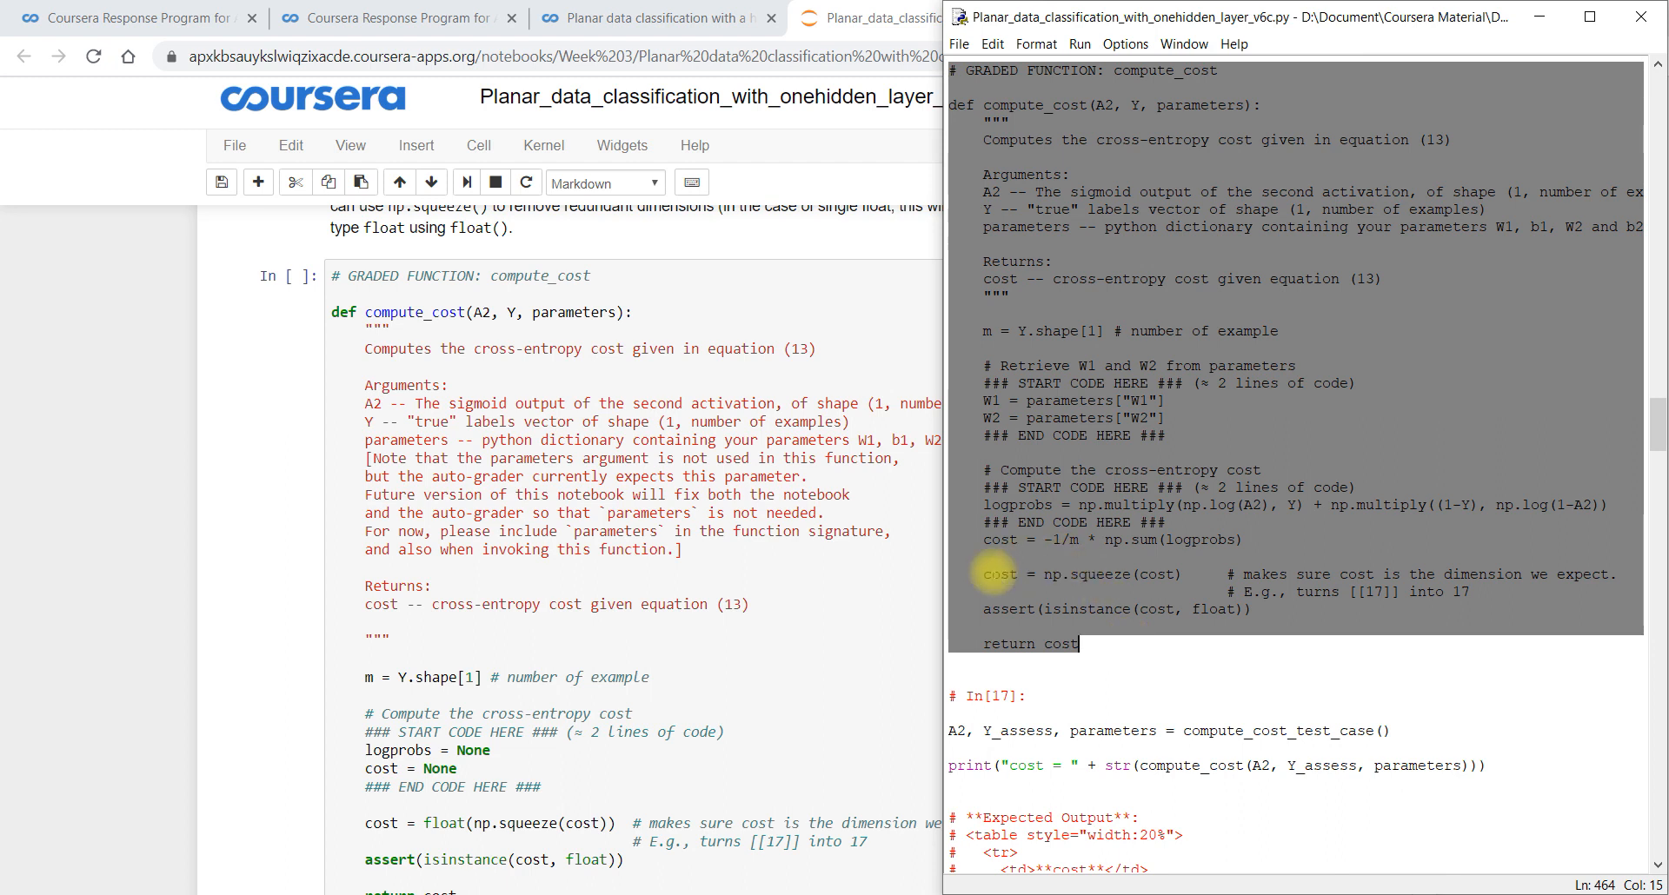
right_click(1138, 576)
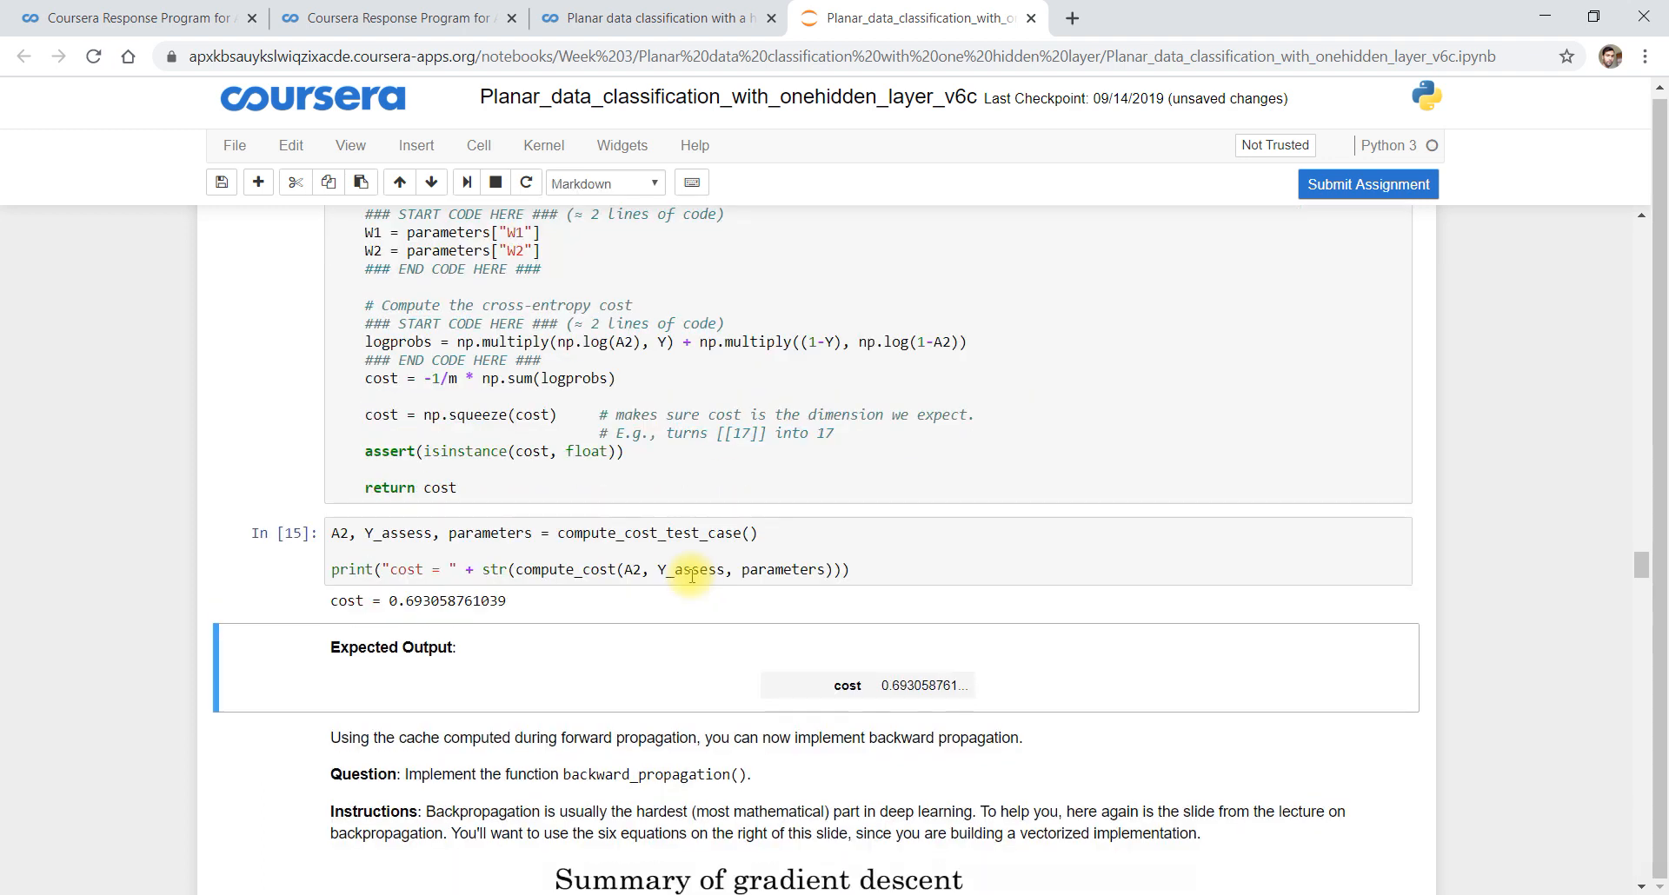
mouse_move(452, 626)
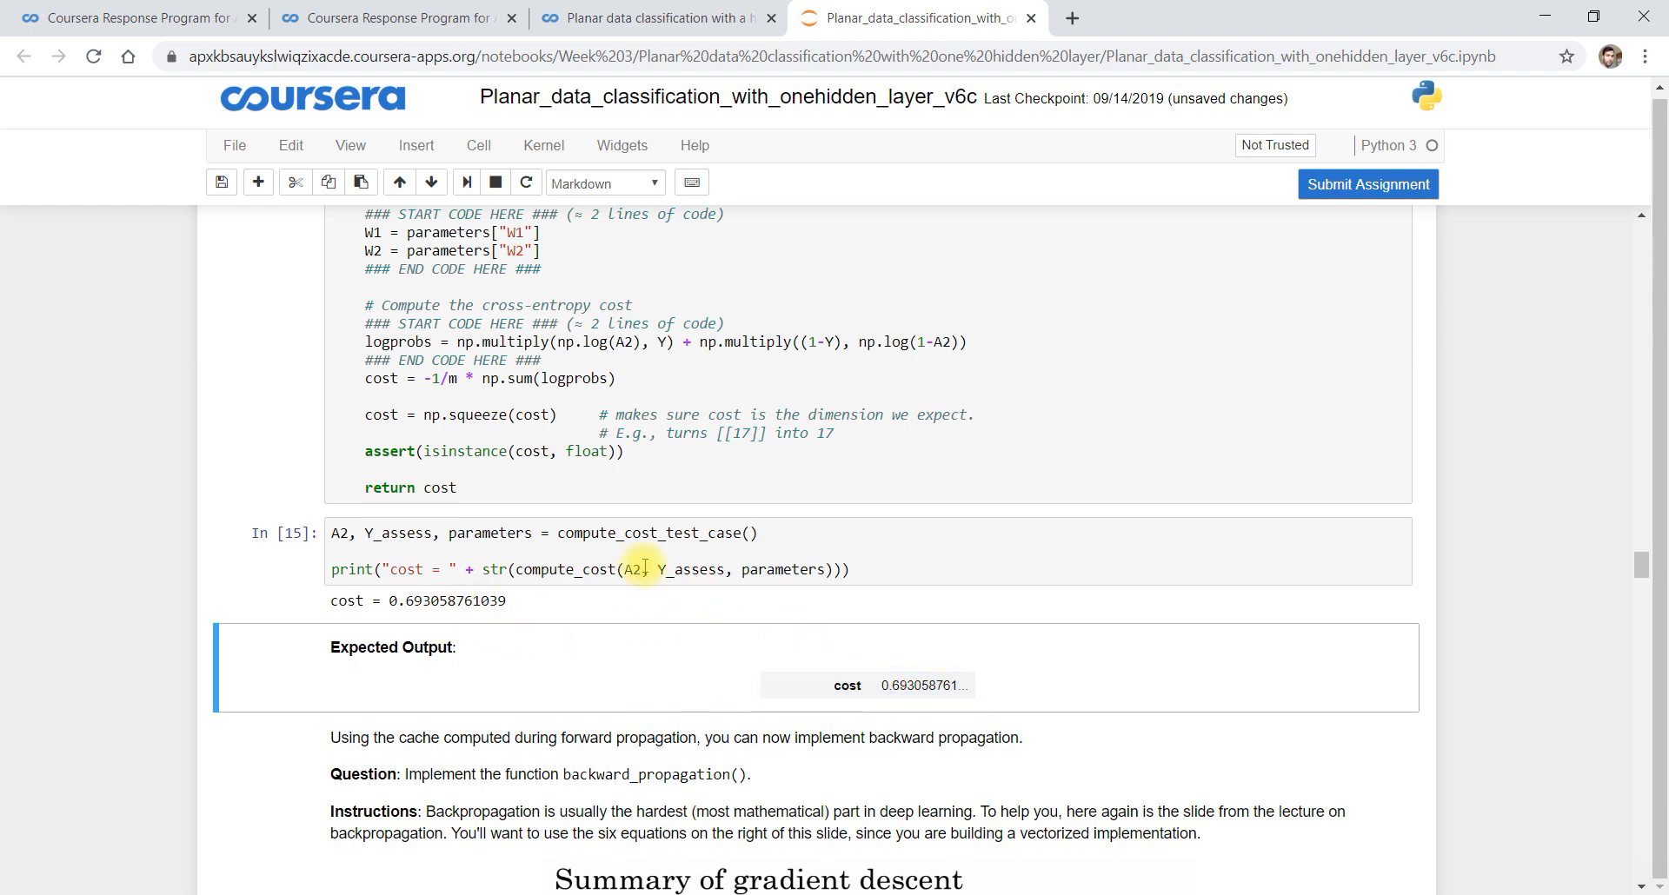
scroll(down, 3)
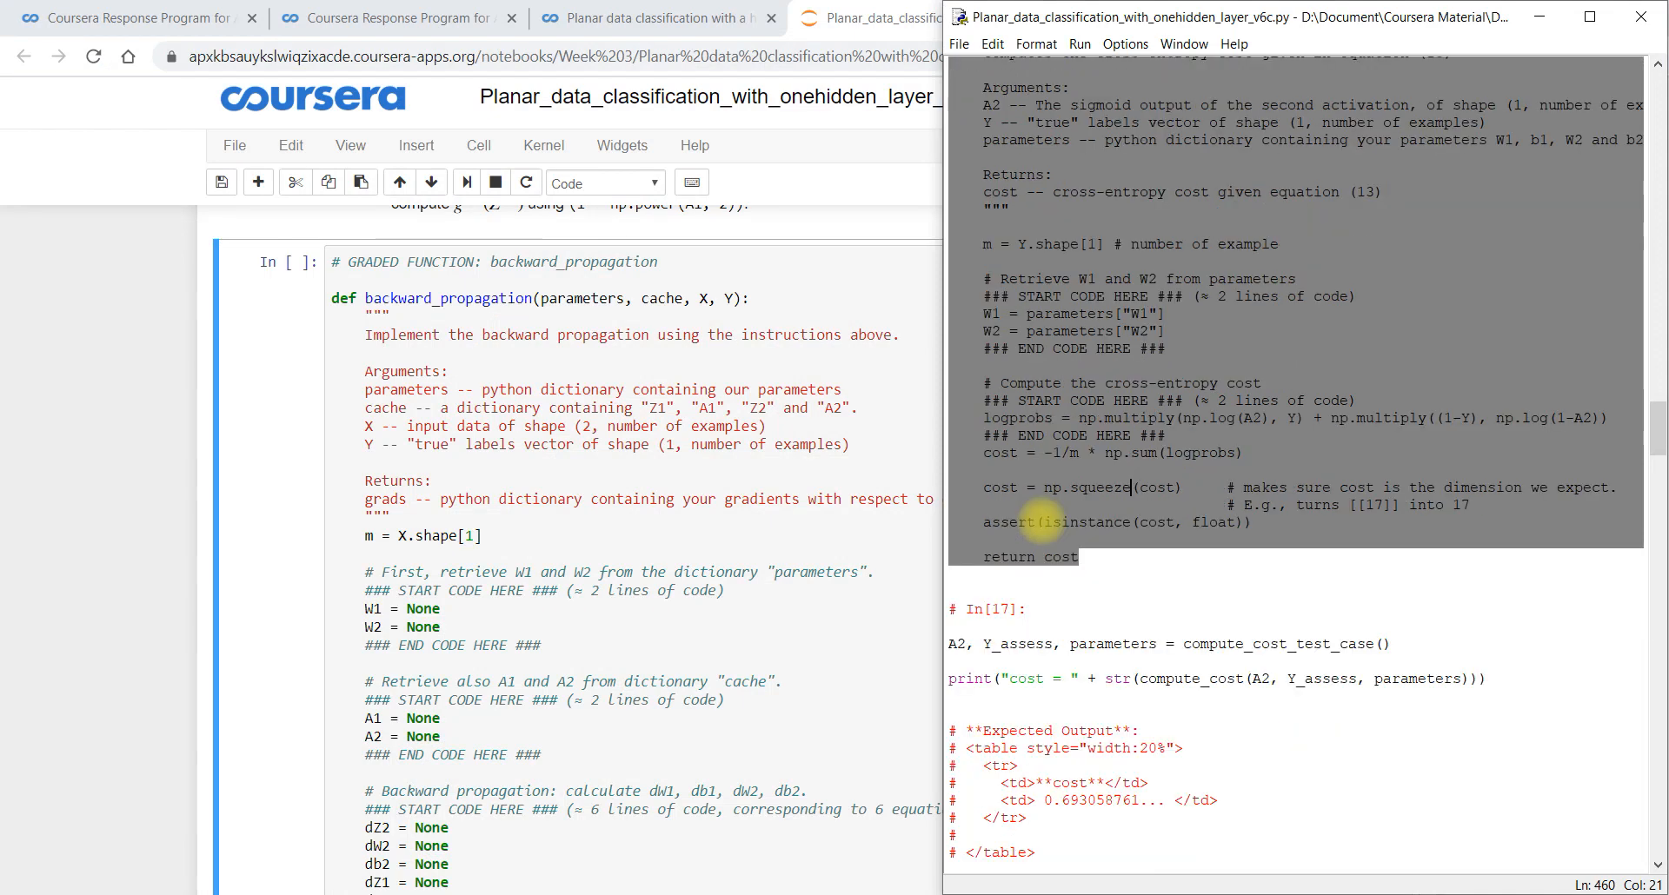
Copy the backward_propagation solution from the reference file into its cell and run its test for dW1, db1, dW2, db2
scroll(down, 3)
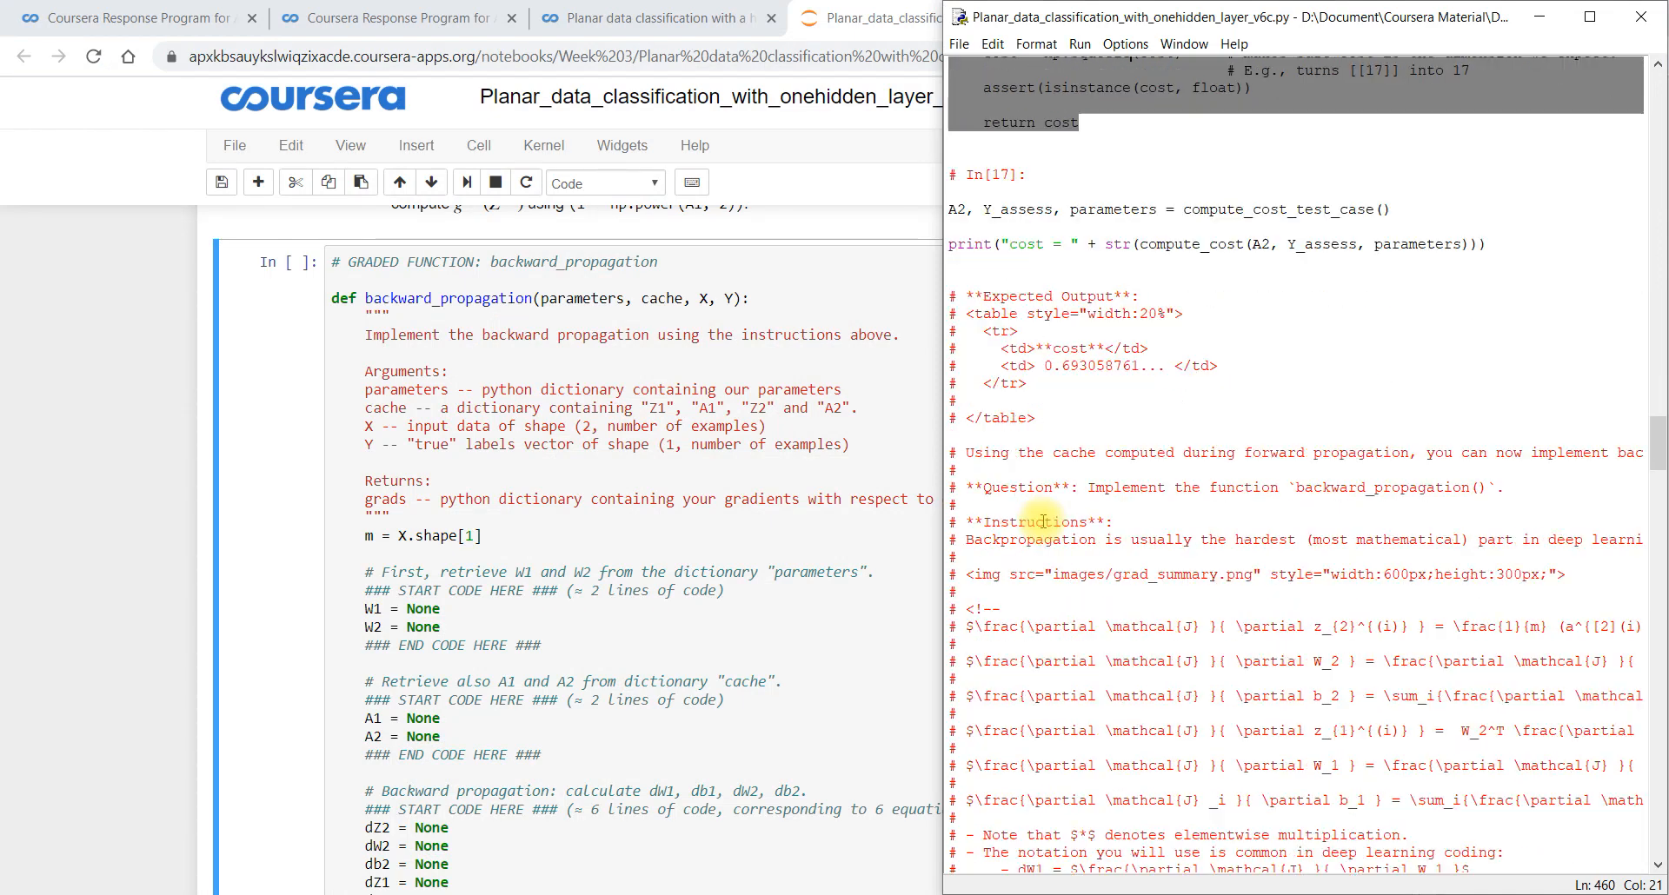
scroll(down, 3)
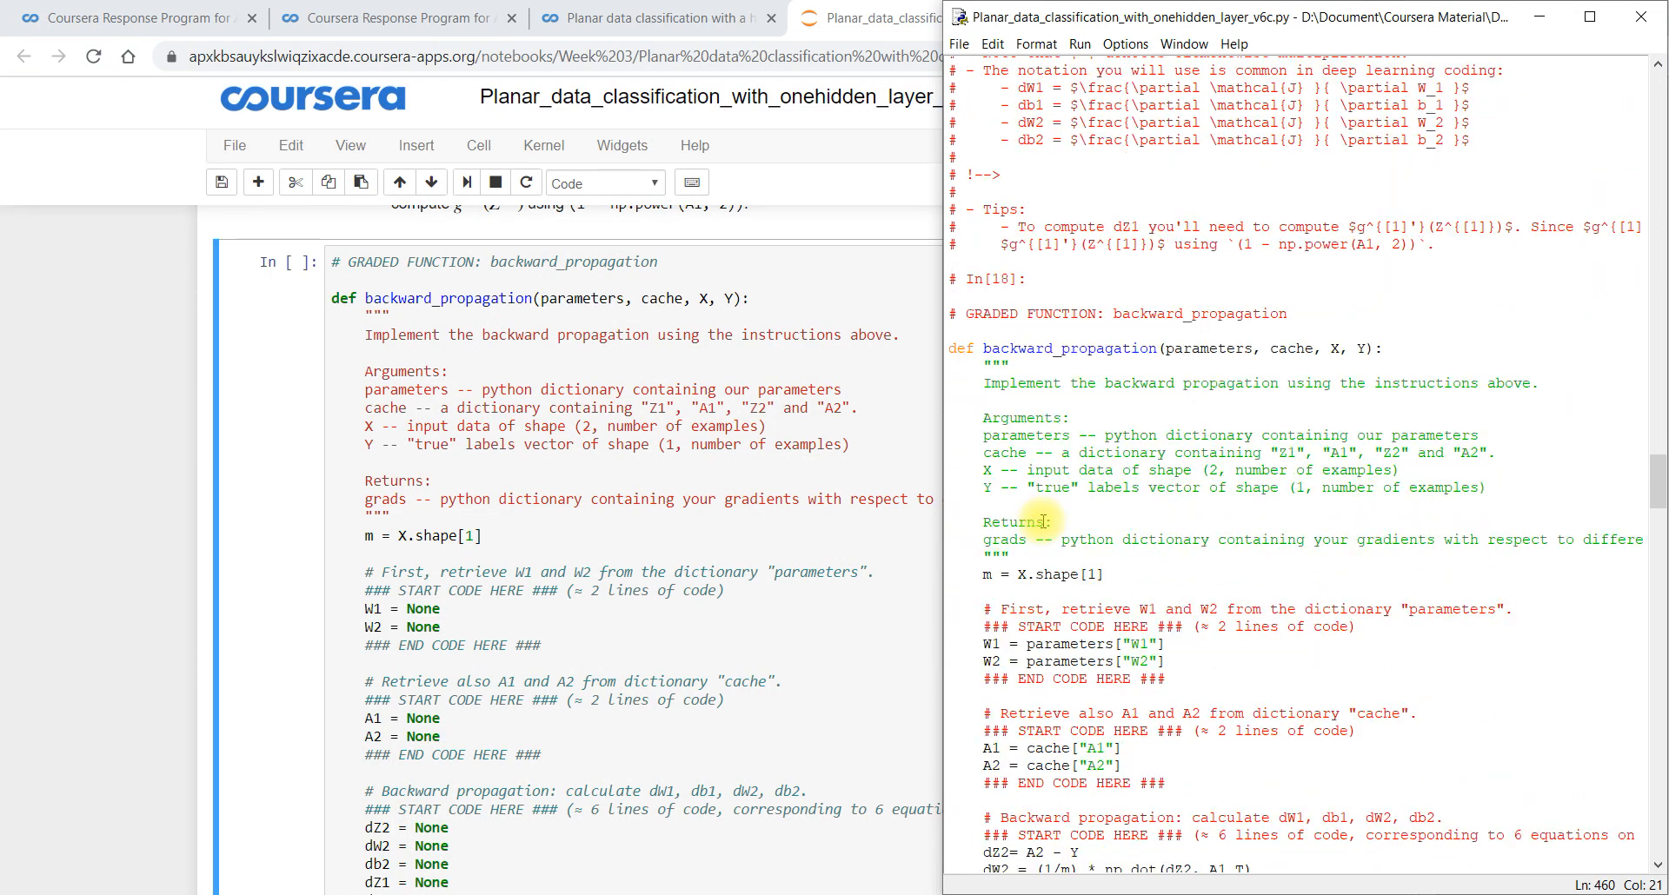
drag(963, 314, 1043, 521)
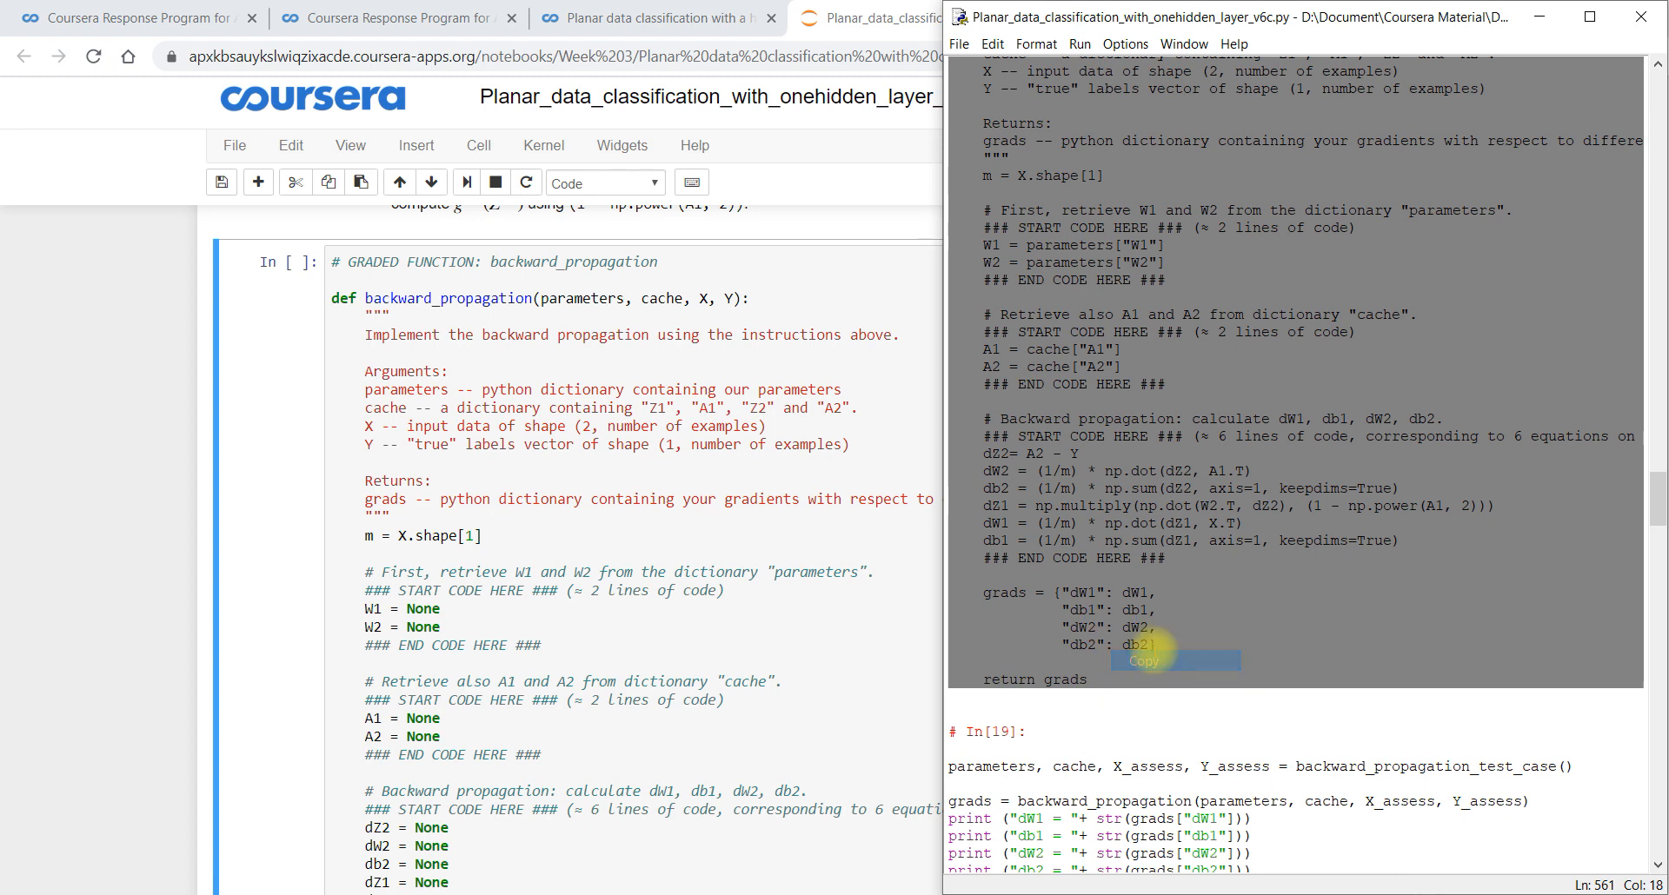
click(906, 17)
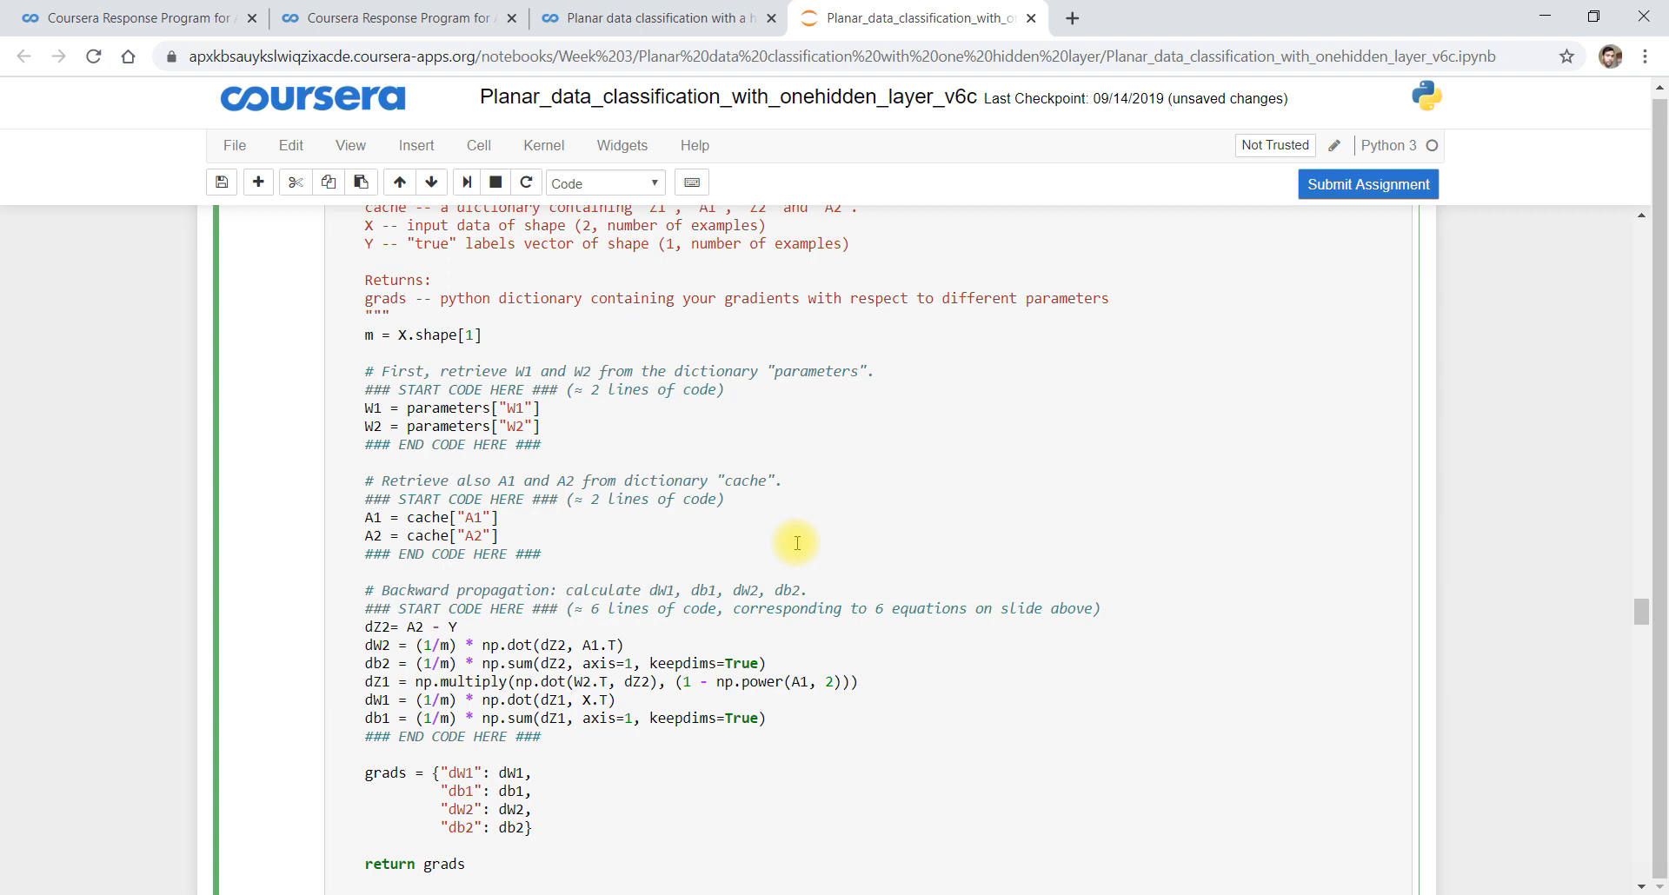
scroll(down, 3)
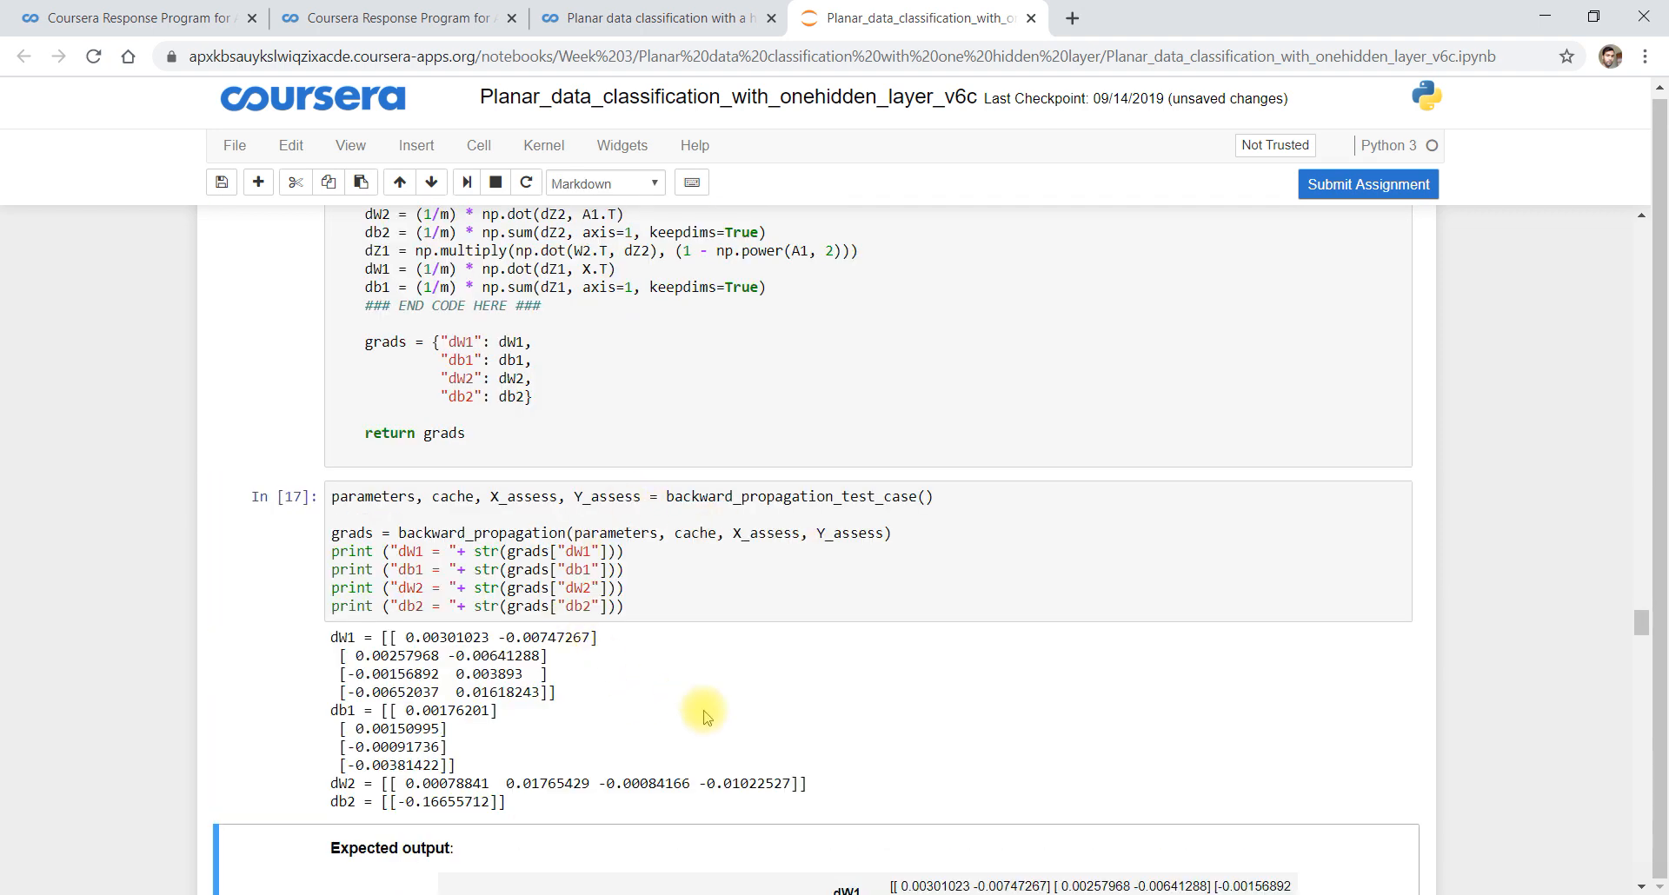
scroll(down, 3)
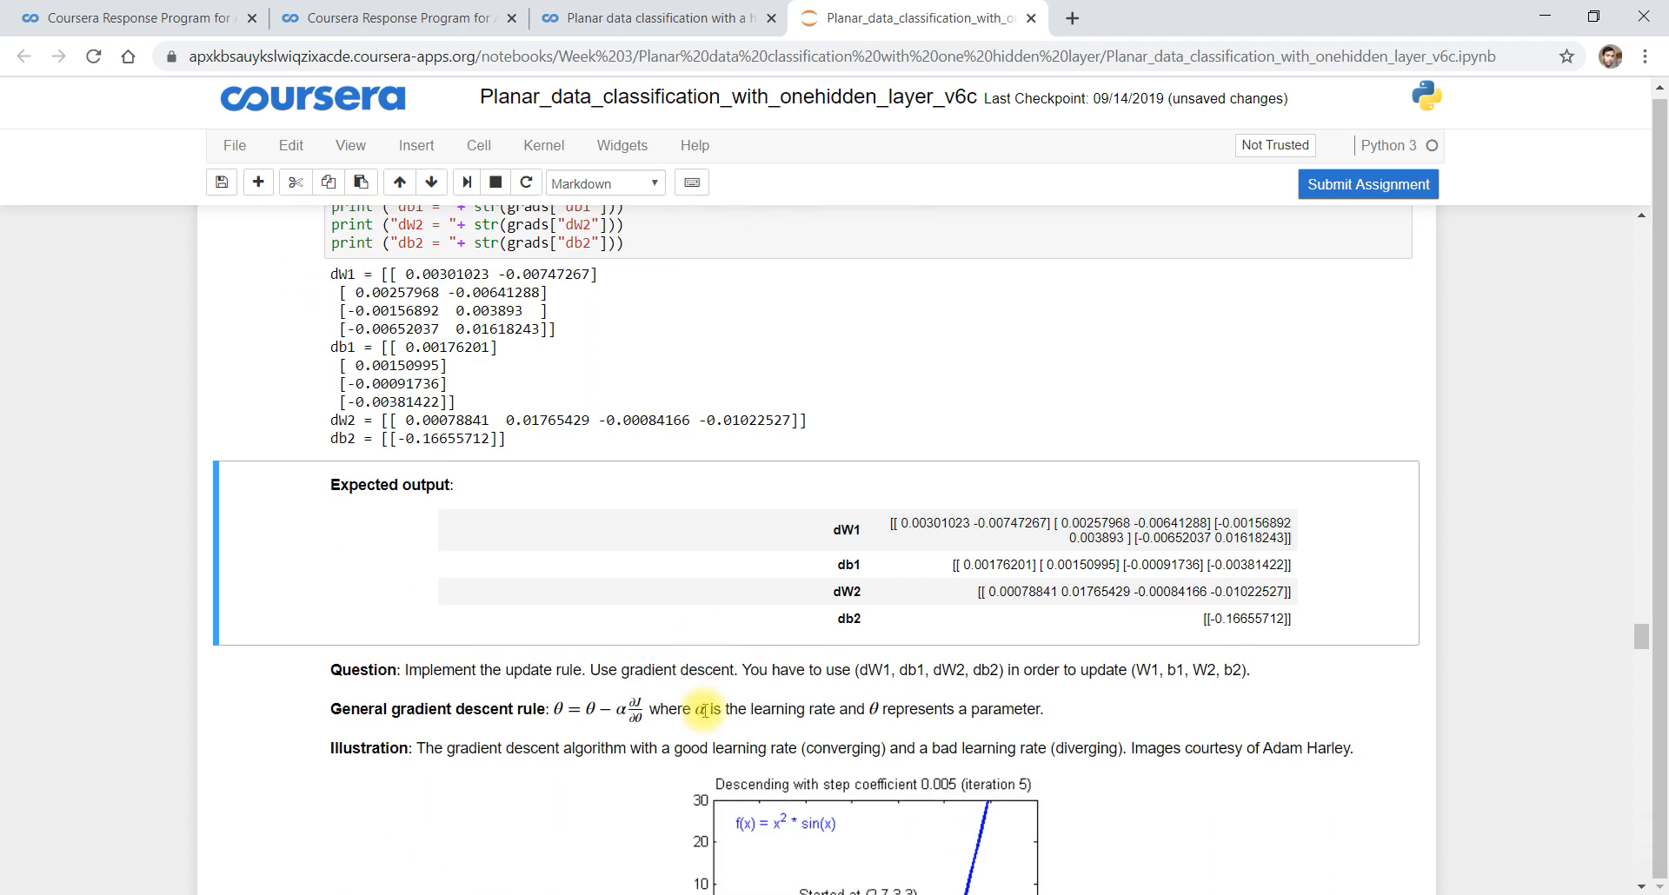
scroll(down, 3)
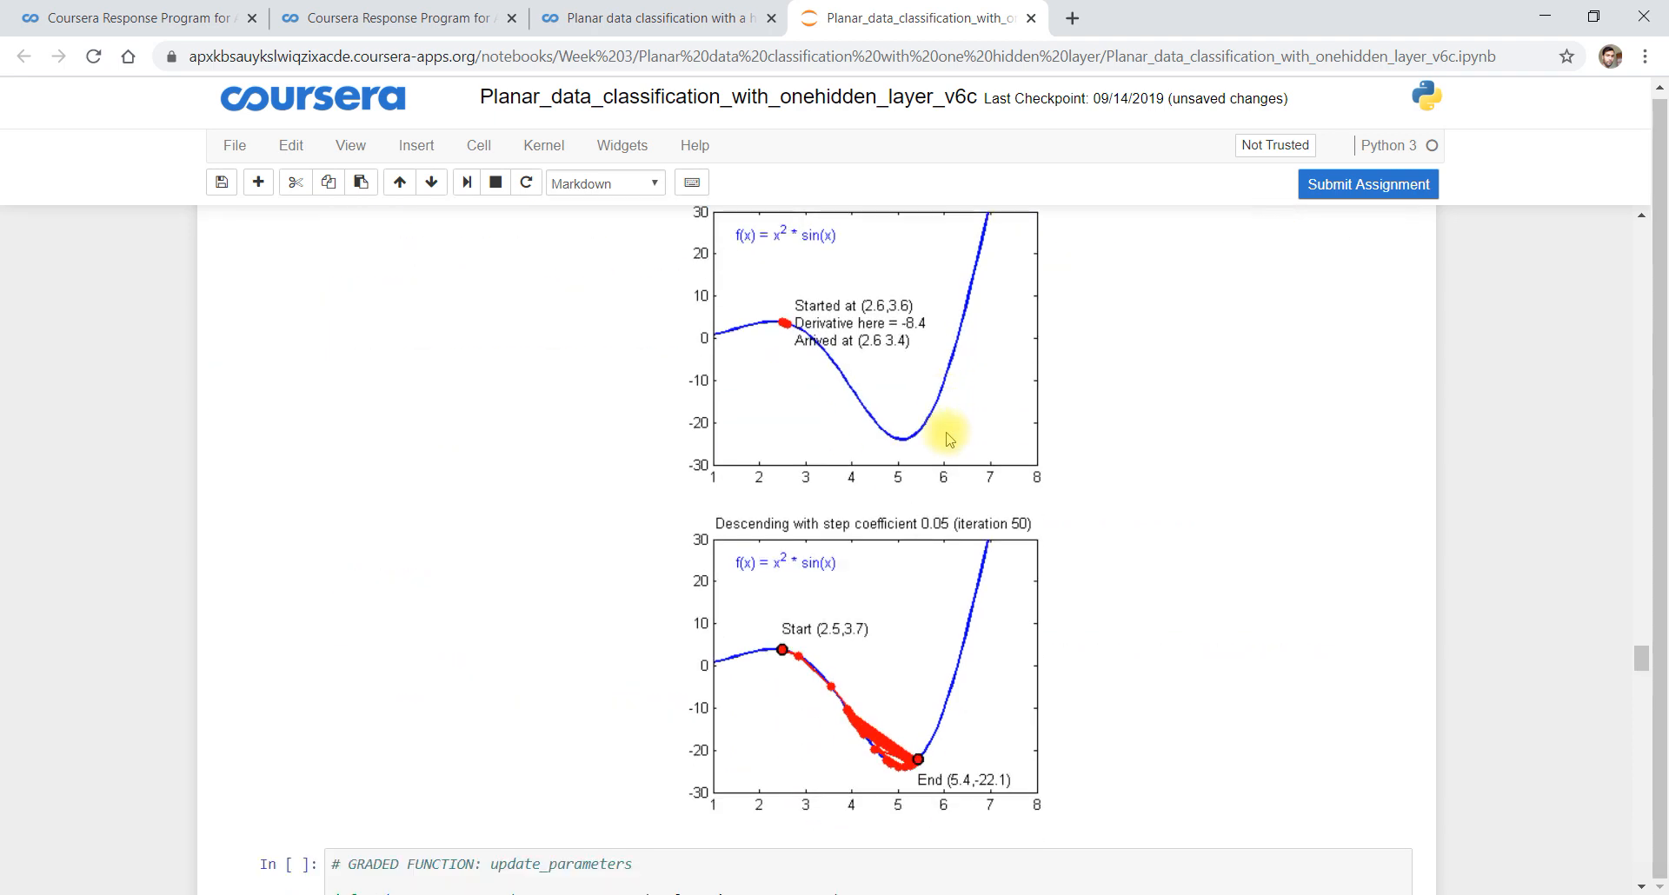
Run the pasted update_parameters cell and its test, then bring nn_model into view
scroll(down, 3)
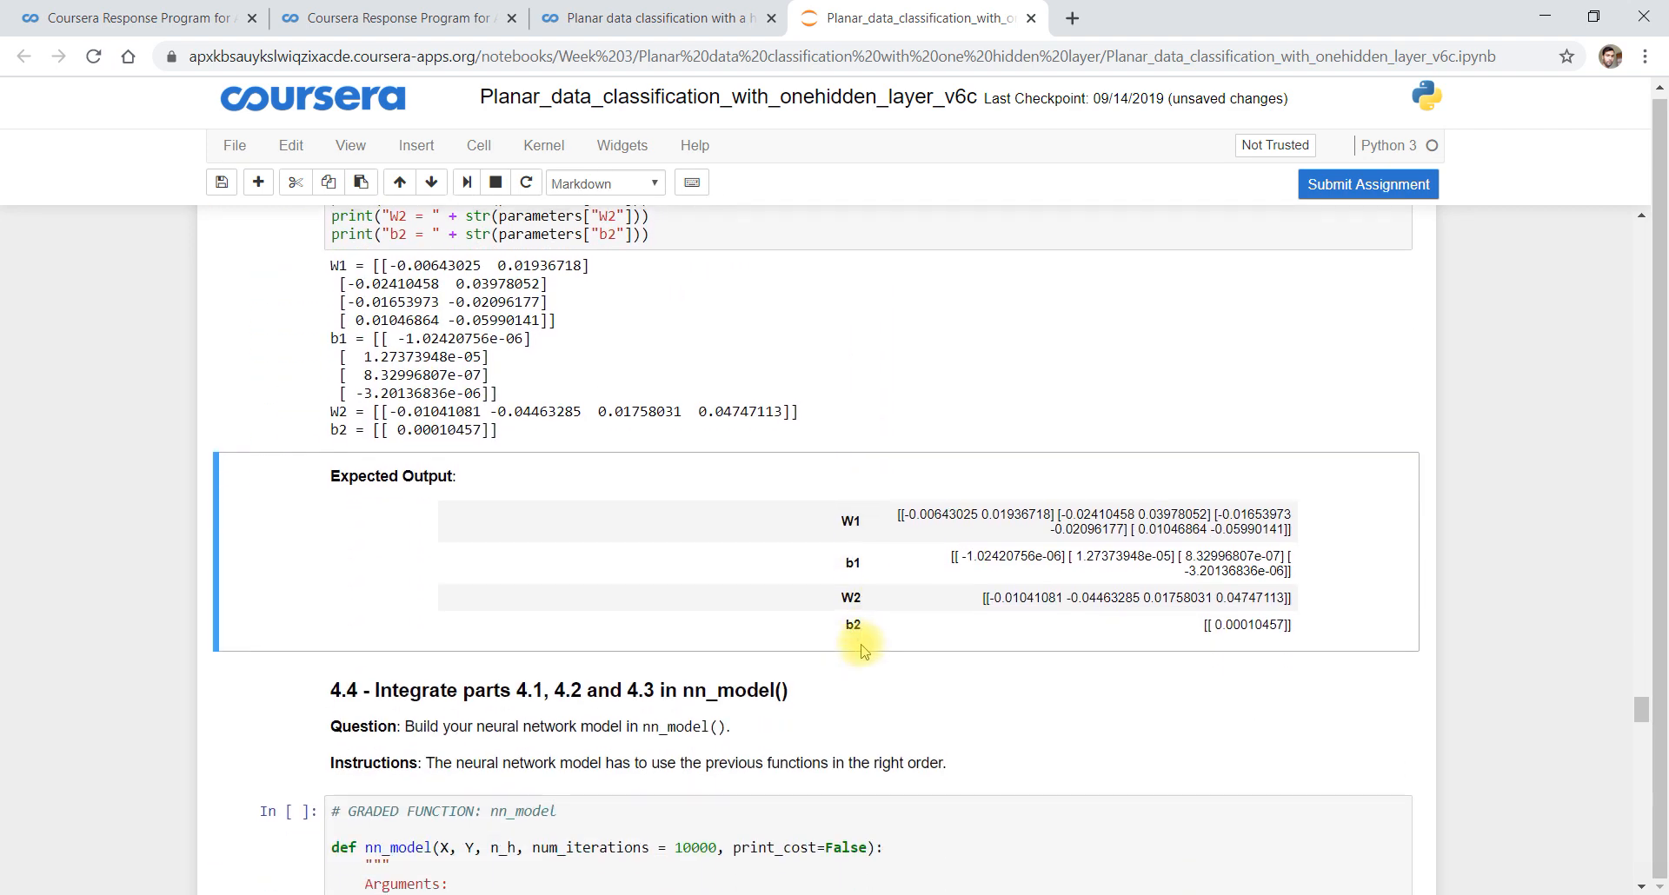
scroll(down, 3)
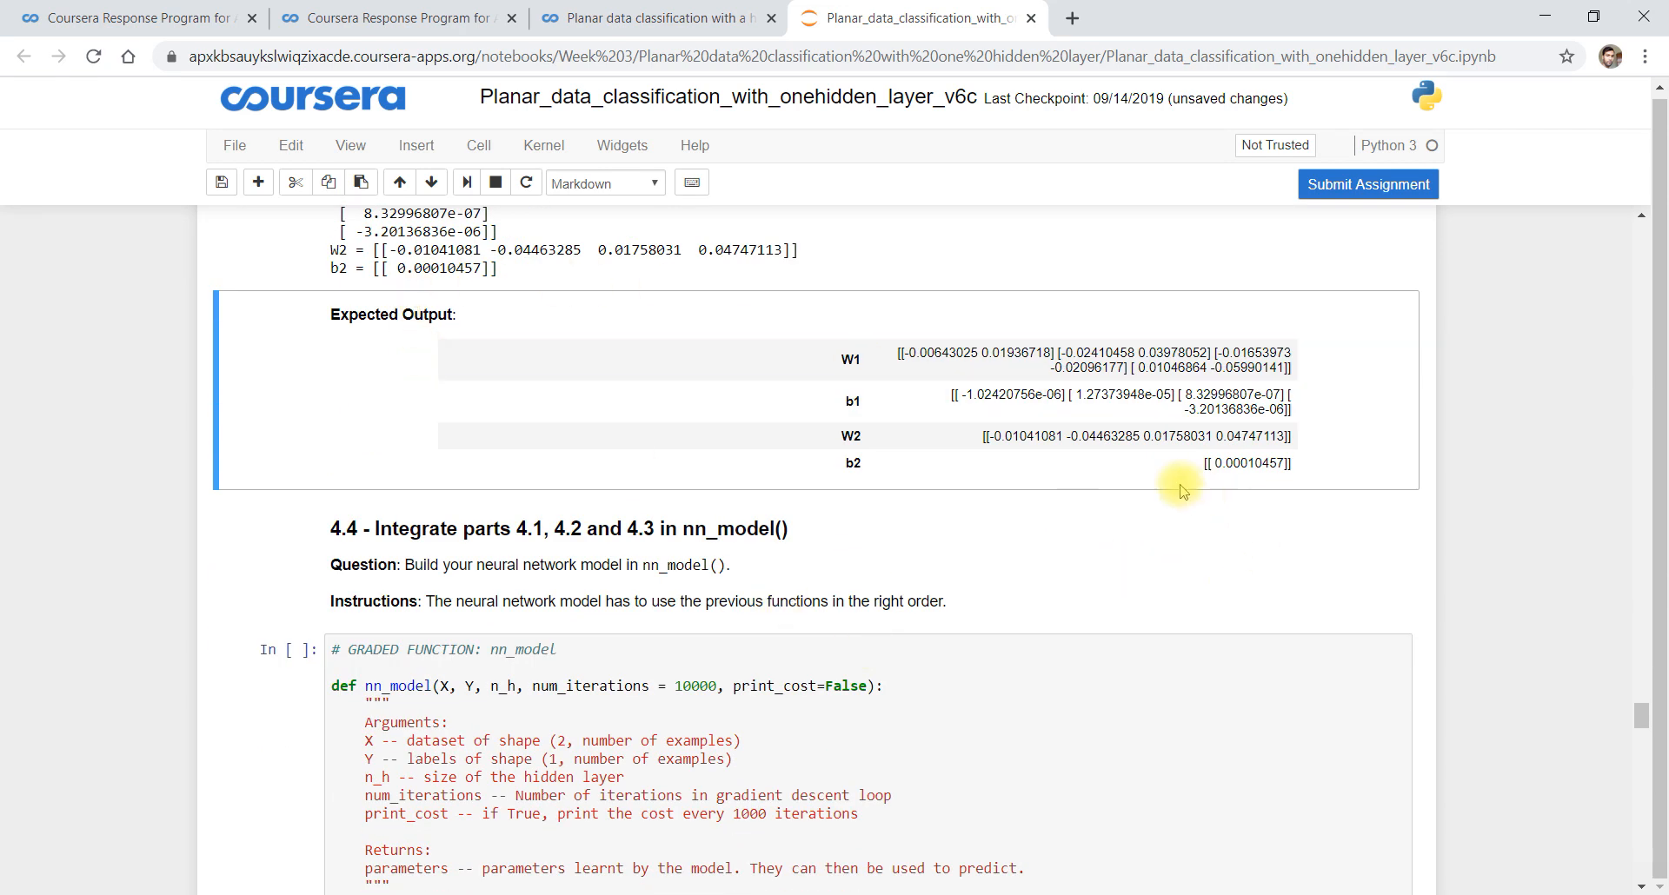
scroll(down, 3)
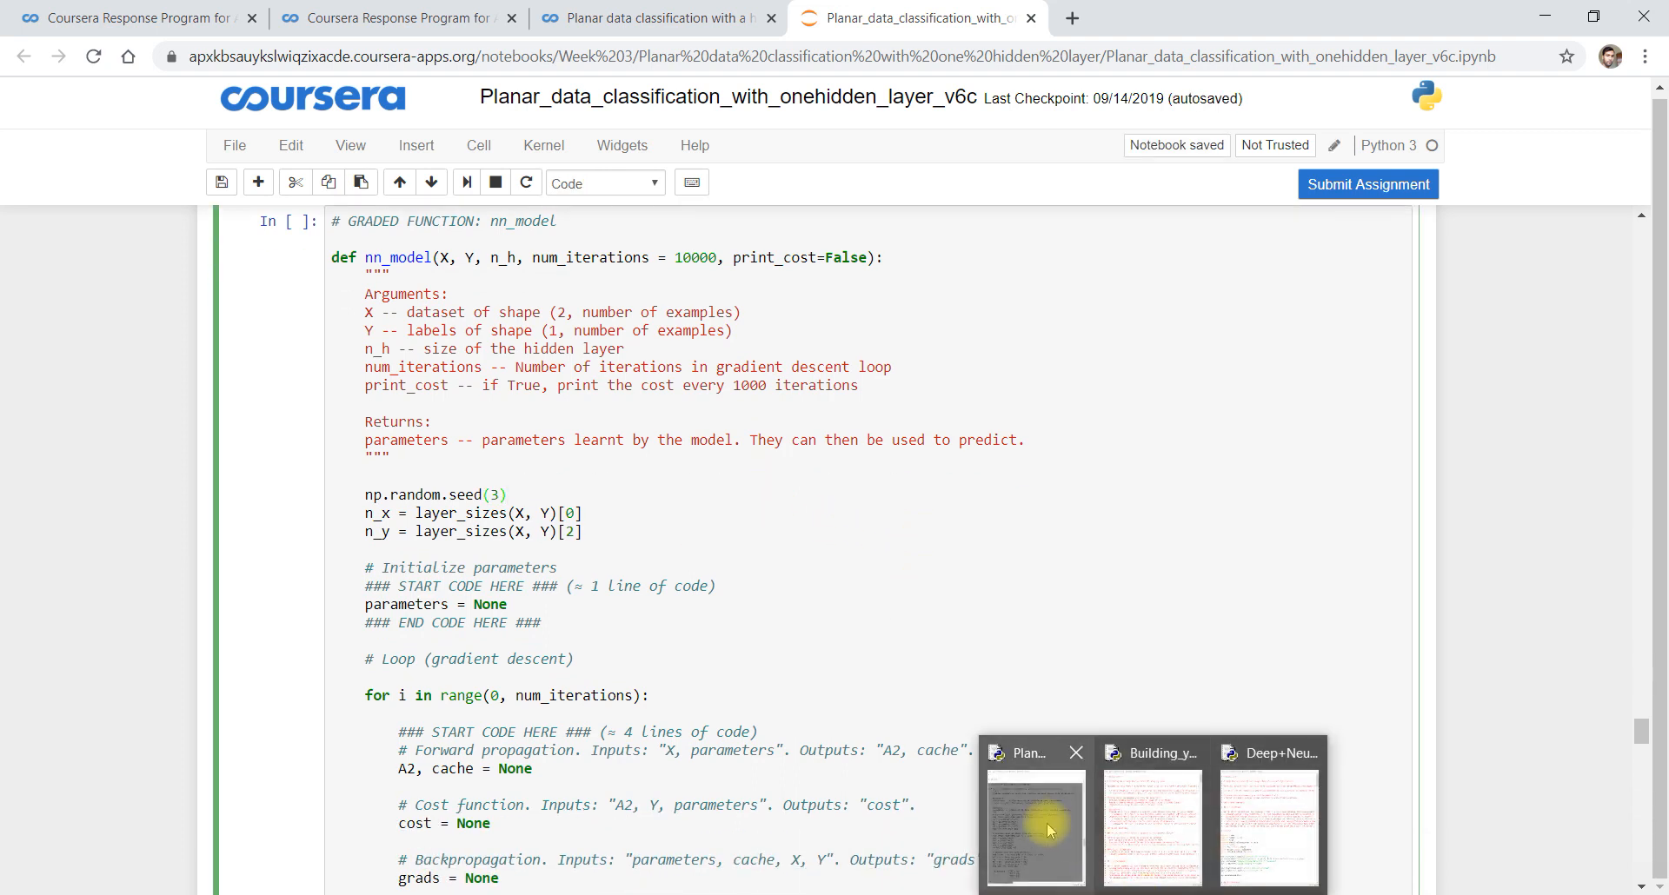
Copy the nn_model code from the IDLE reference file into its cell and run its test printing costs and W1, b1, W2, b2
click(1033, 821)
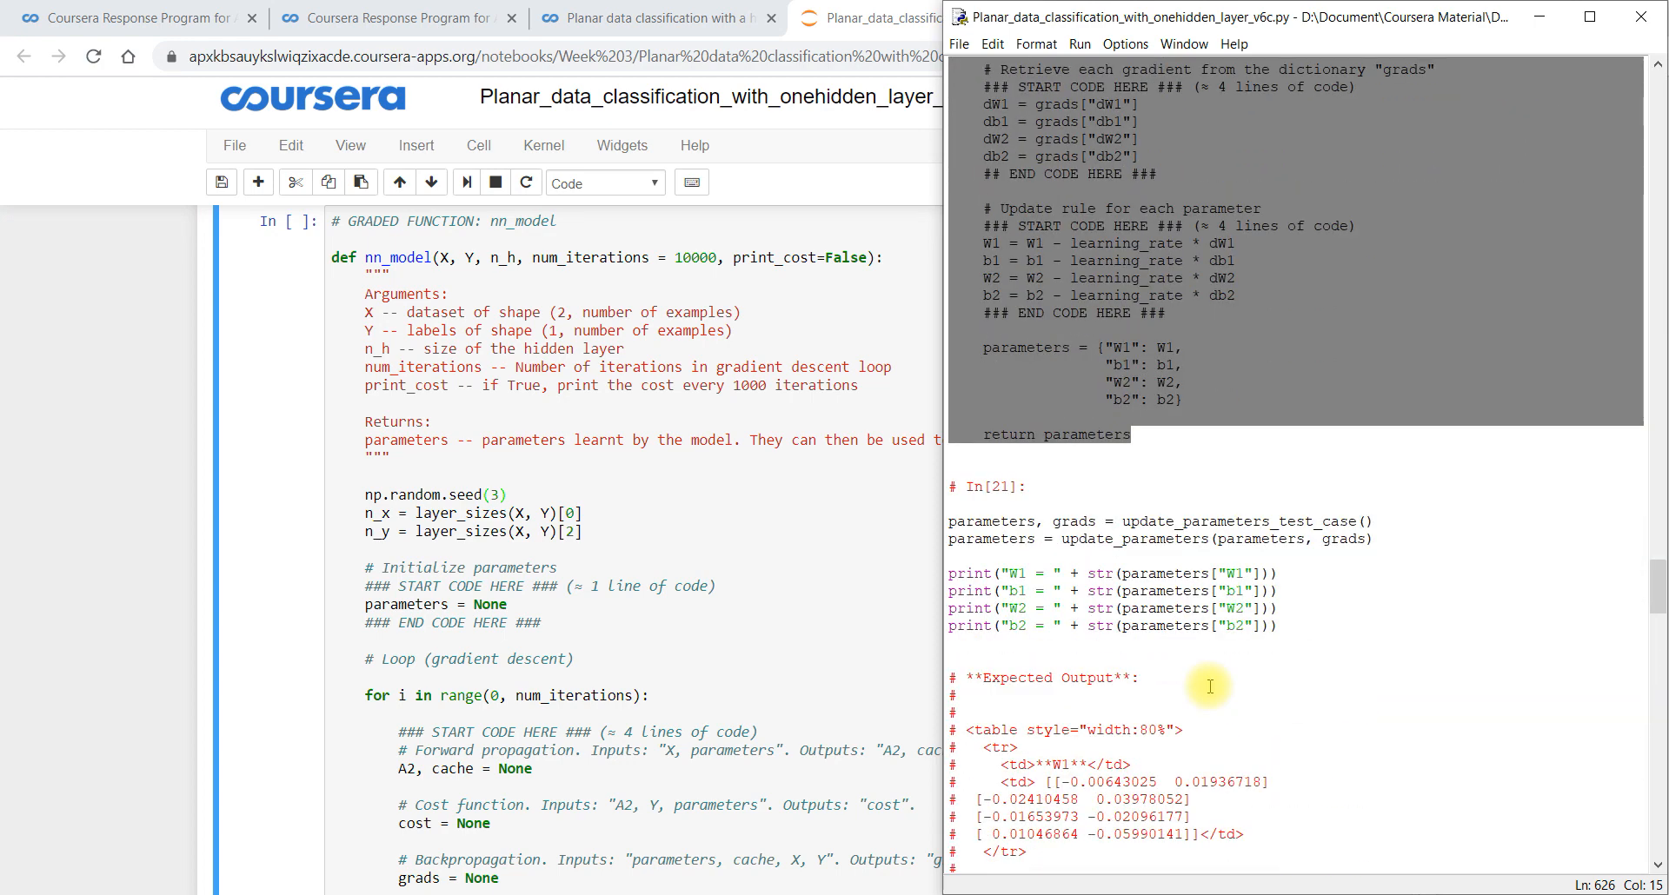
scroll(down, 3)
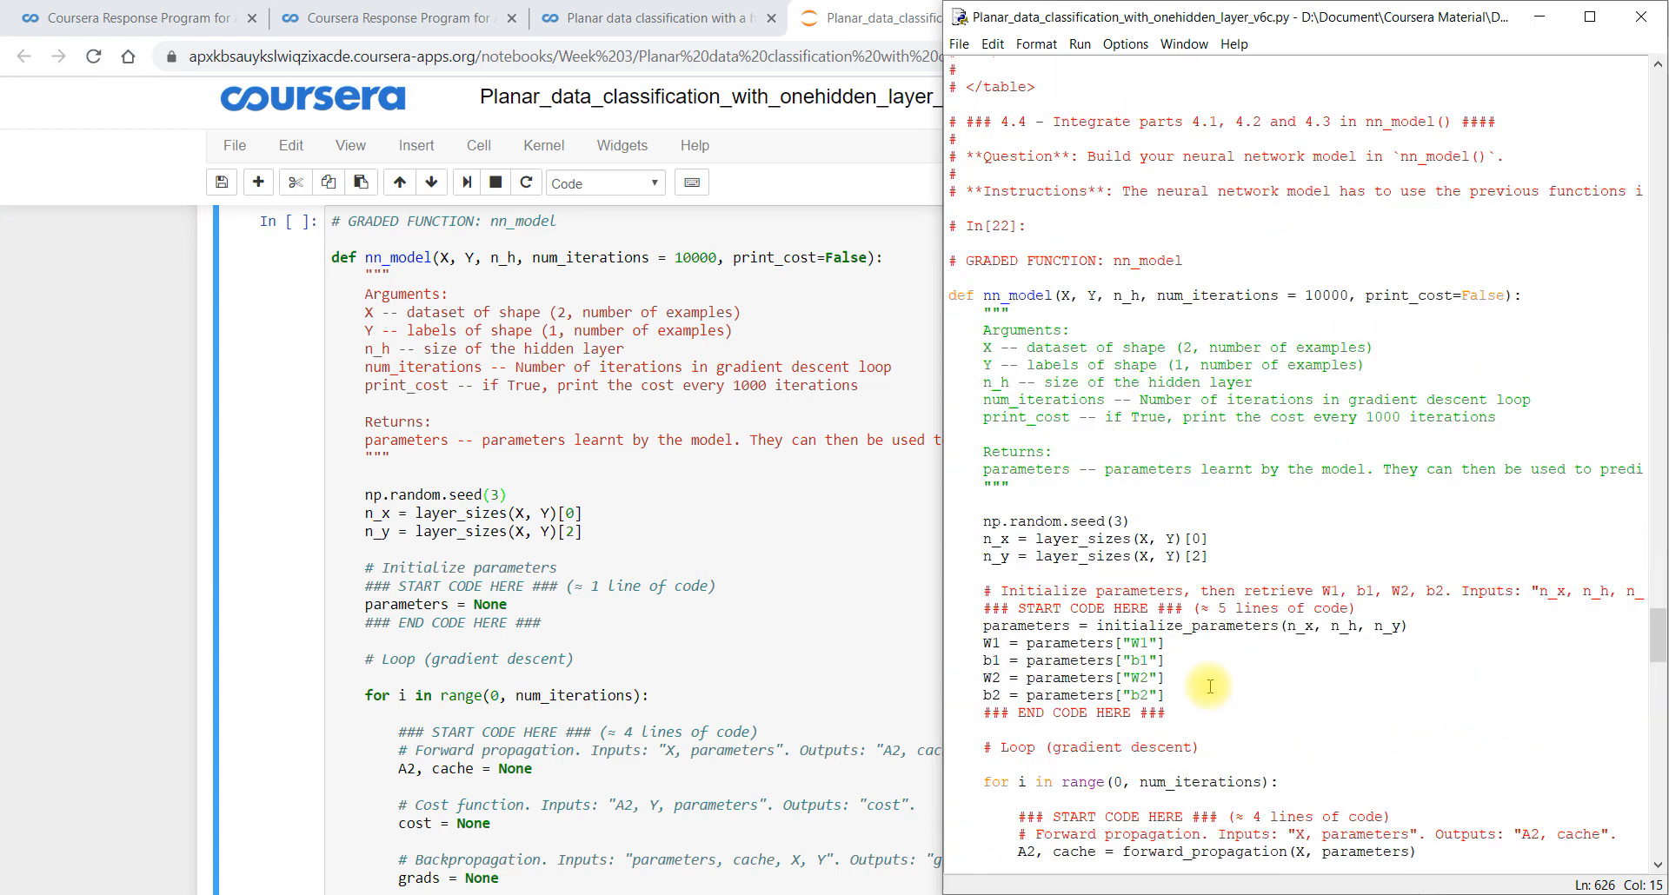
mouse_move(934, 255)
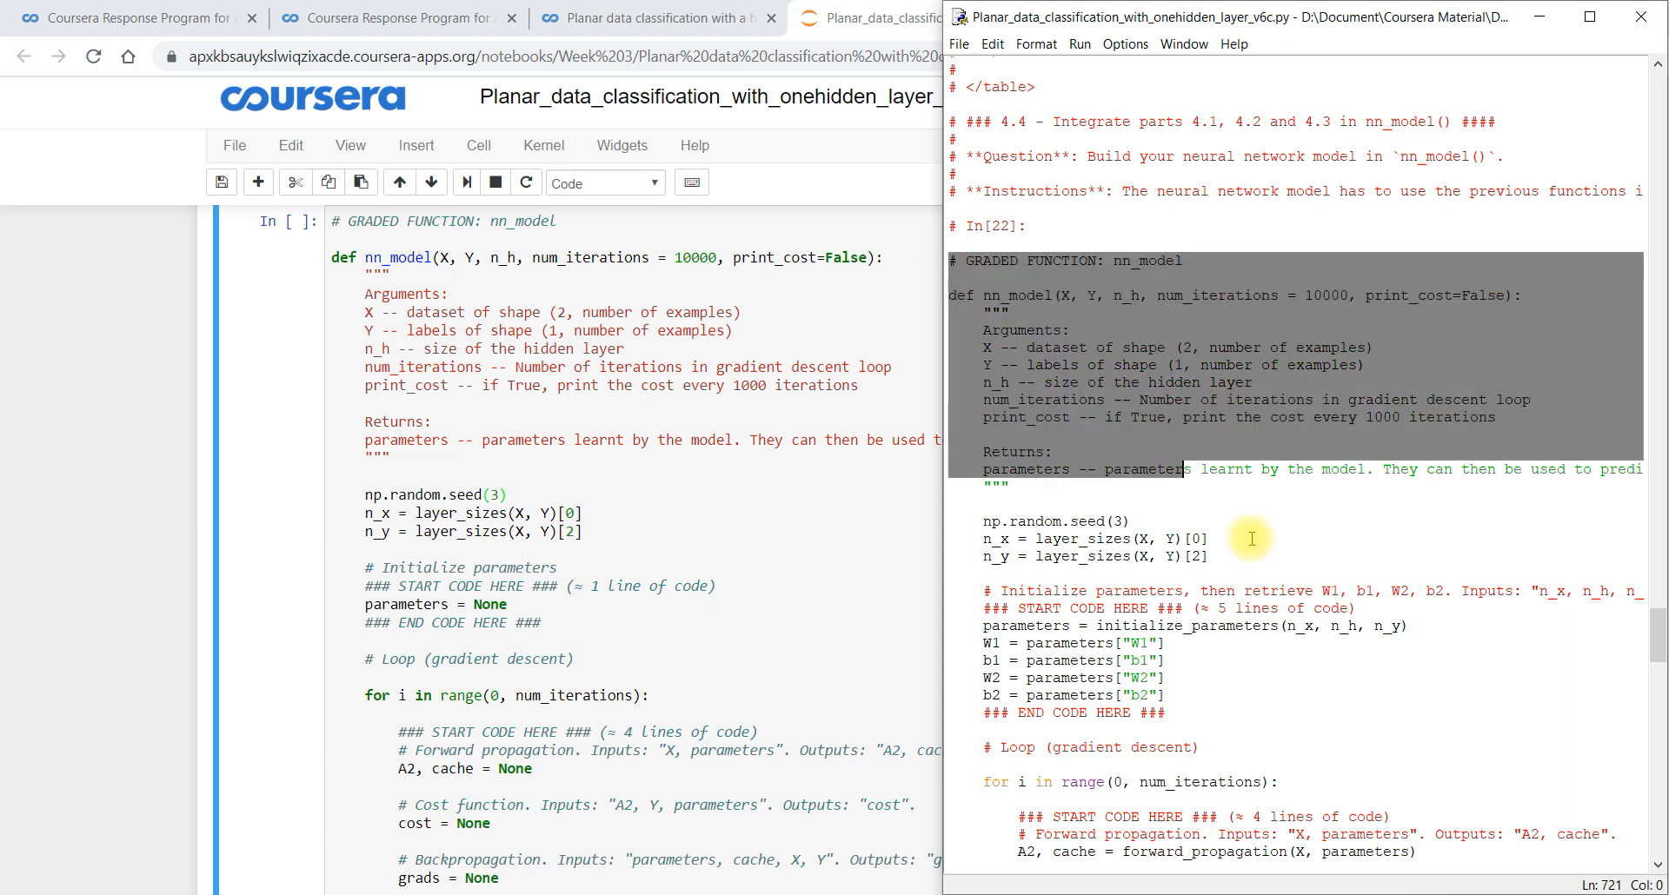
scroll(down, 3)
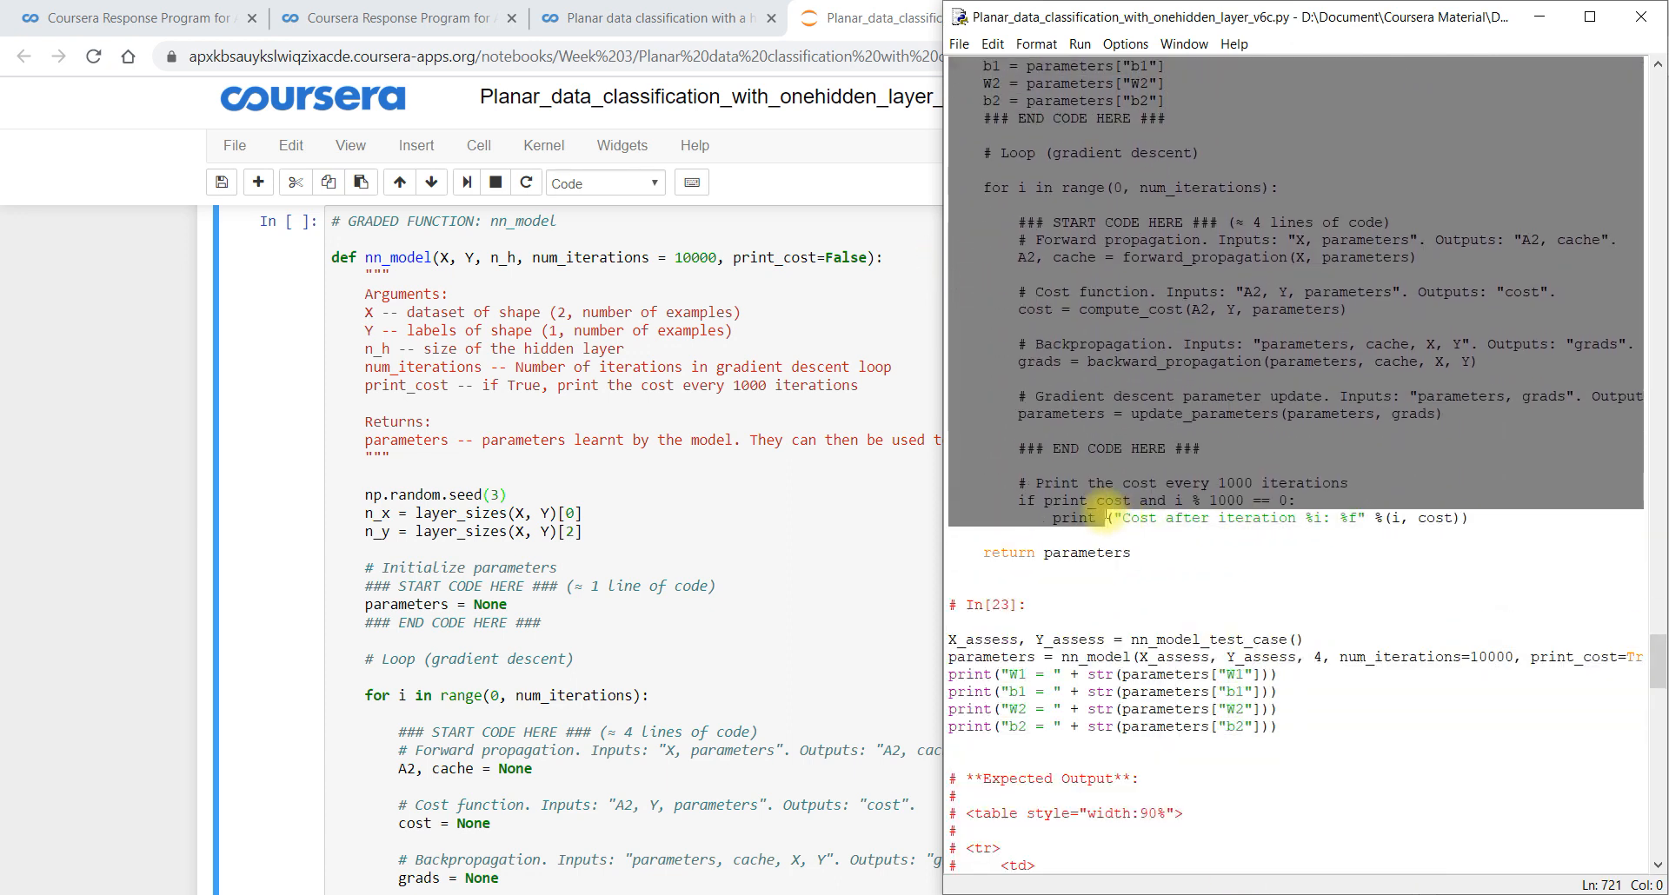
right_click(1073, 486)
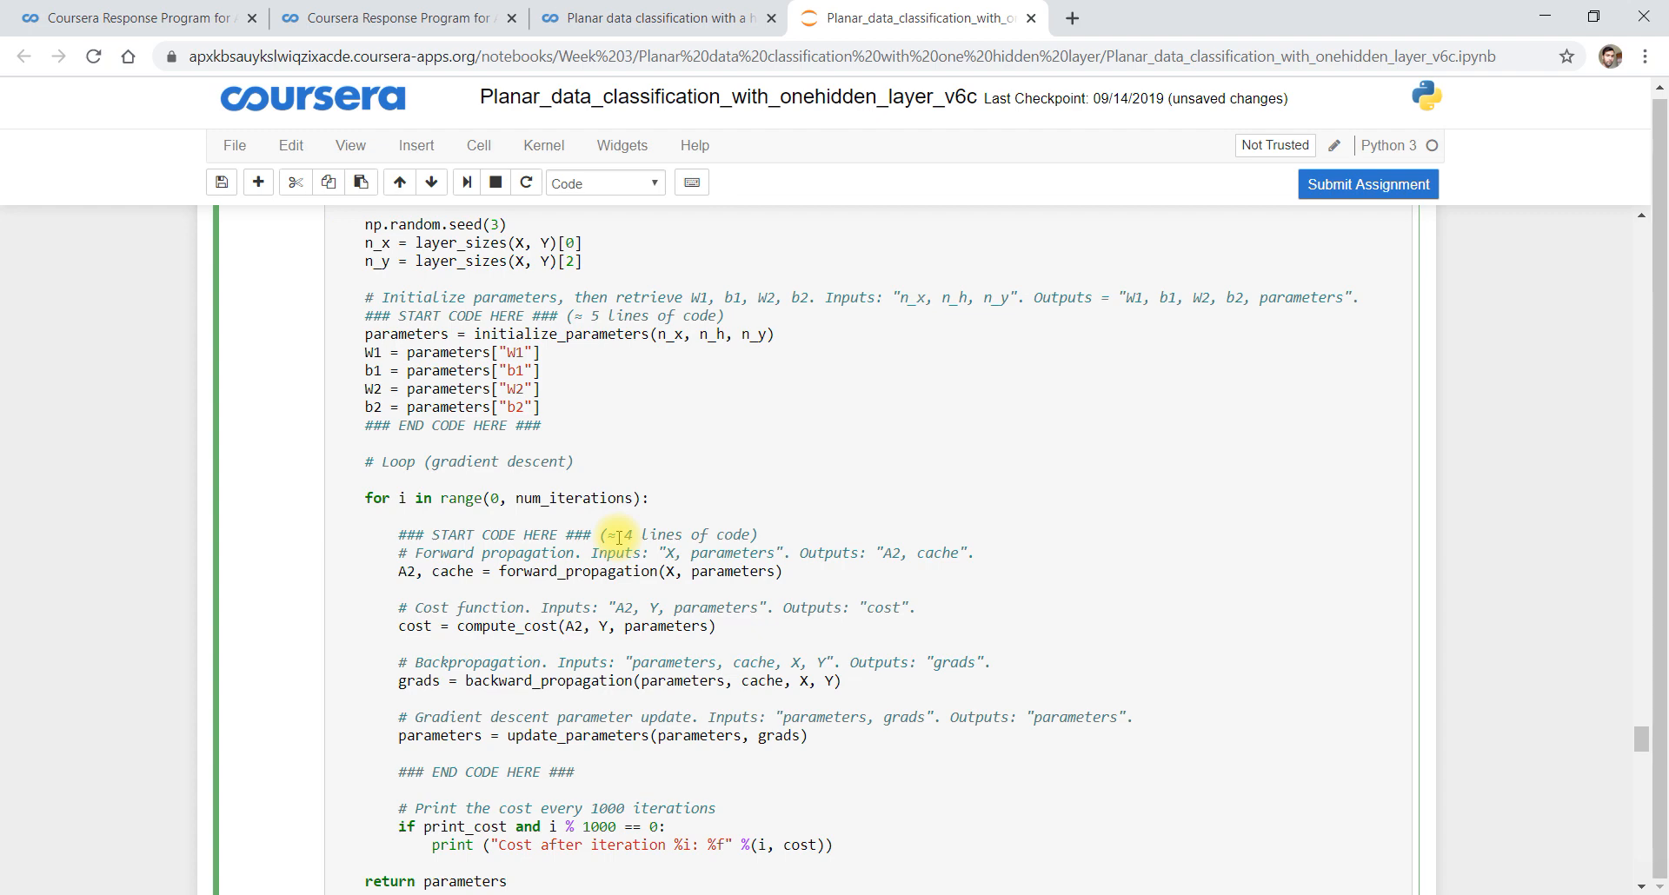
scroll(down, 3)
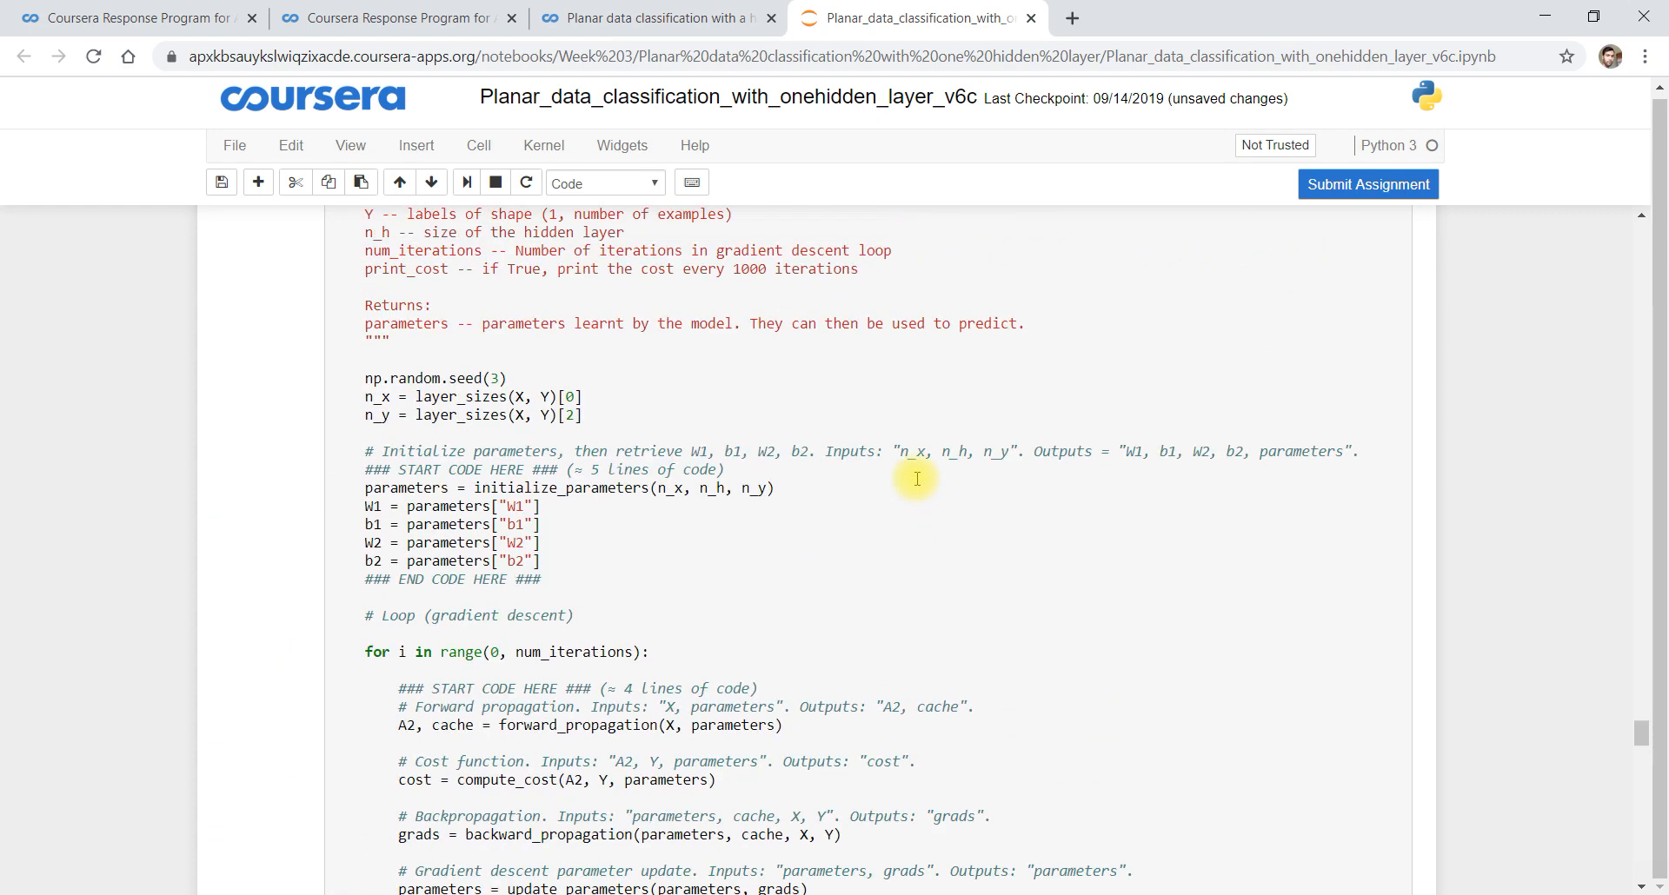
scroll(up, 3)
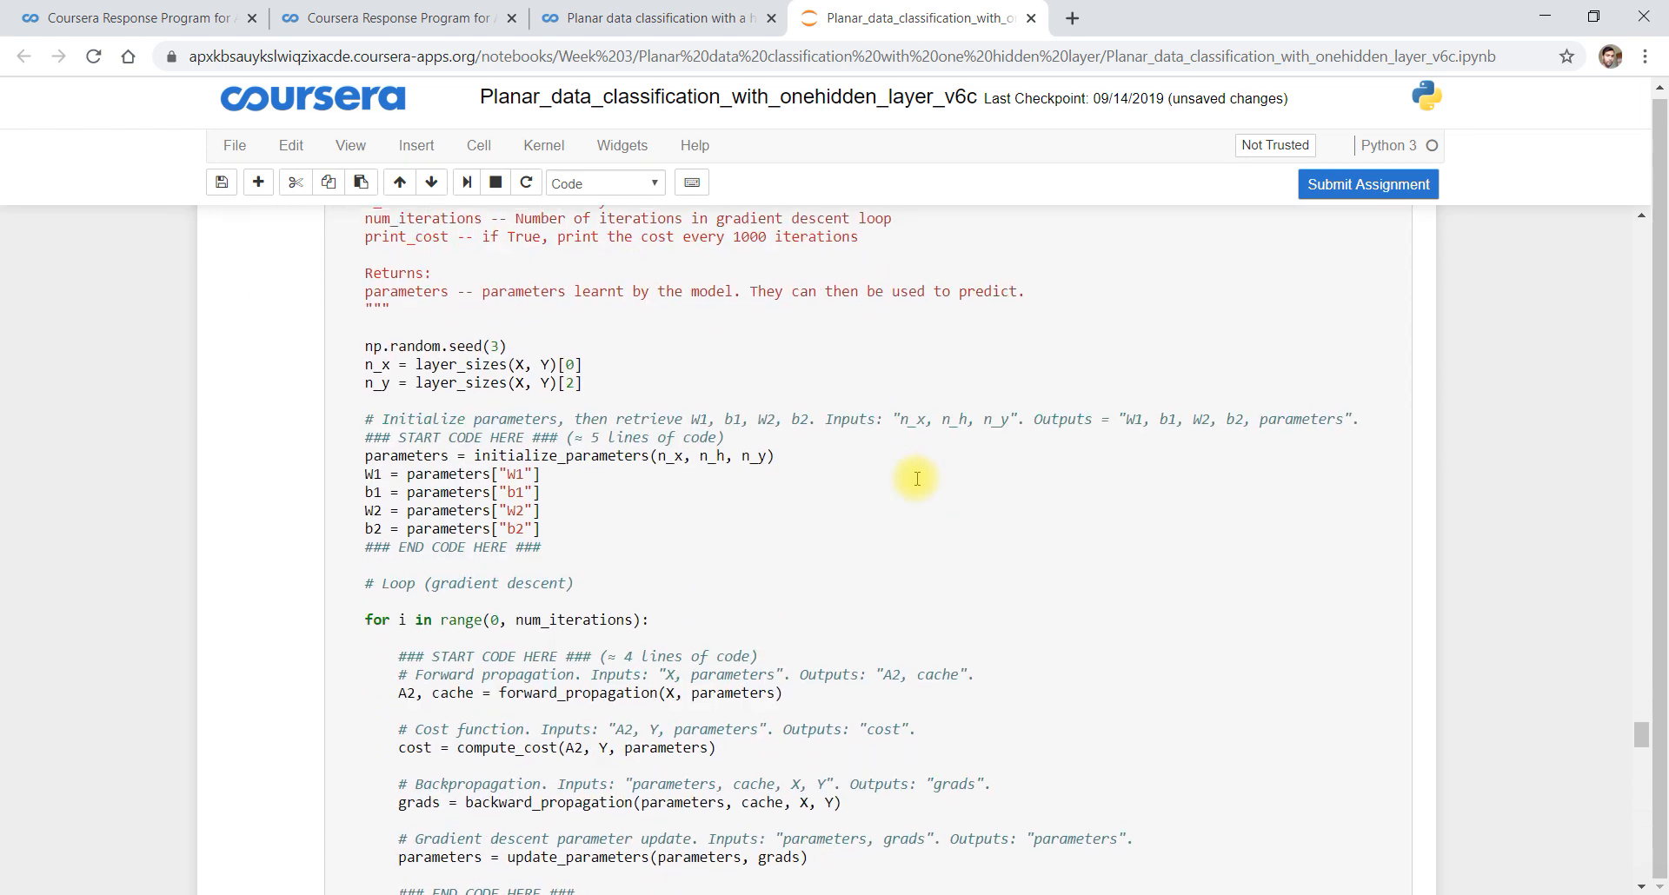
scroll(down, 3)
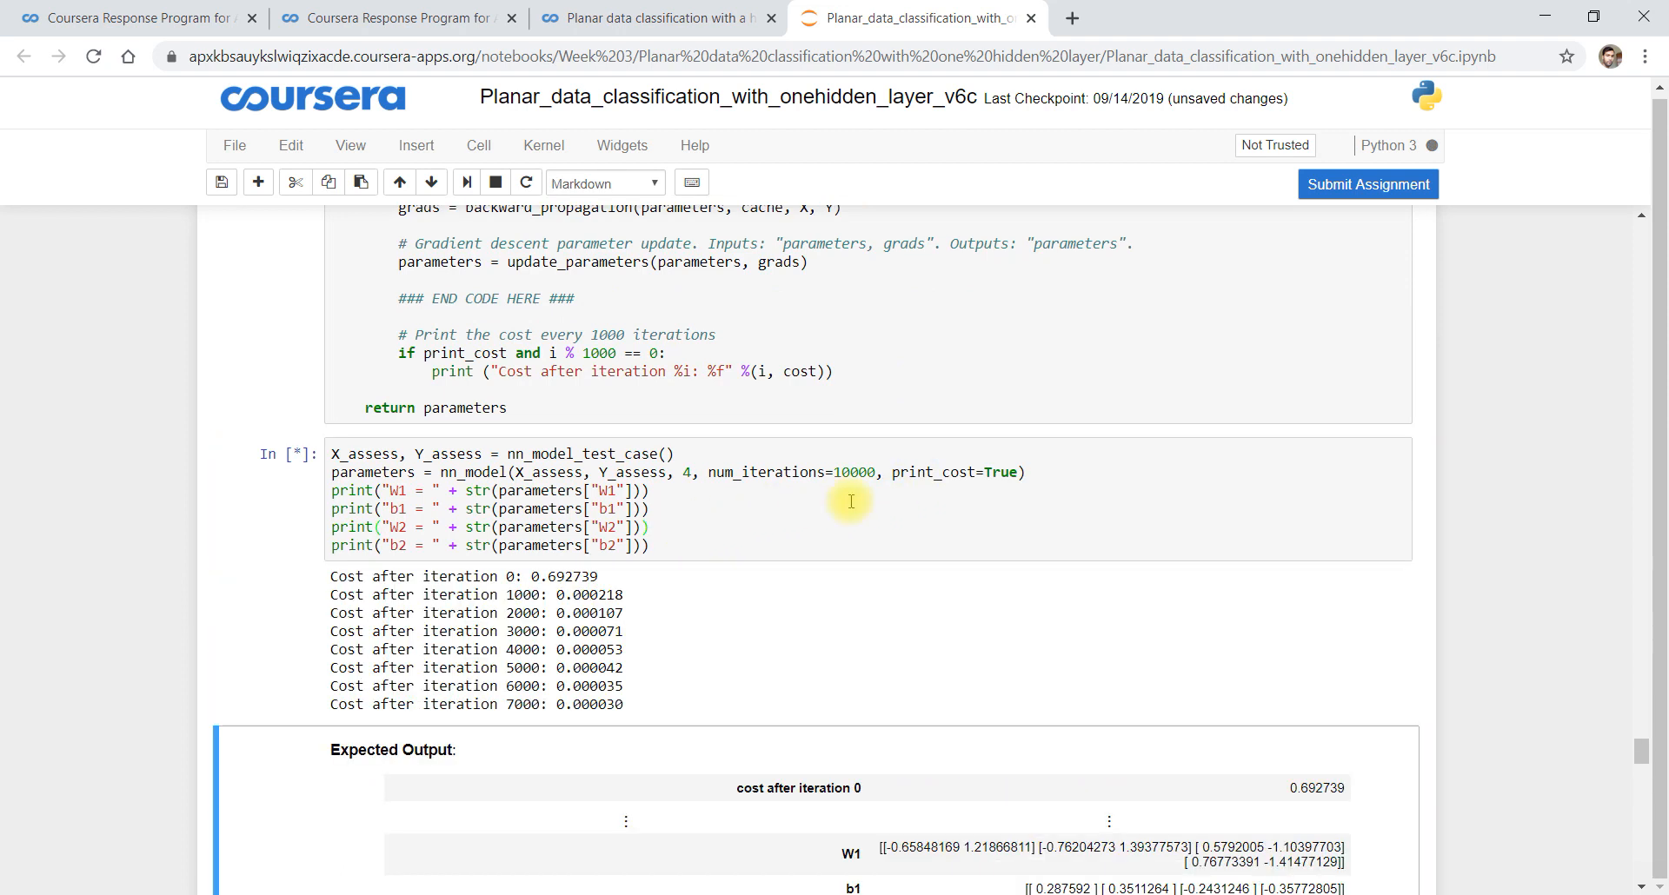
scroll(down, 3)
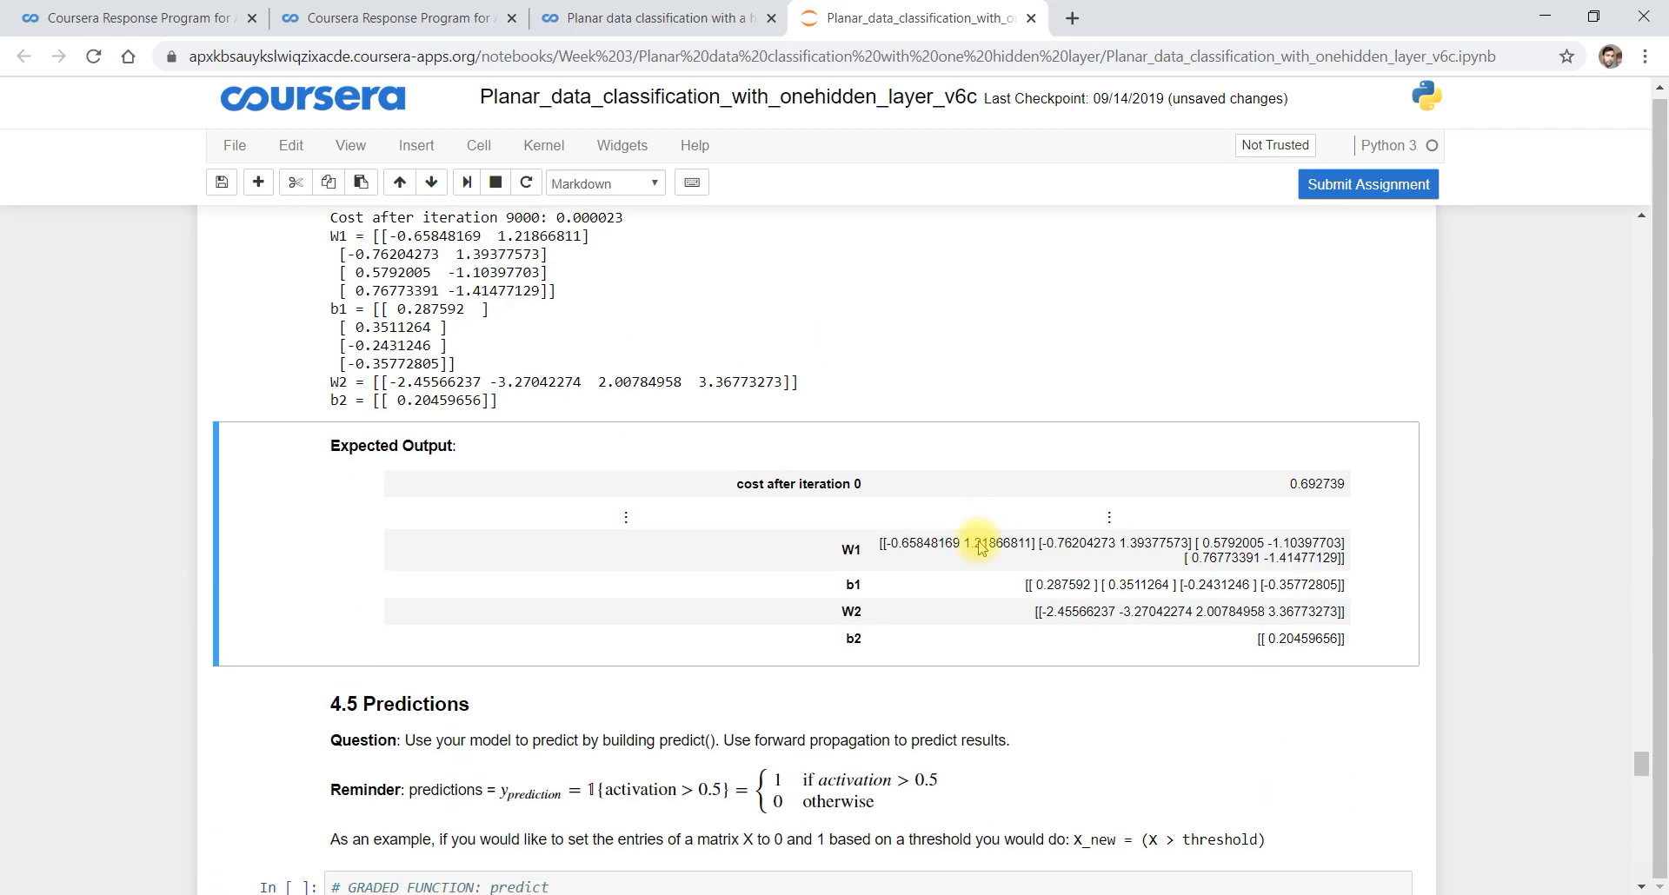
Copy the predict function into its cell and run its test, giving predictions mean 0.666666666667
scroll(down, 3)
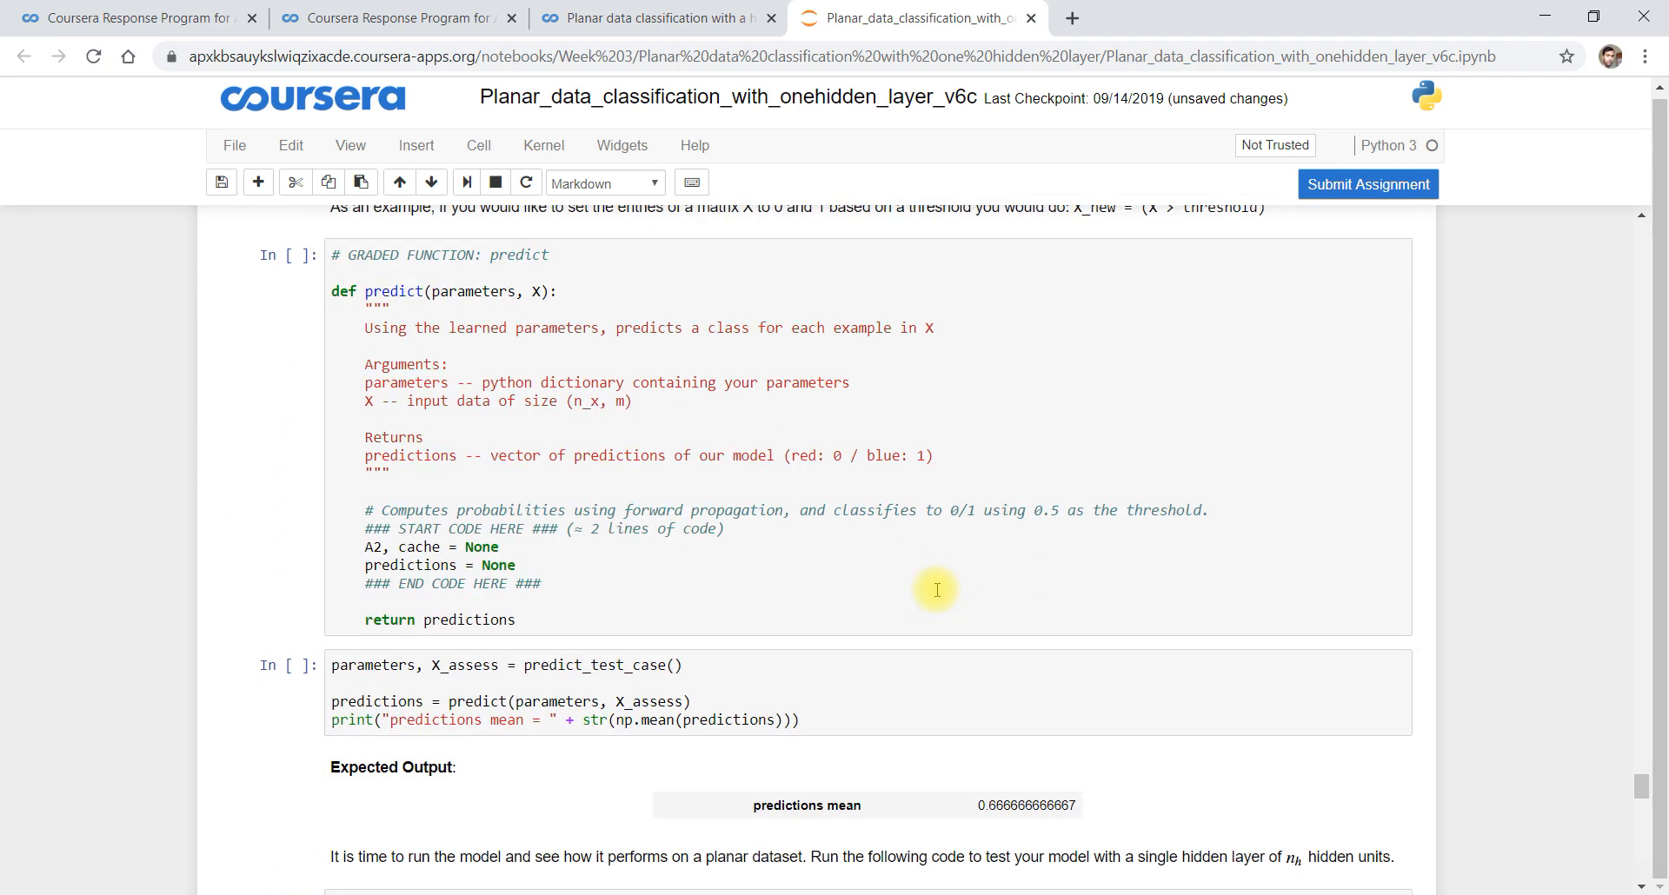
scroll(down, 3)
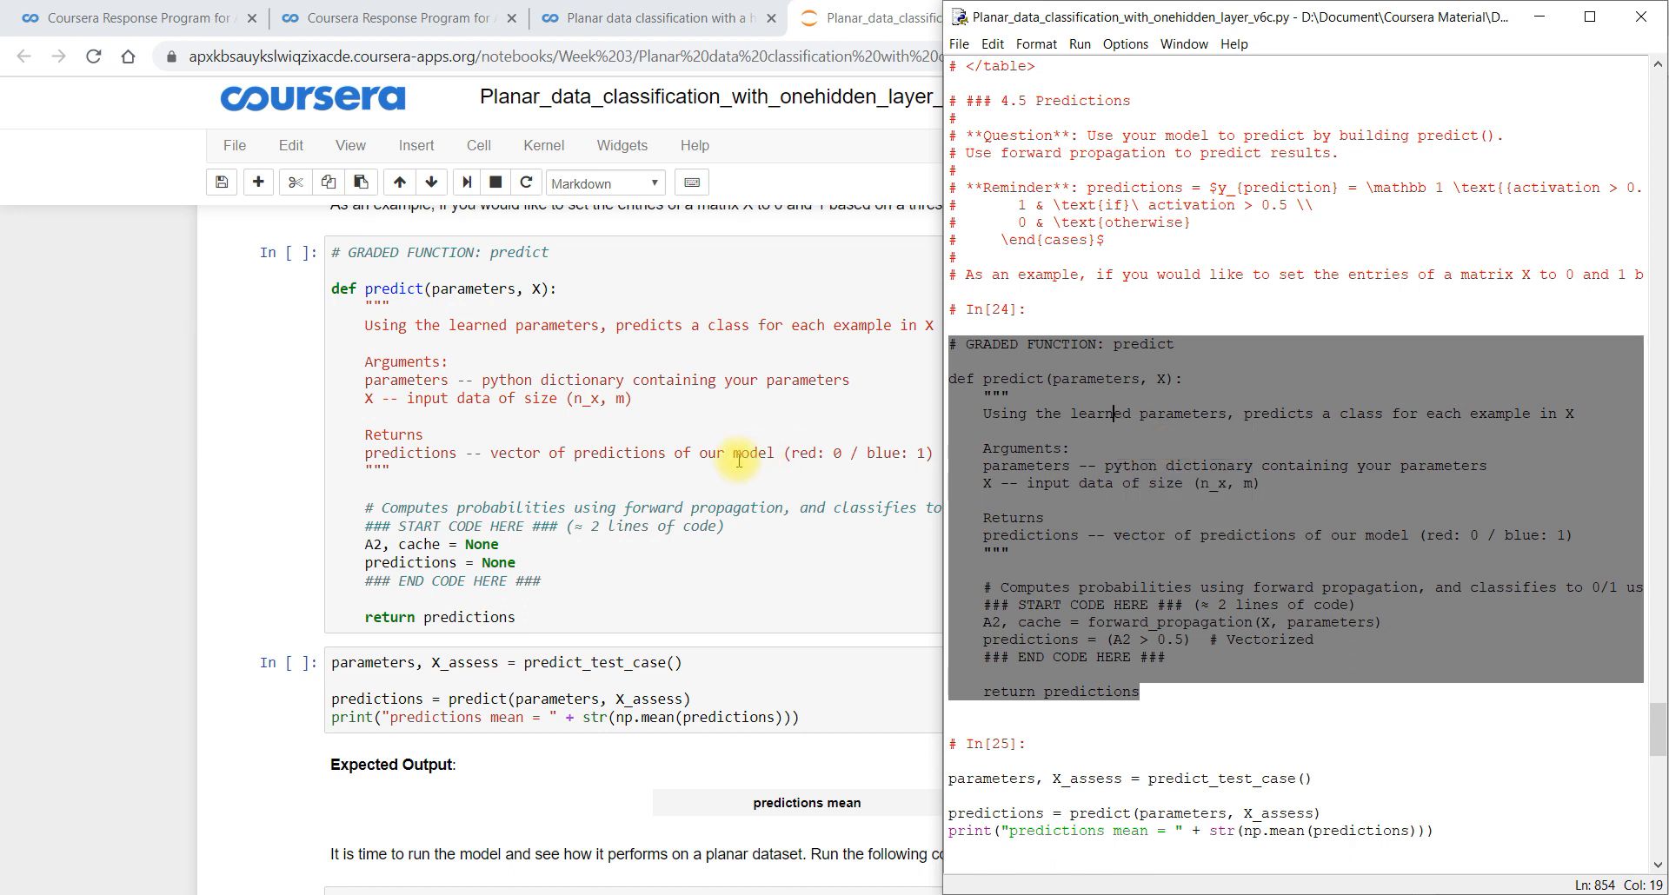
click(910, 17)
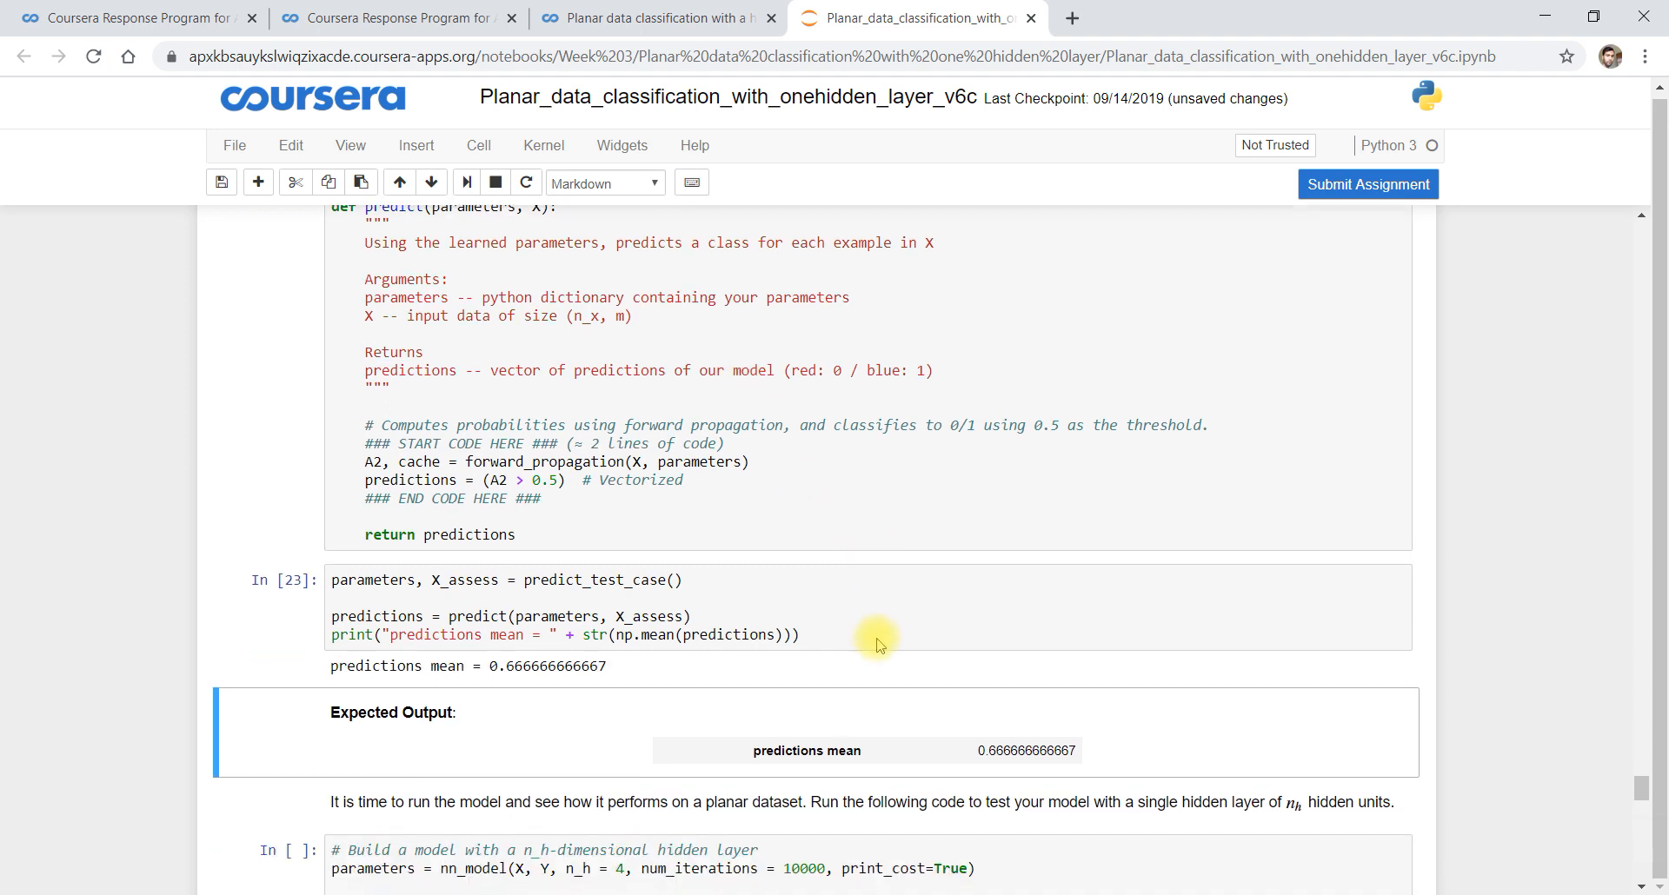
scroll(down, 3)
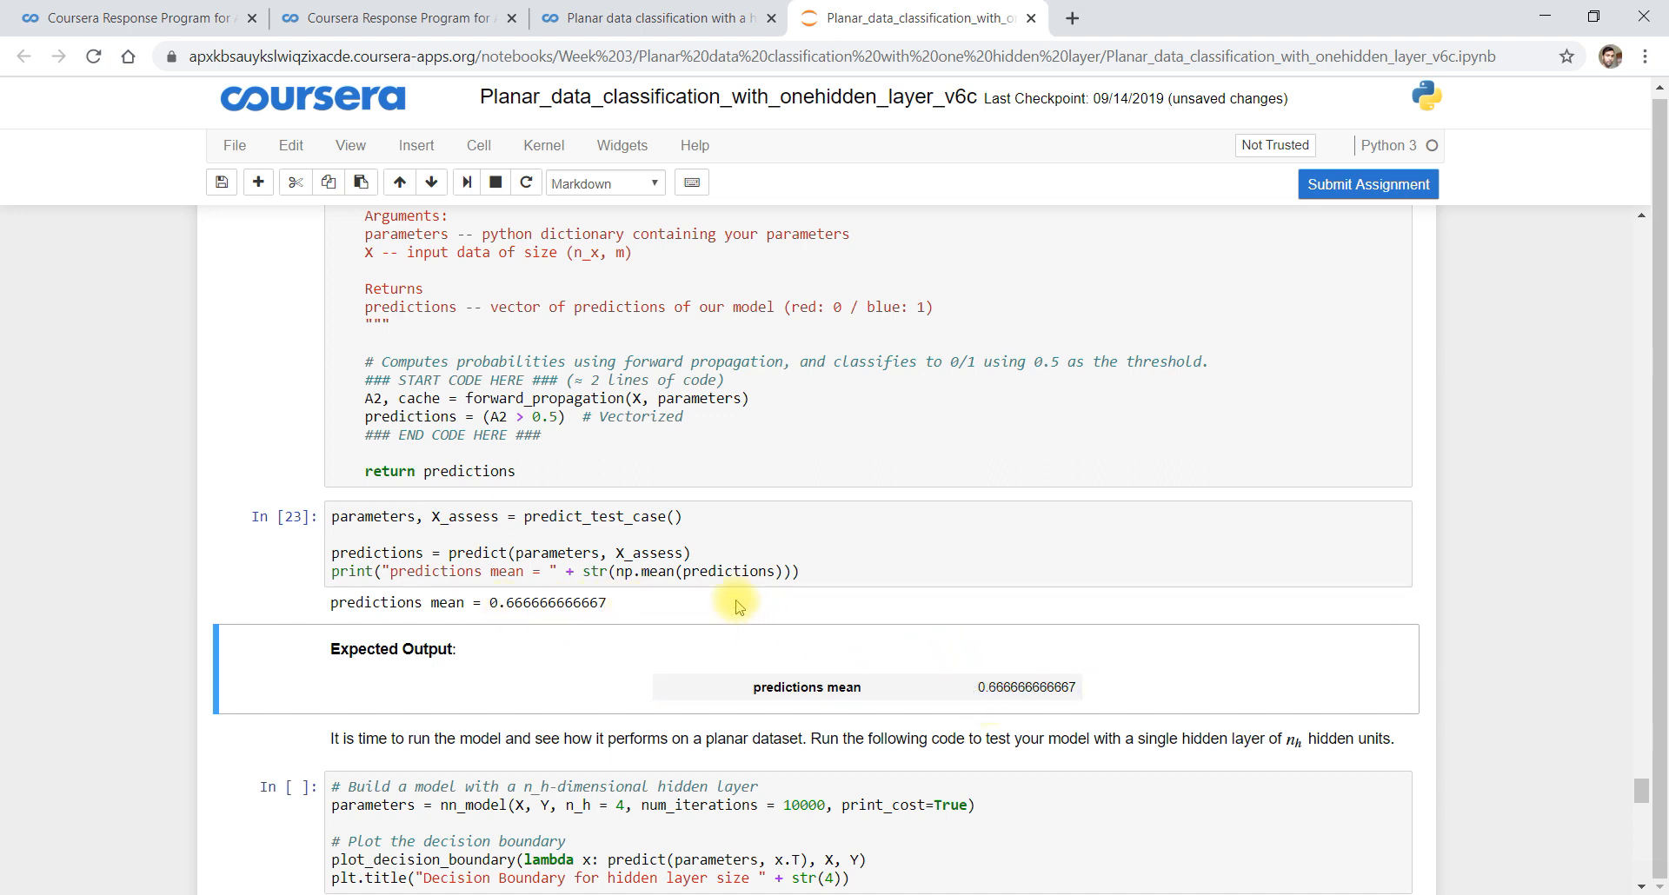
scroll(down, 3)
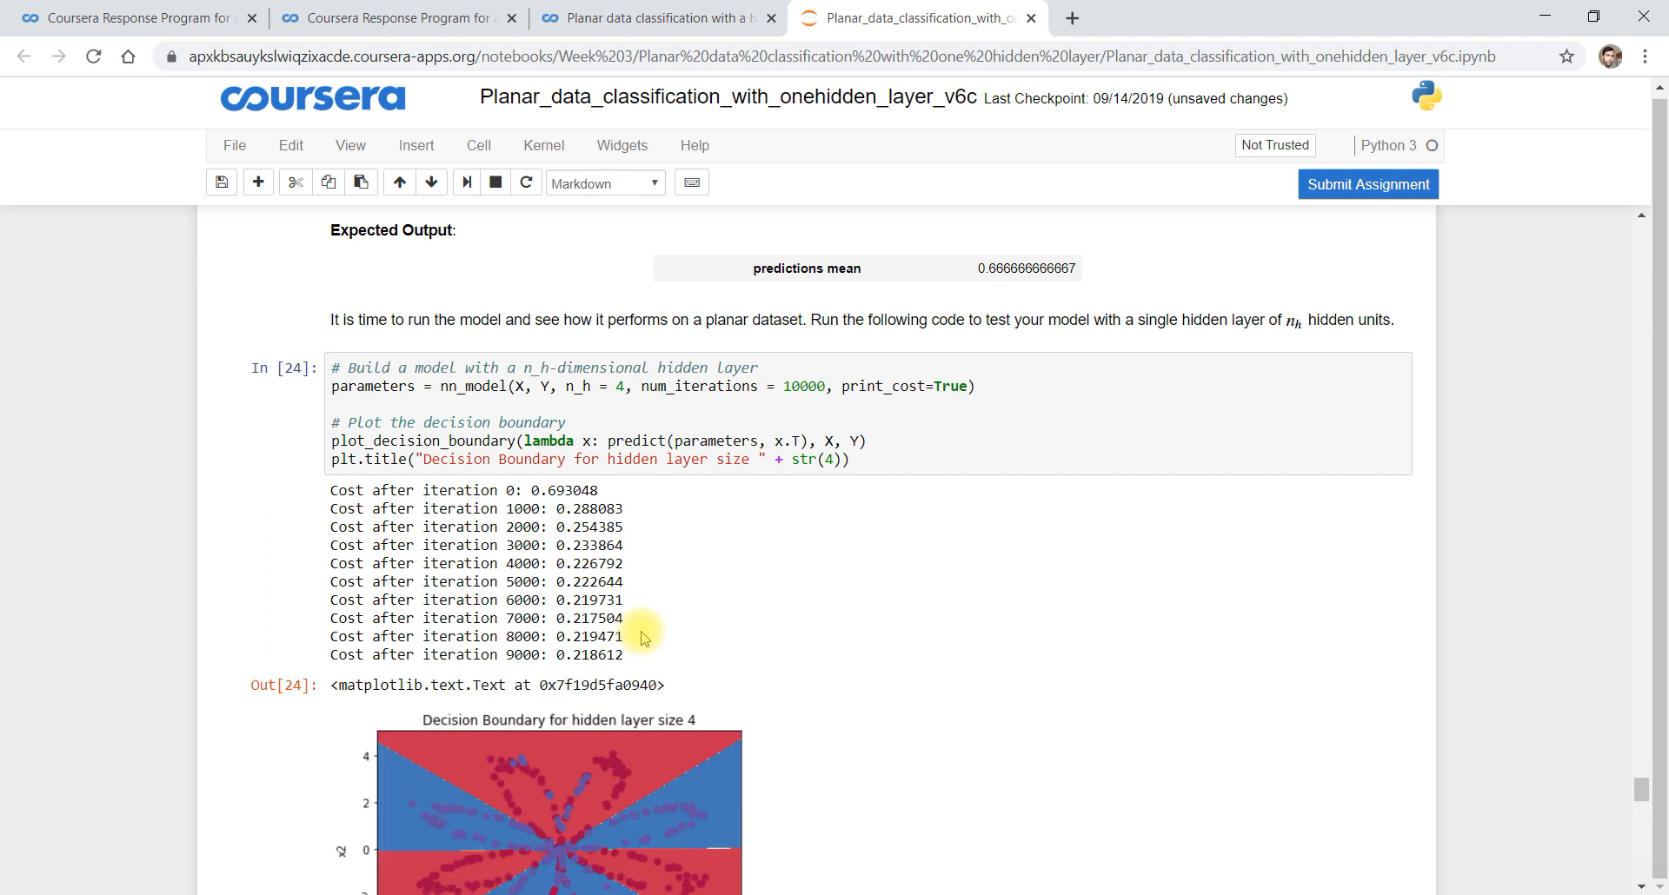
mouse_move(762, 777)
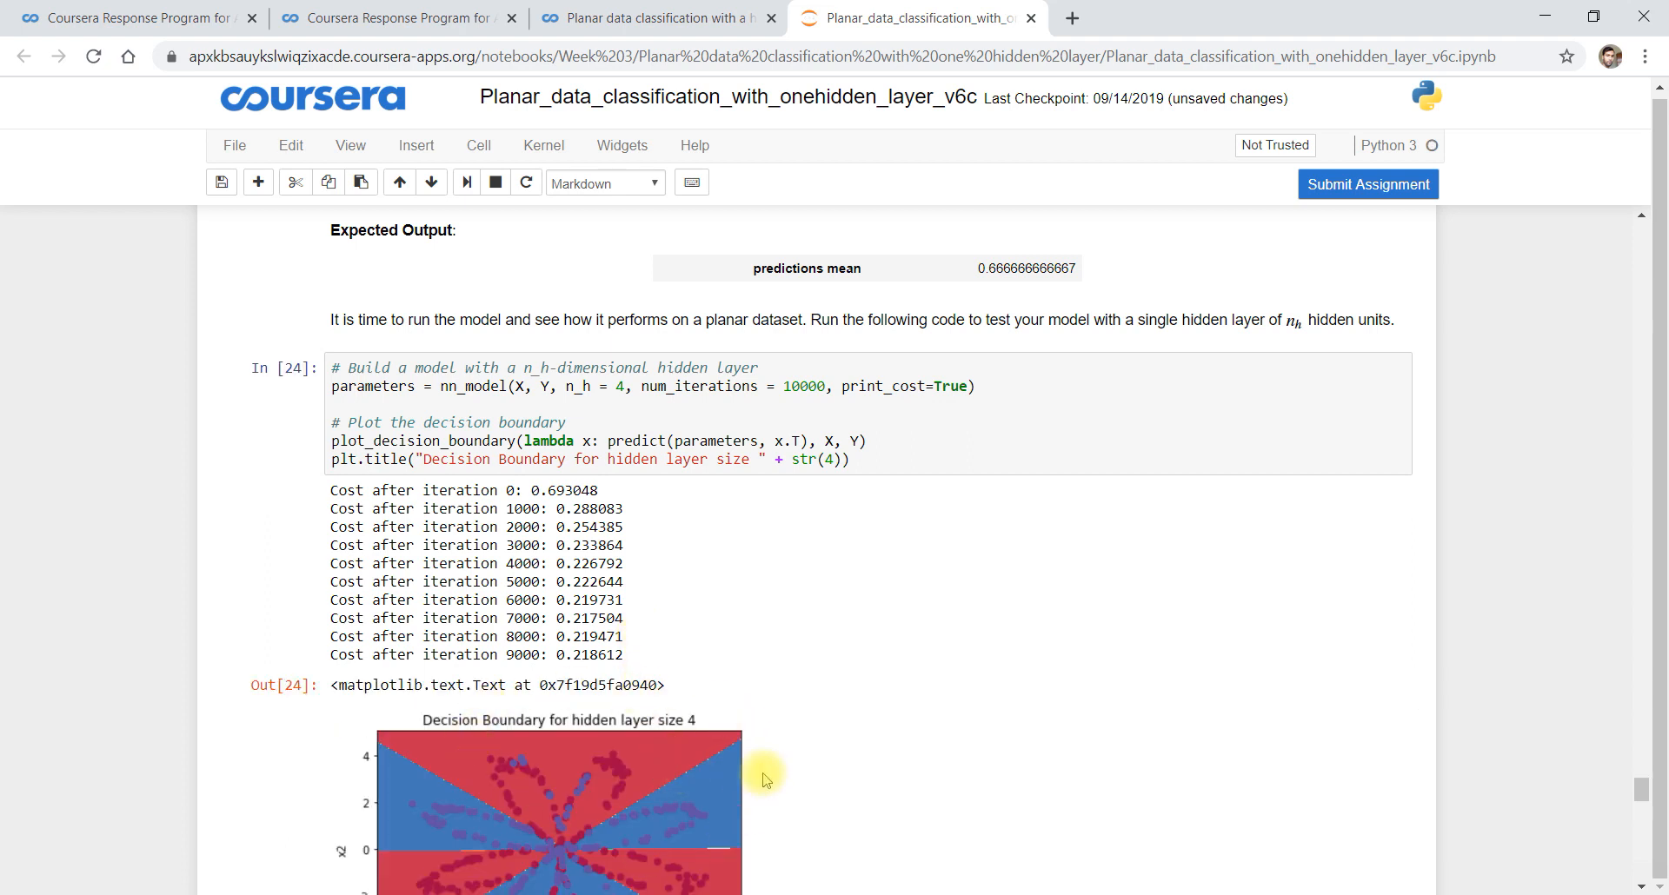
Run the model-building and accuracy cells for the 4-hidden-unit model, printing 90% accuracy
scroll(down, 3)
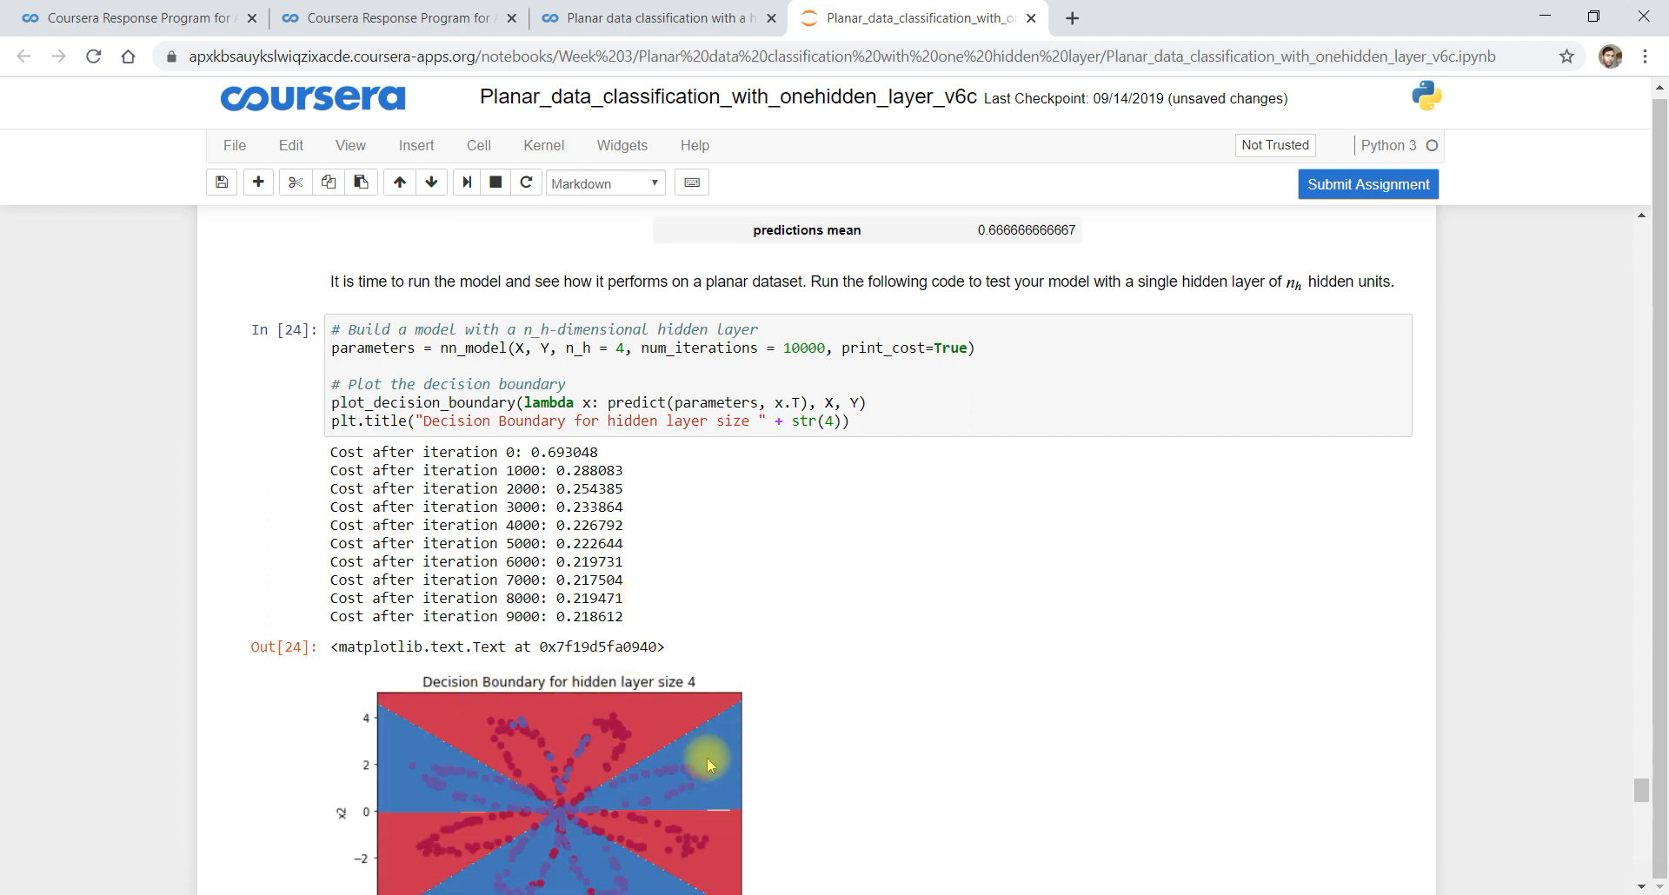
scroll(down, 3)
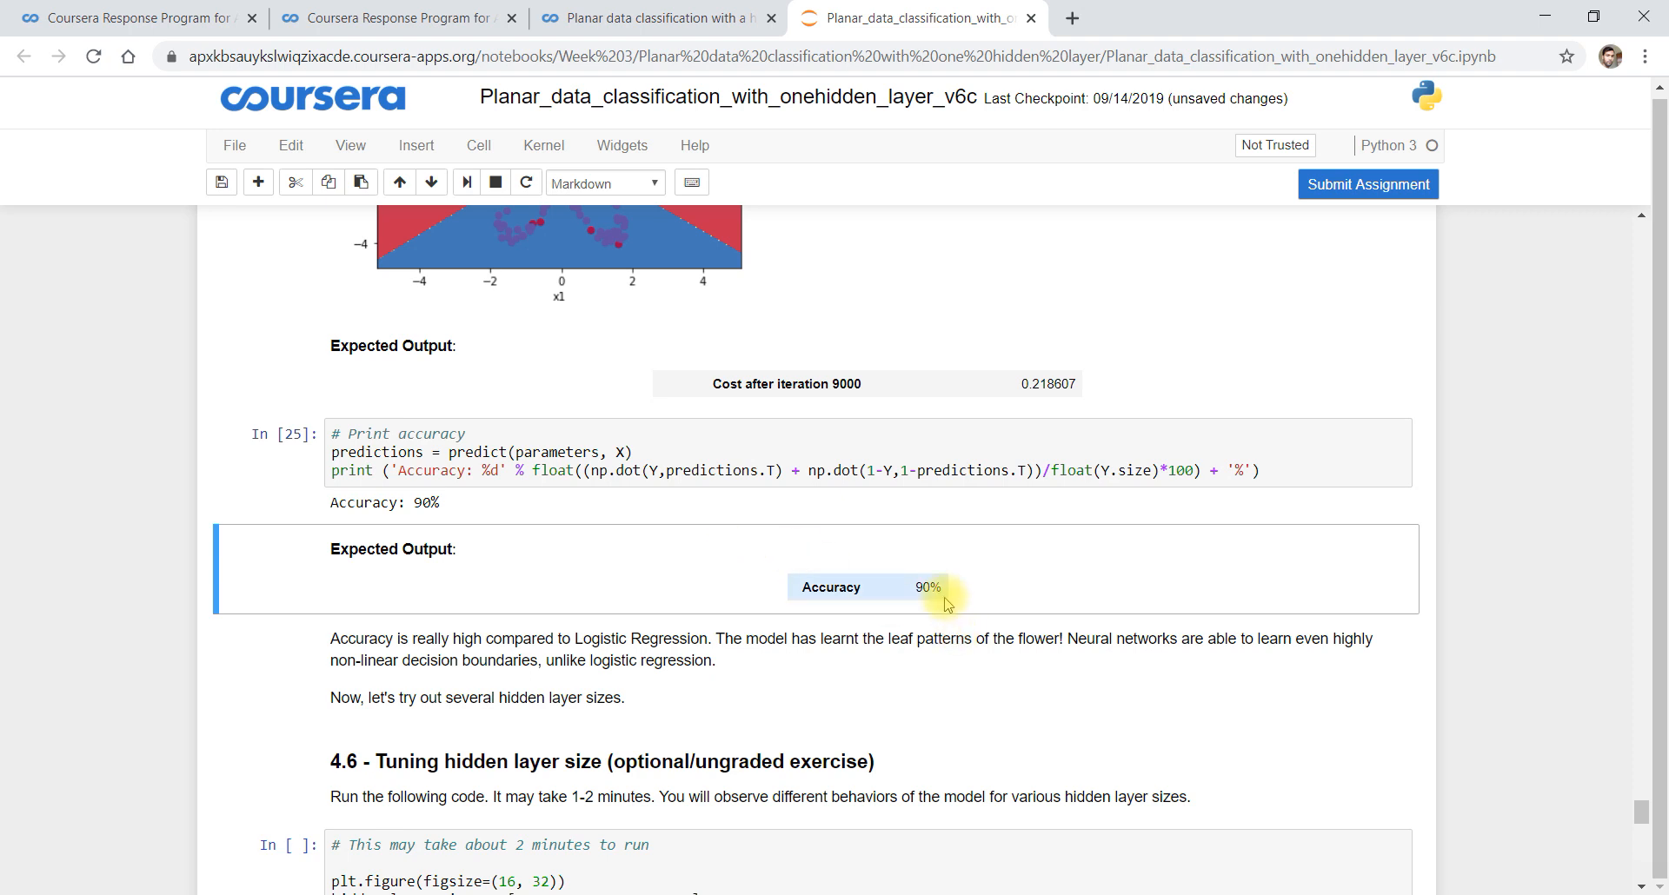
scroll(down, 3)
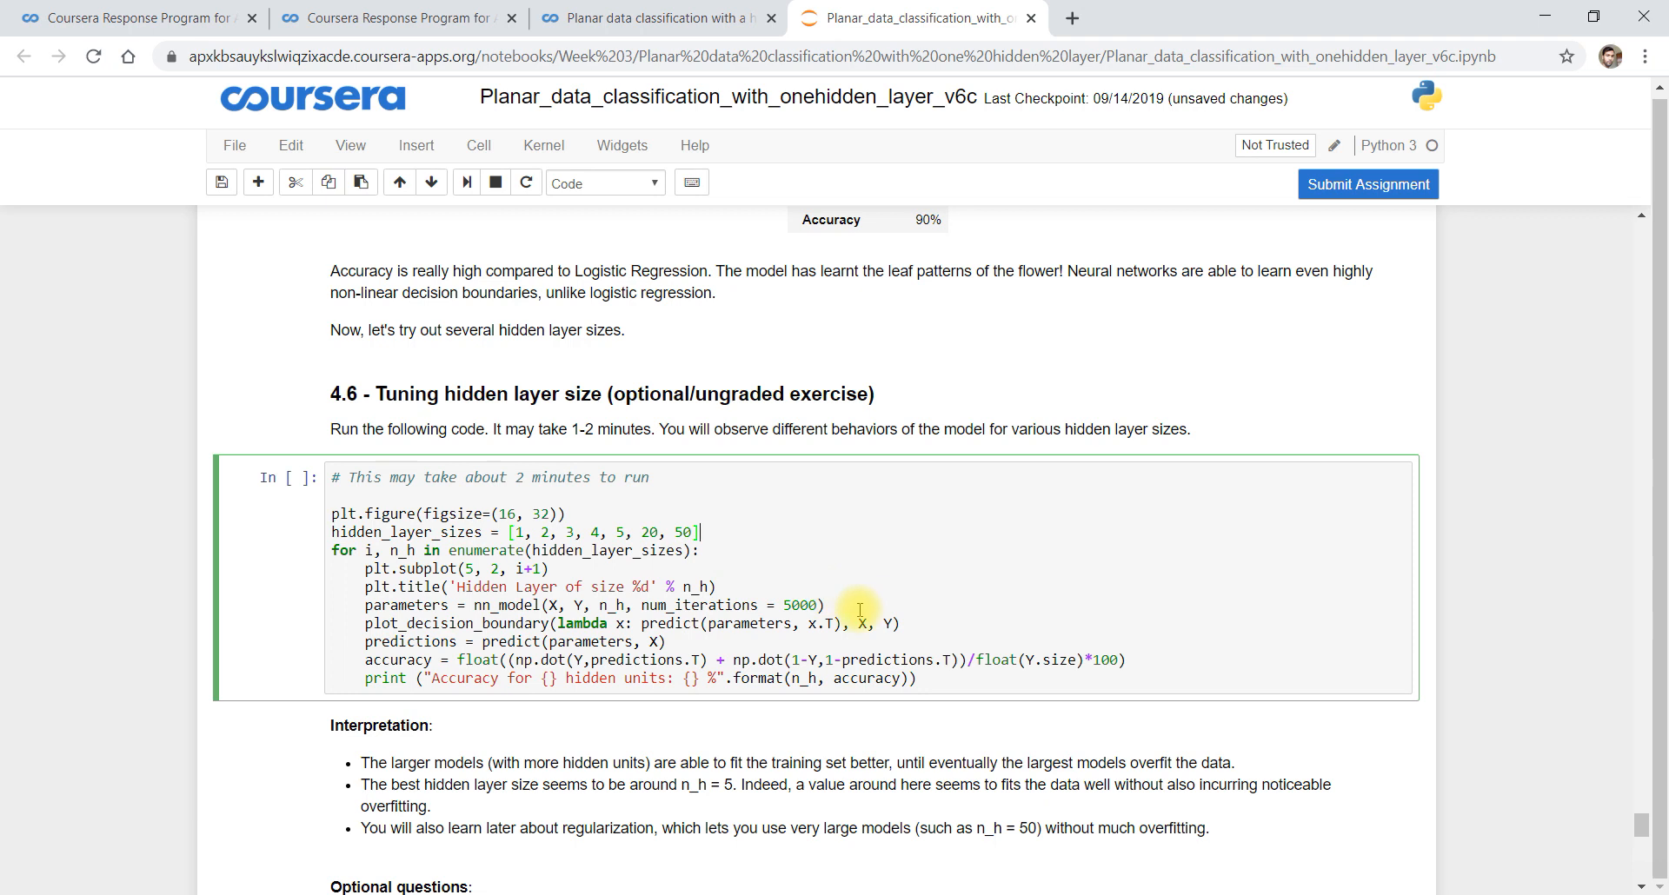
mouse_move(929, 545)
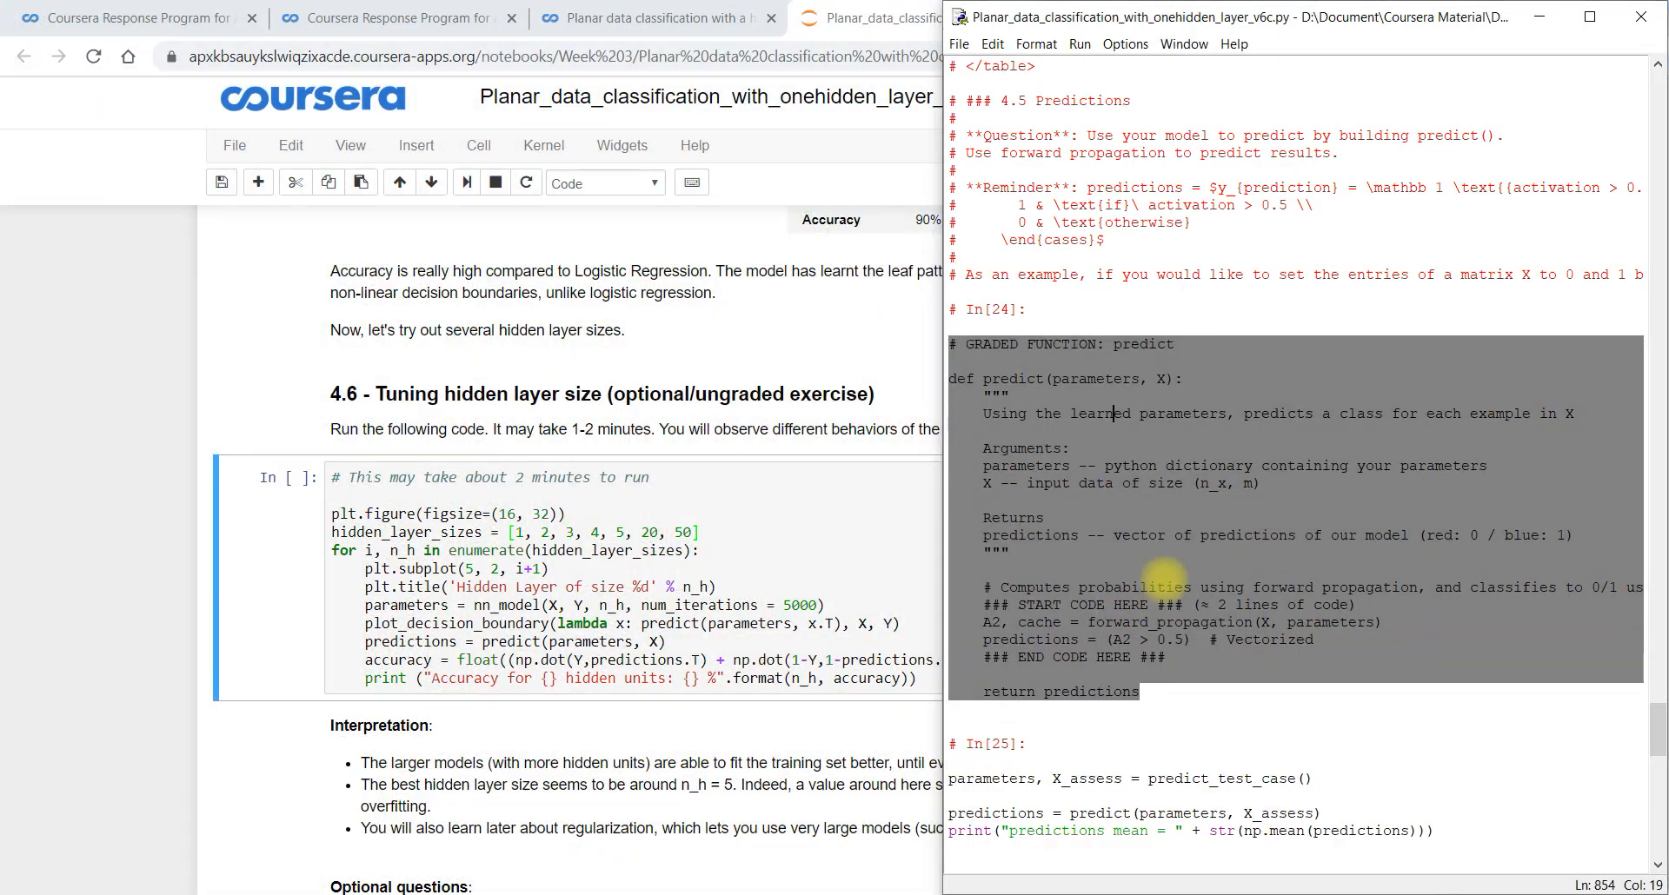
Copy the In[28] tuning code from IDLE and run section 4.6, listing accuracies for 1 to 20 hidden units
scroll(down, 3)
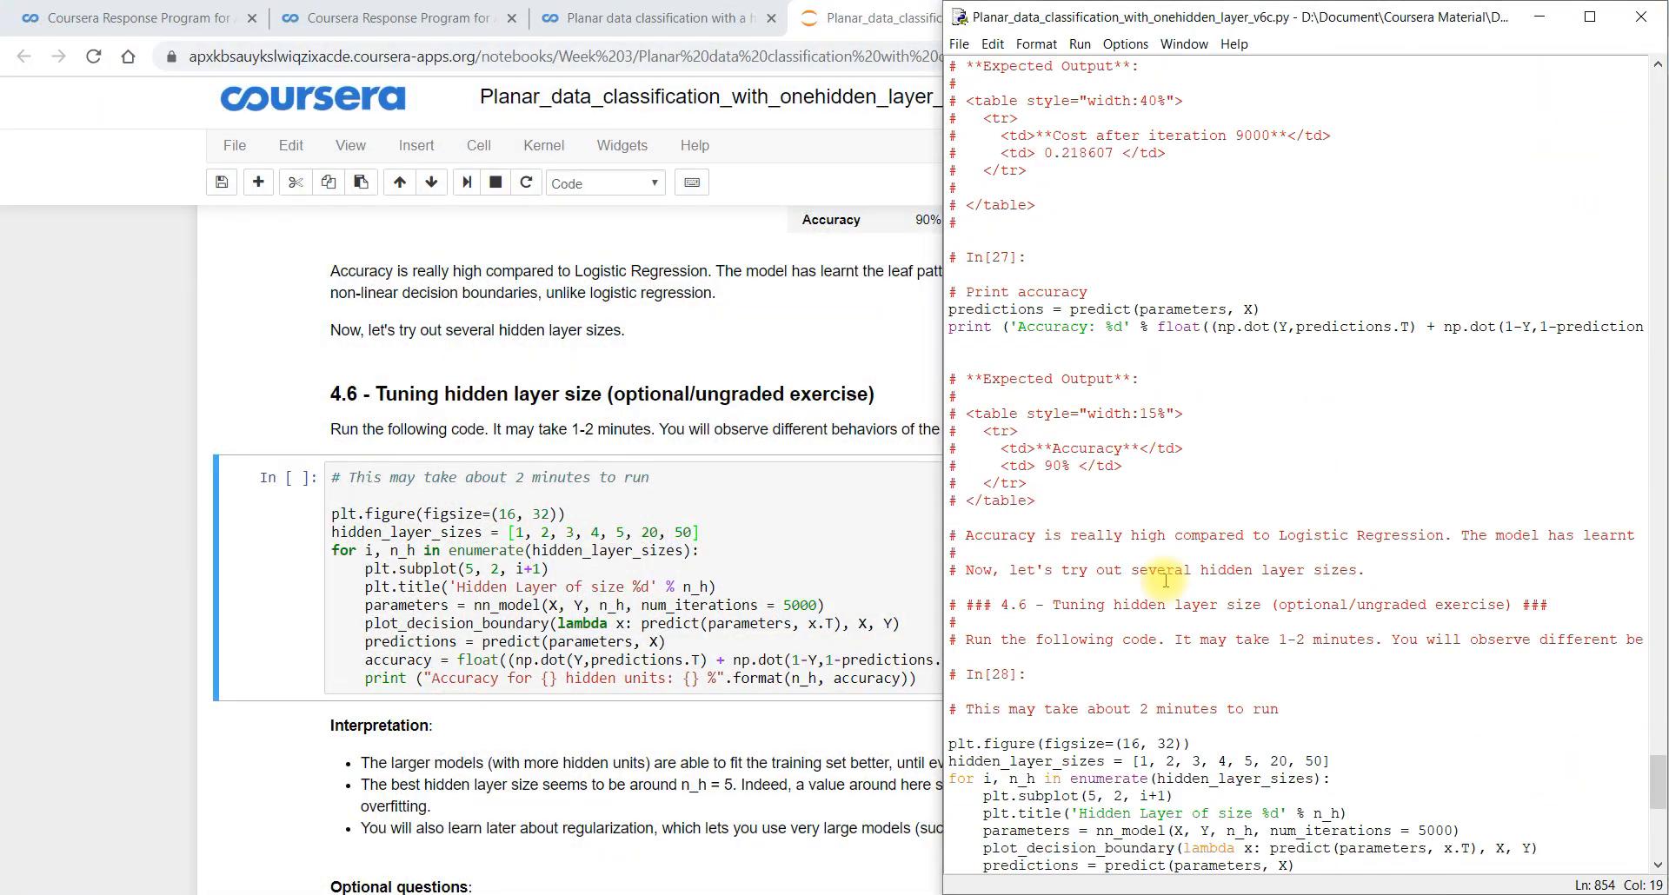
scroll(down, 3)
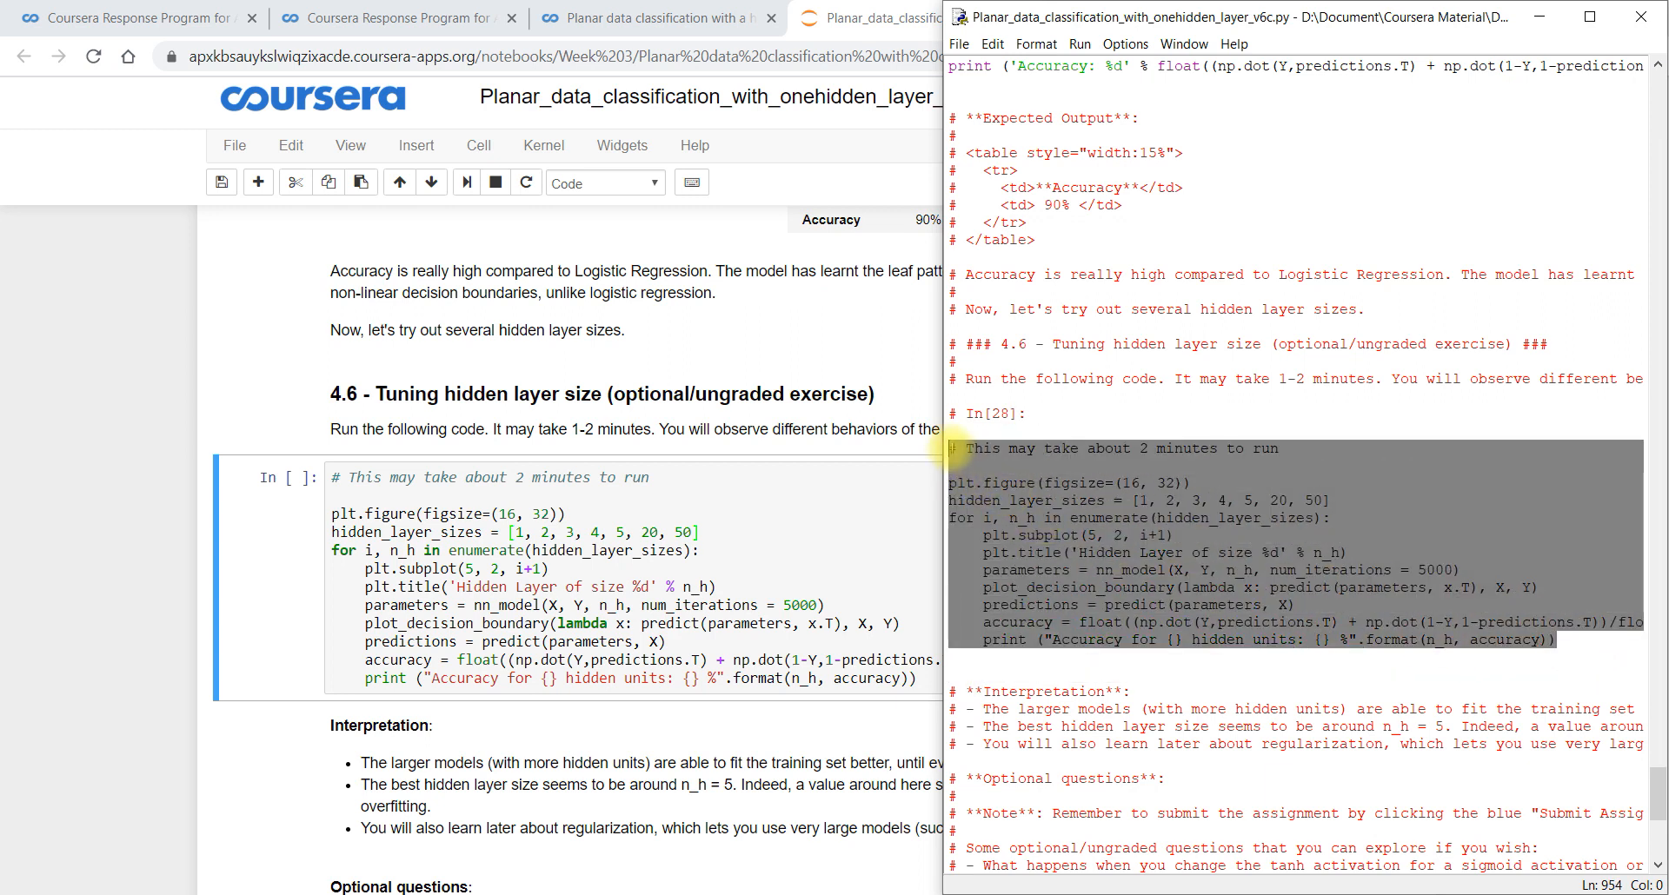
right_click(1085, 485)
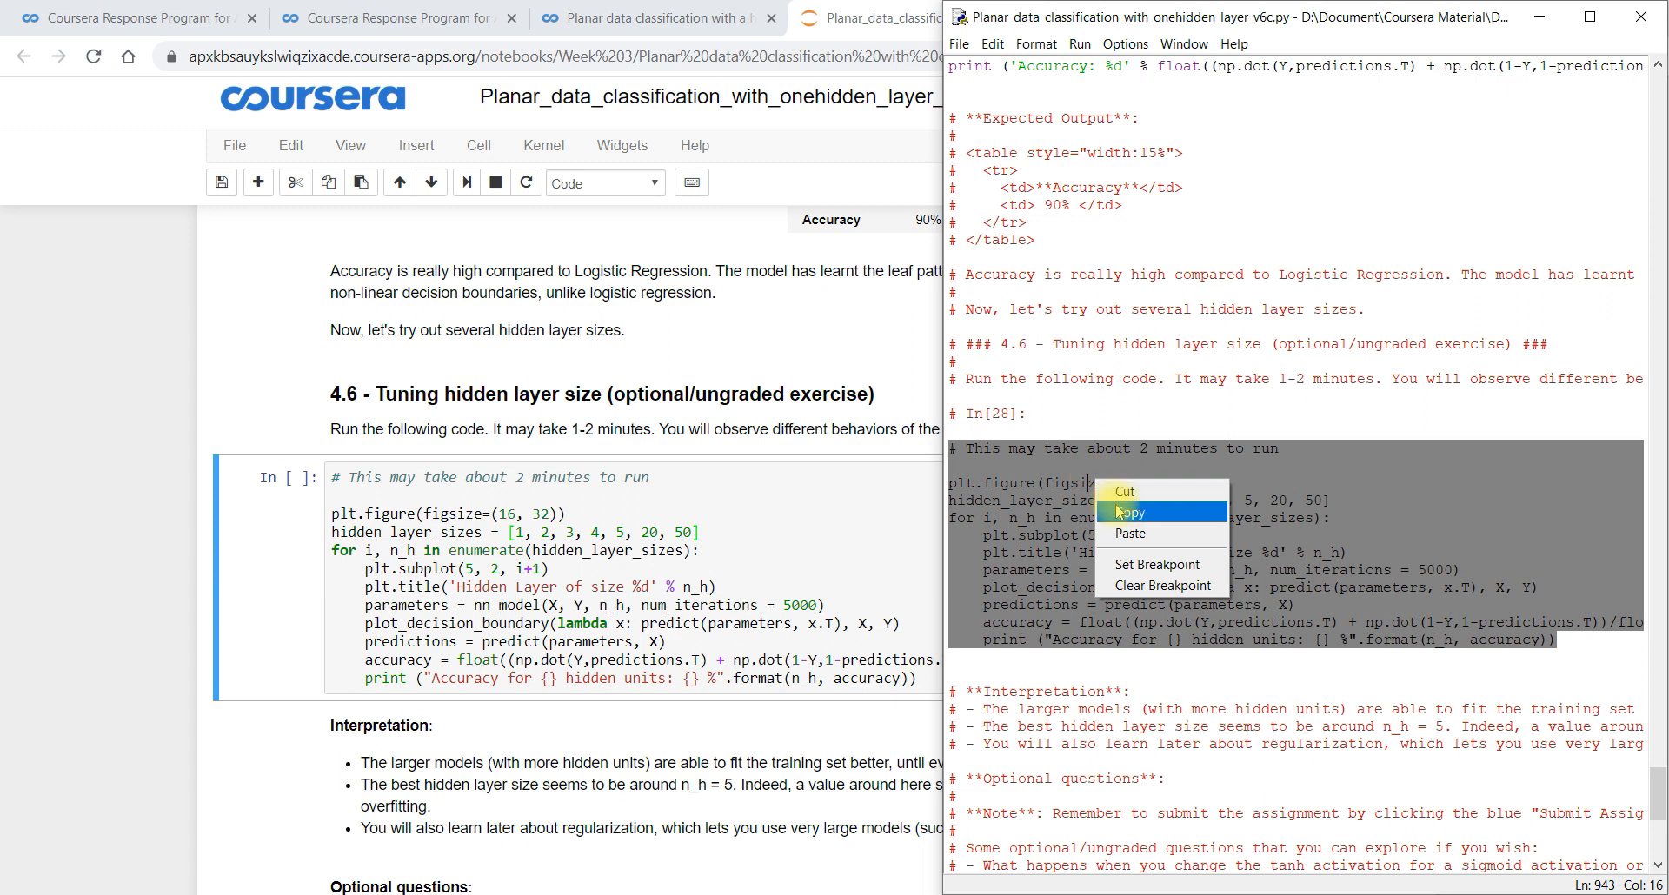
click(916, 17)
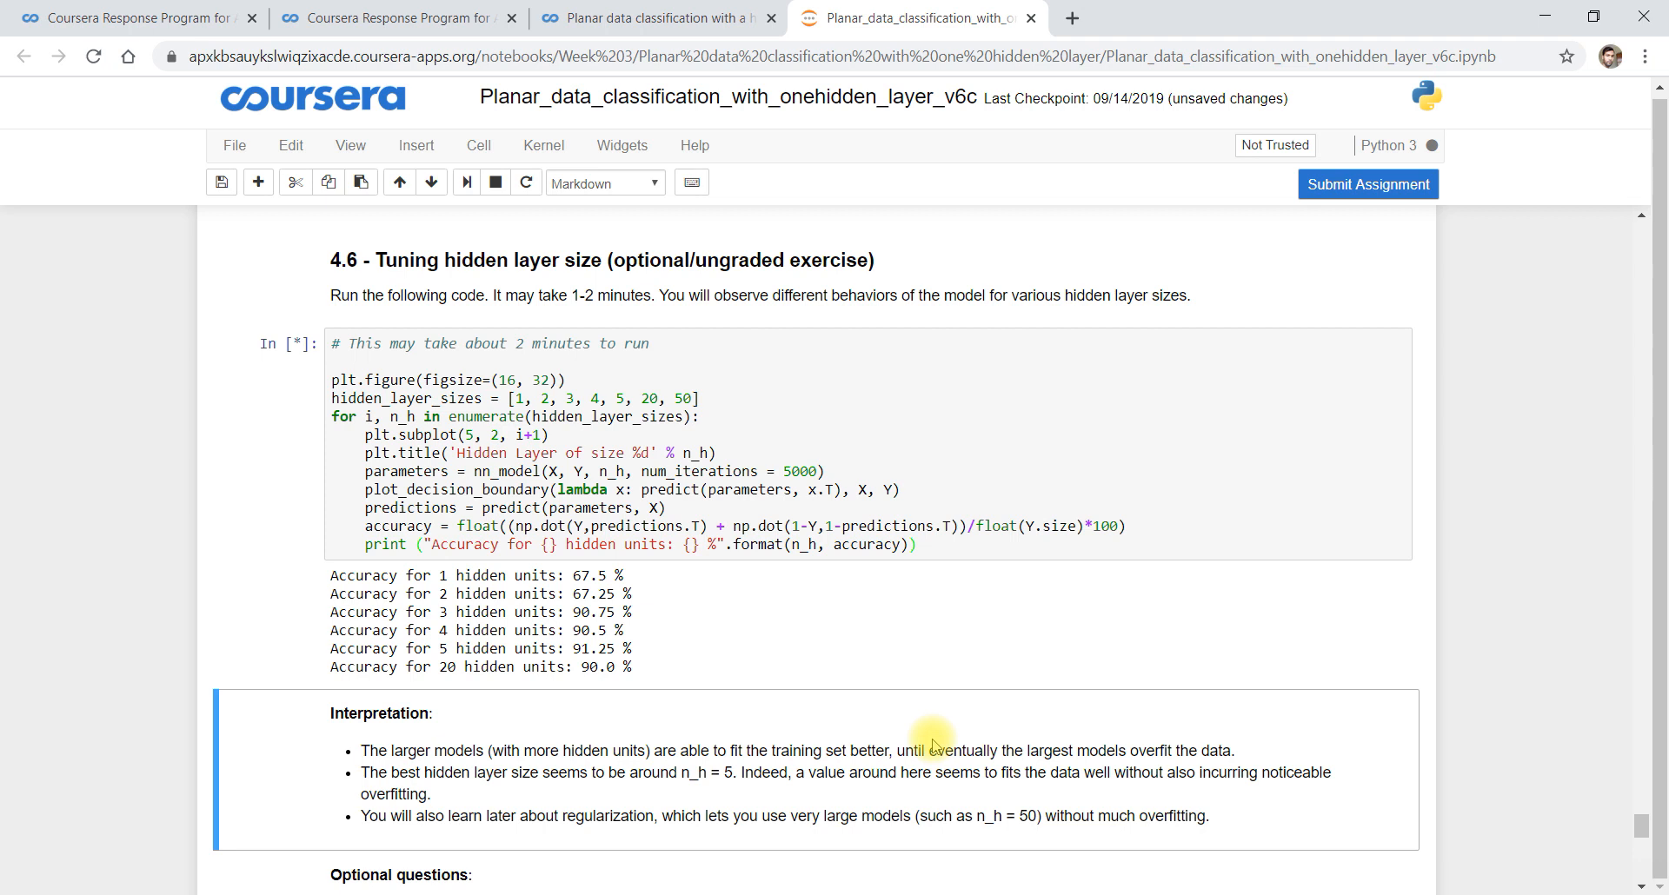
mouse_move(657, 633)
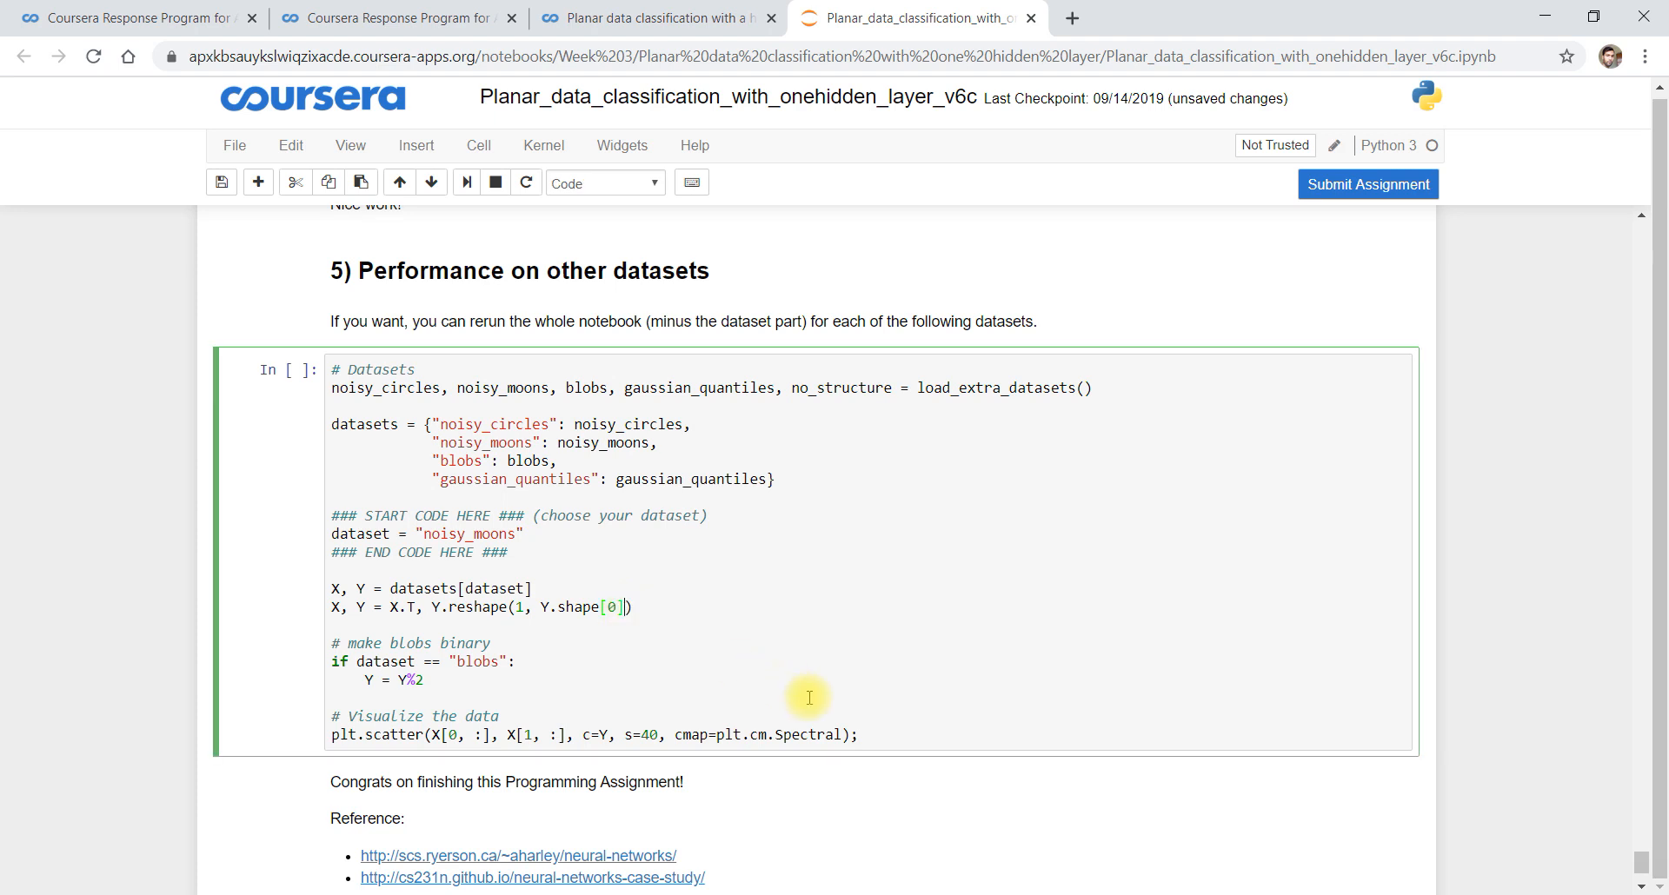
mouse_move(1307, 859)
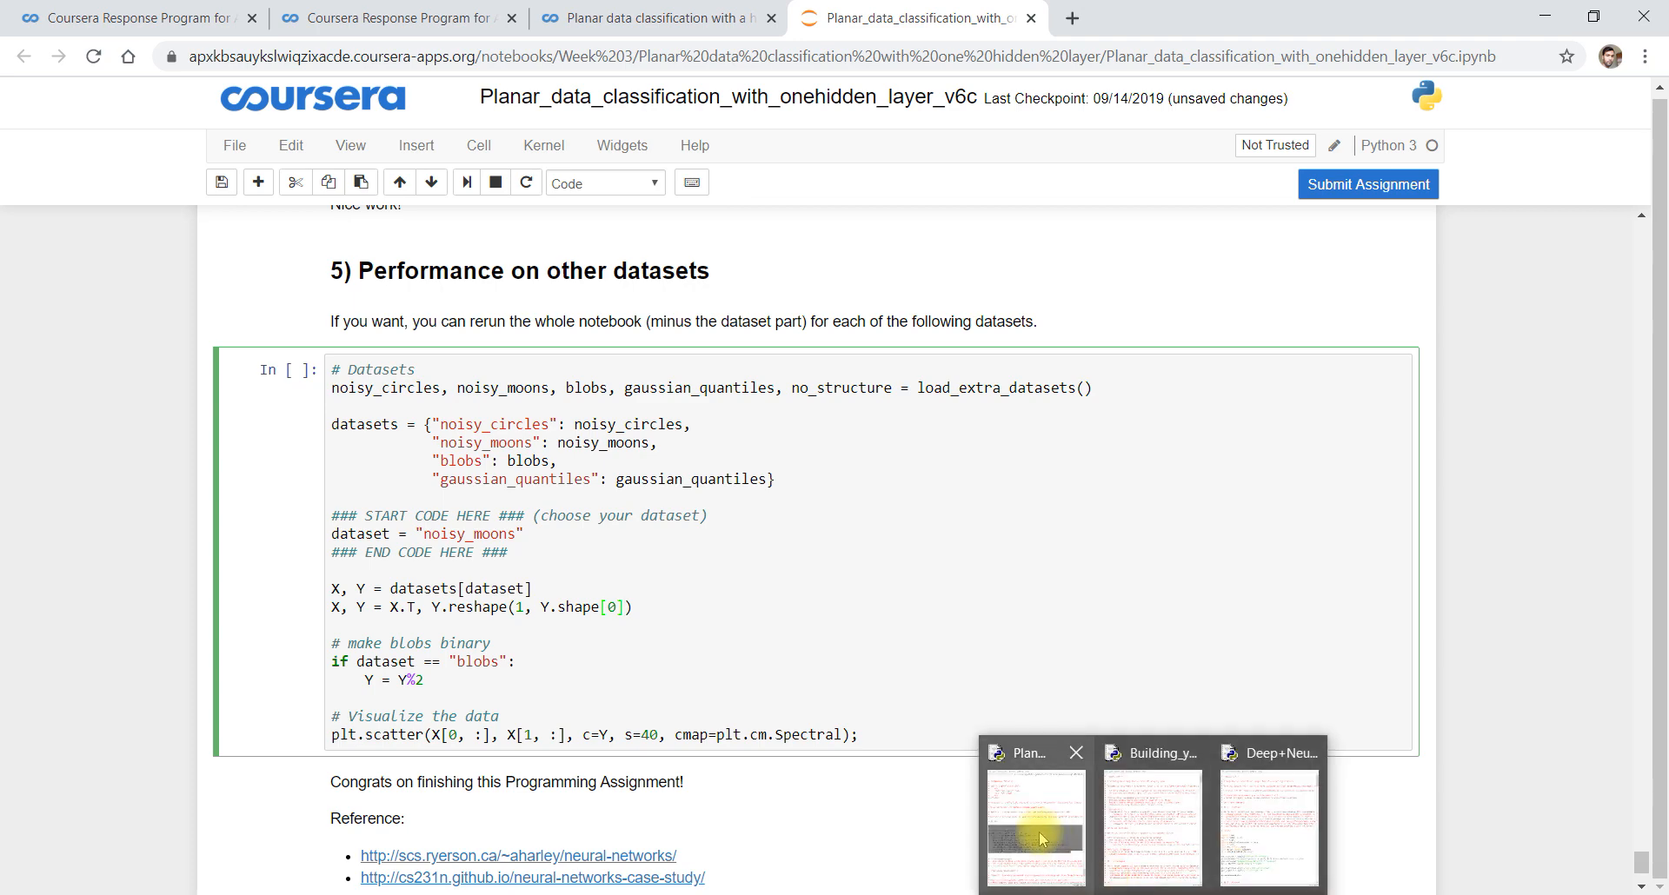
Copy the In[29] code from IDLE into the section 5 cell and run it, plotting the noisy_moons dataset
click(1032, 821)
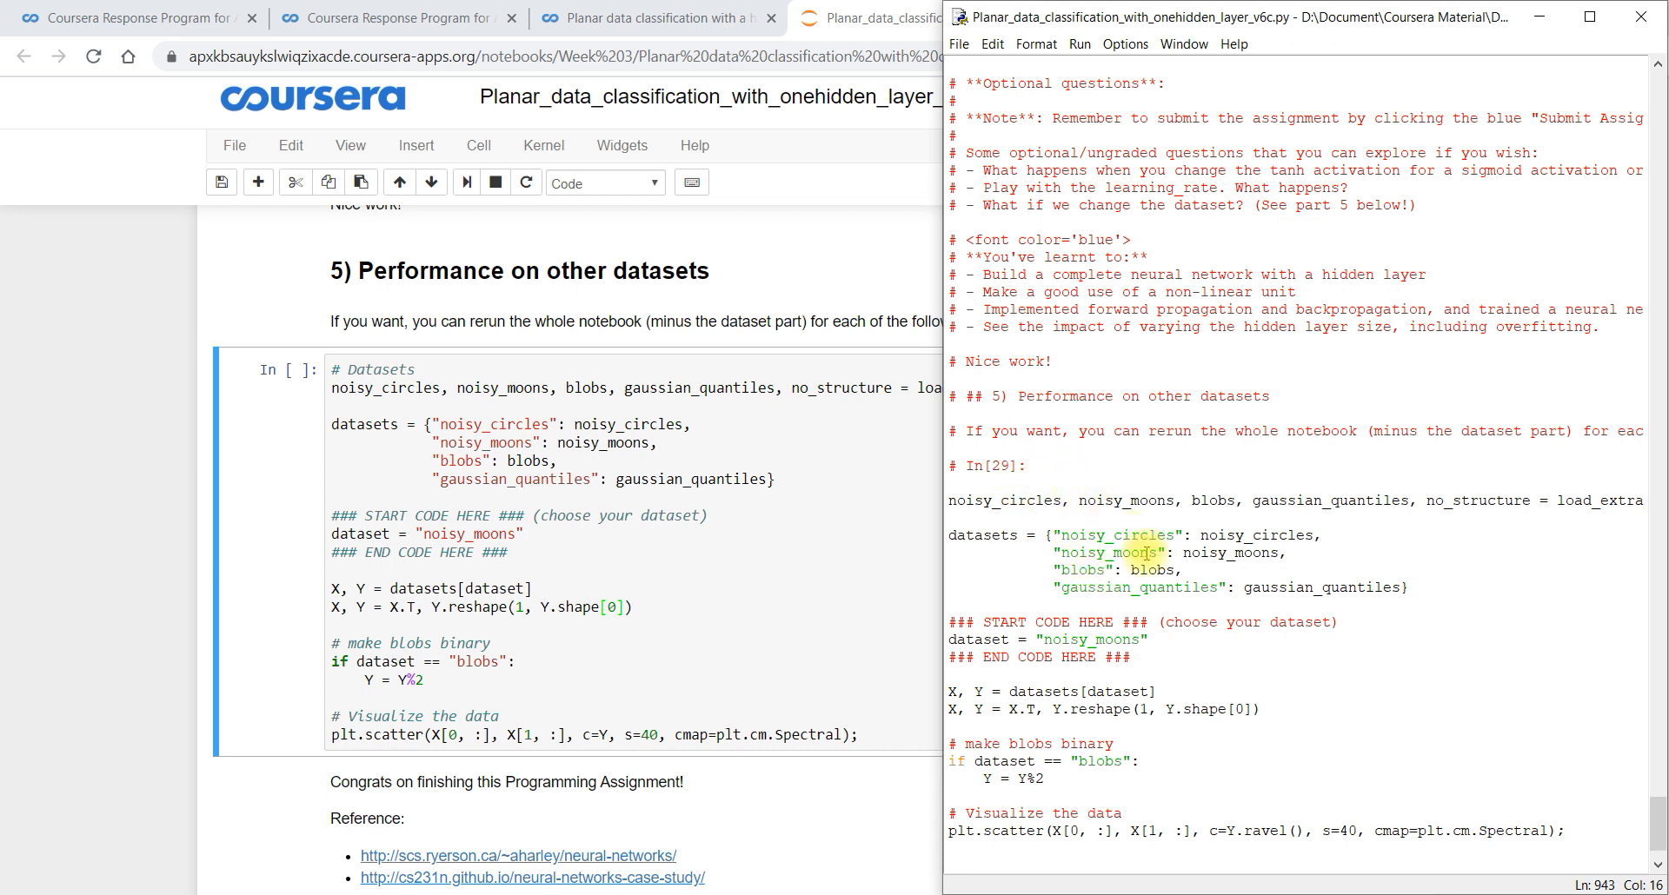
scroll(down, 3)
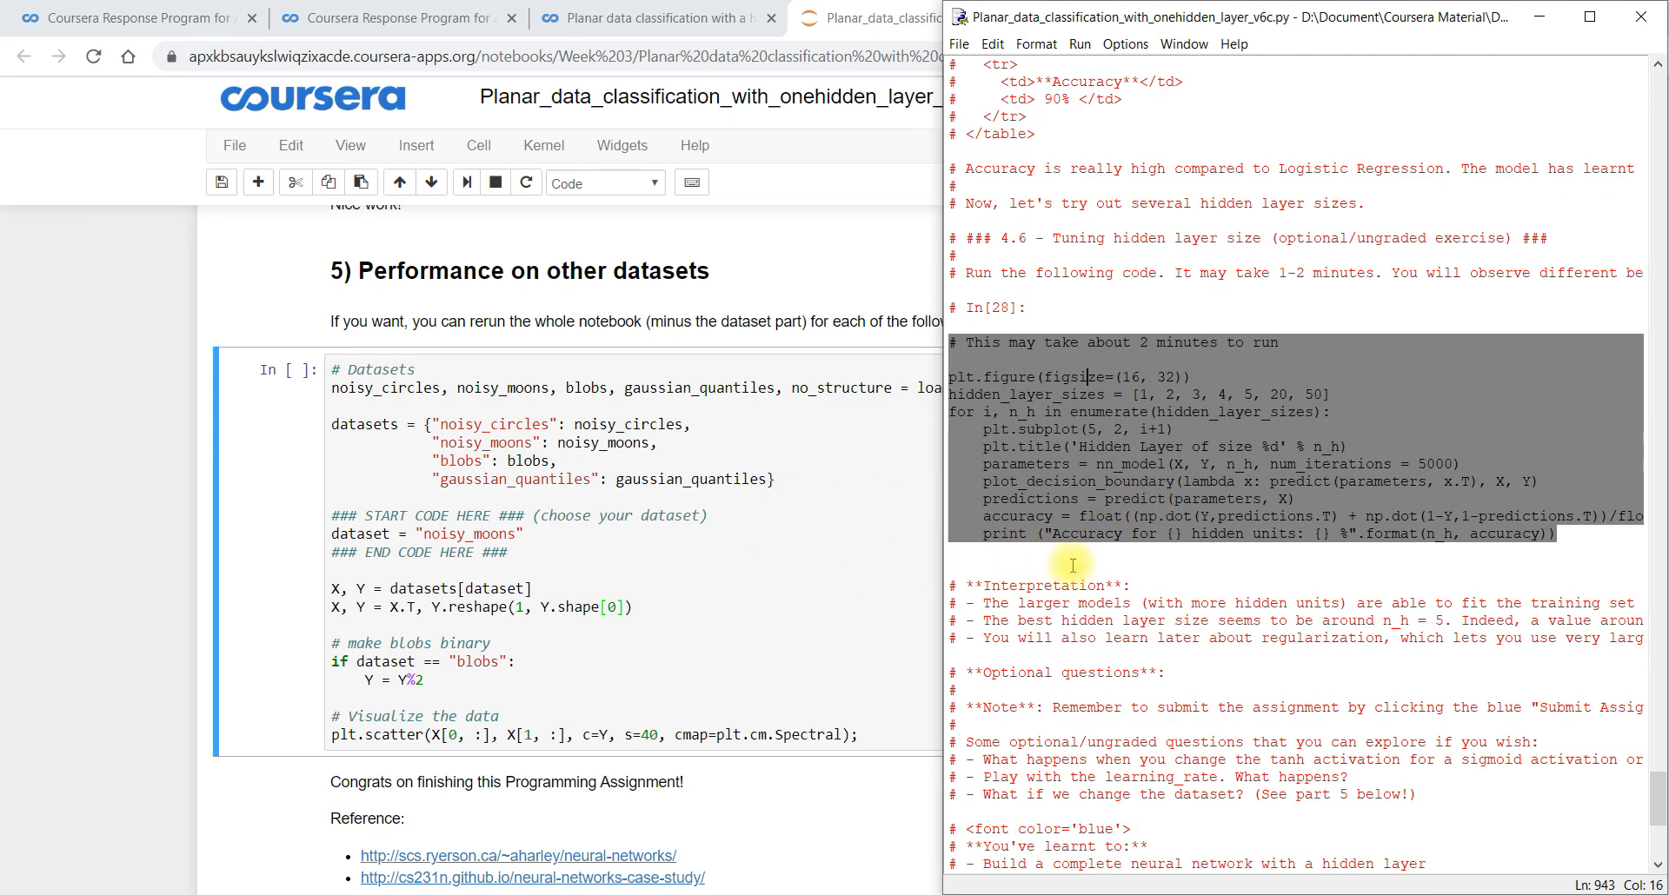
scroll(down, 3)
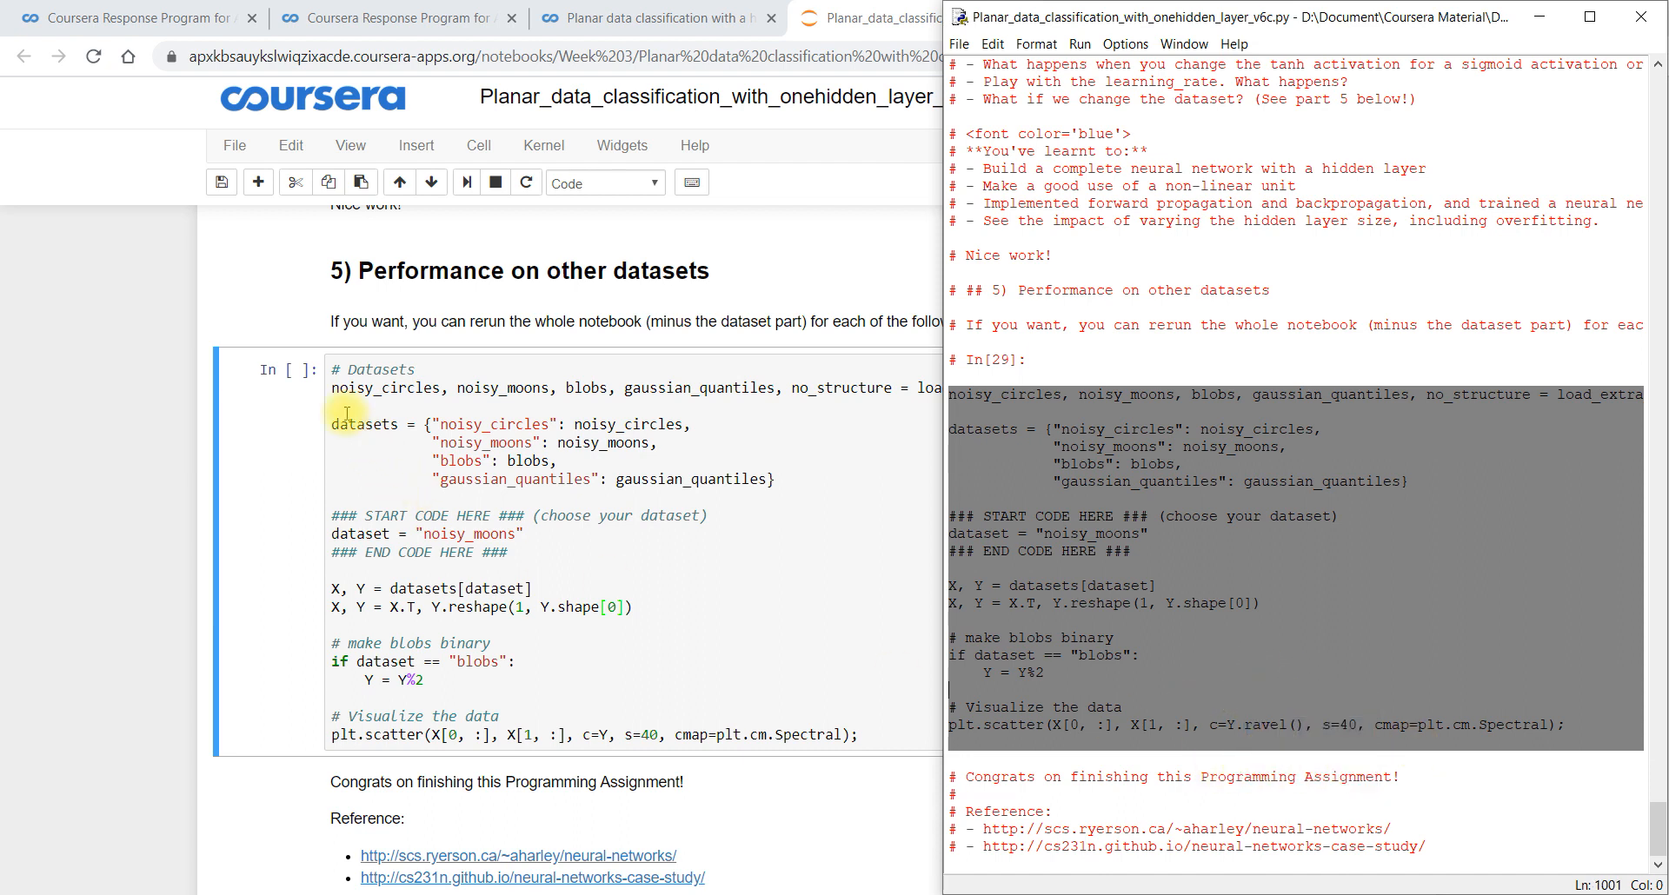
click(904, 18)
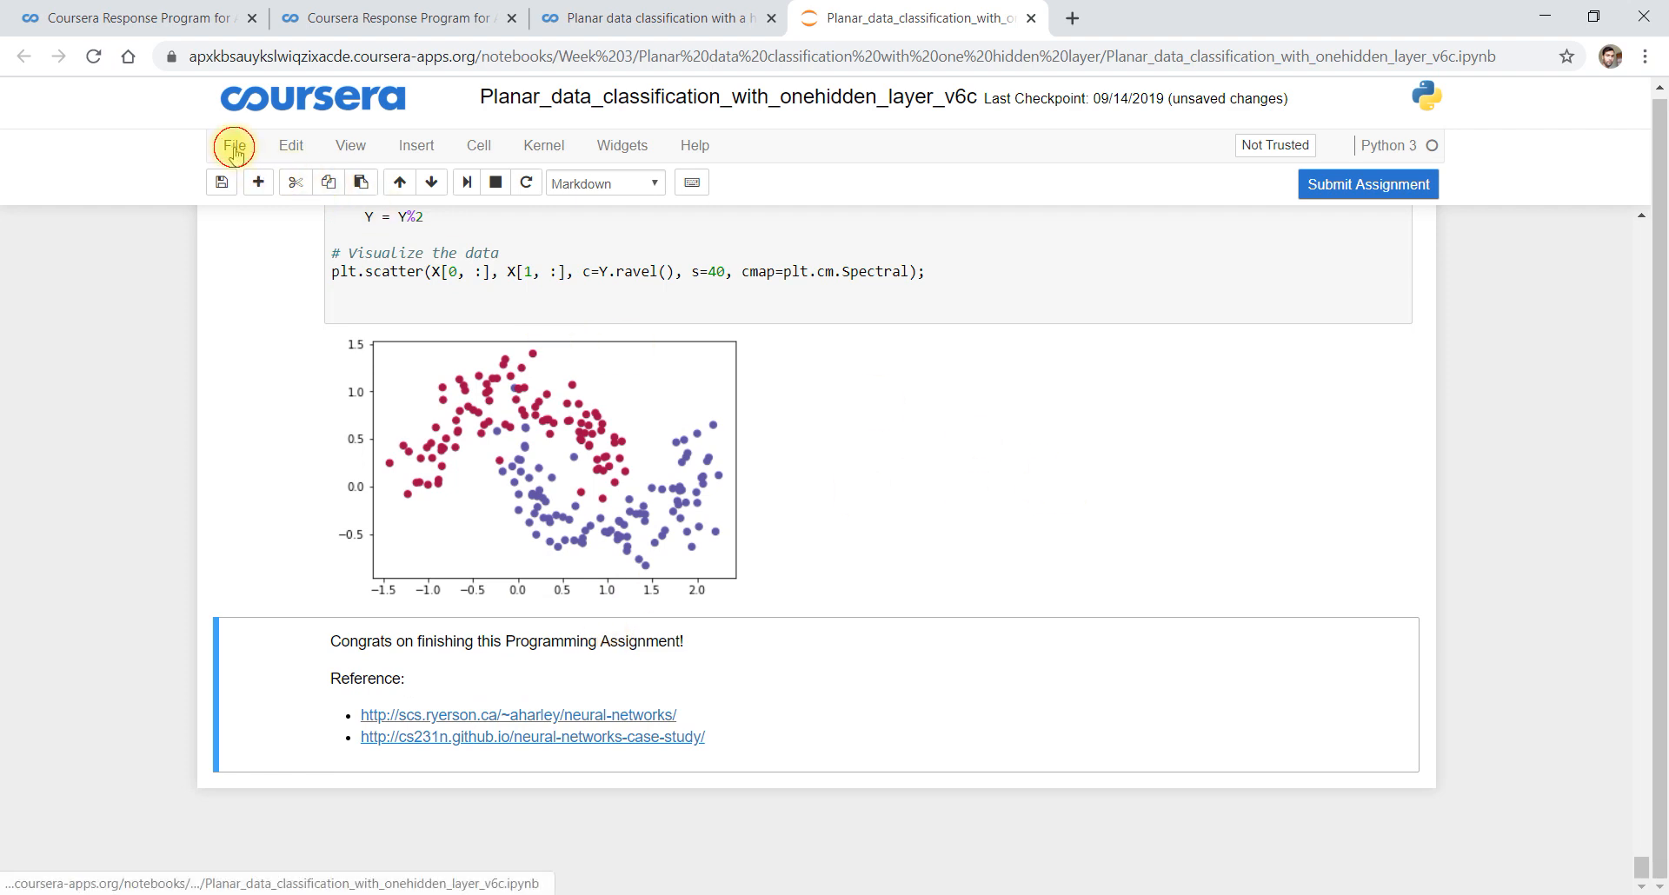
Save the completed notebook with Save and Checkpoint, twice
click(233, 146)
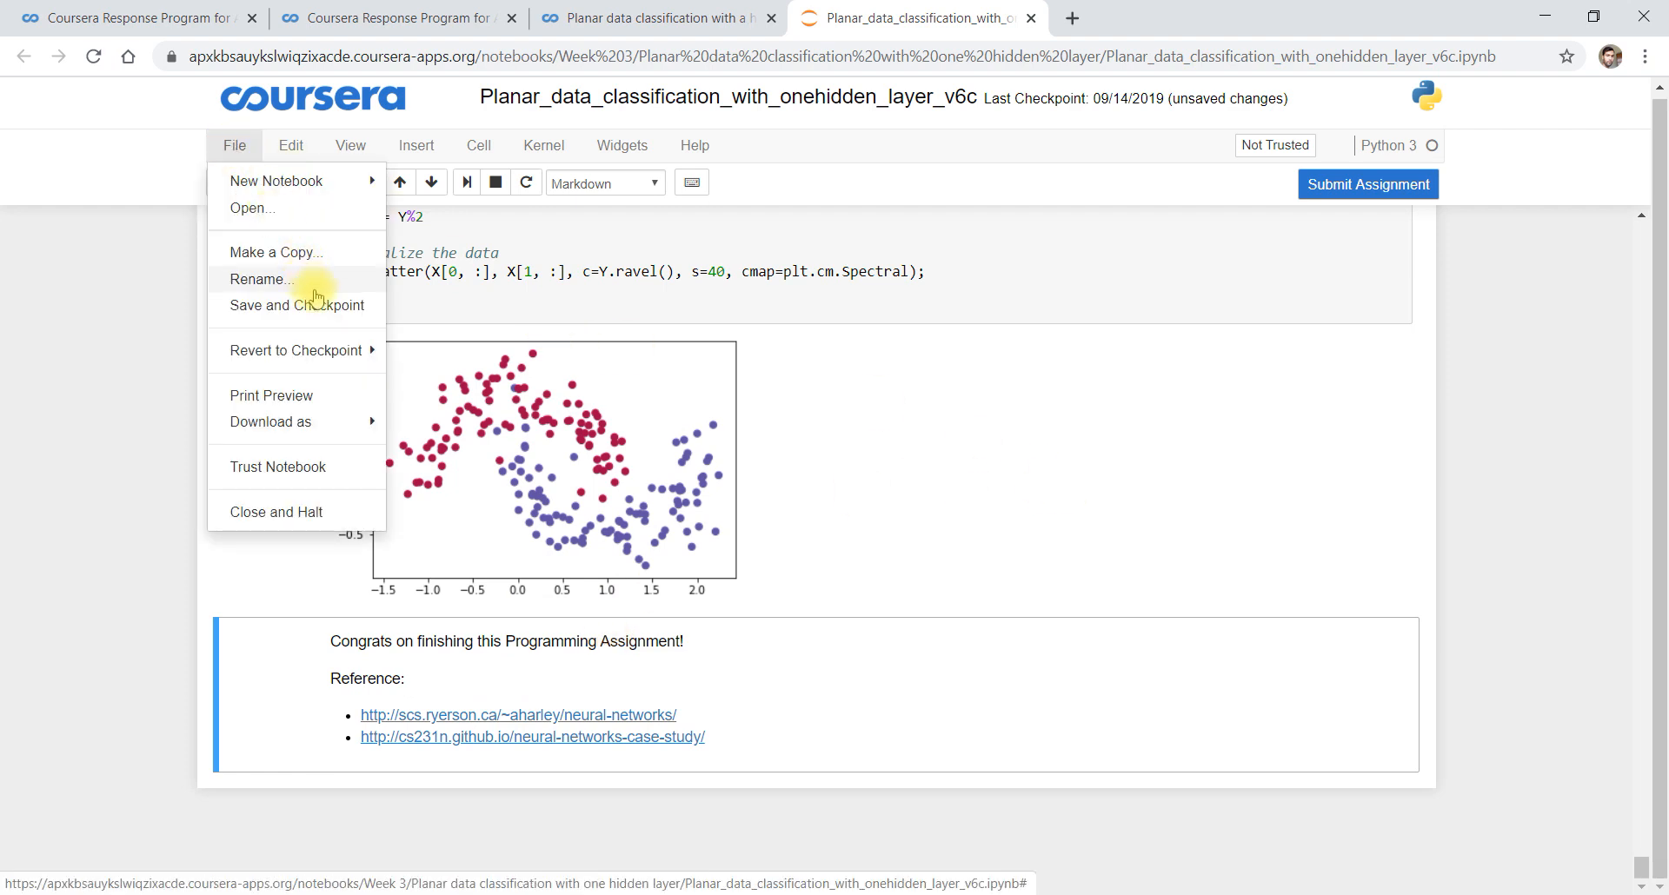
click(278, 466)
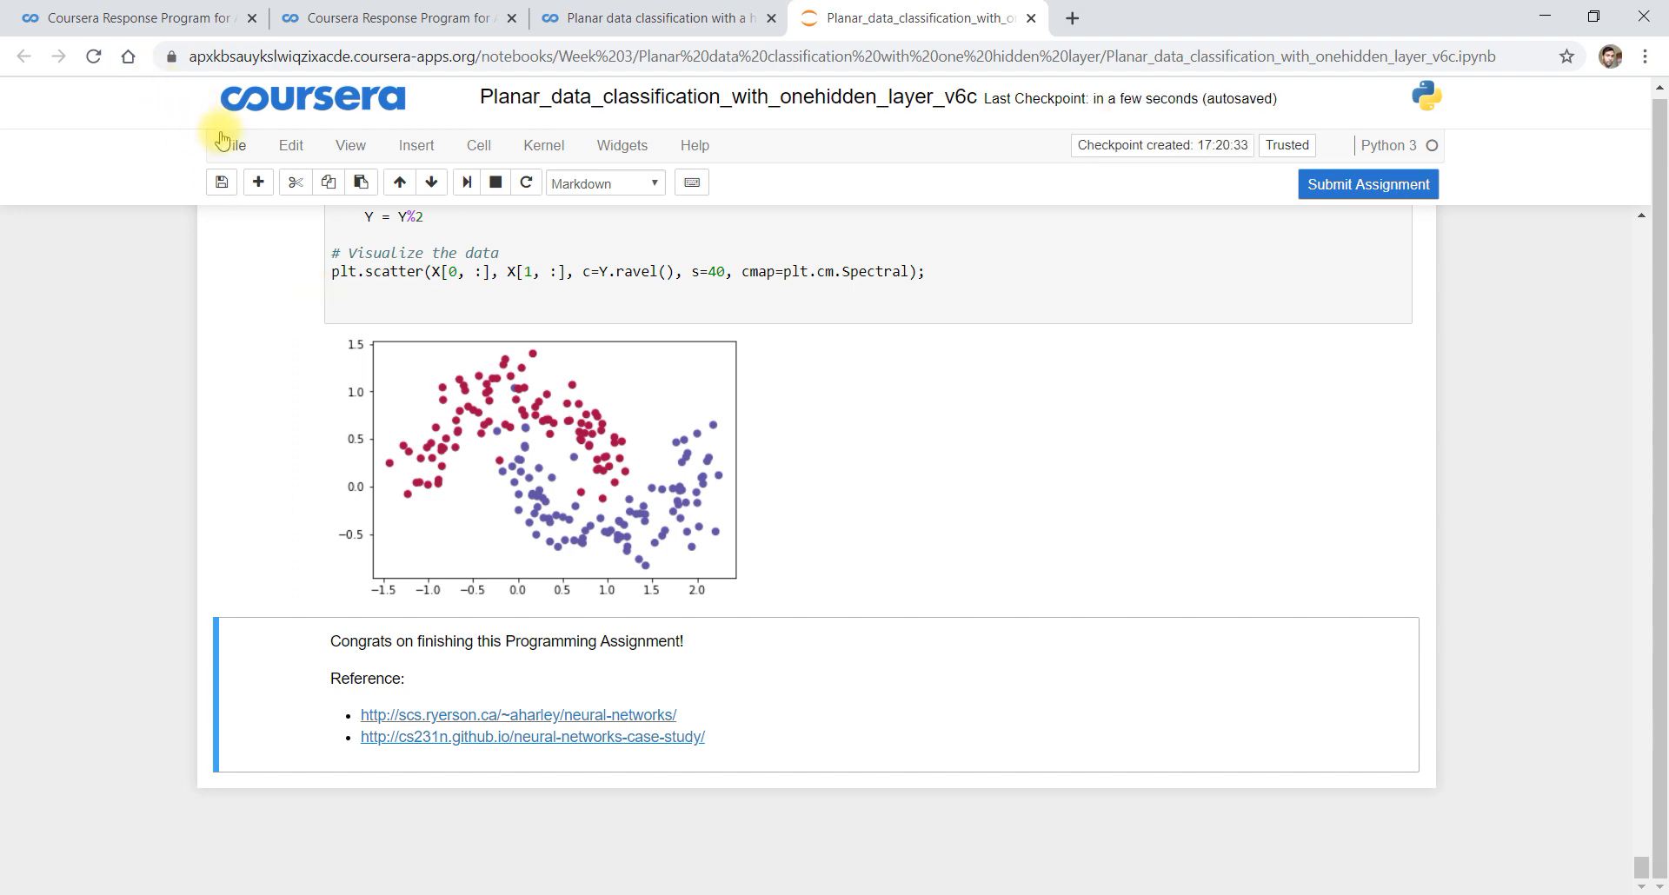
click(233, 146)
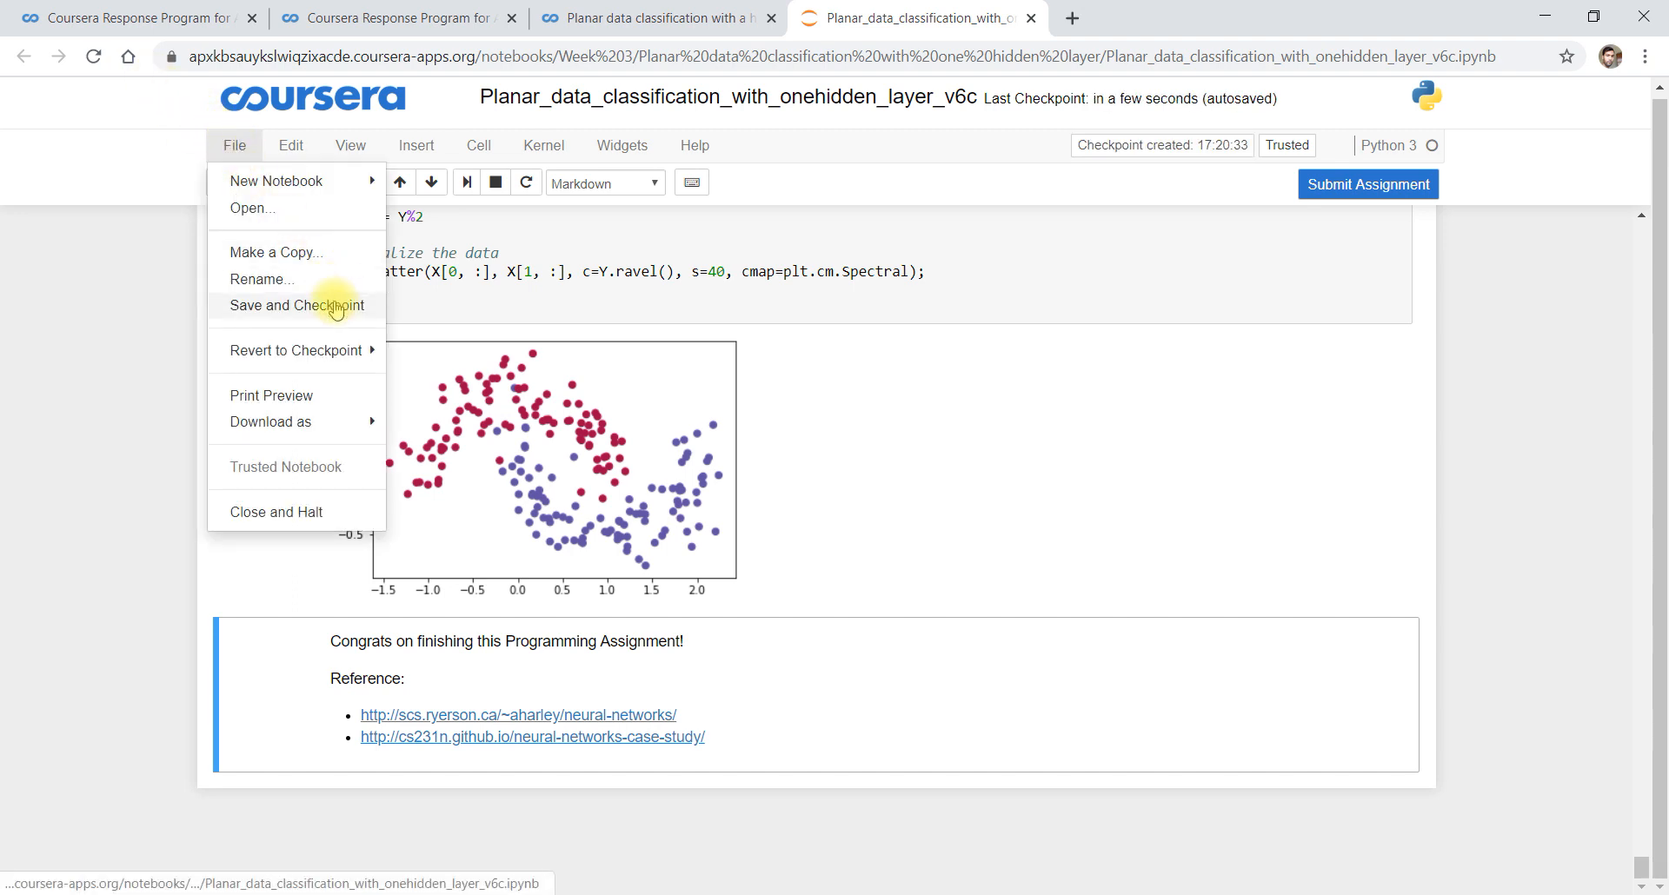
click(295, 306)
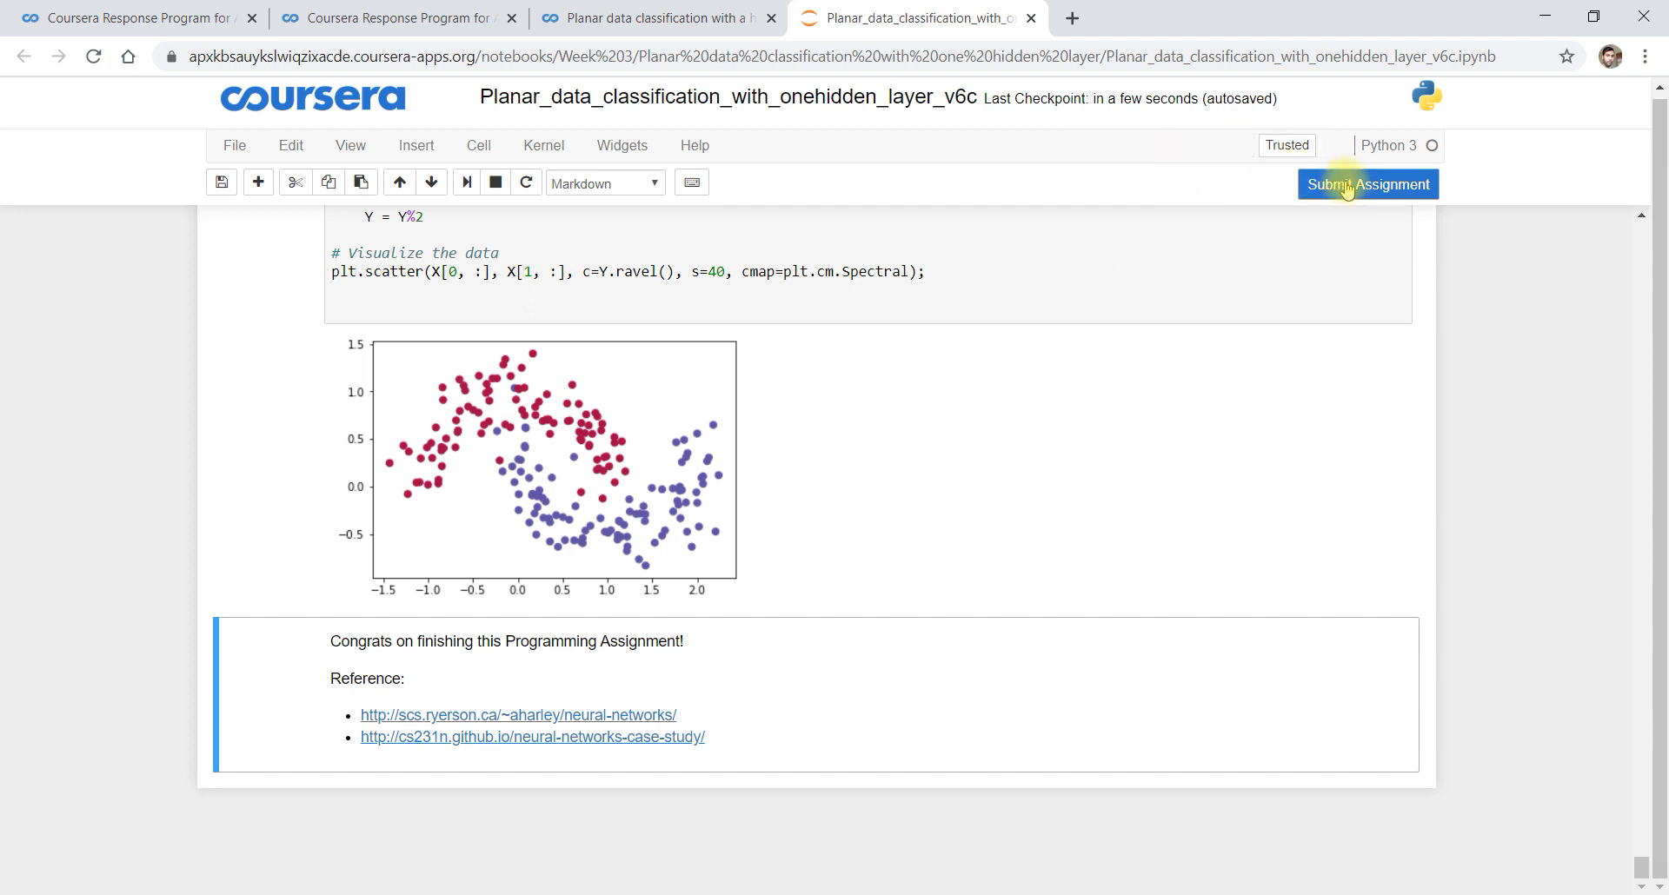
Submit the assignment for grading and confirm the submission-succeeded notice
click(1368, 185)
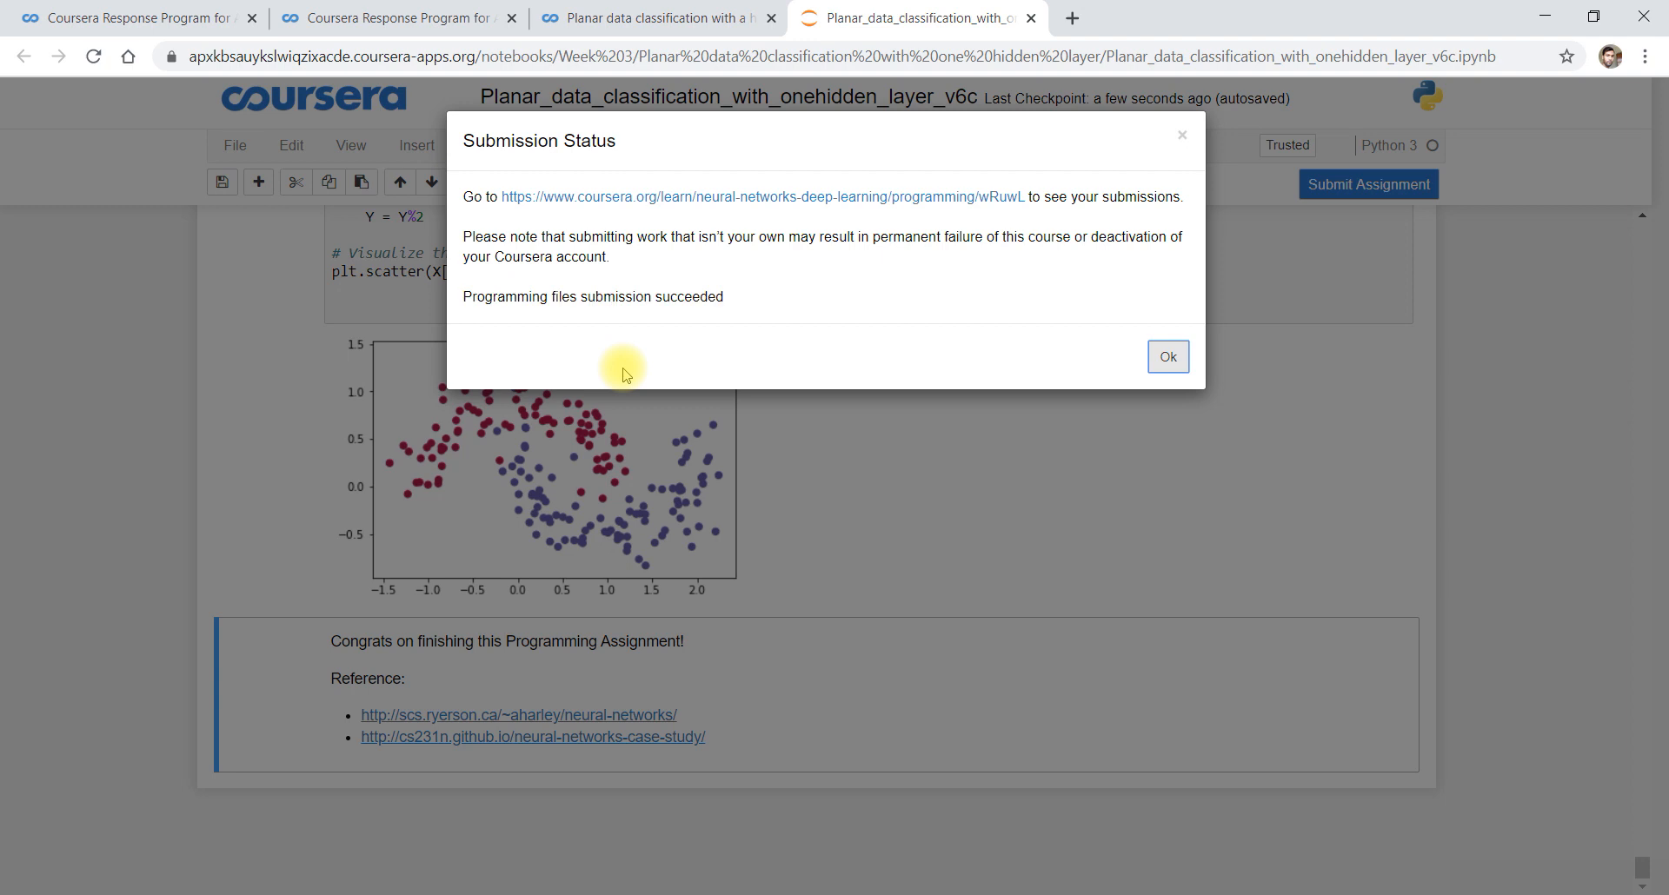
click(1167, 356)
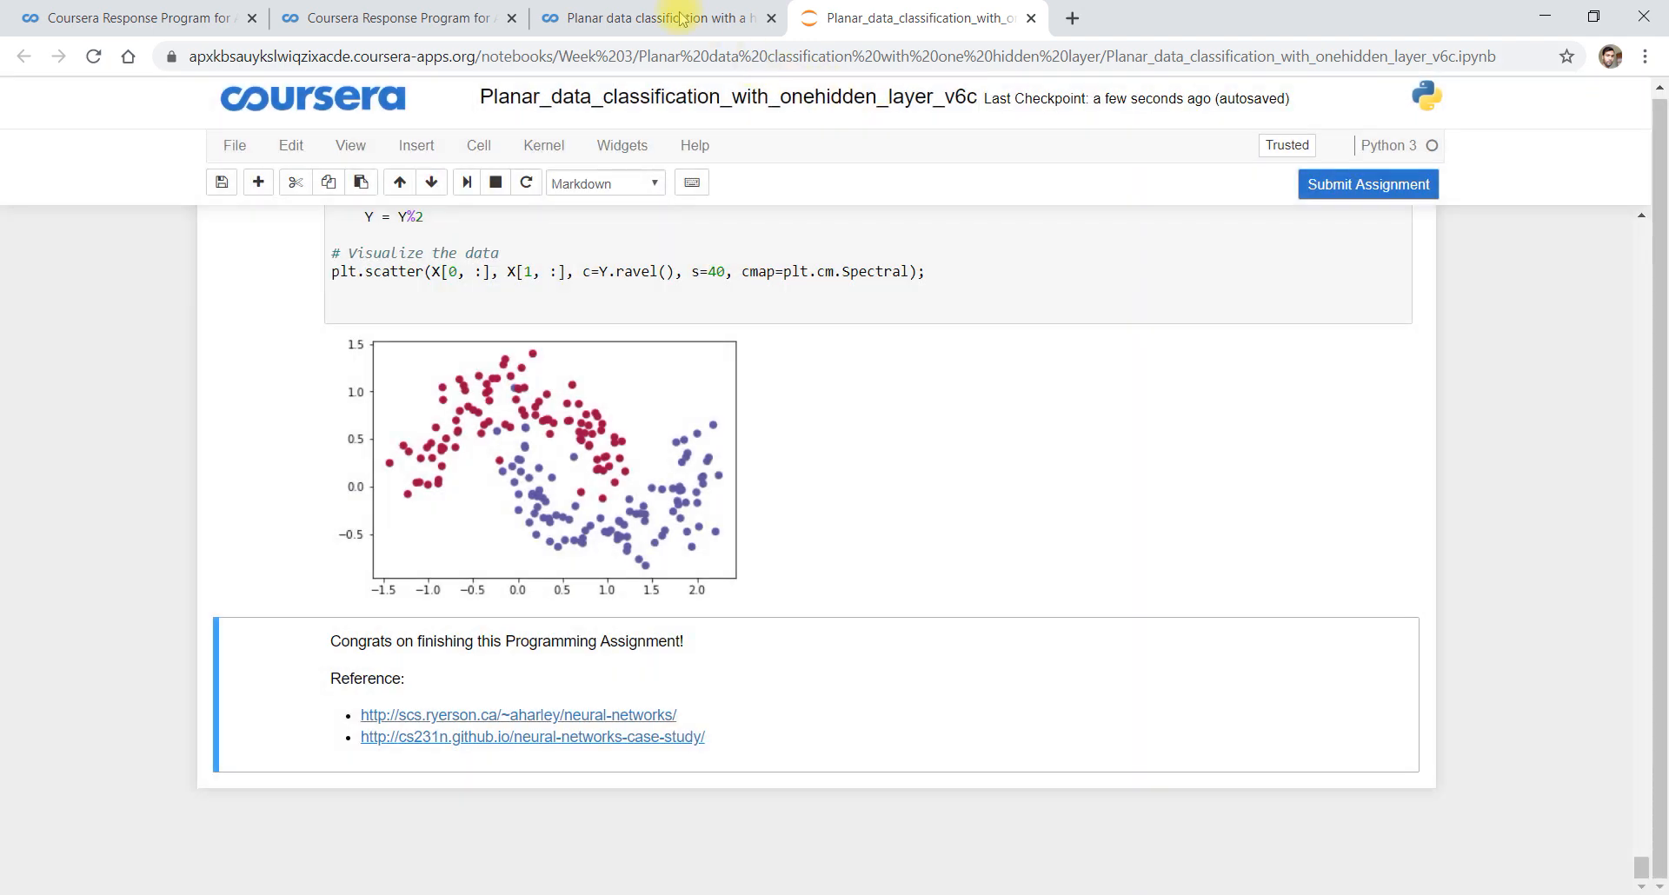
From the Week 3 overview, open the Programming Assignment page in a new tab showing Passed, 100/100
click(648, 17)
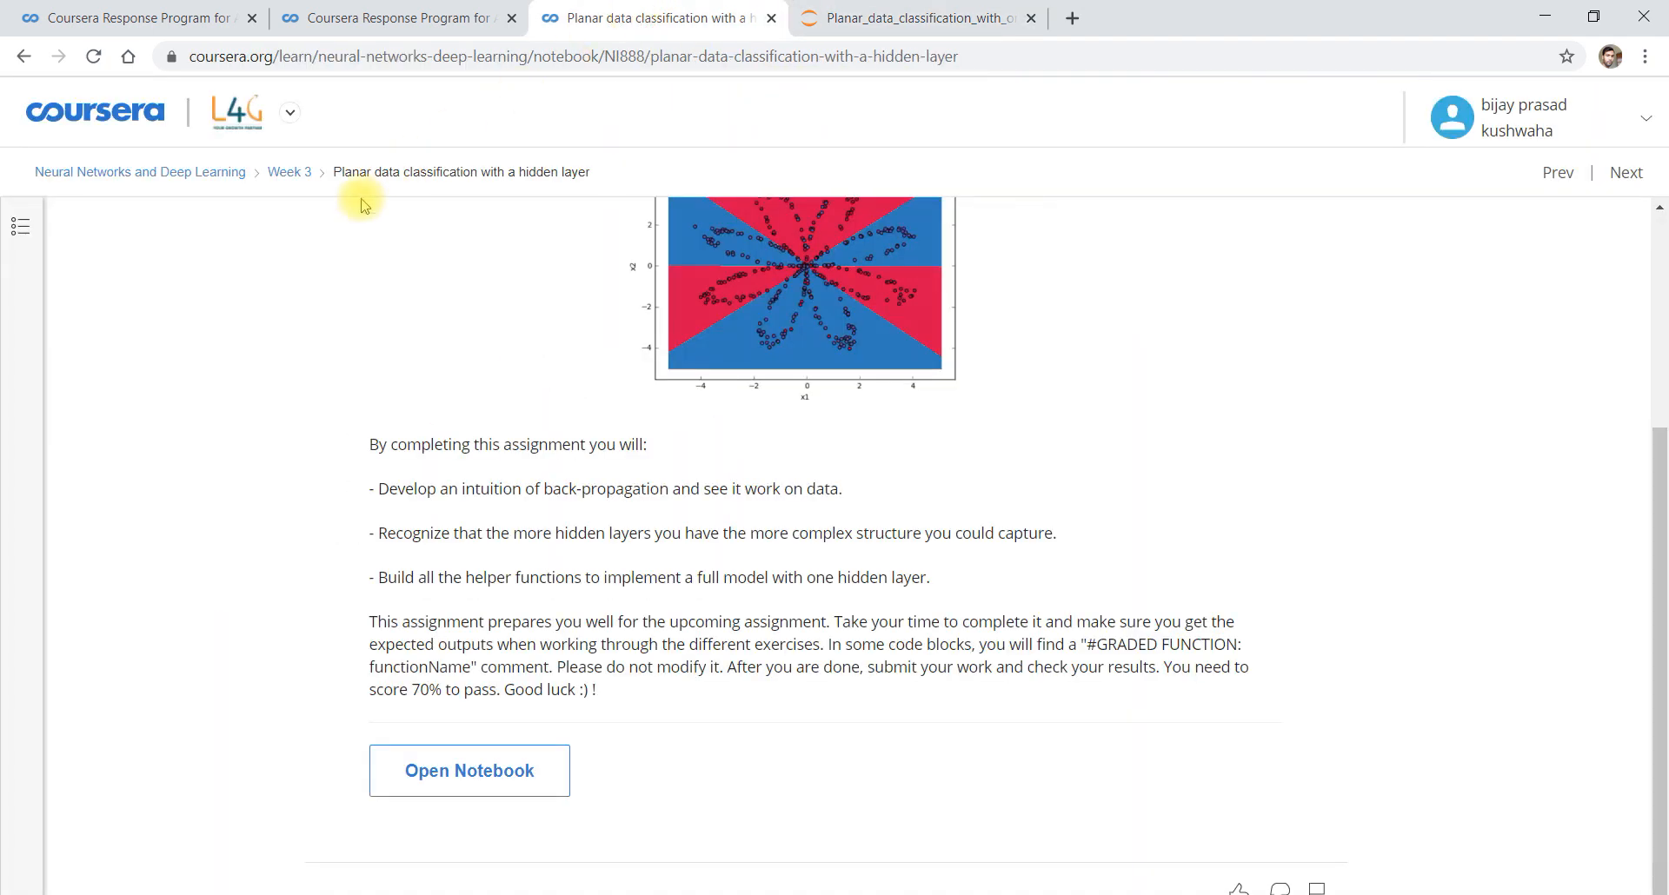
click(288, 172)
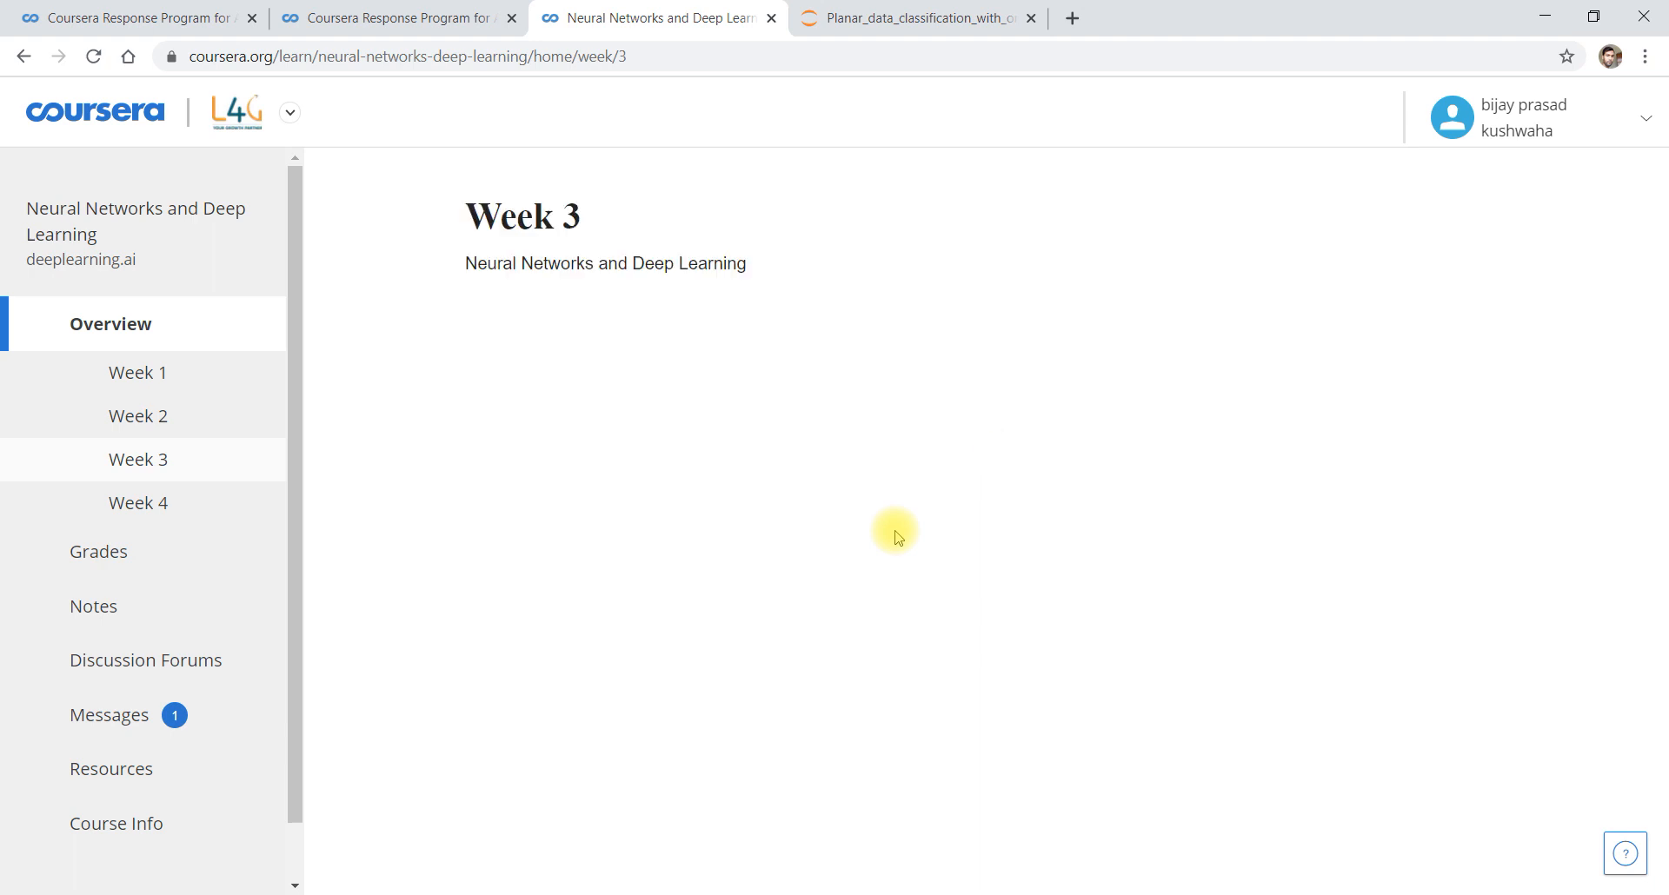
scroll(down, 3)
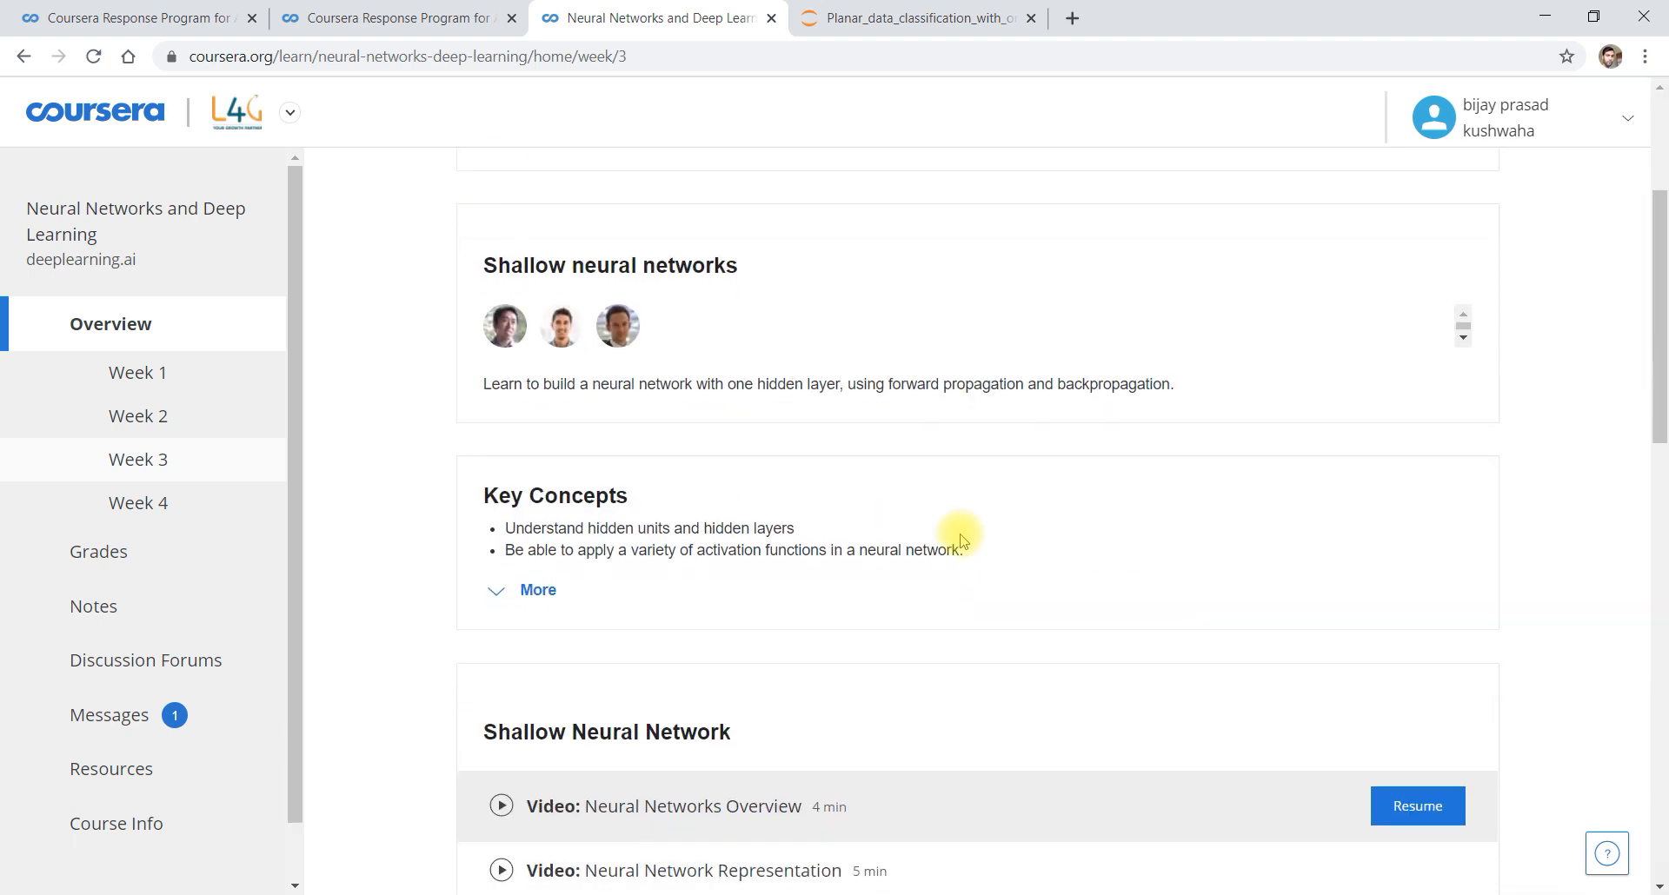
scroll(down, 3)
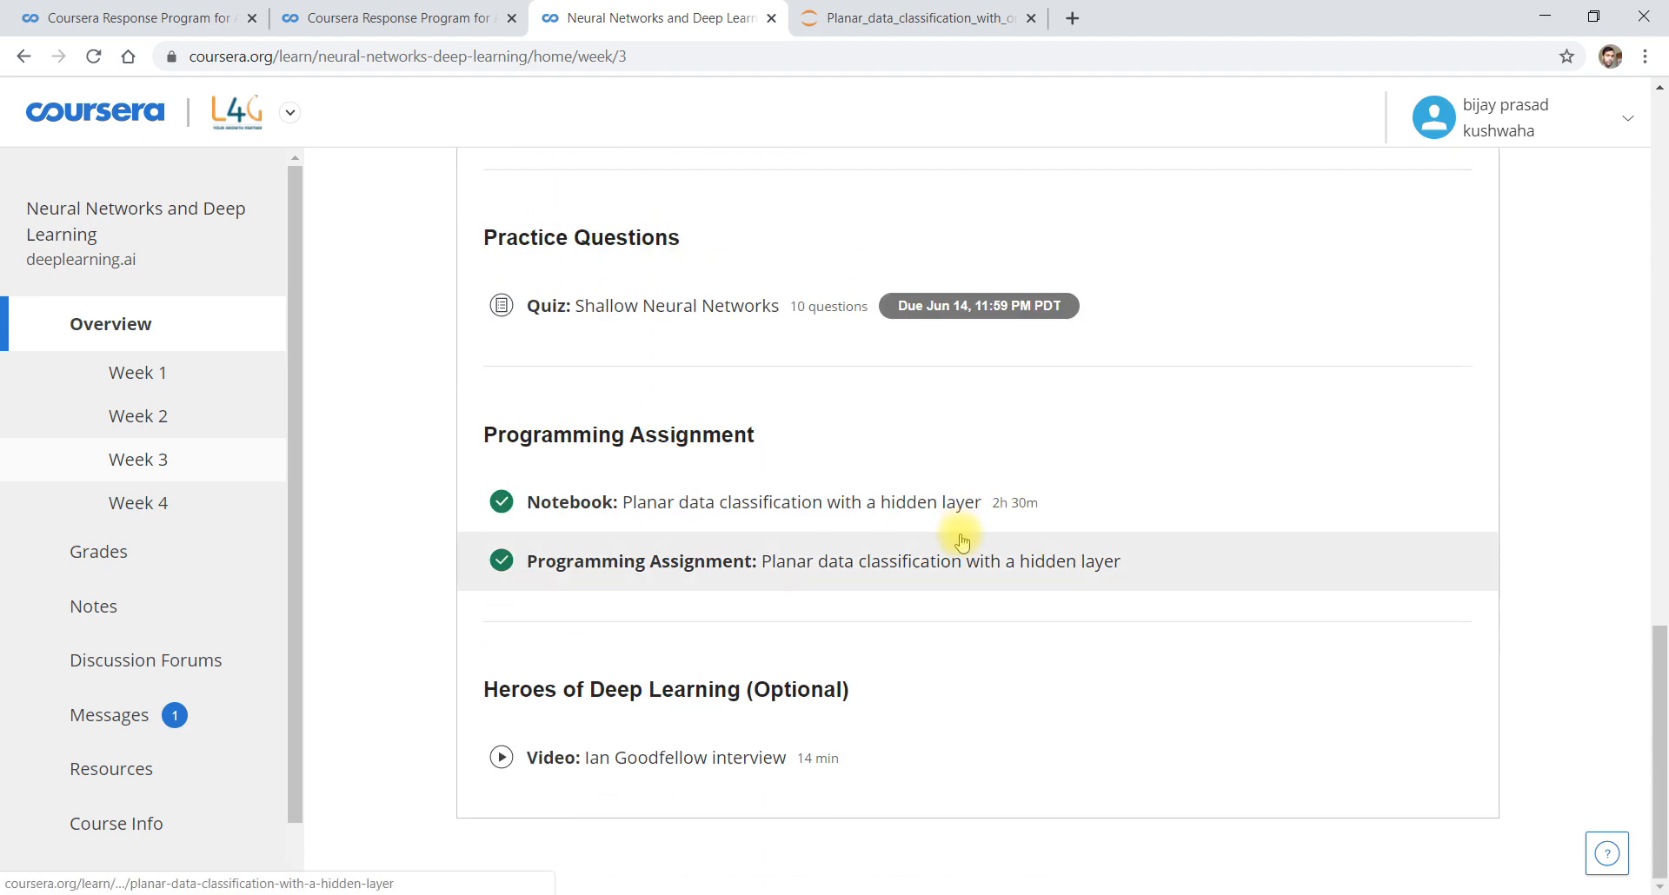
mouse_move(840, 619)
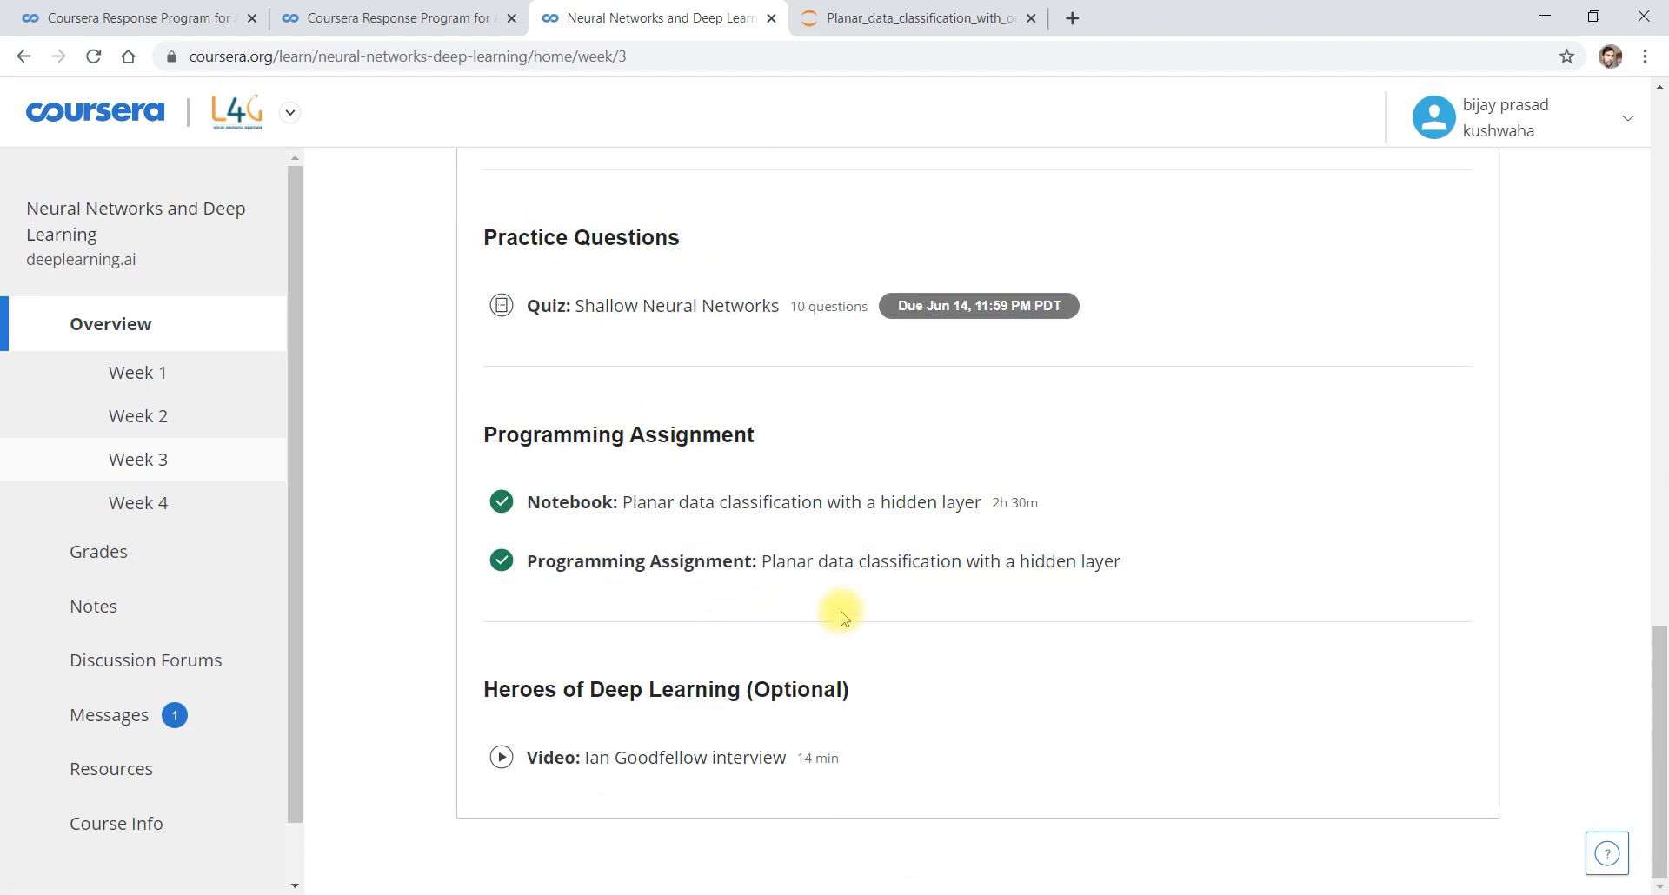
mouse_move(543, 552)
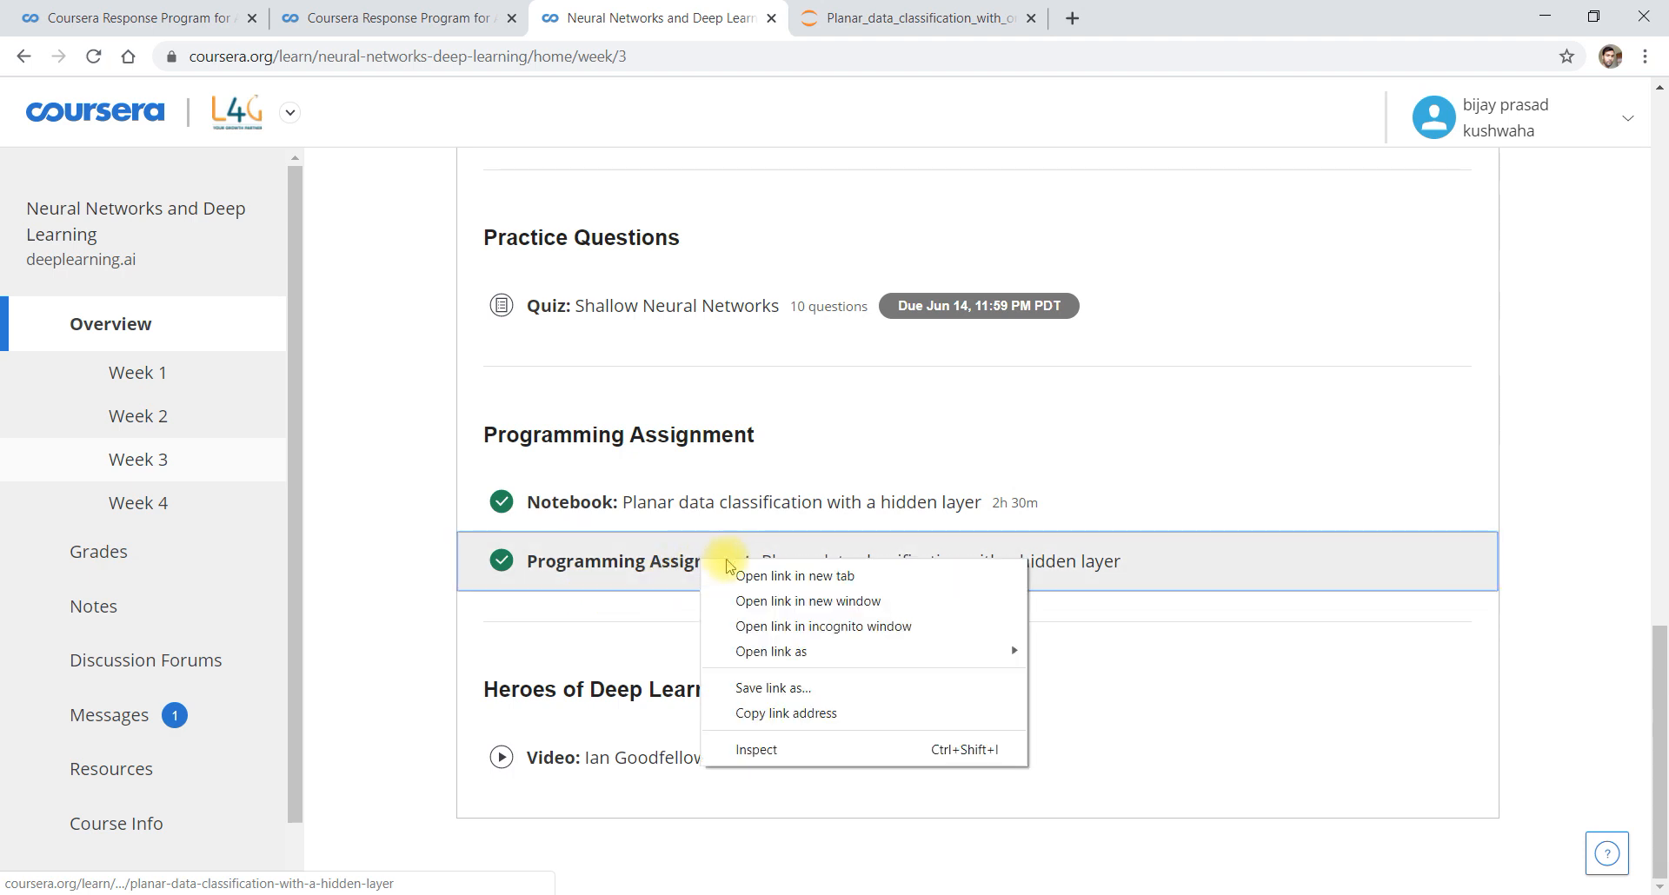
click(794, 576)
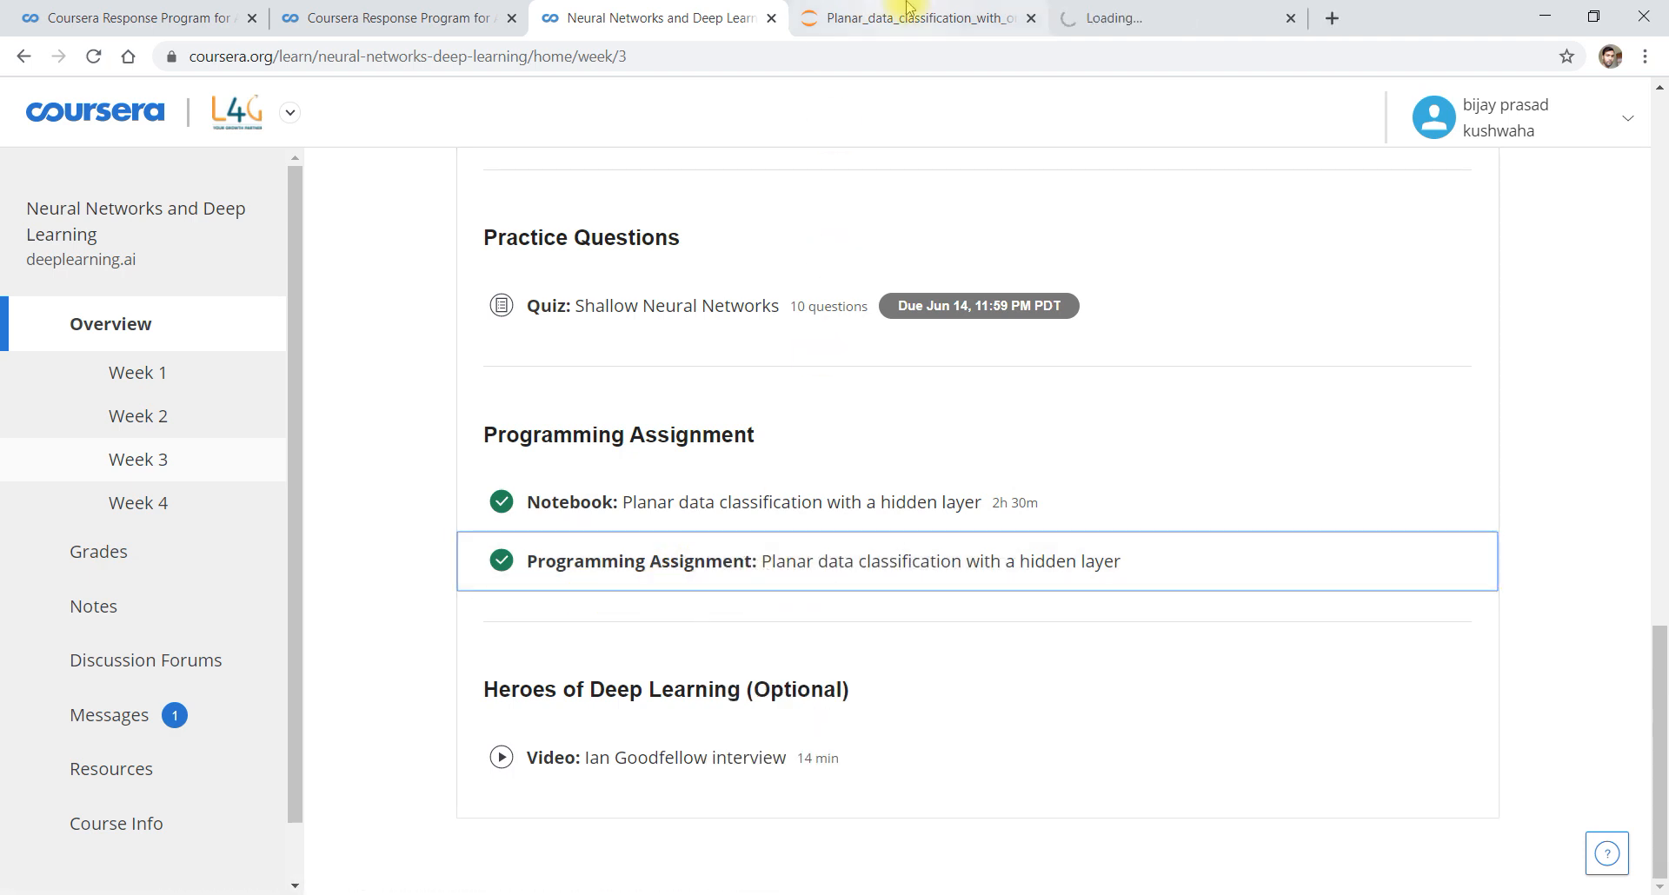
click(822, 562)
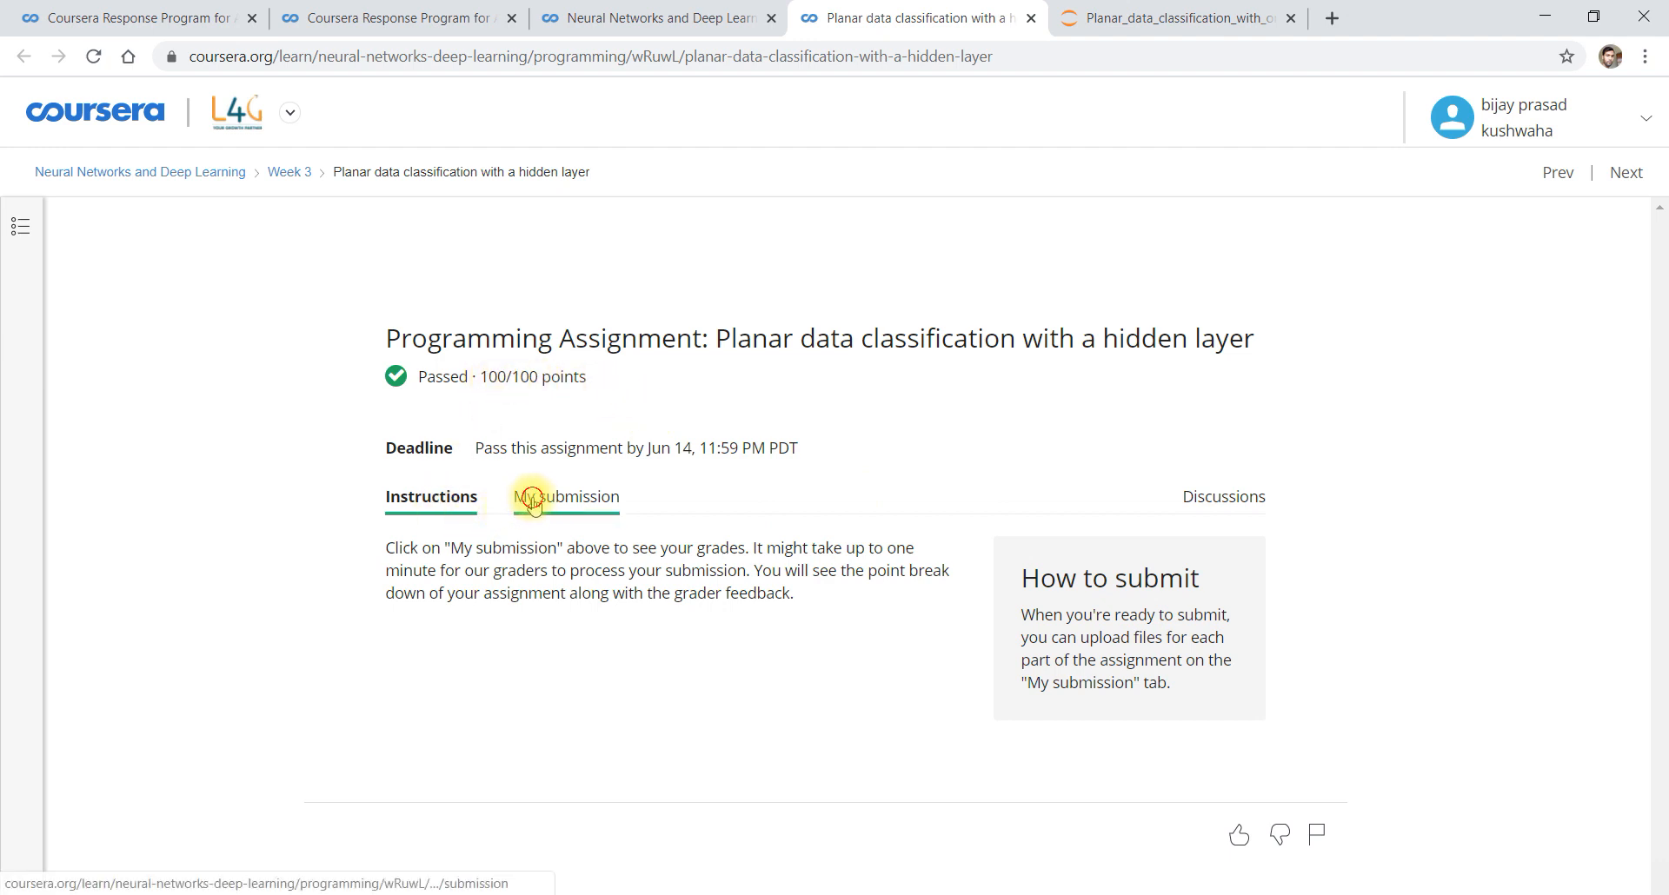
Show the May 25 submission scoring 100/100 with full marks on every graded function
click(565, 495)
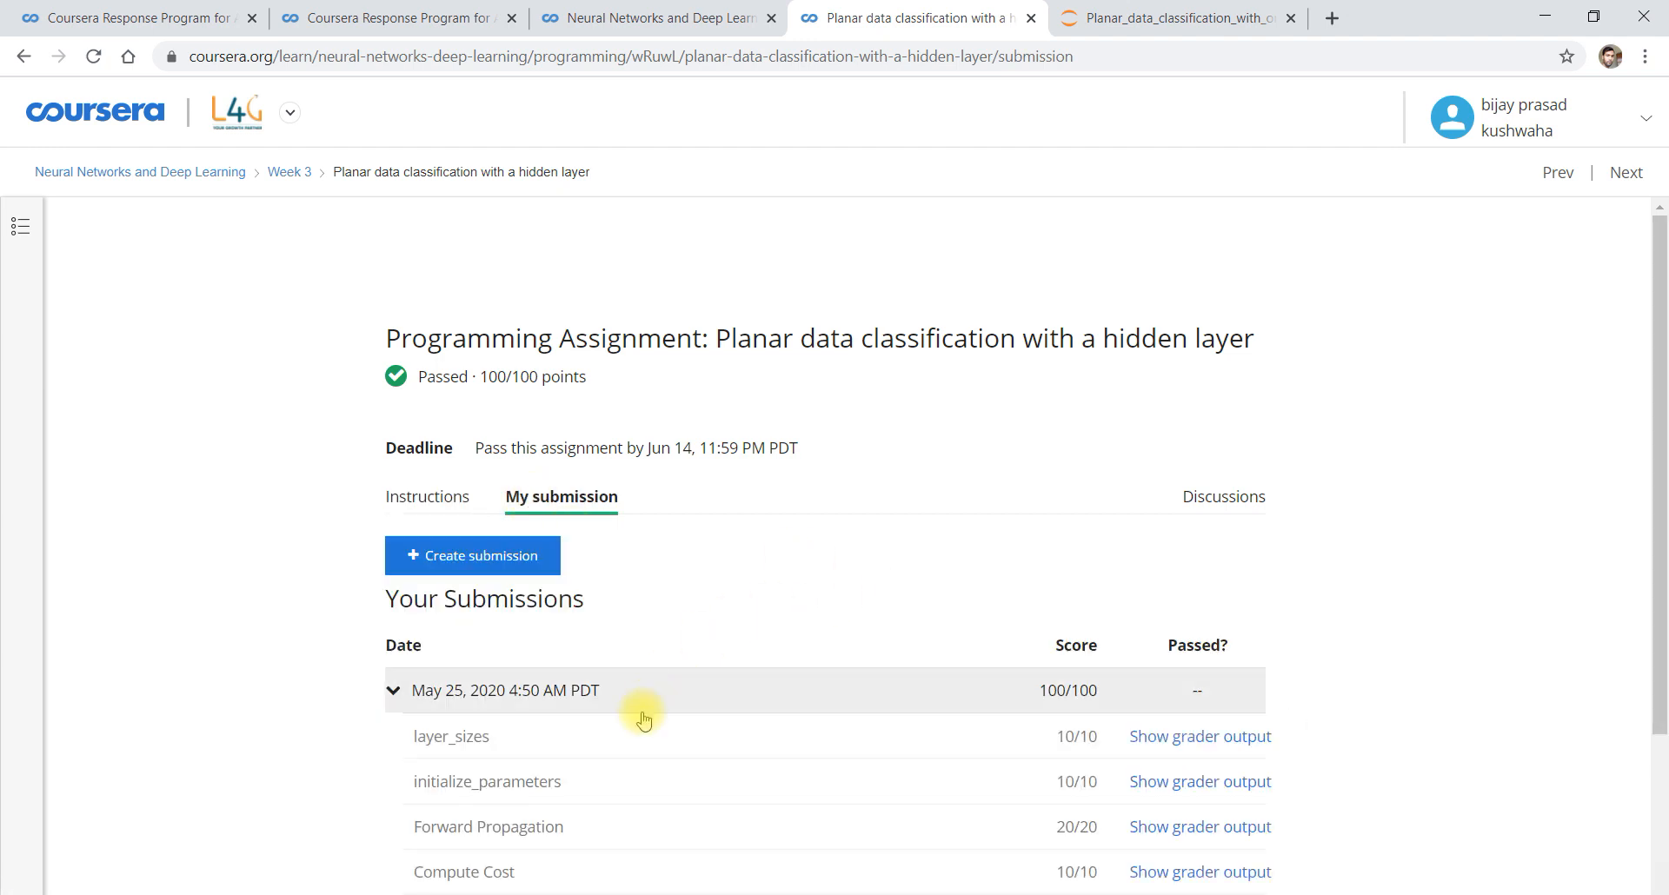
scroll(down, 3)
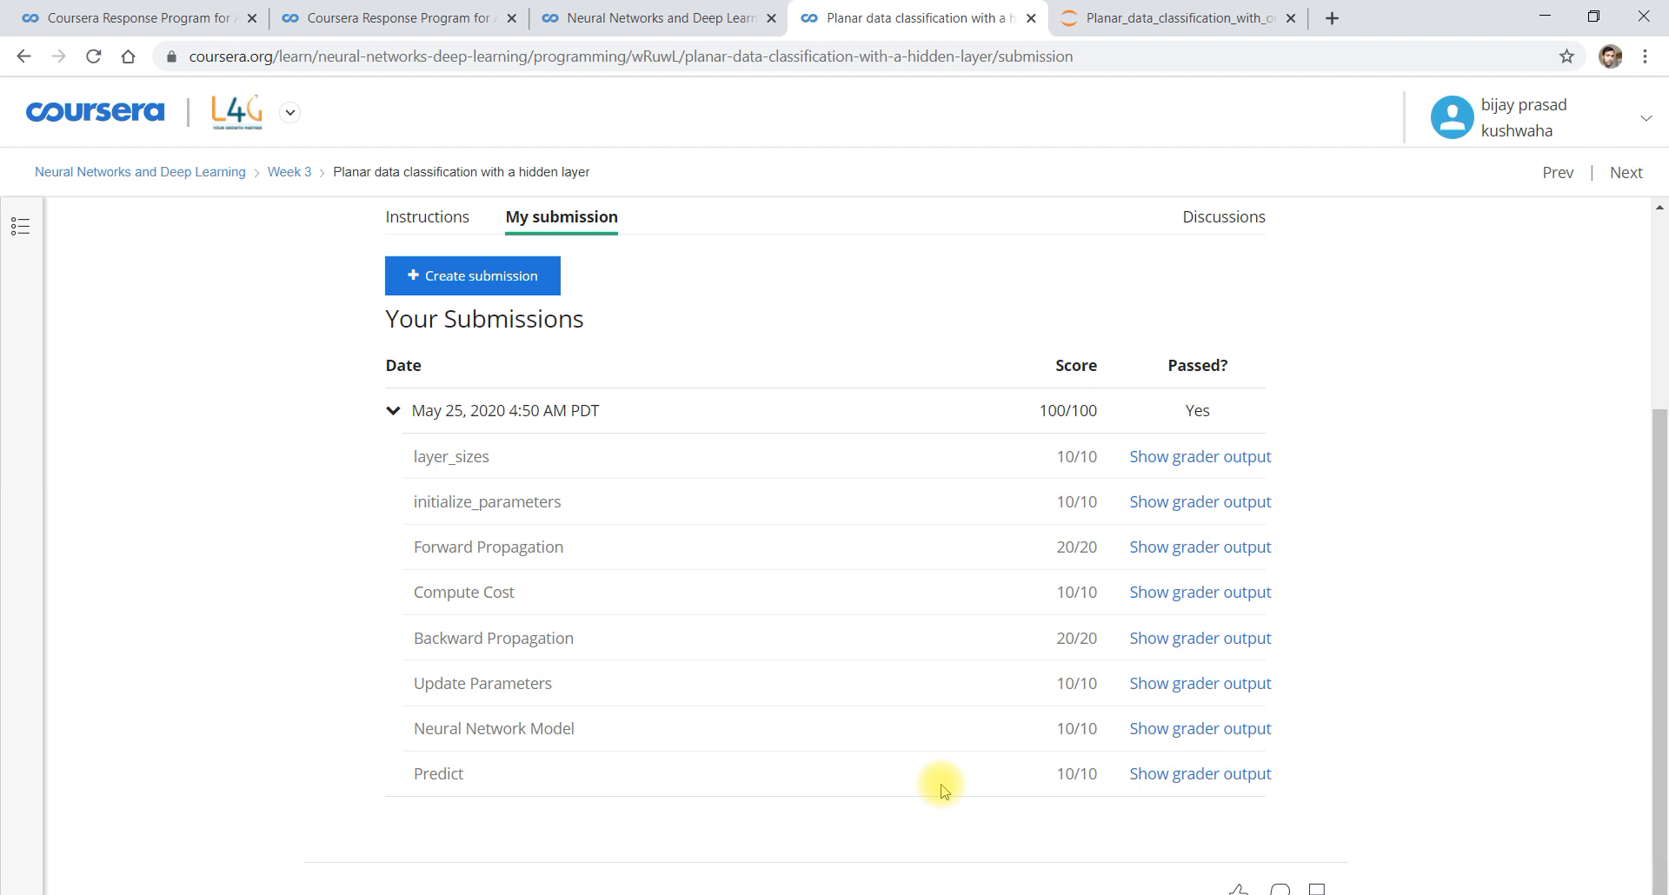
mouse_move(1213, 529)
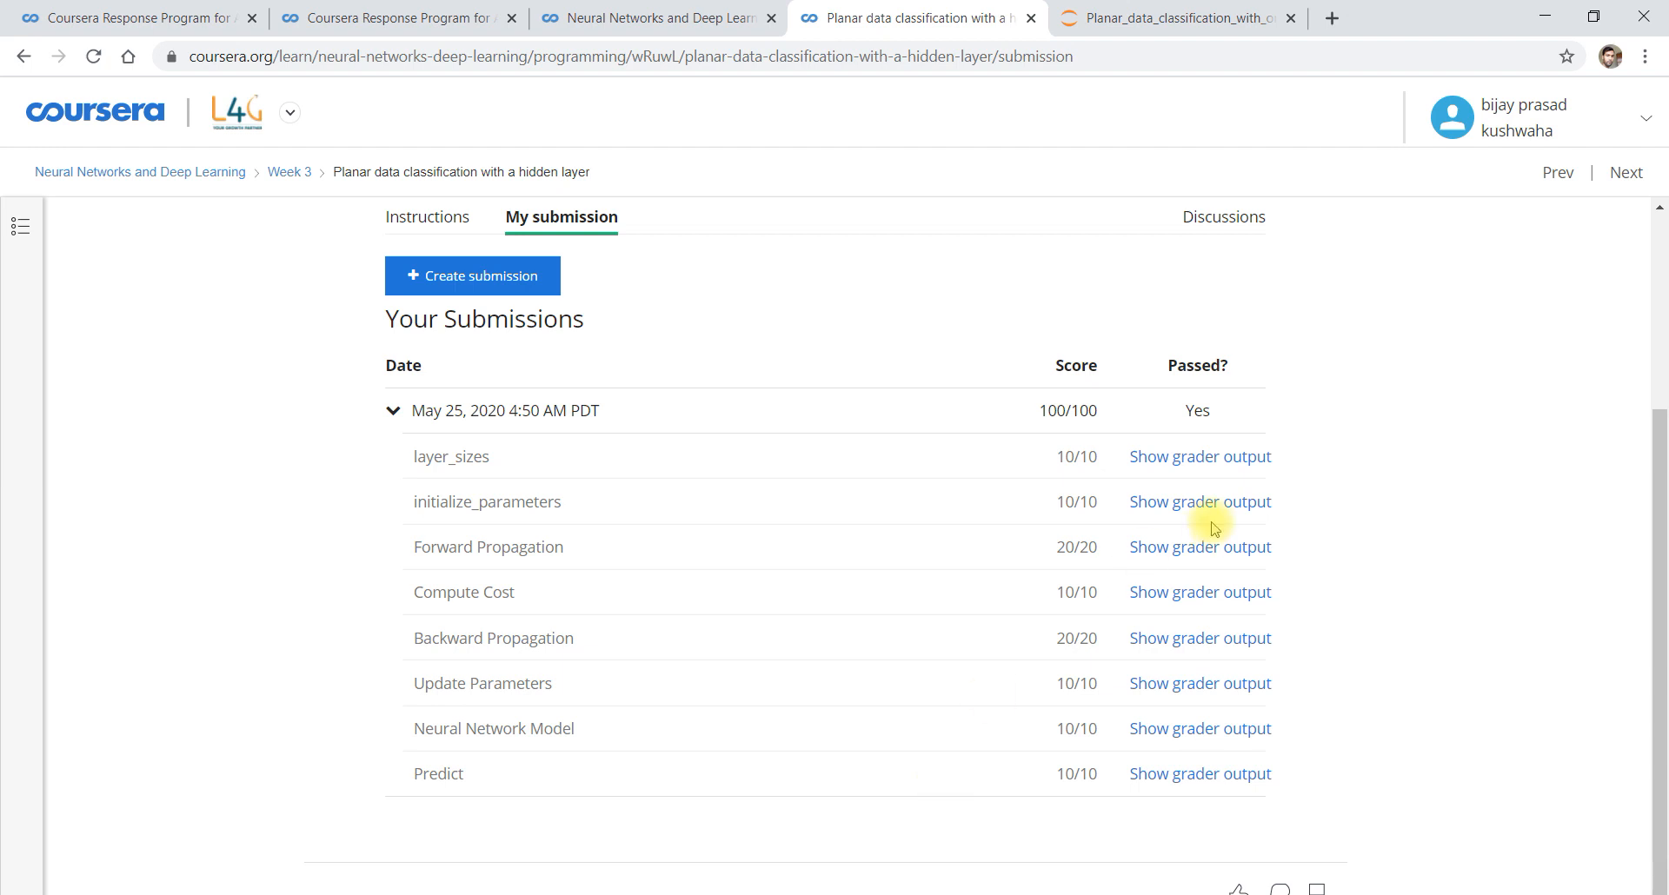